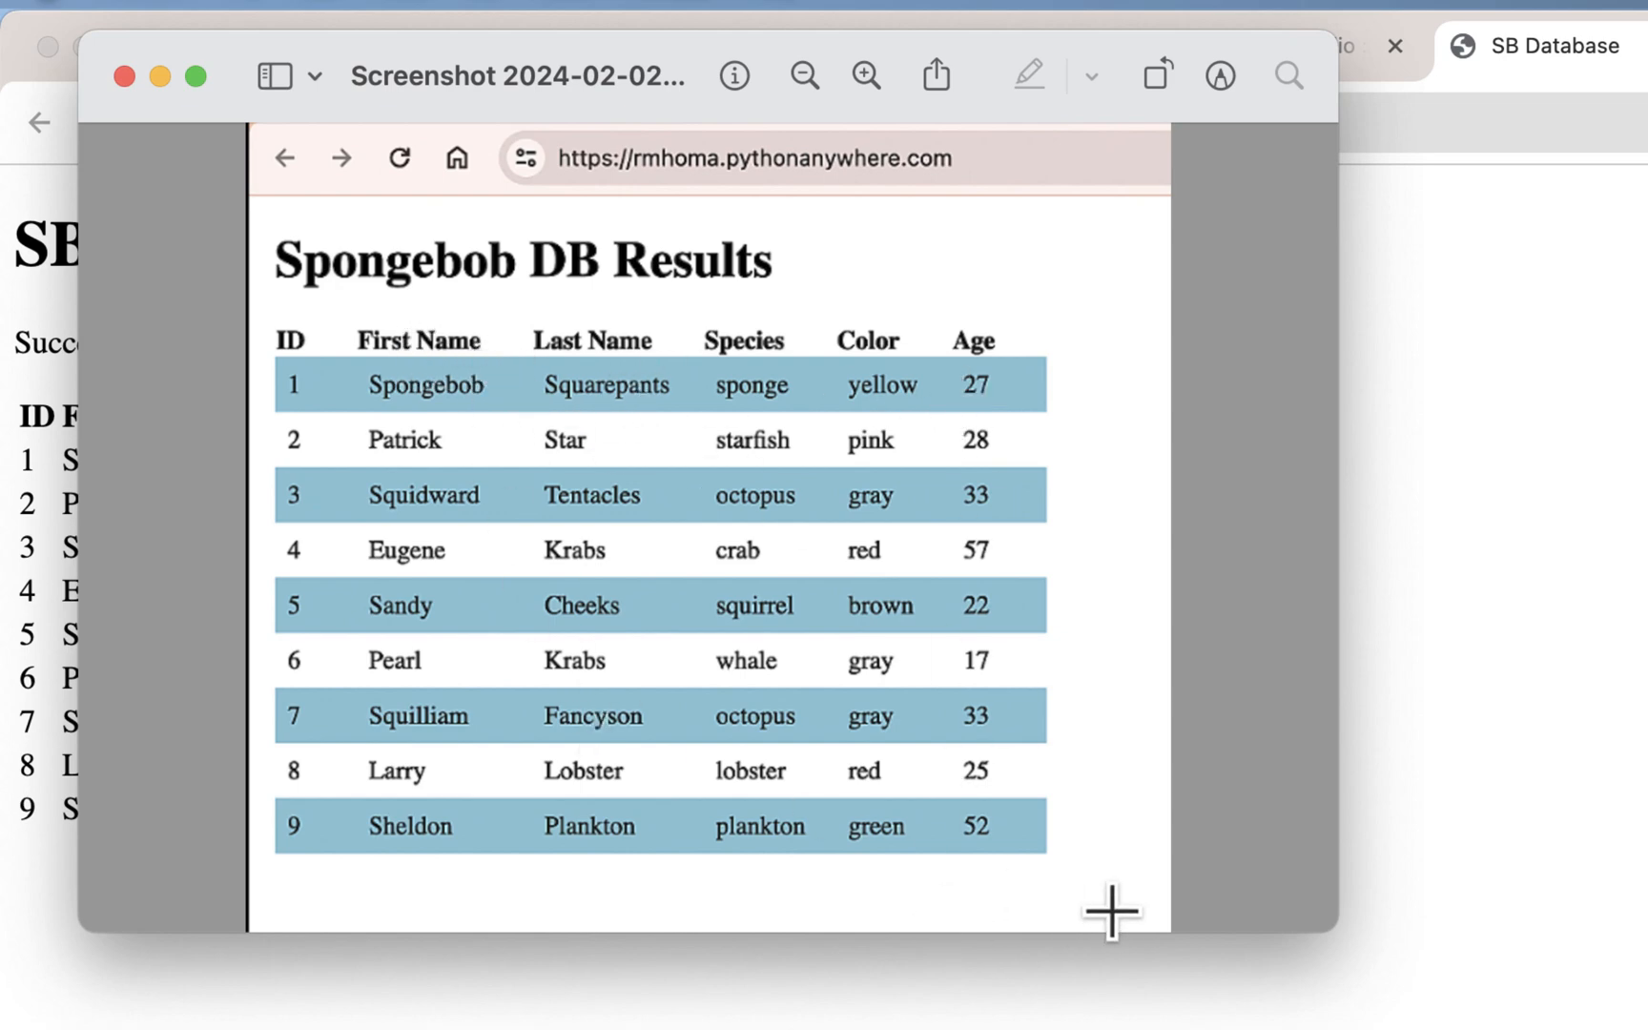
{"action": "mouse_move", "coordinate": [430, 900]}
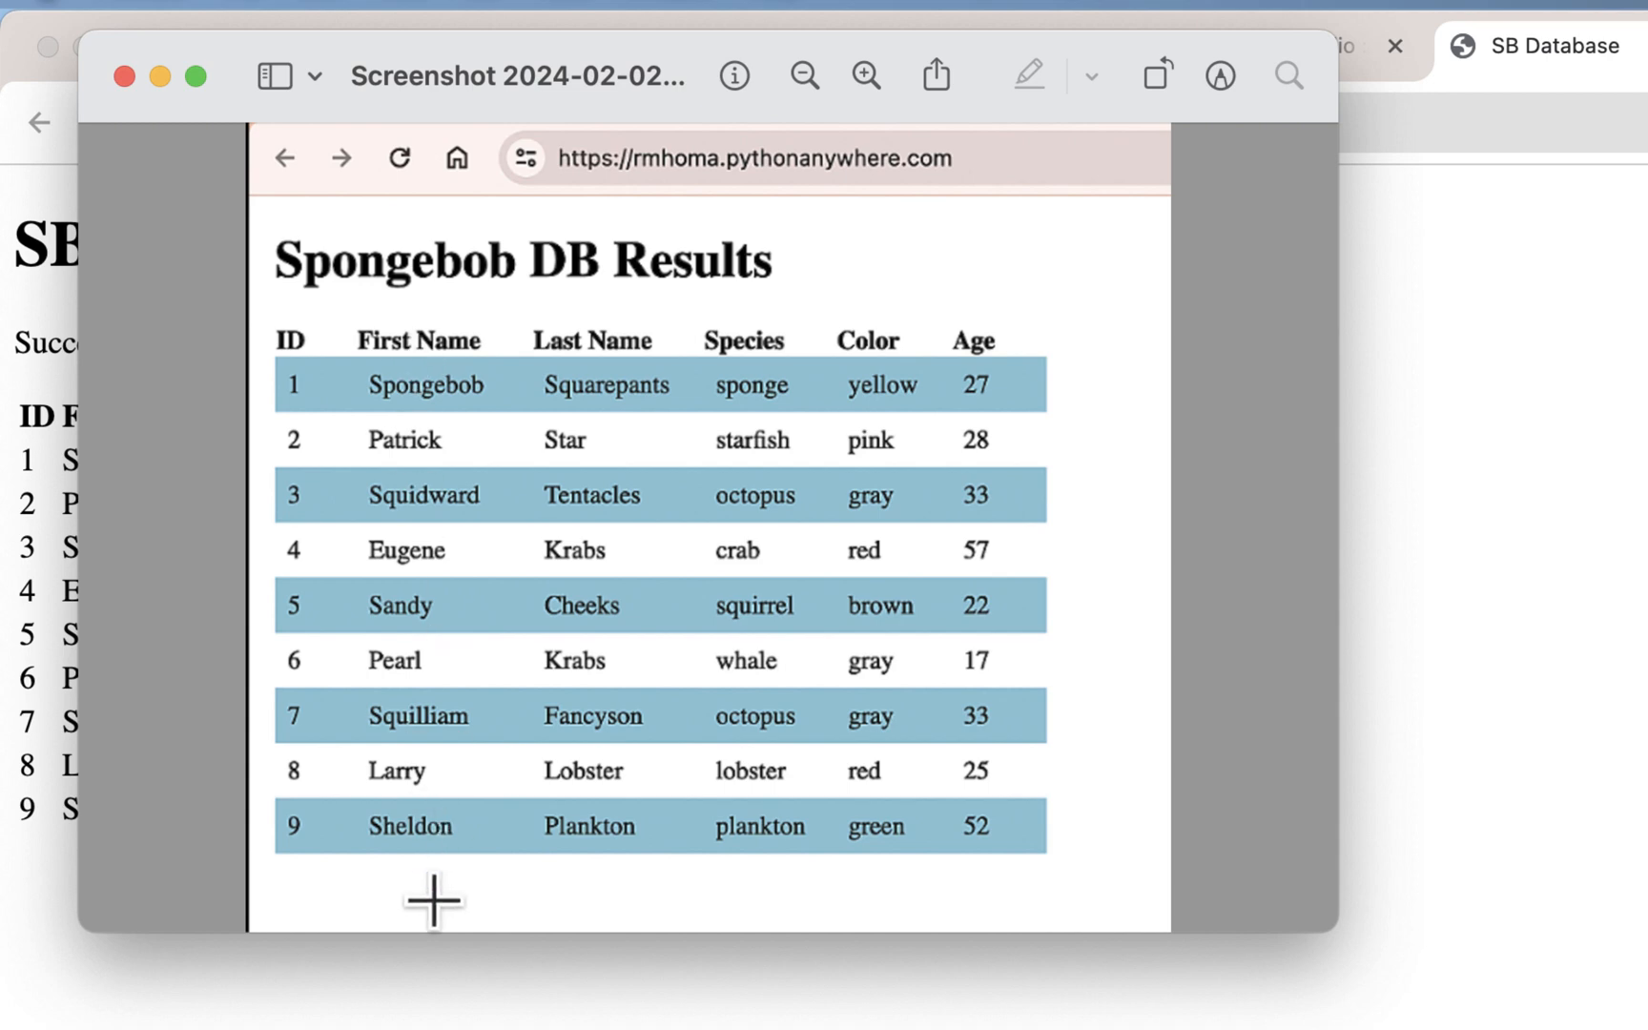
{"action": "mouse_move", "coordinate": [311, 729]}
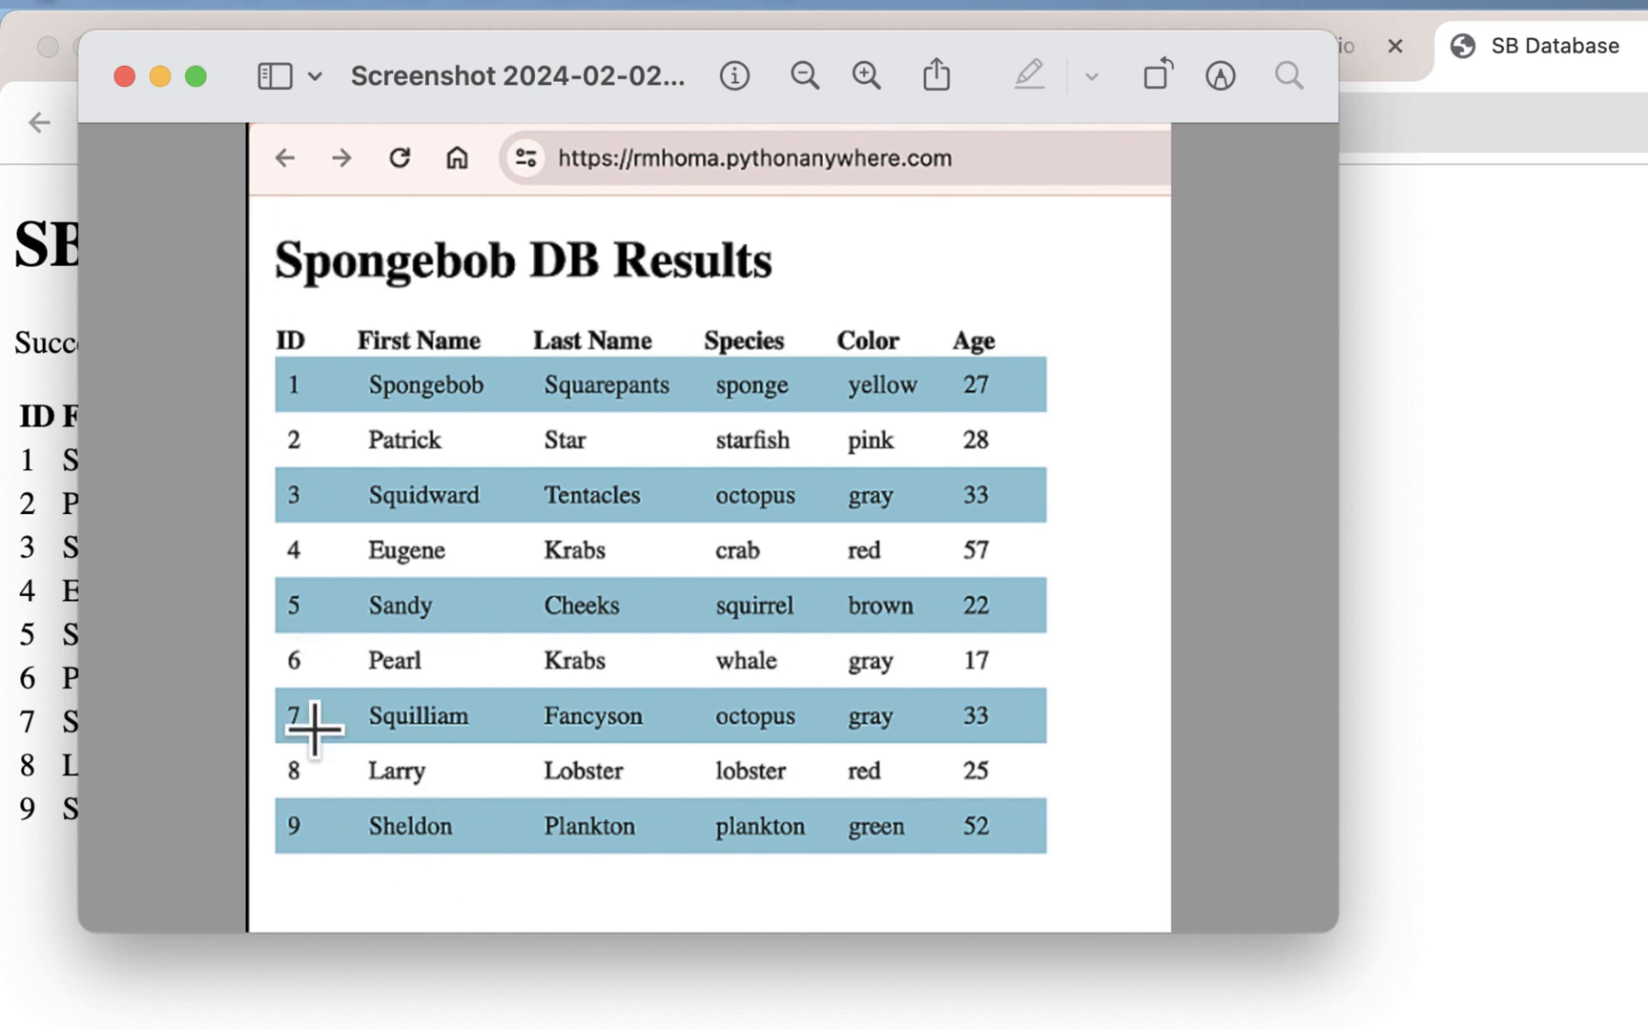
{"action": "mouse_move", "coordinate": [620, 868]}
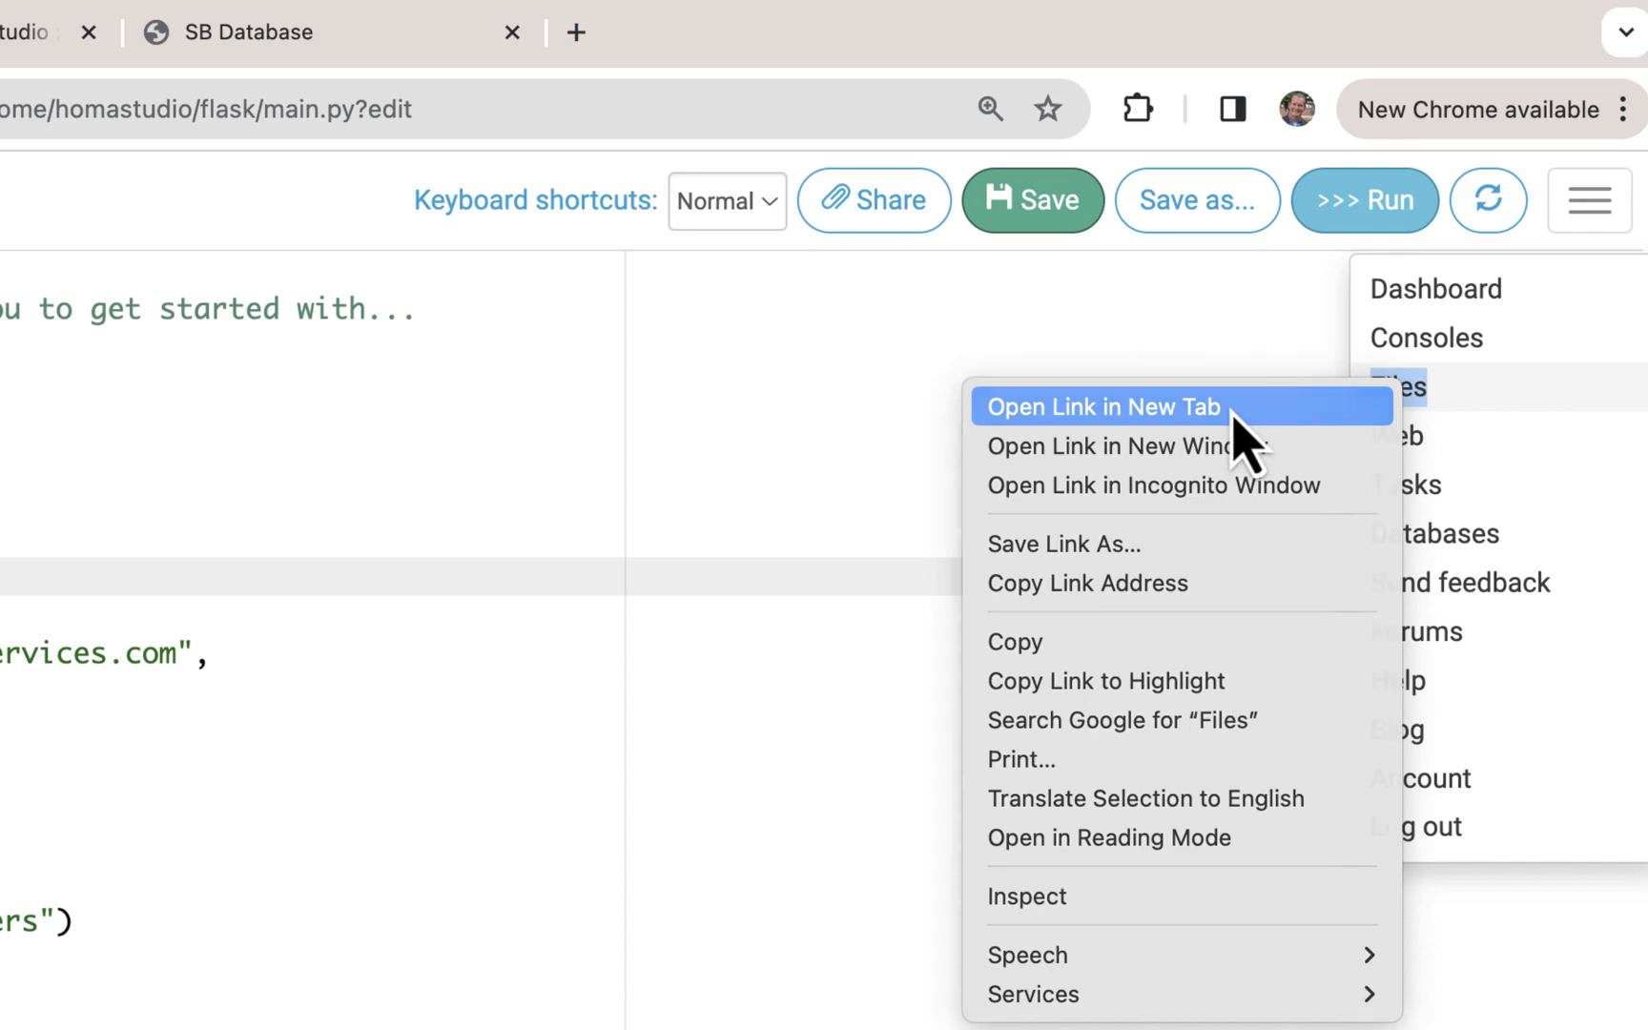
Inside the flask folder, create a static directory and a new empty styles.css file in it.
{"action": "left_click", "coordinate": [1091, 406]}
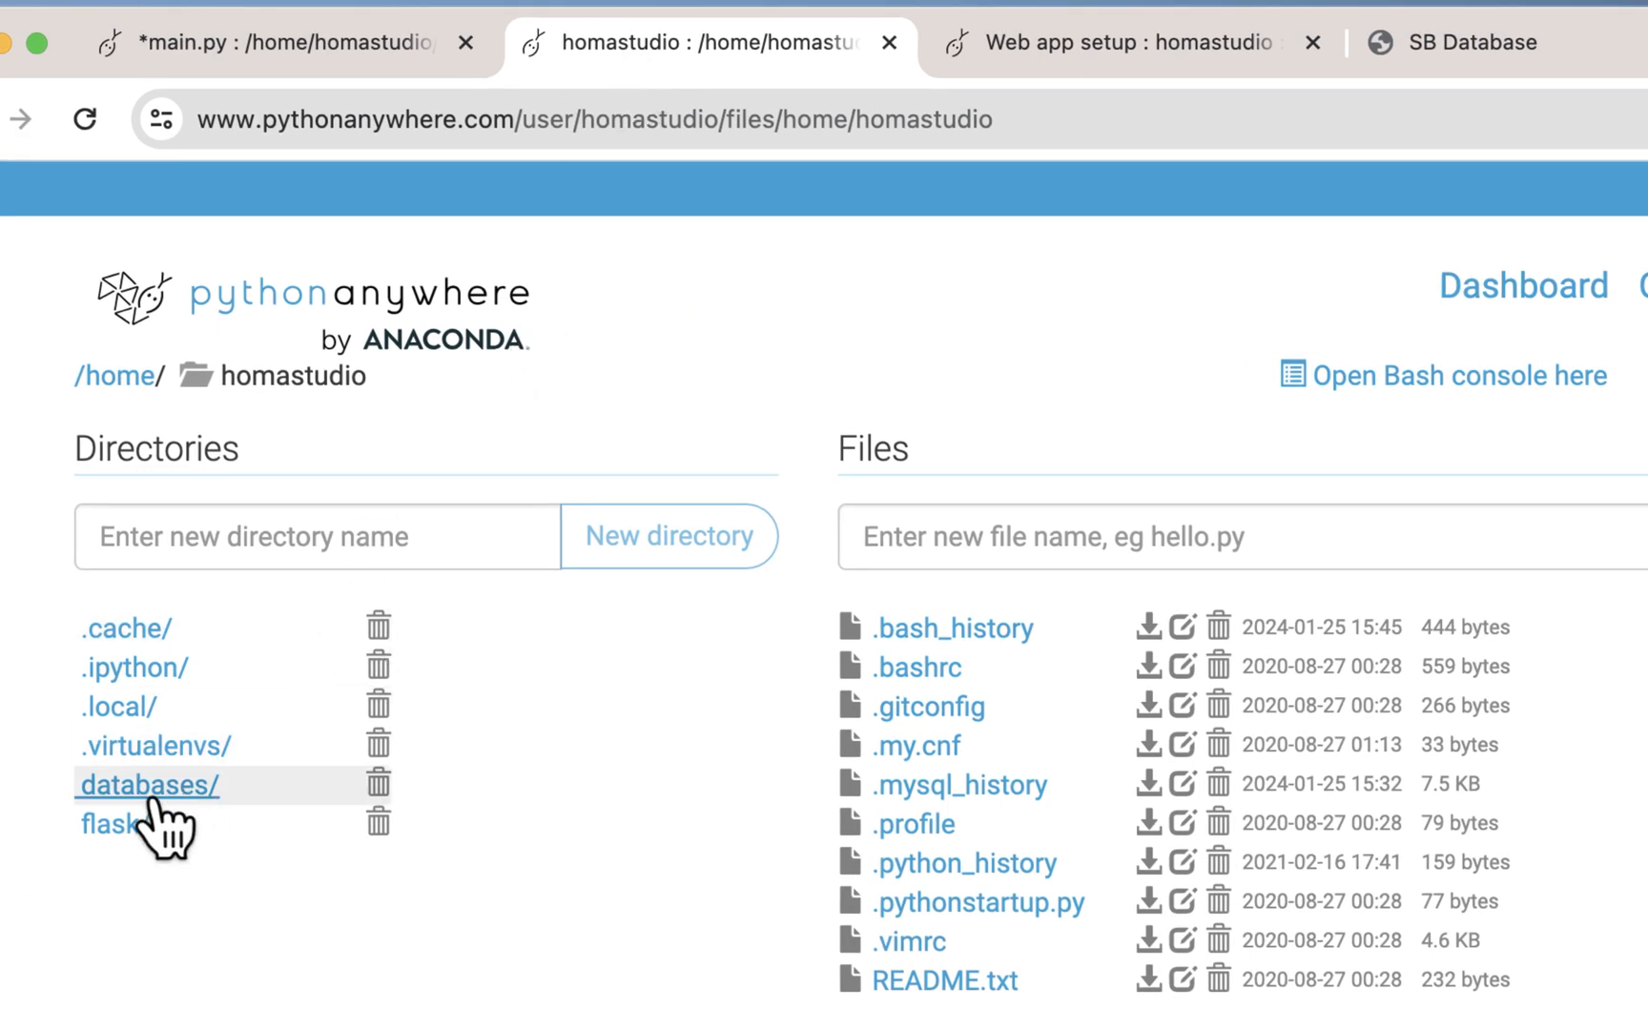
{"action": "left_click", "coordinate": [101, 822]}
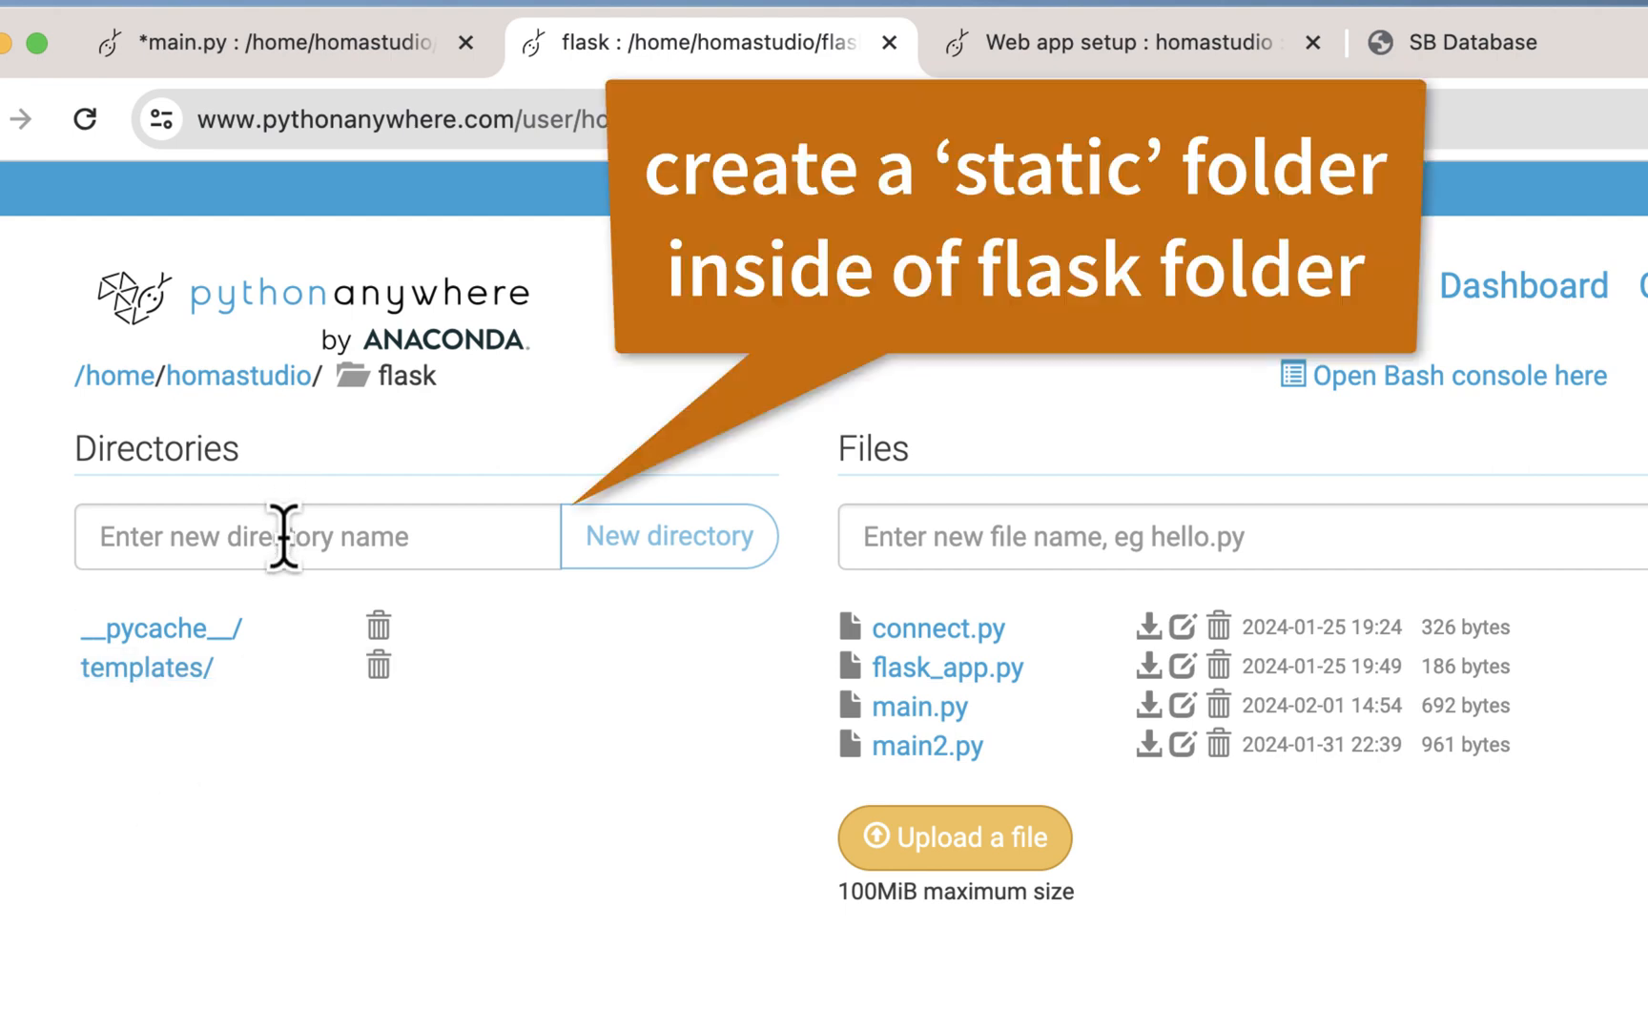
{"action": "left_click", "coordinate": [315, 536]}
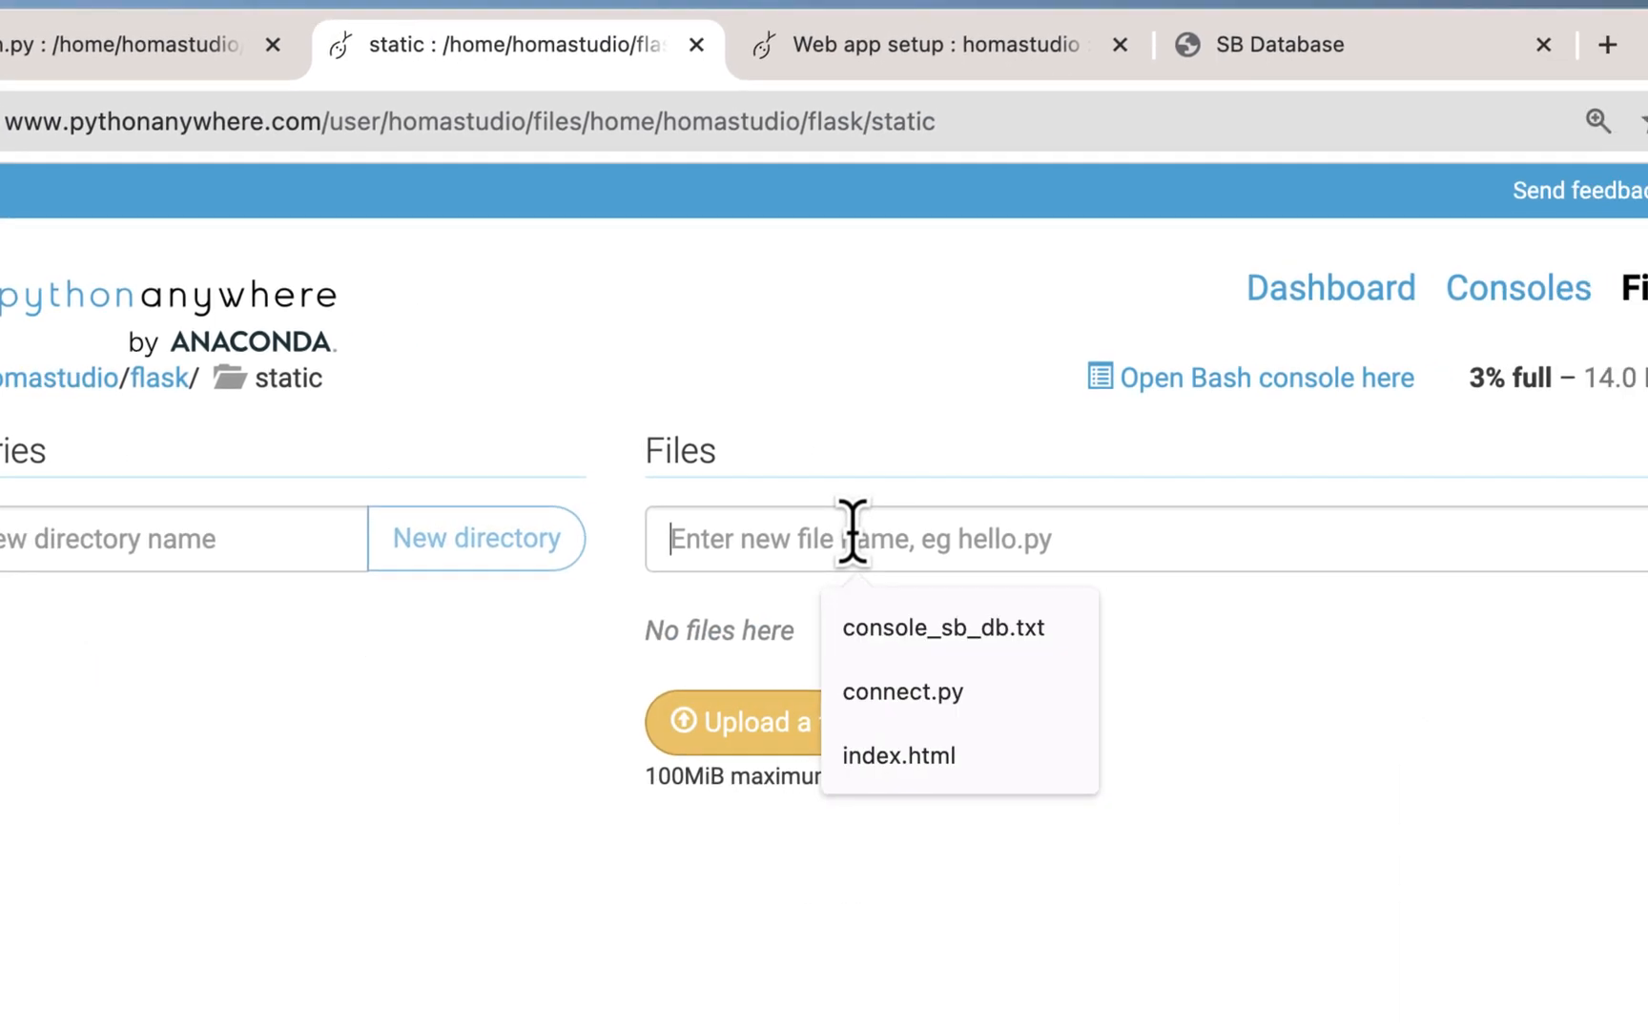
{"action": "type", "text": "s"}
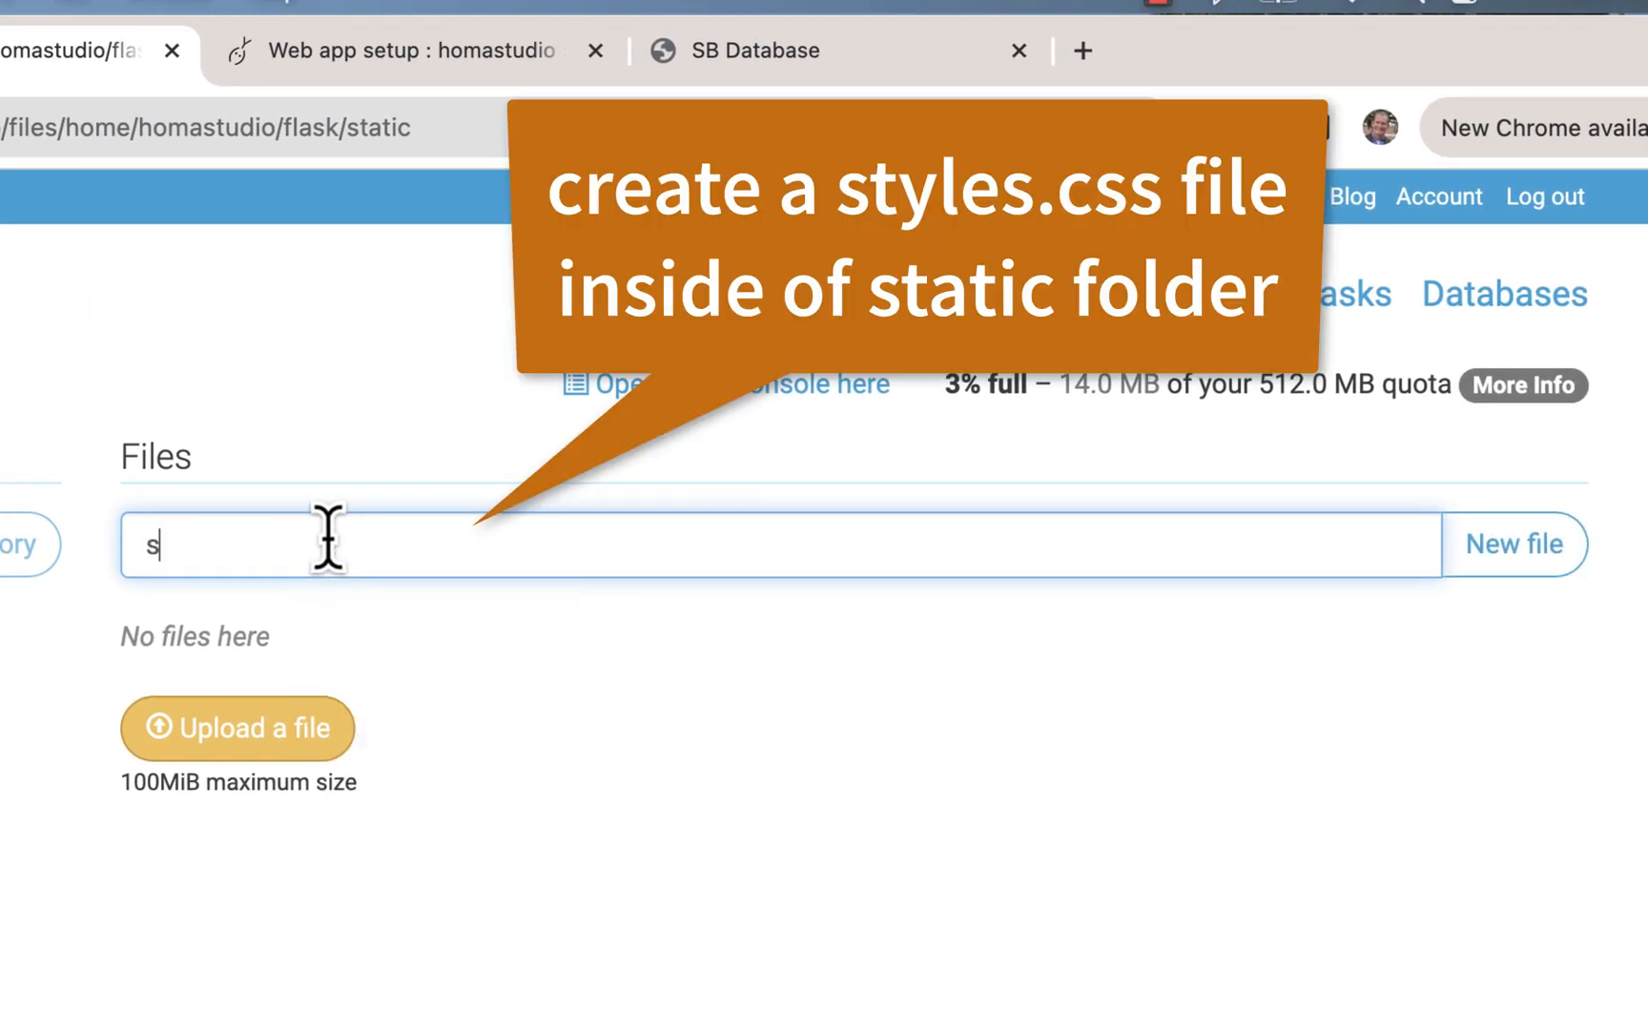
{"action": "type", "text": "tyle"}
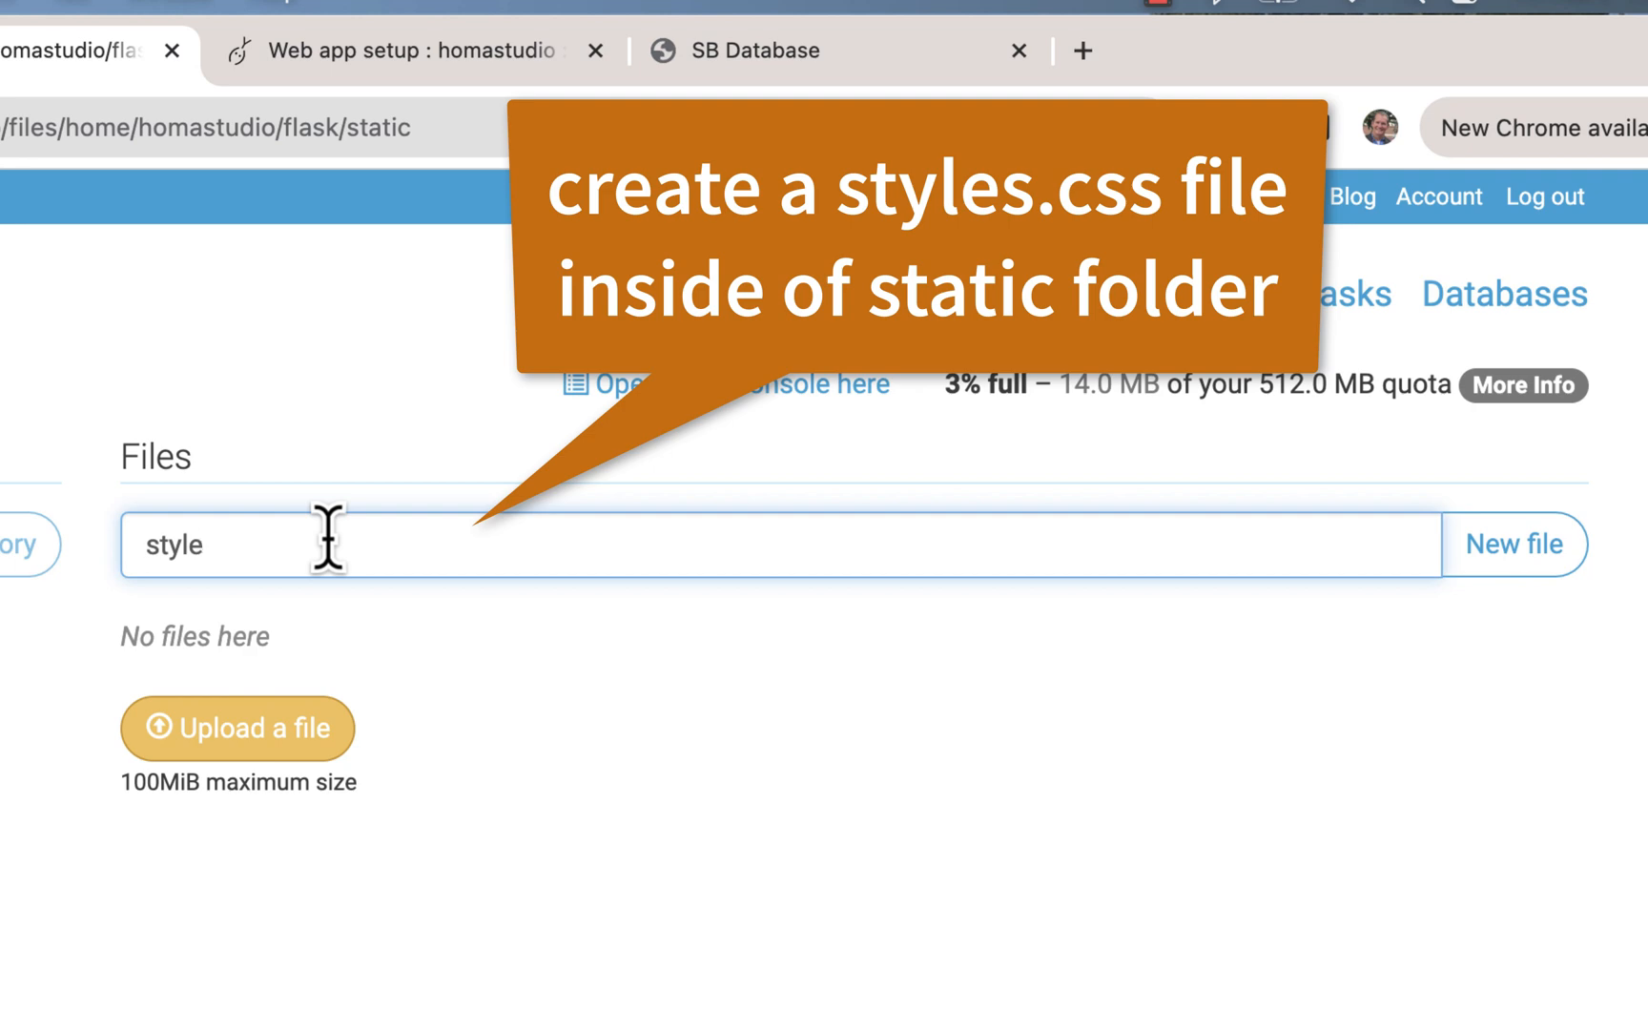
{"action": "type", "text": ".css"}
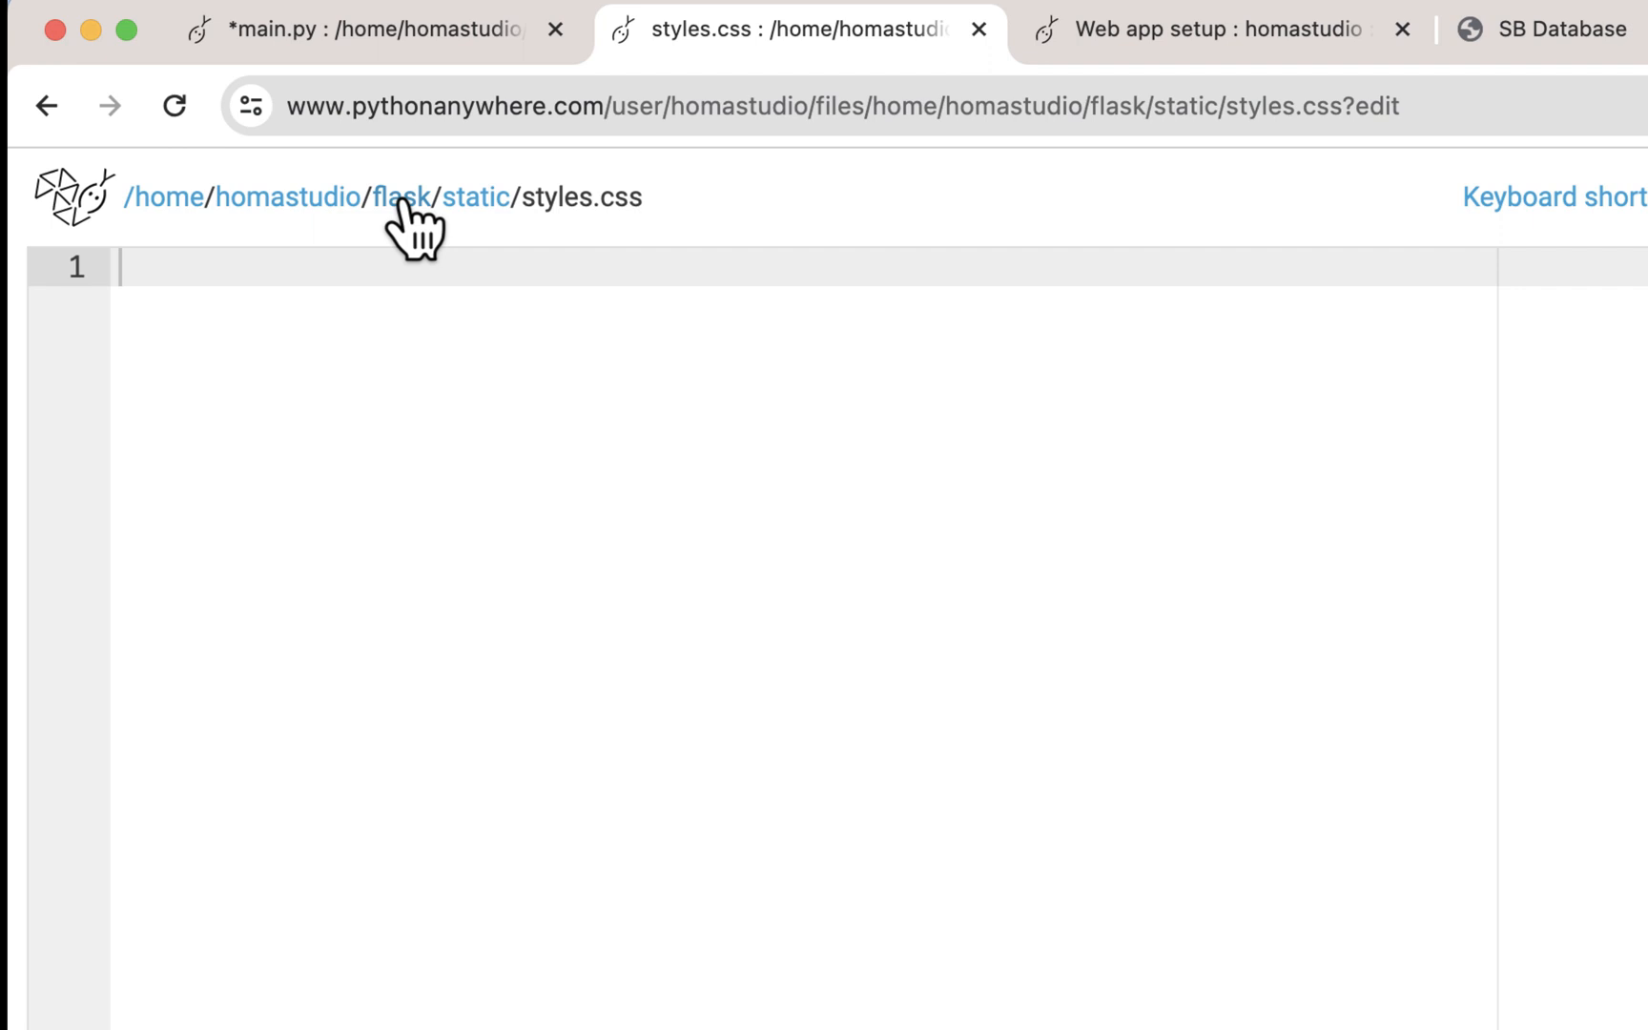
Navigate from flask into the templates folder and open index.html for editing.
{"action": "left_click", "coordinate": [400, 196]}
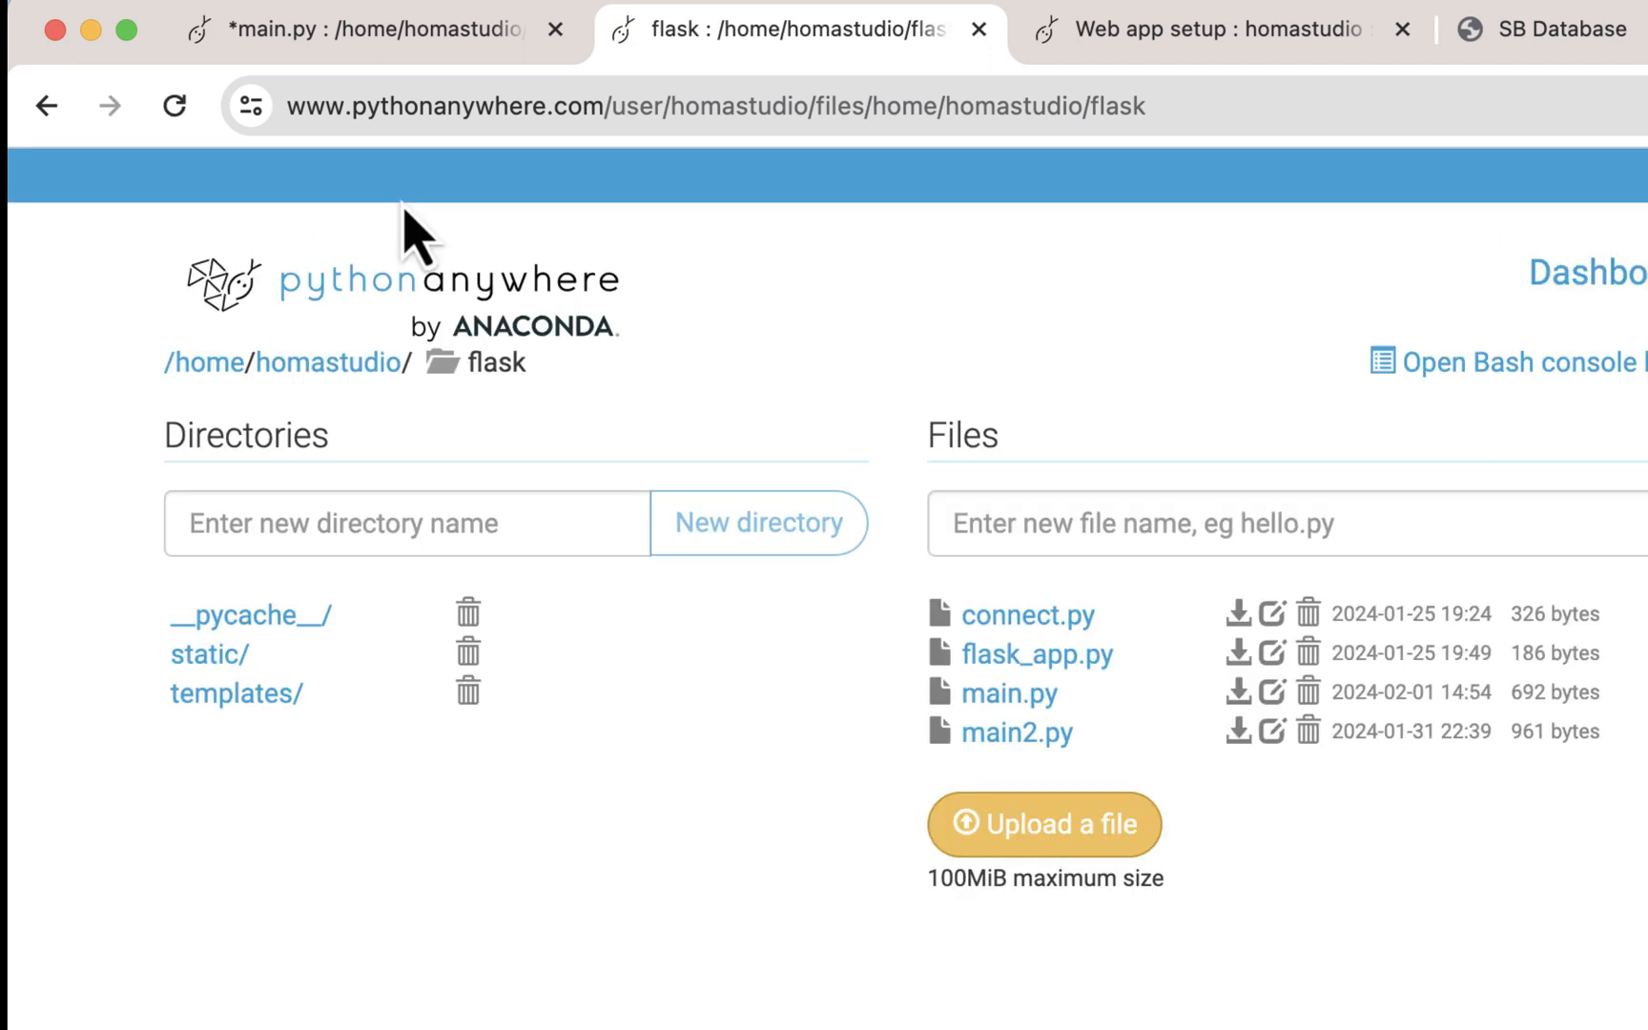
{"action": "left_click", "coordinate": [234, 695]}
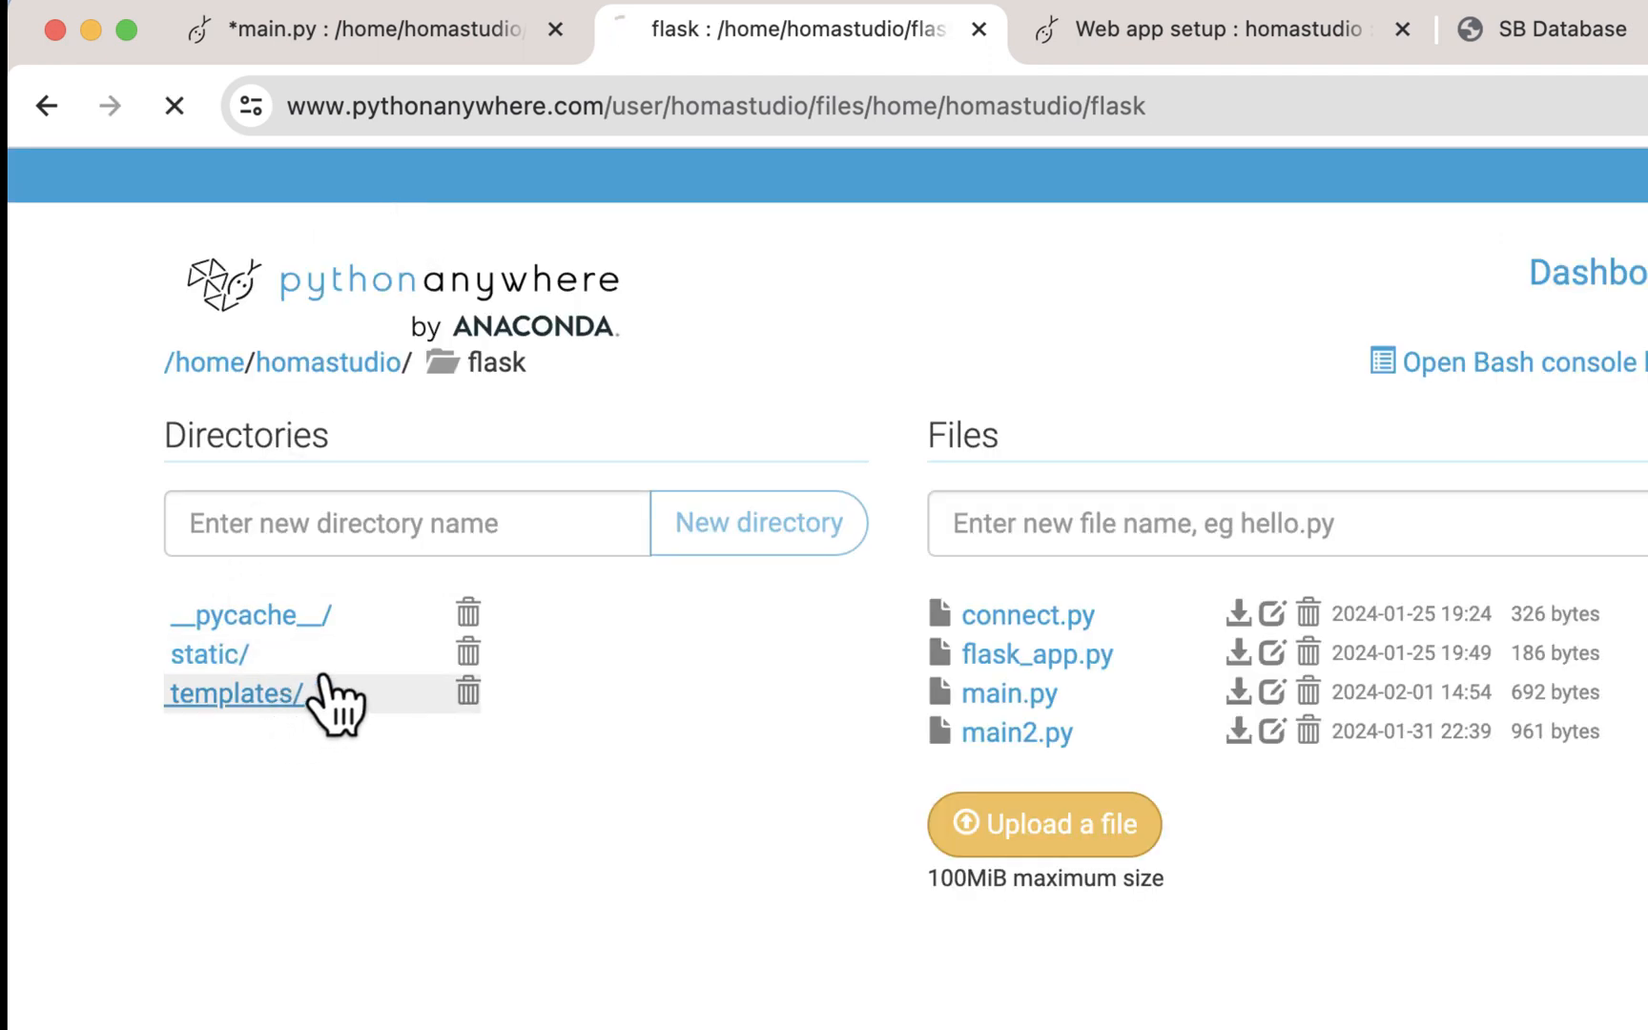
{"action": "left_click", "coordinate": [235, 692]}
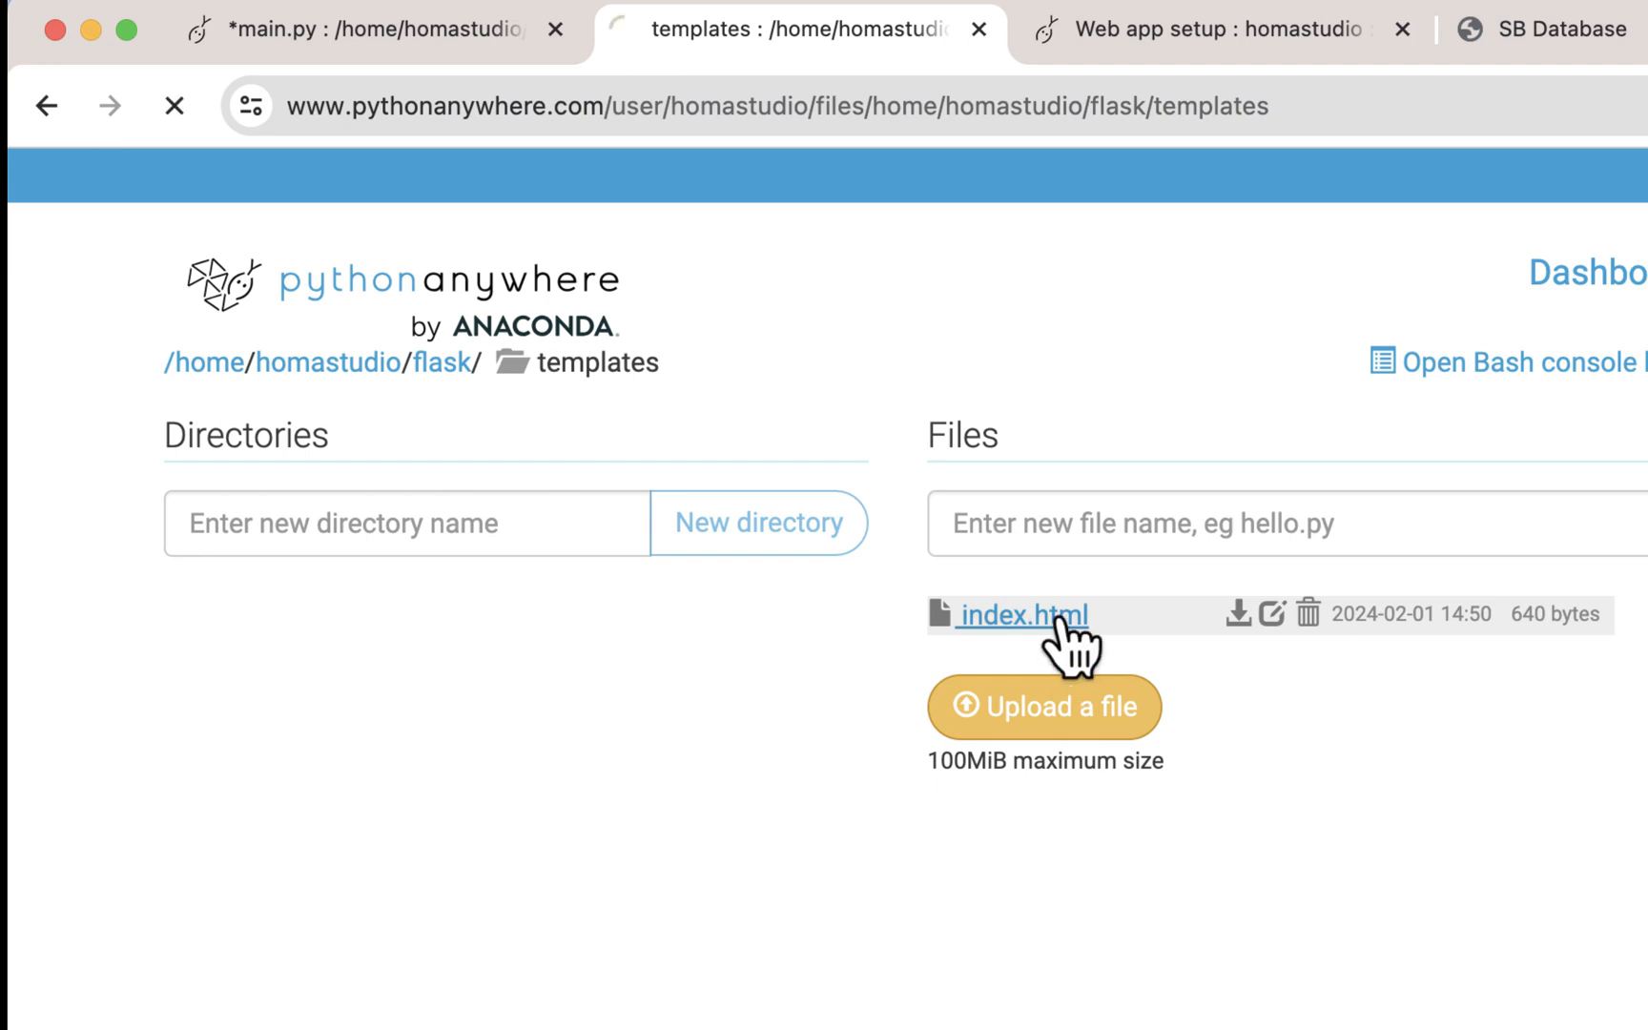
{"action": "left_click", "coordinate": [1021, 614]}
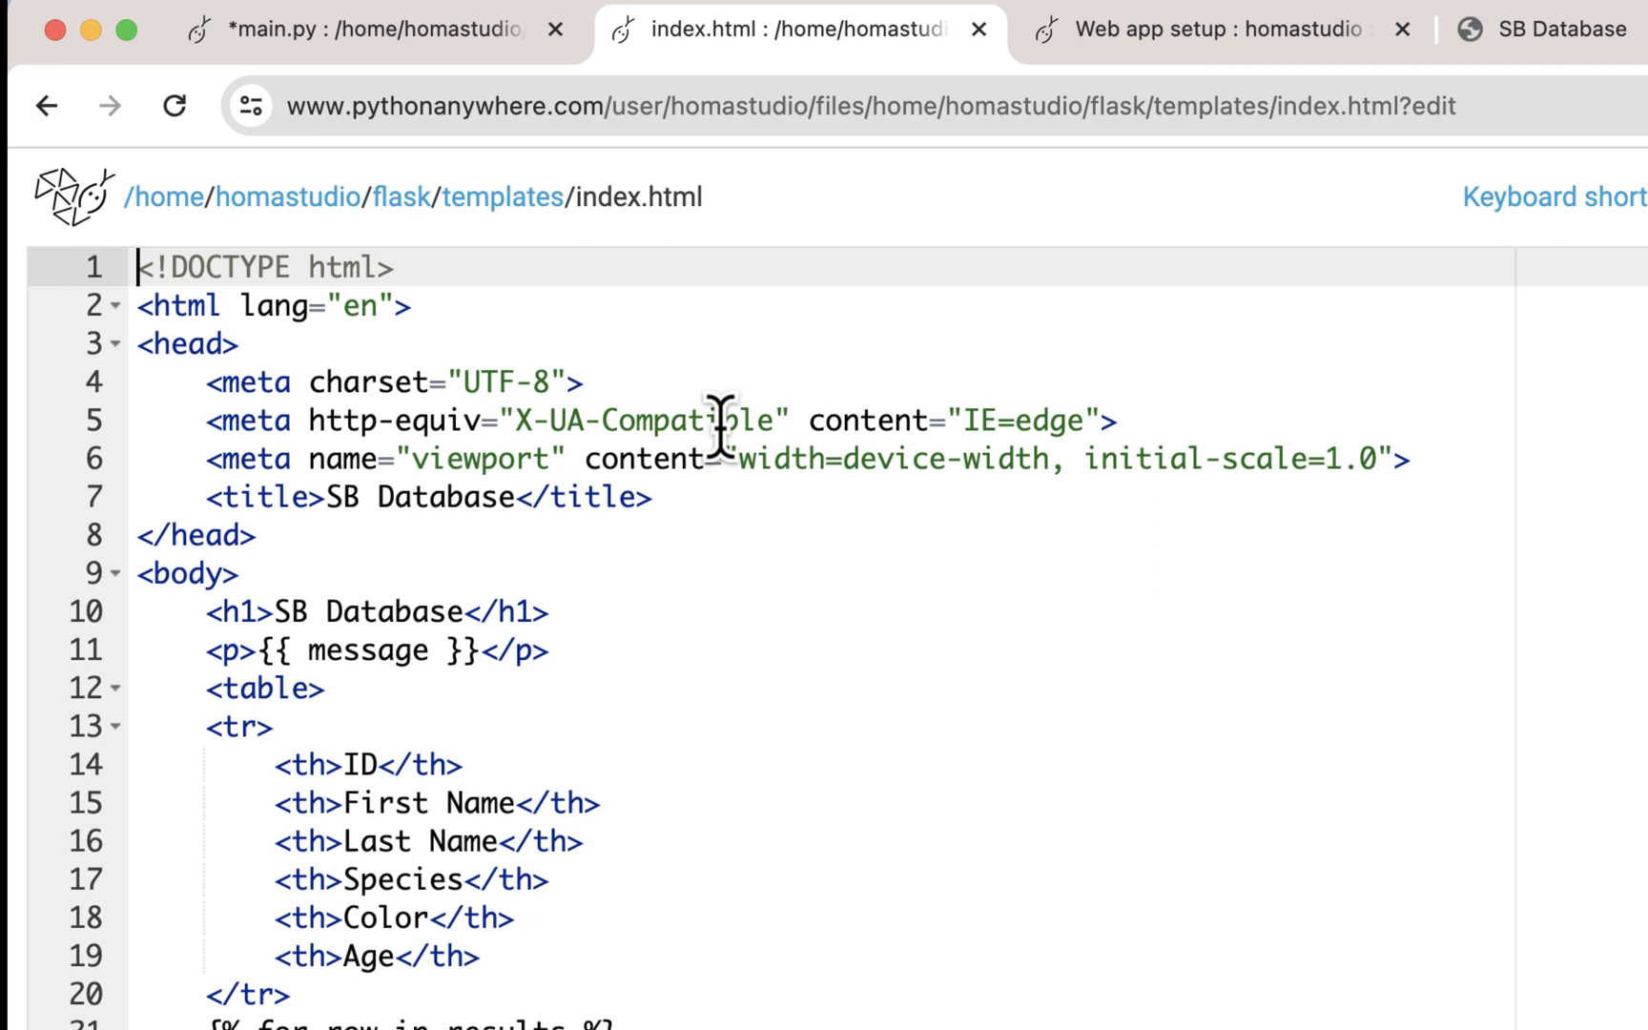
{"action": "mouse_move", "coordinate": [1448, 480]}
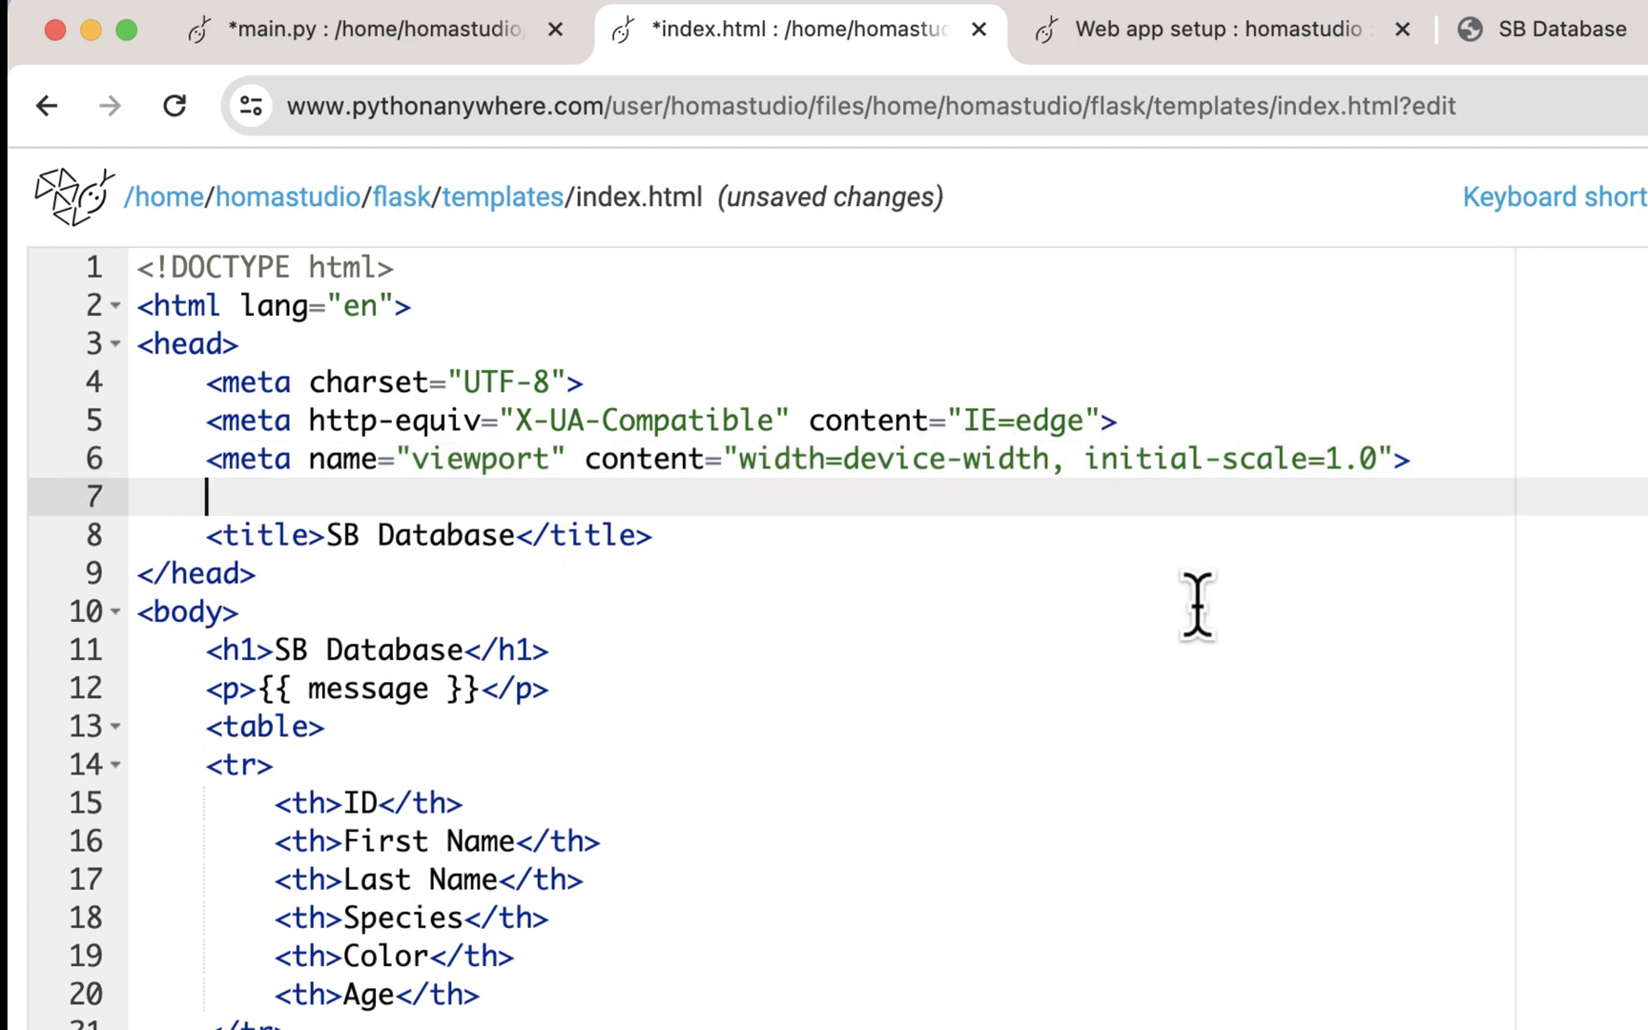
Add <link rel="stylesheet" href="styles.css"/> in the head of index.html above the title.
{"action": "type", "text": "<link"}
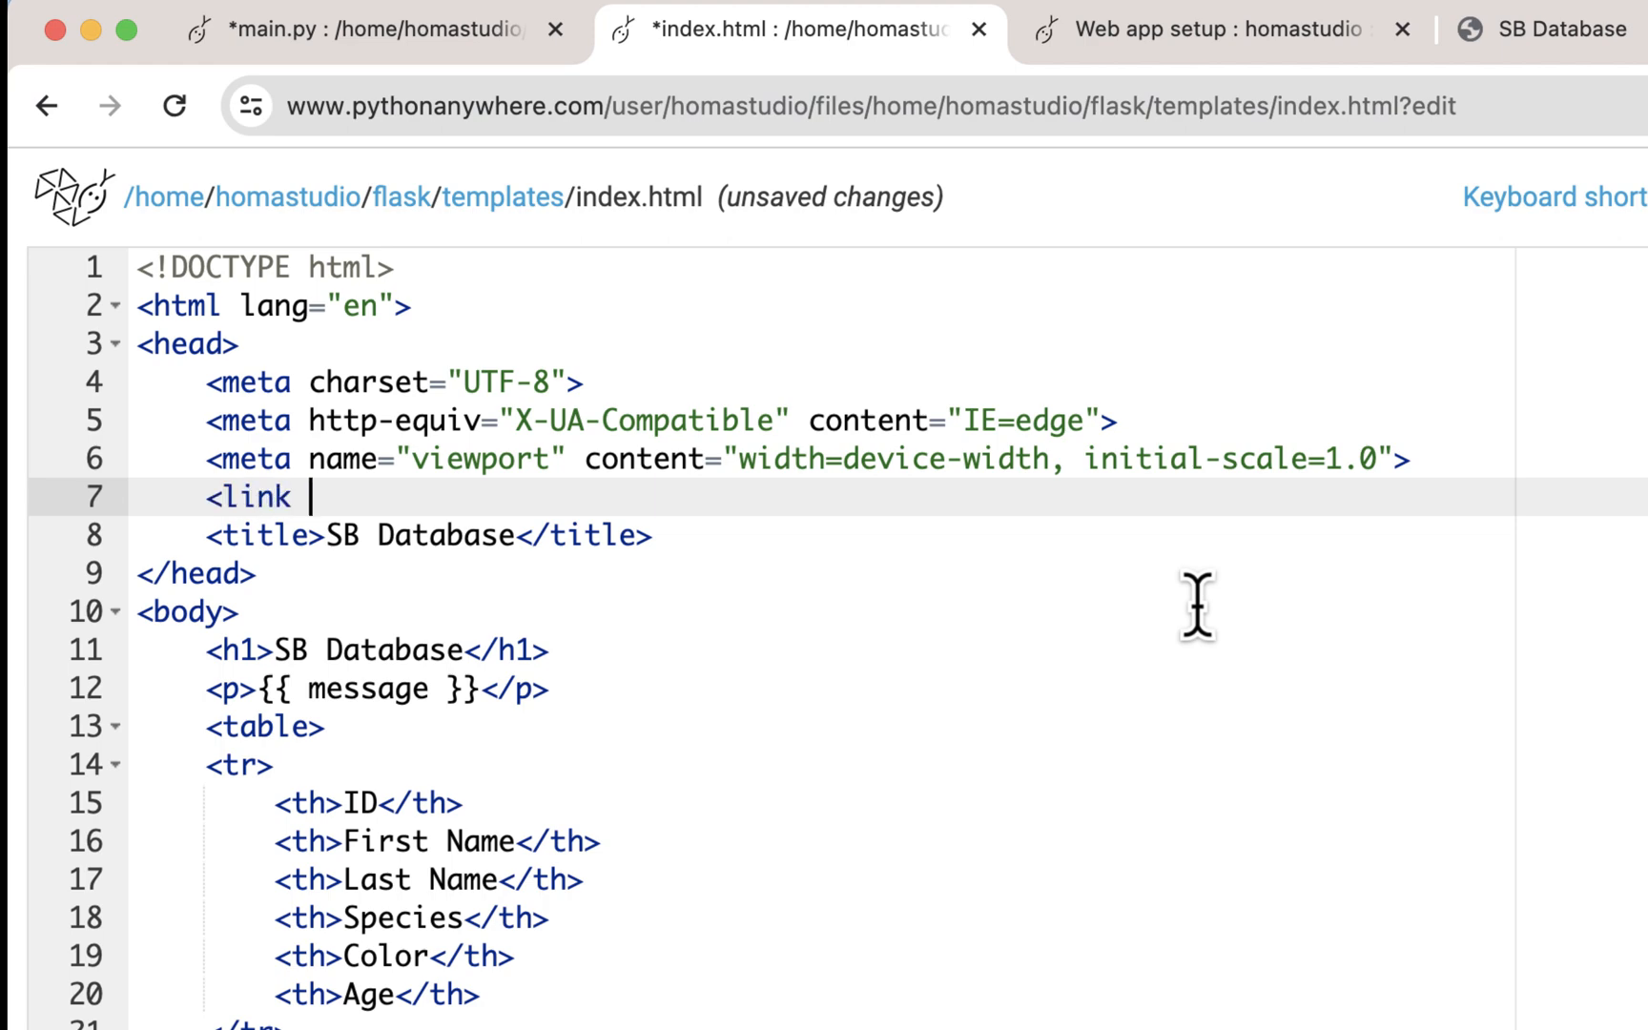
{"action": "type", "text": "rel ="}
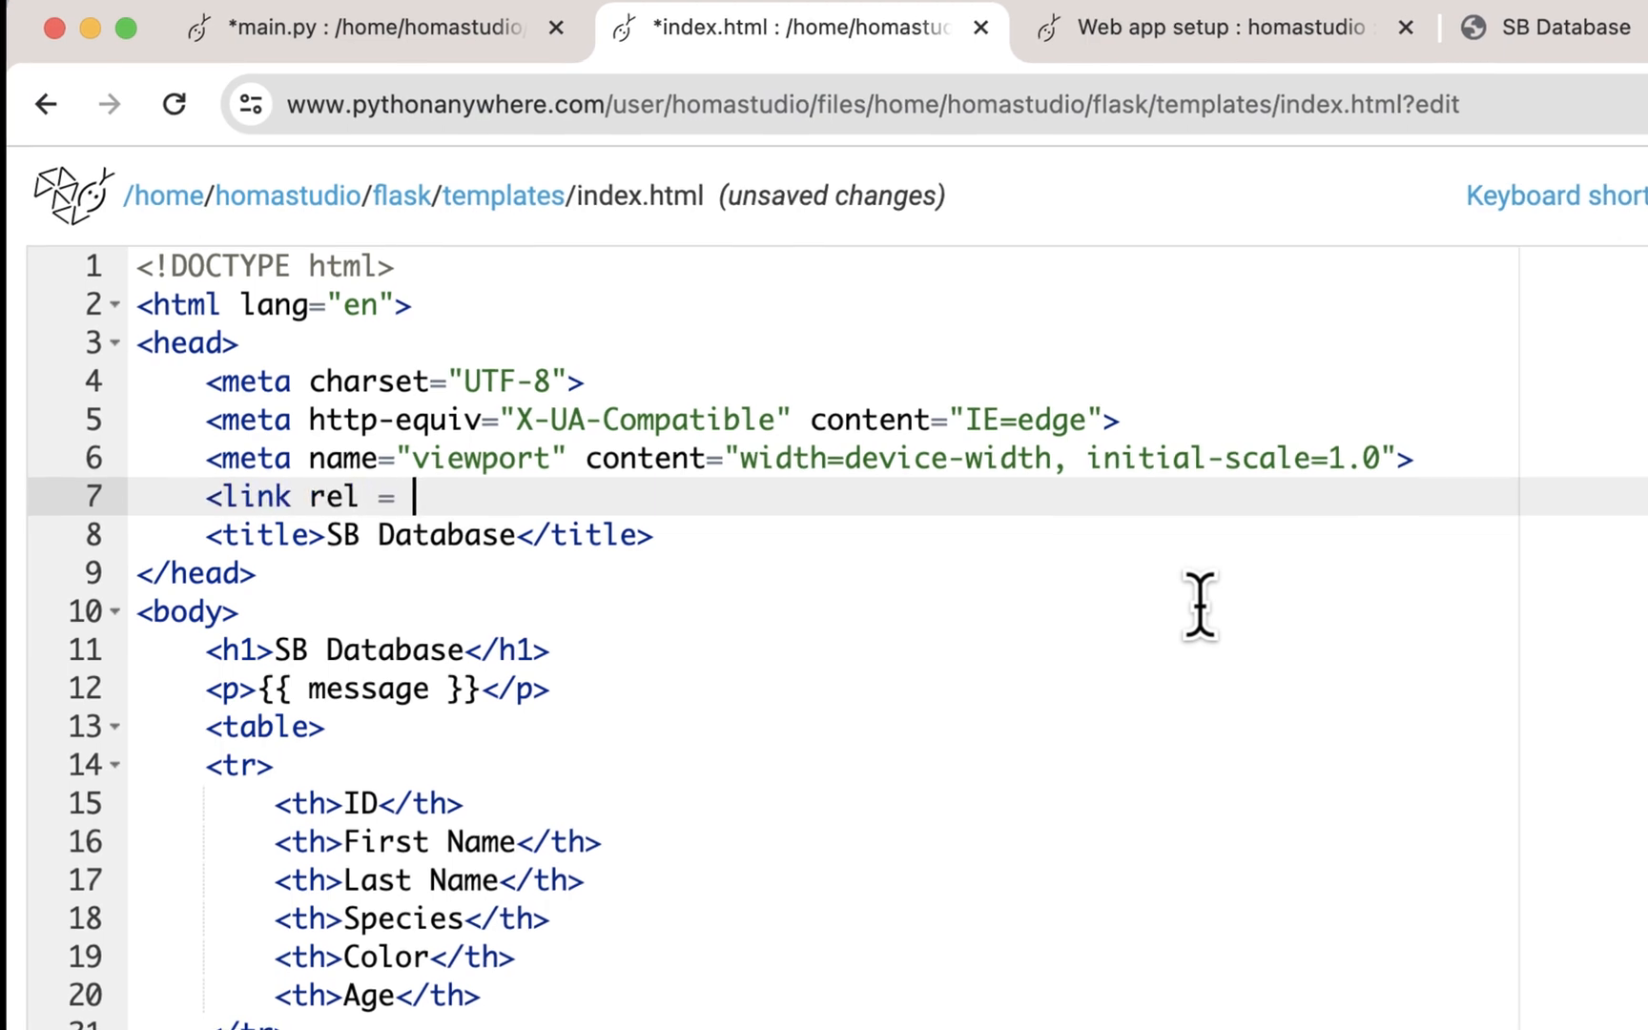
{"action": "type", "text": "\"st"}
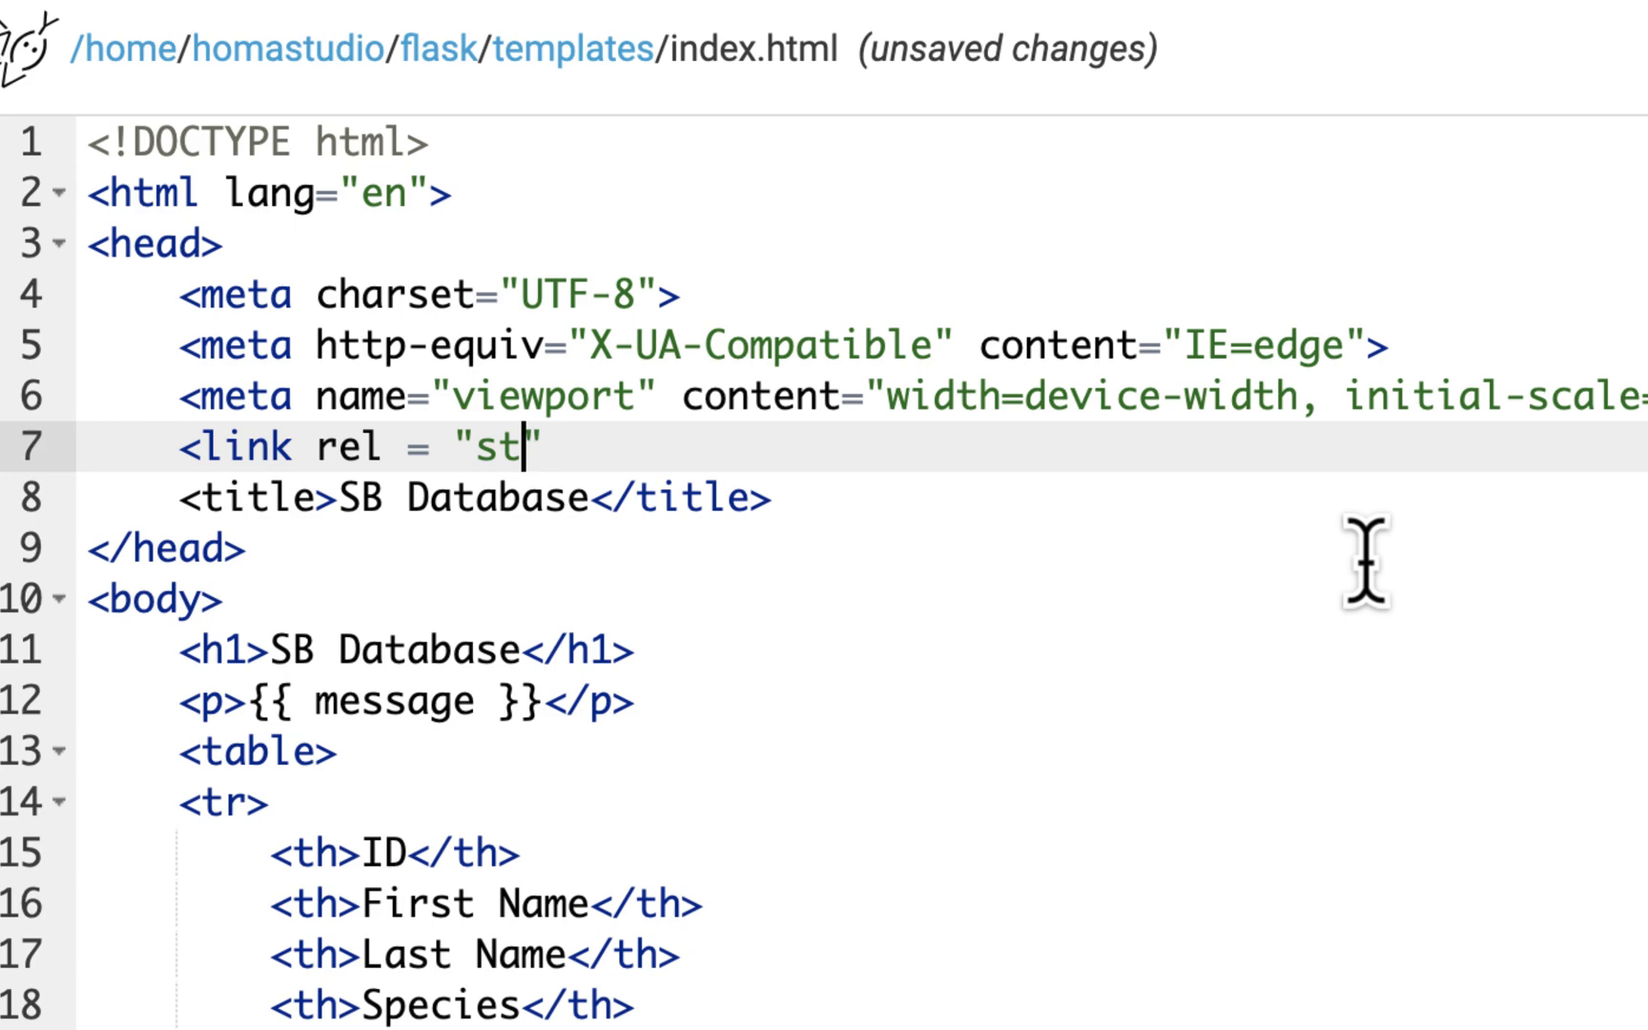
{"action": "type", "text": "ylesheet\" href="}
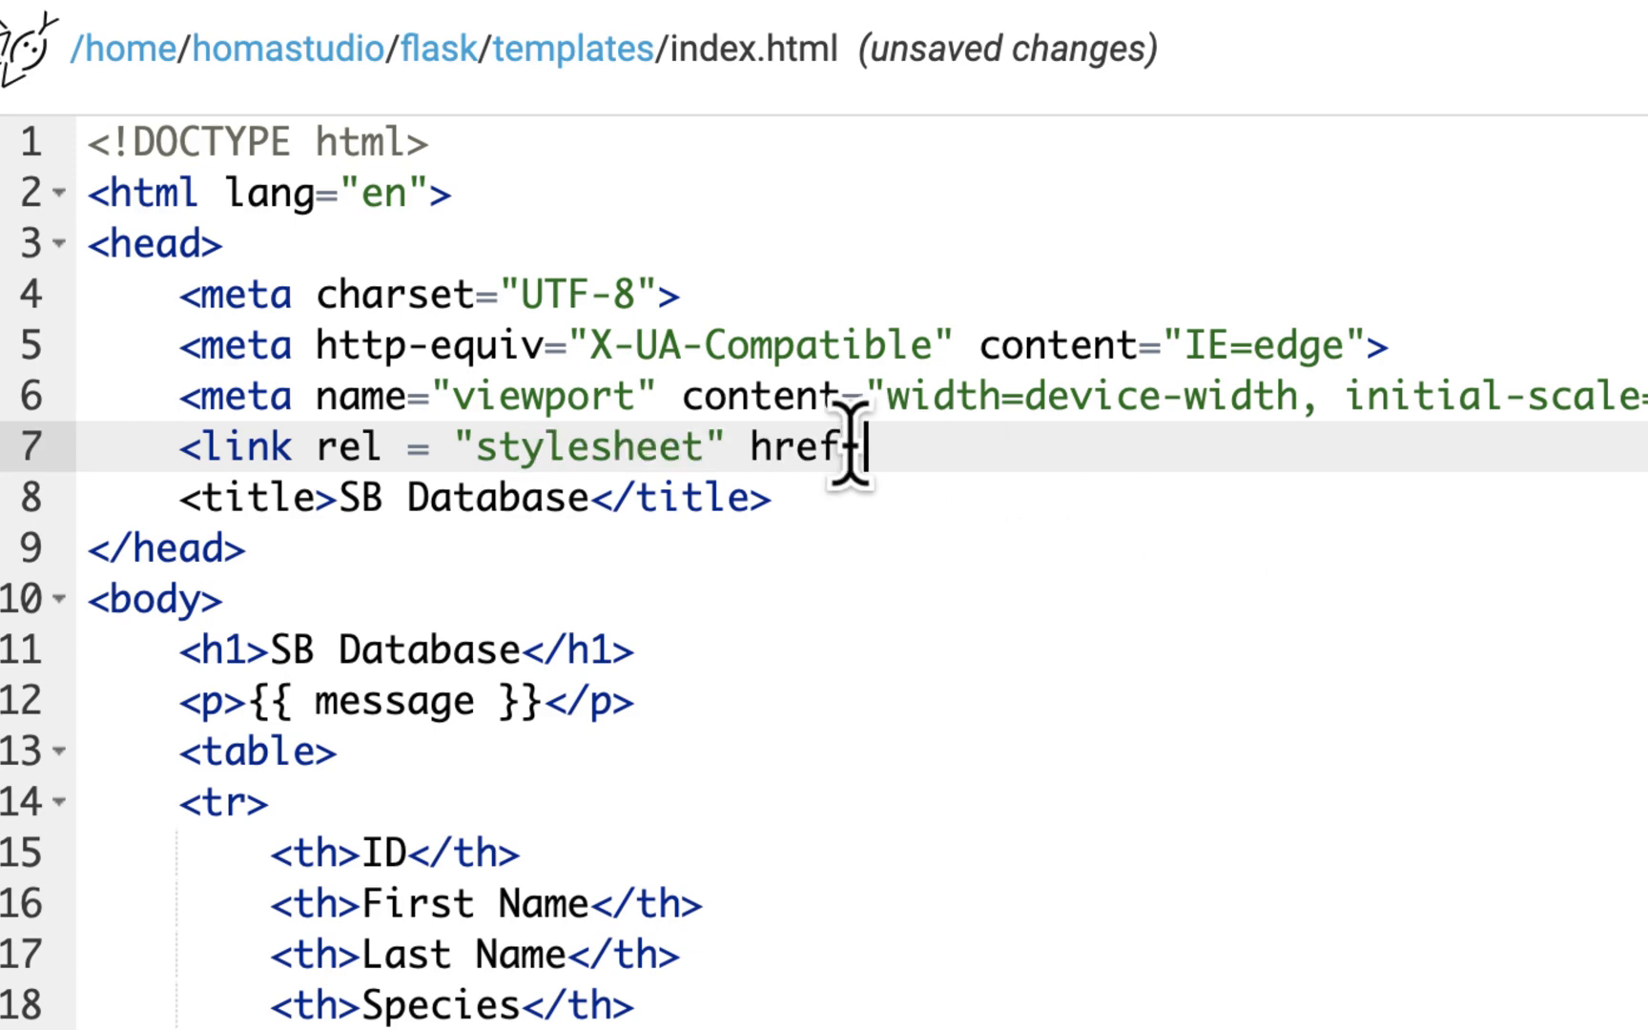
{"action": "type", "text": "= \"\""}
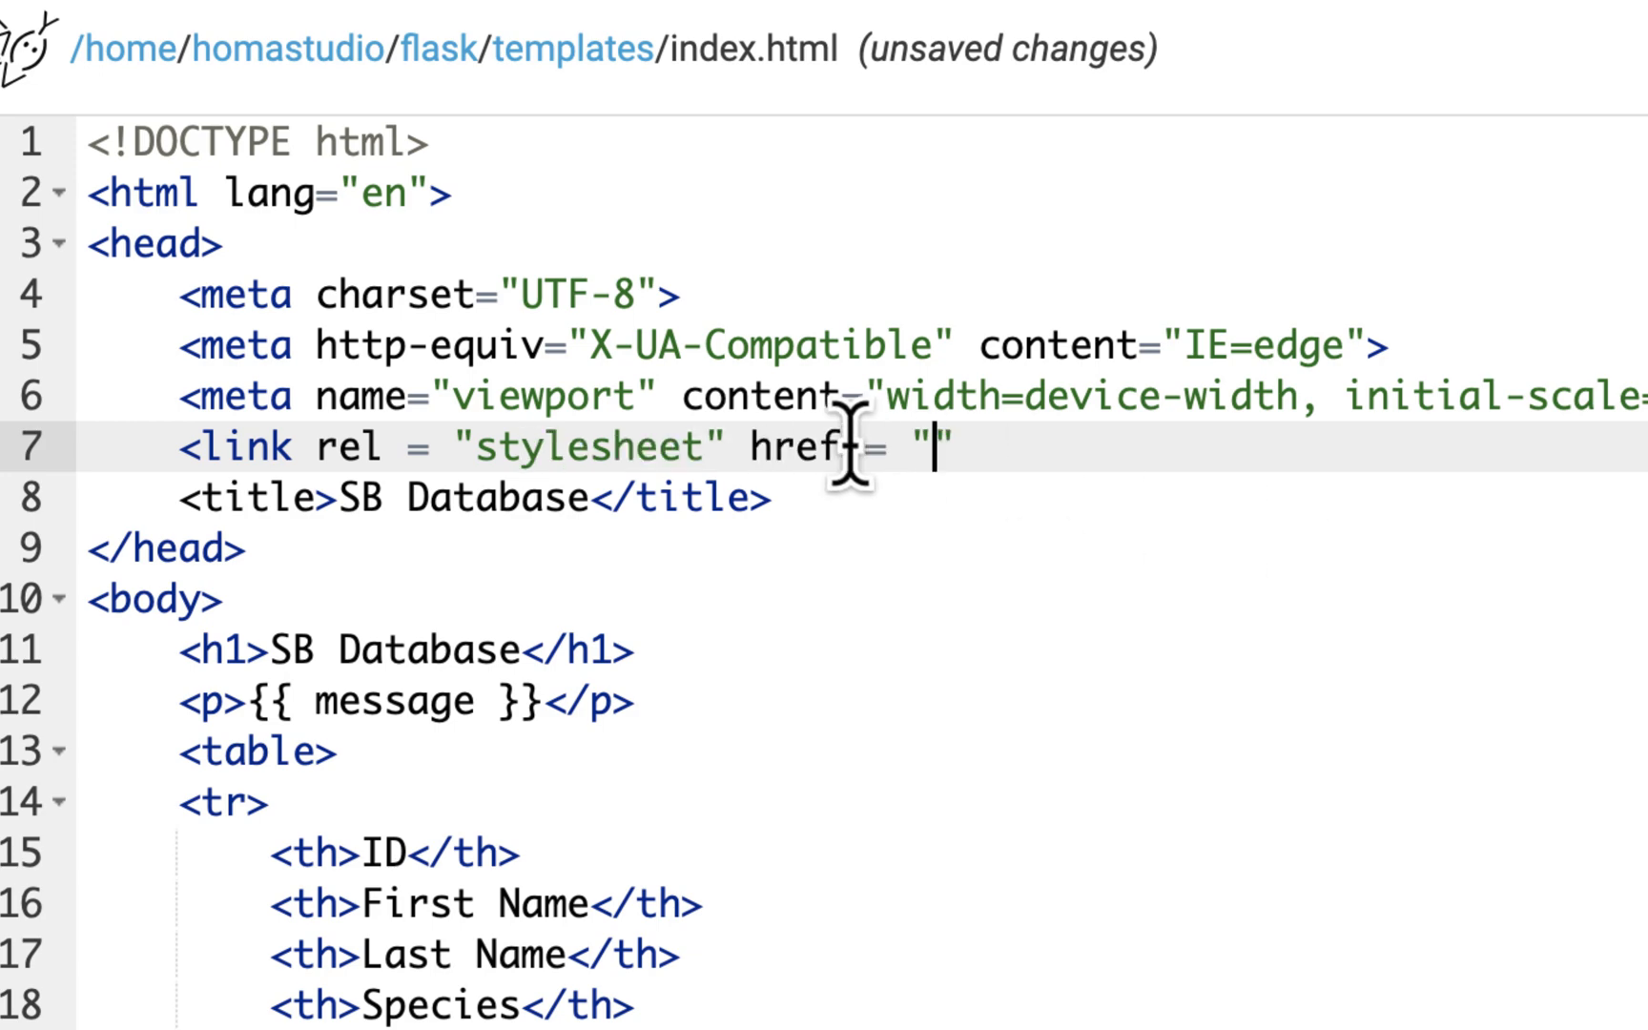
{"action": "type", "text": "styles.css"}
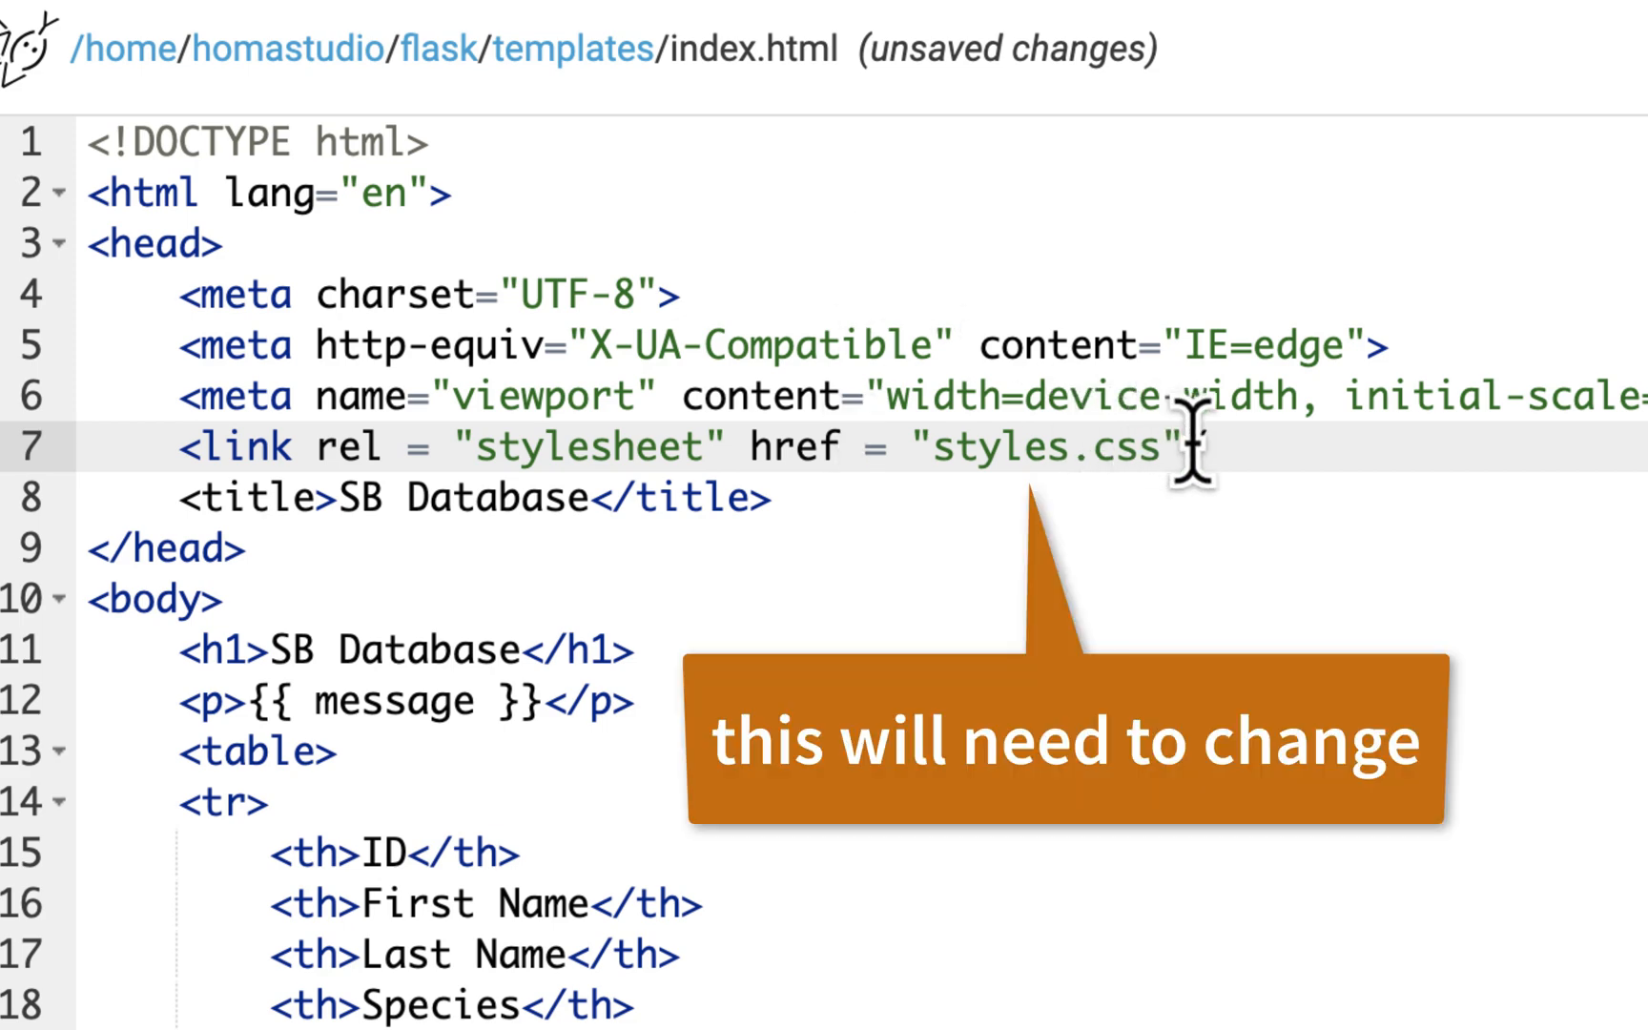
{"action": "type", "text": "/>"}
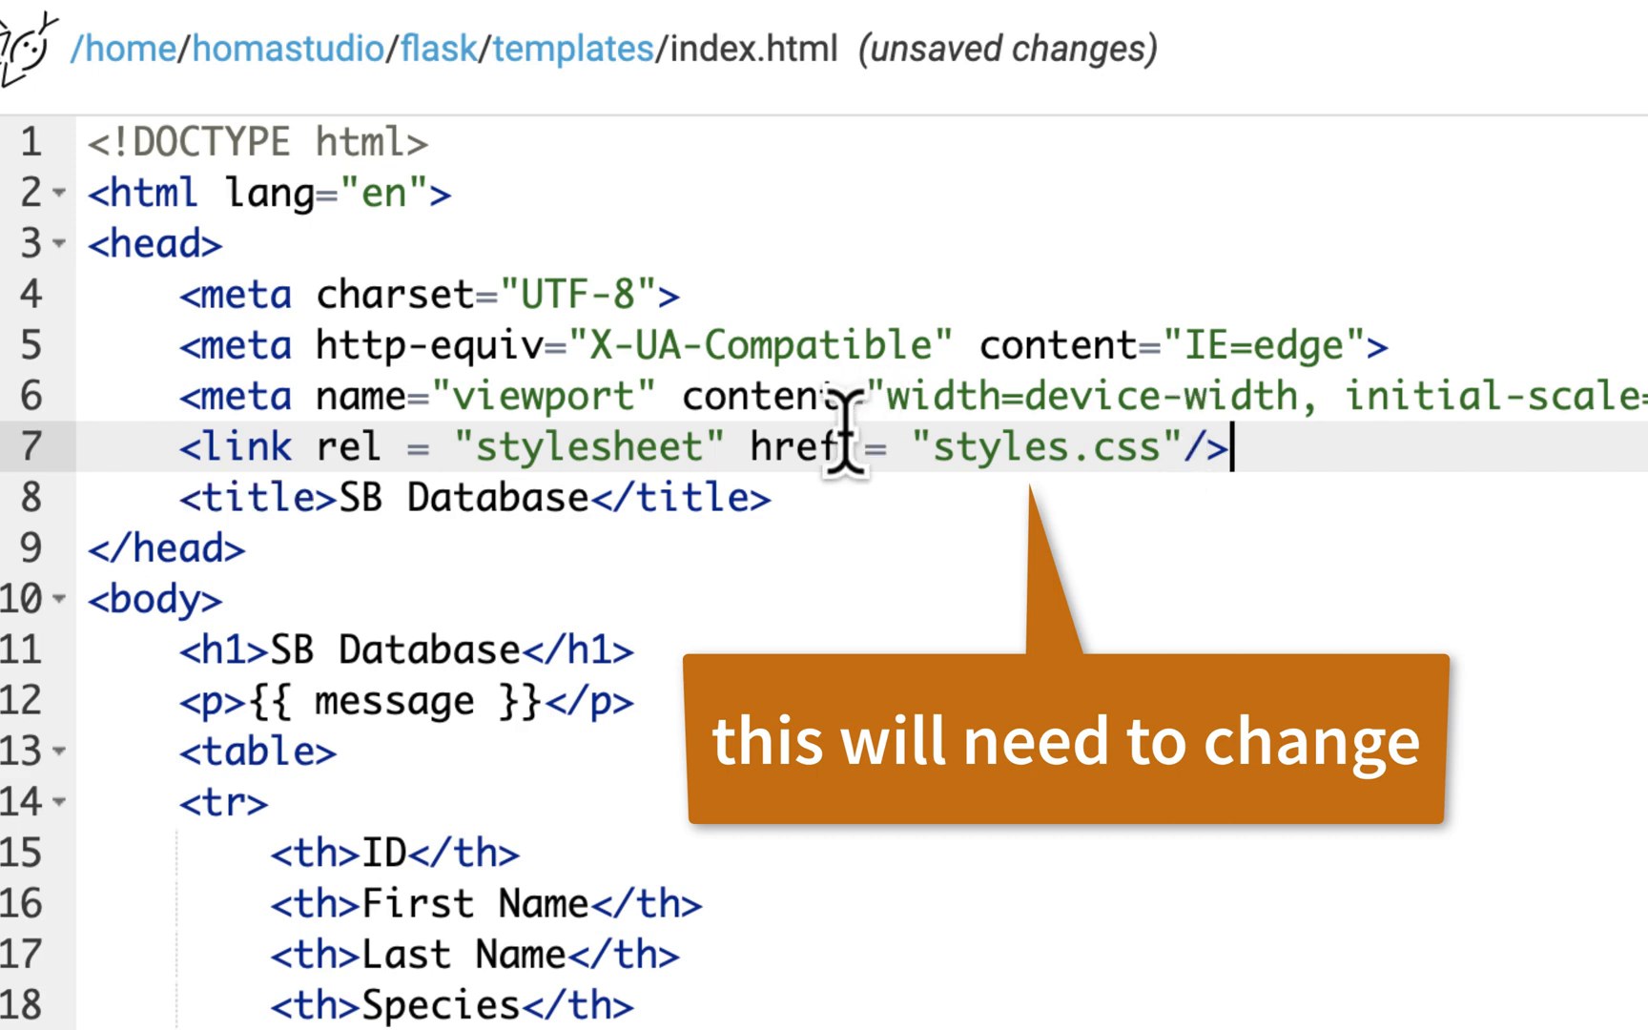
{"action": "mouse_move", "coordinate": [830, 431]}
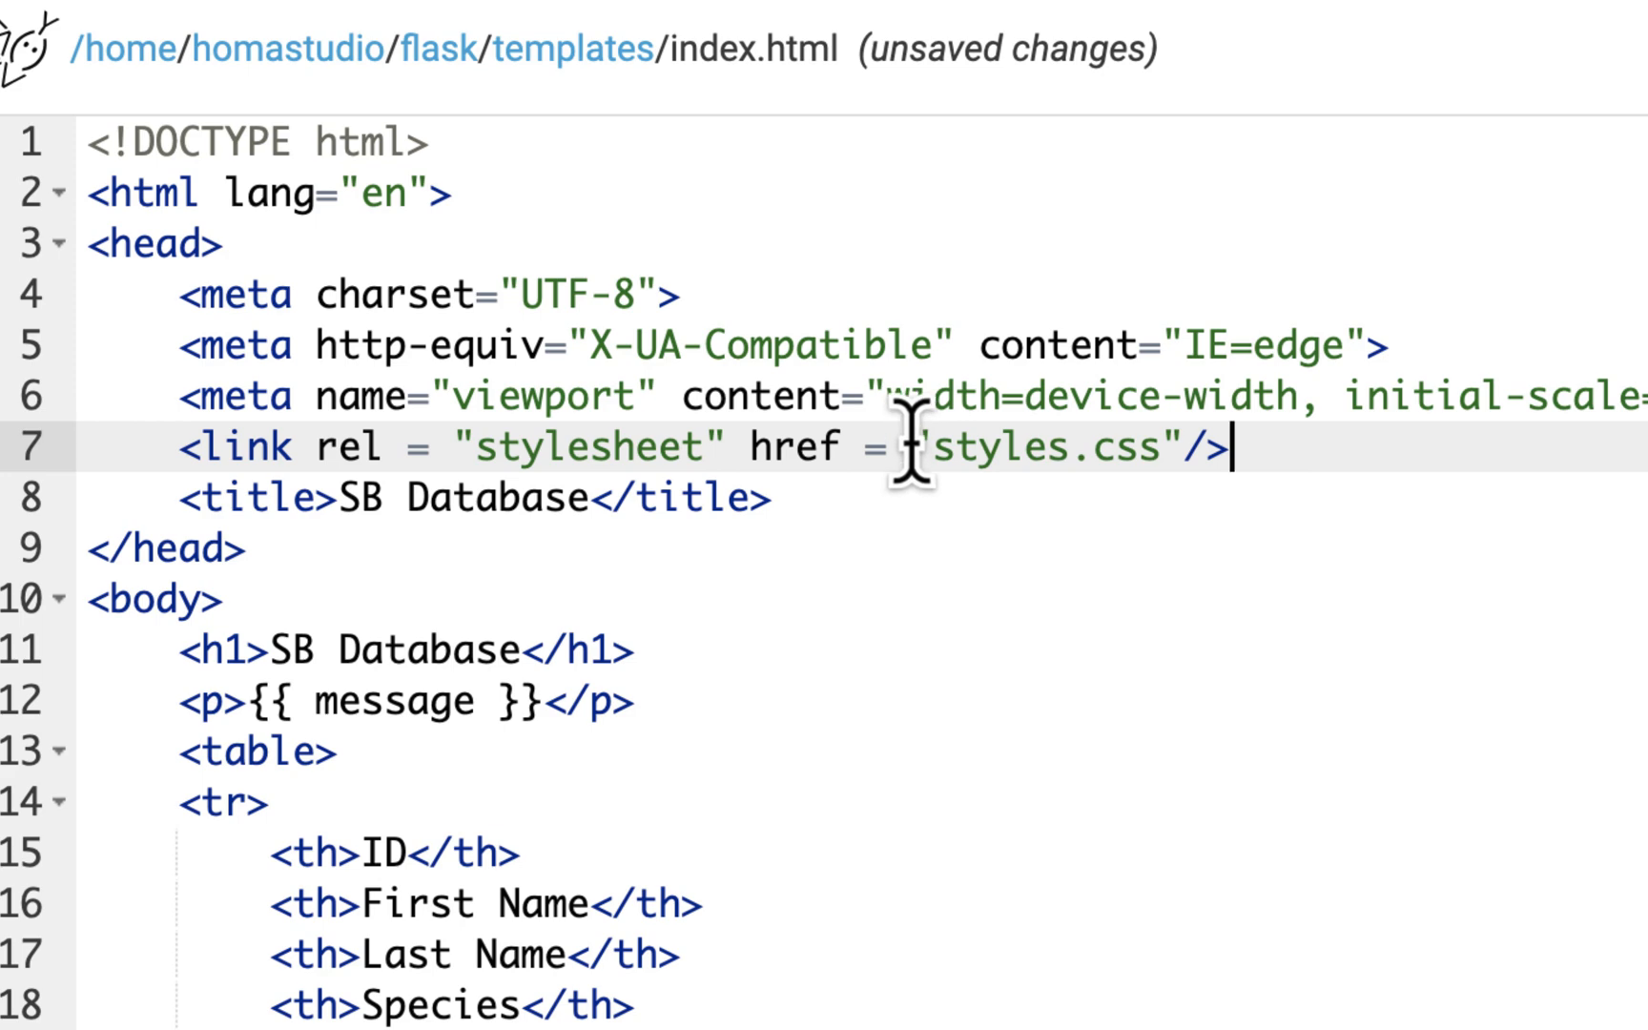
Replace the link's href with url_for('static', filename='styles.css') in index.html.
{"action": "key", "text": "Backspace"}
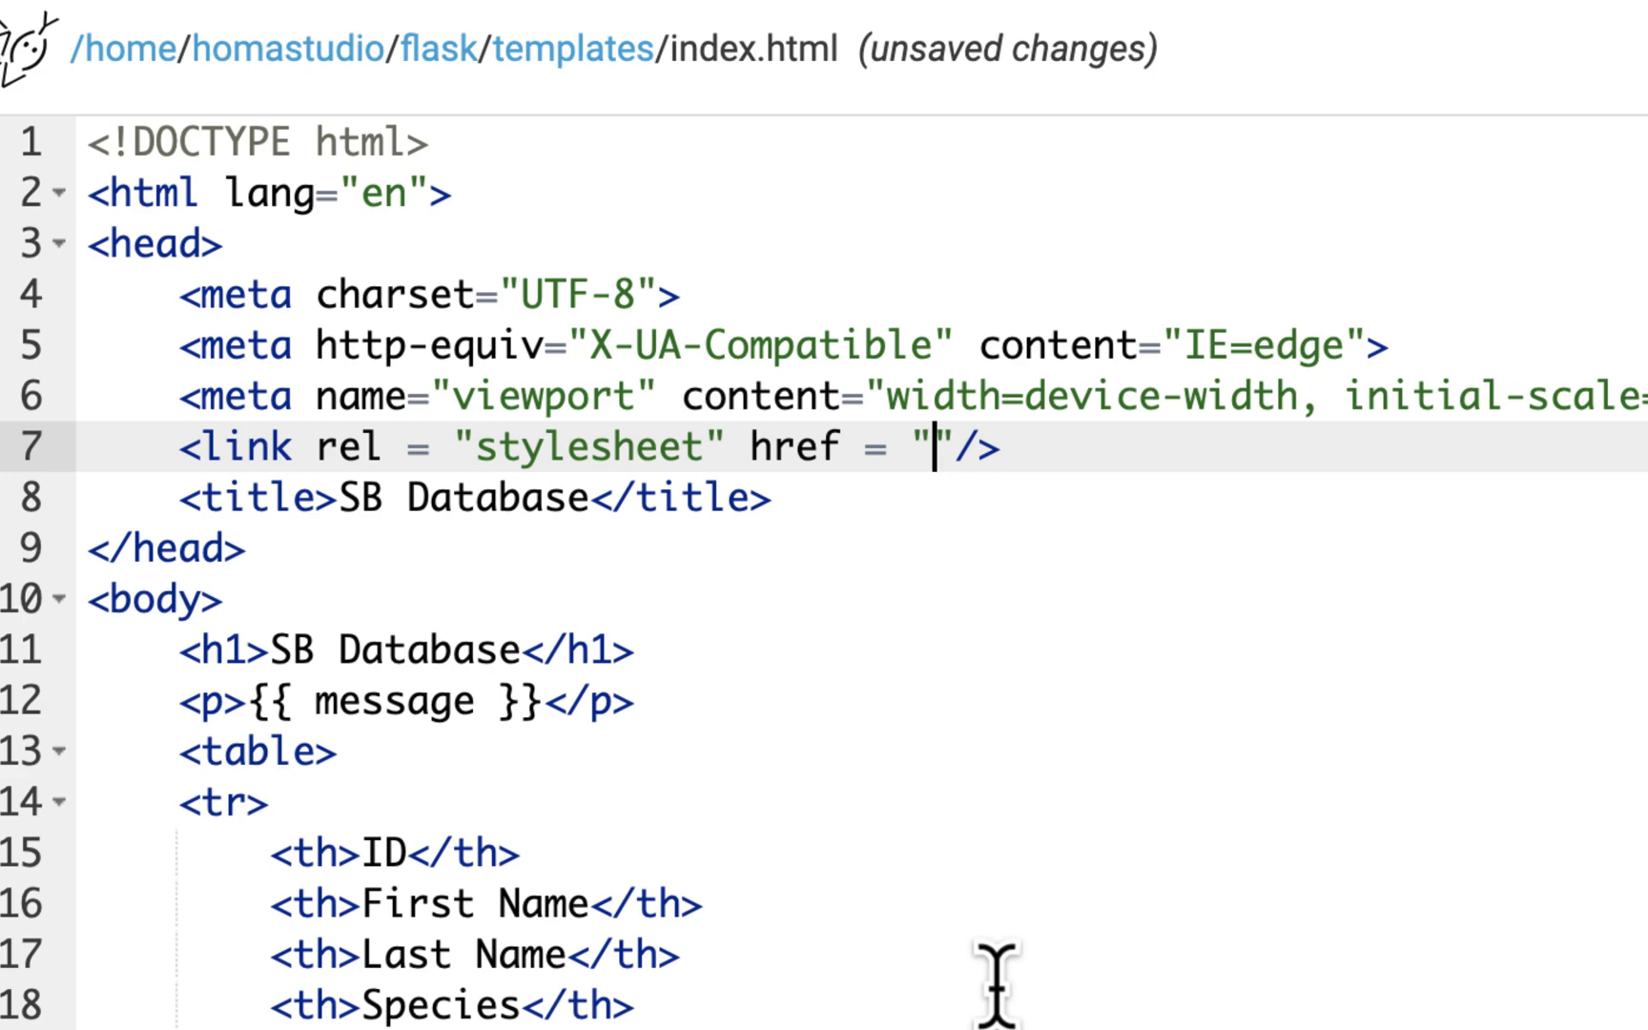
{"action": "type", "text": "url_for"}
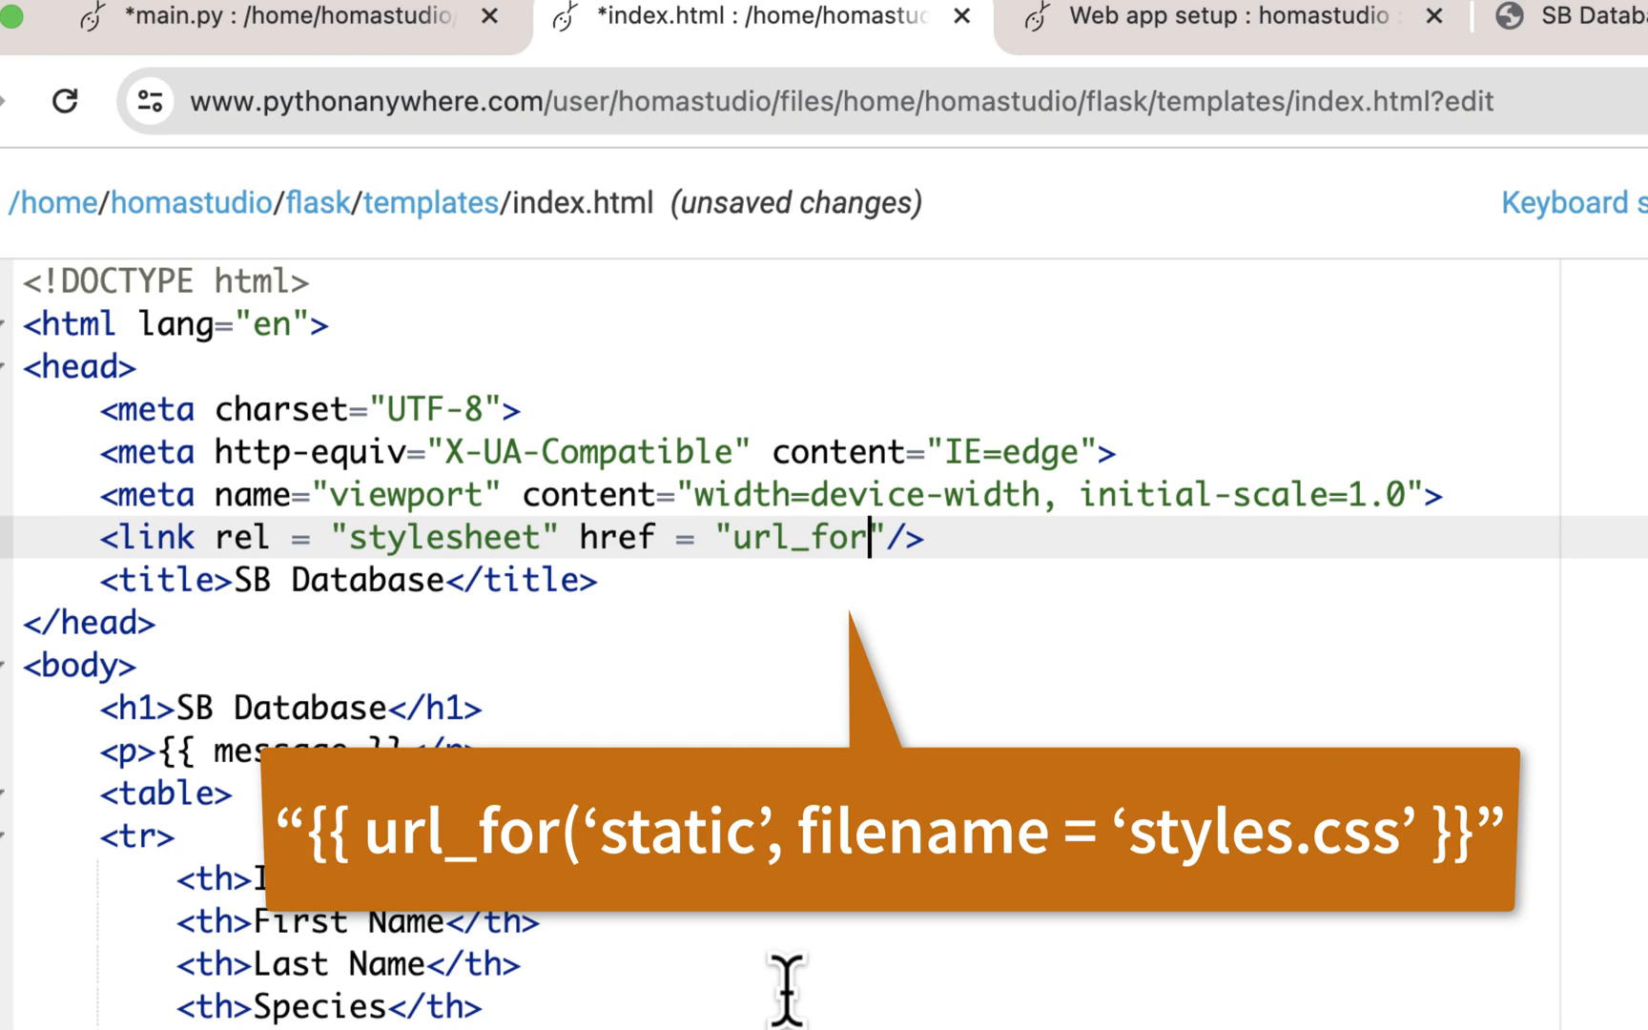
{"action": "type", "text": "()"}
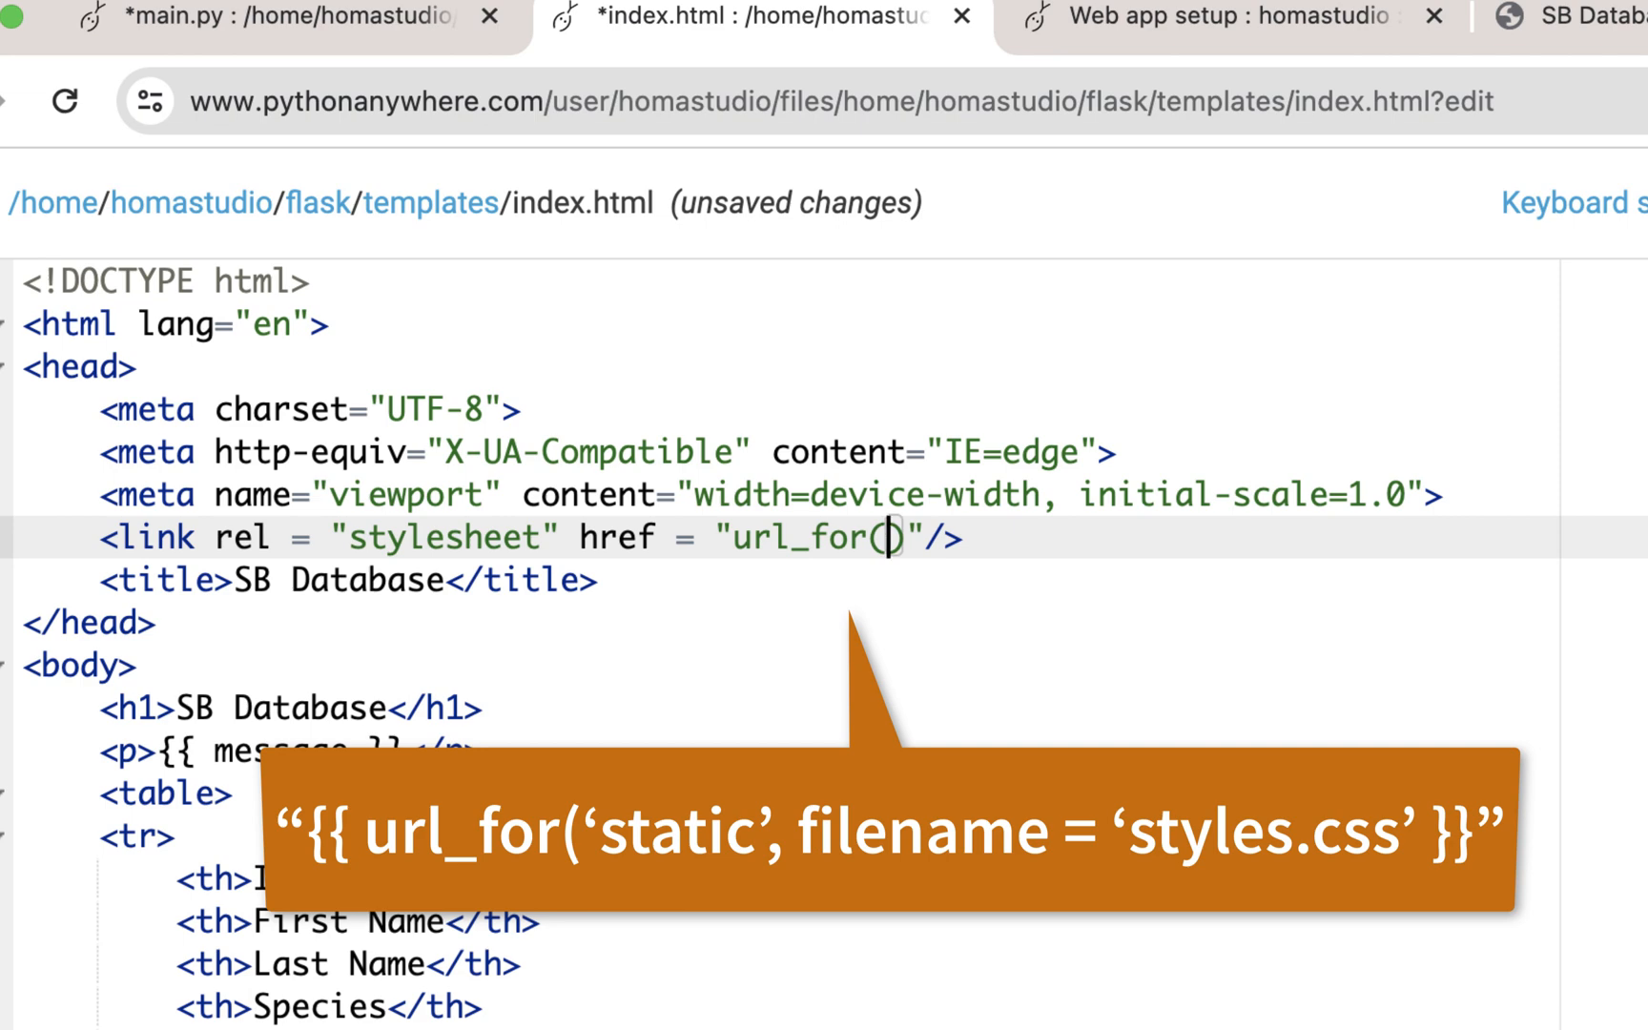
{"action": "type", "text": "'static"}
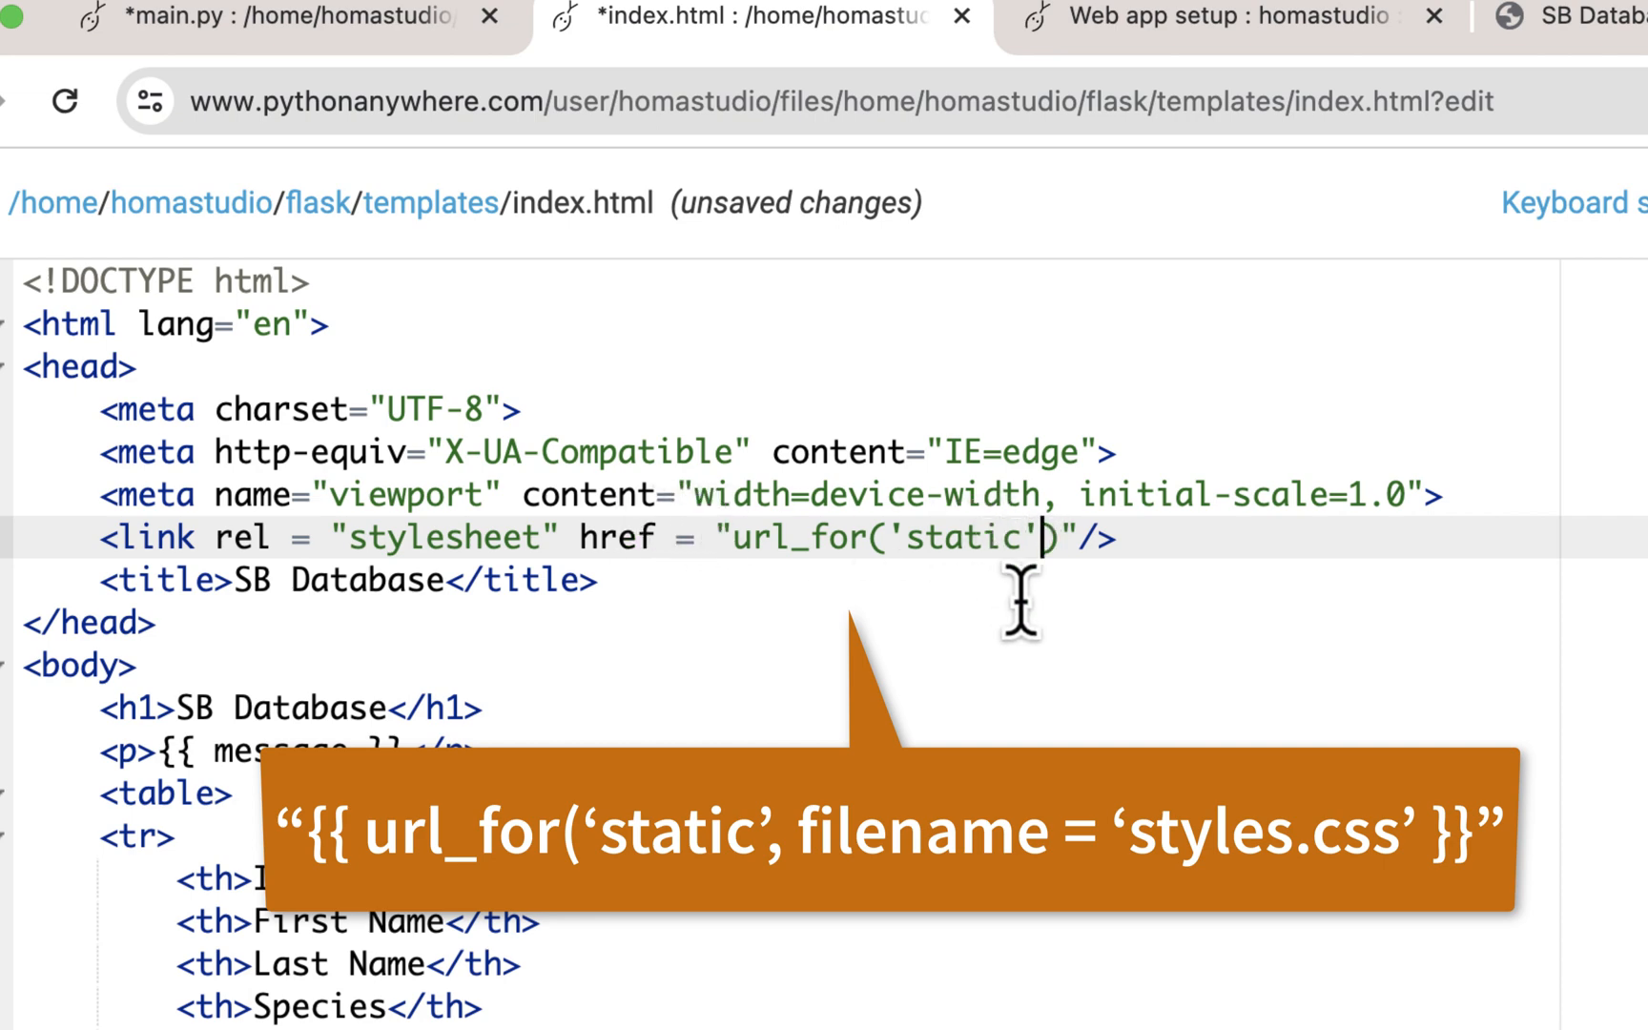
{"action": "type", "text": ","}
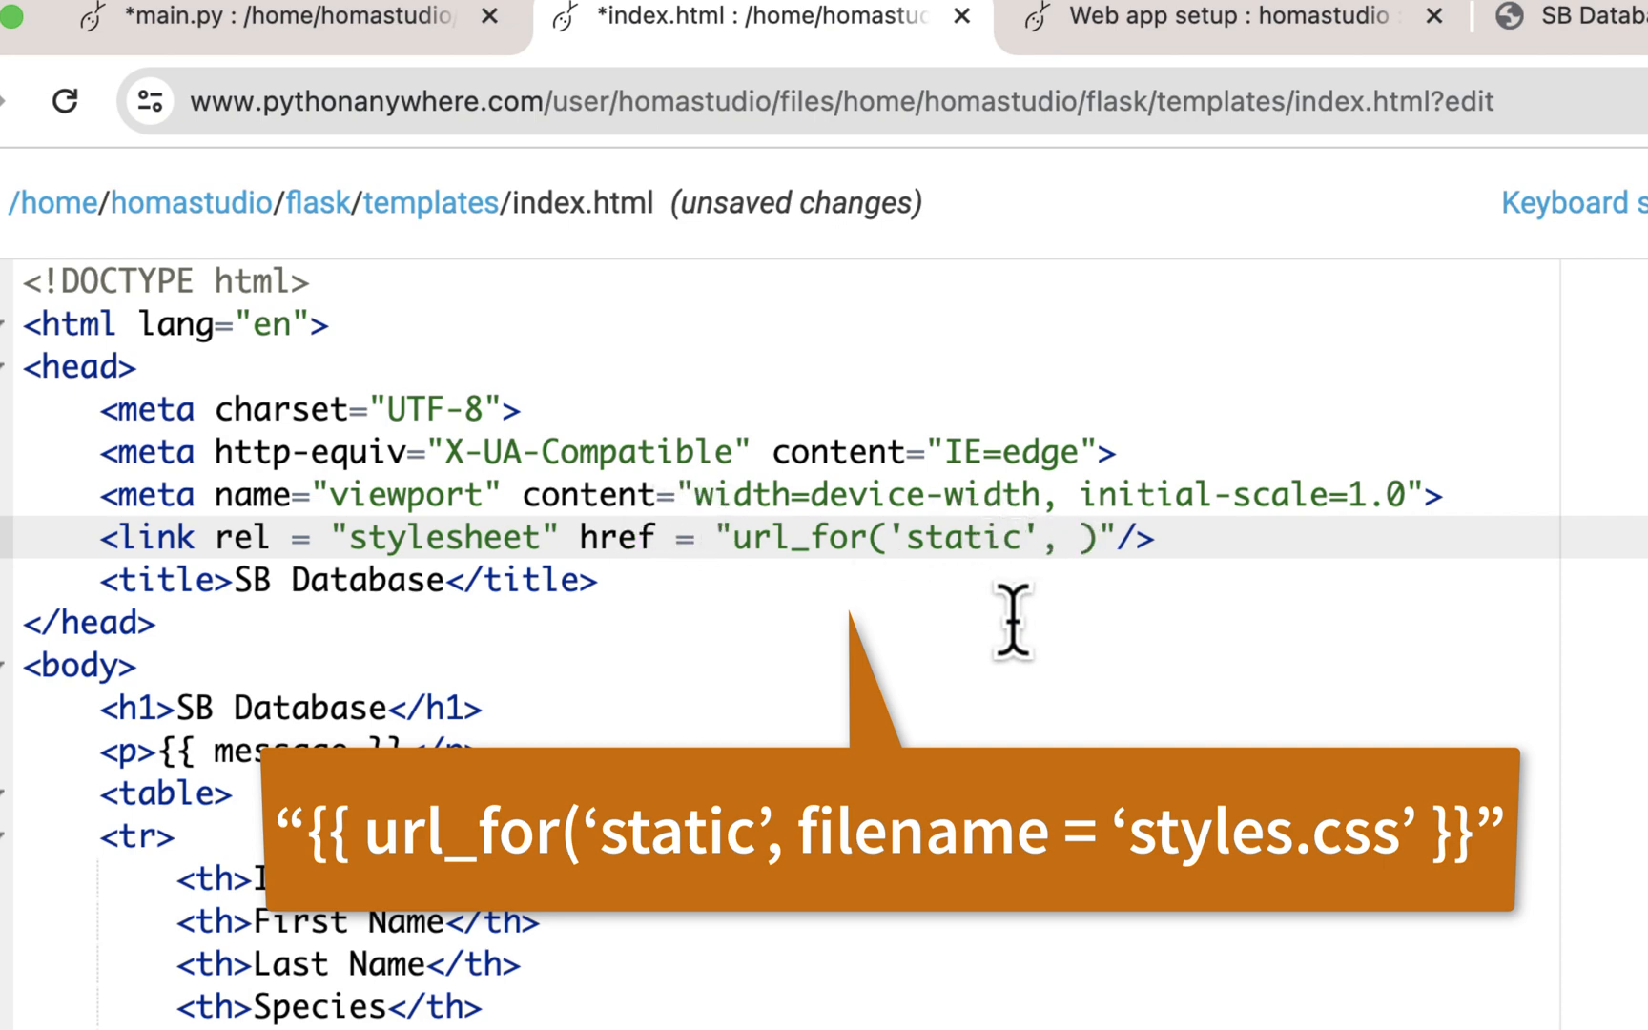
{"action": "type", "text": "filename ="}
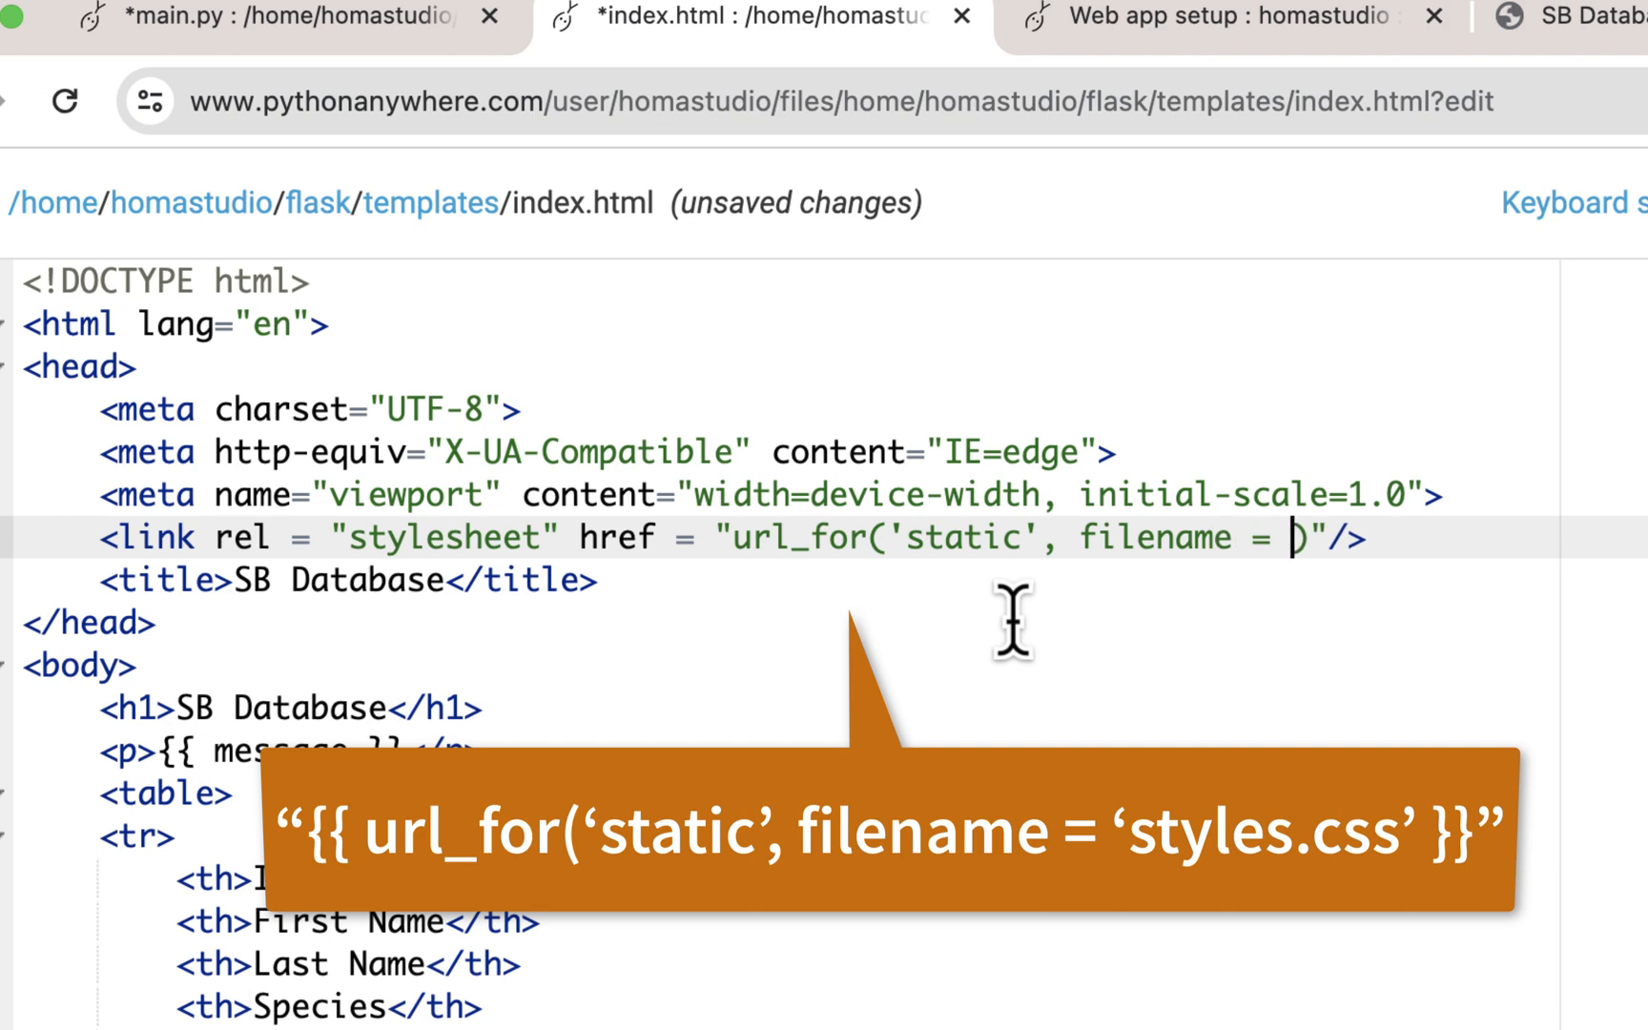
{"action": "type", "text": "'styles.c"}
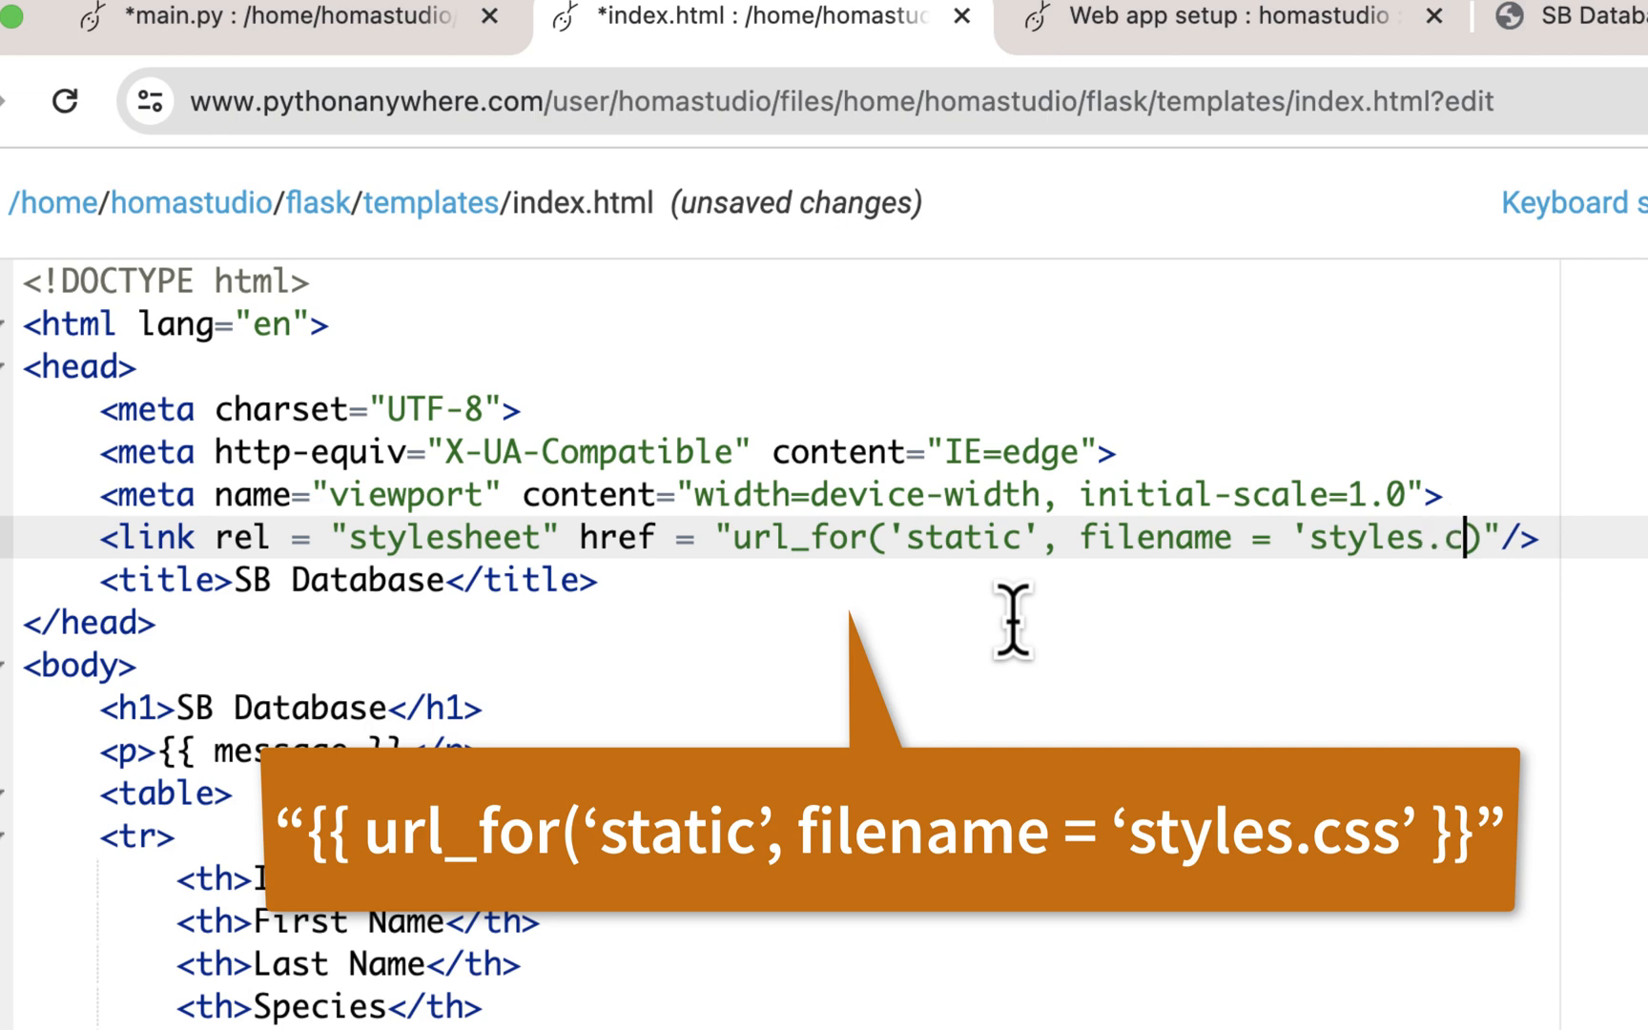
{"action": "type", "text": "ss'"}
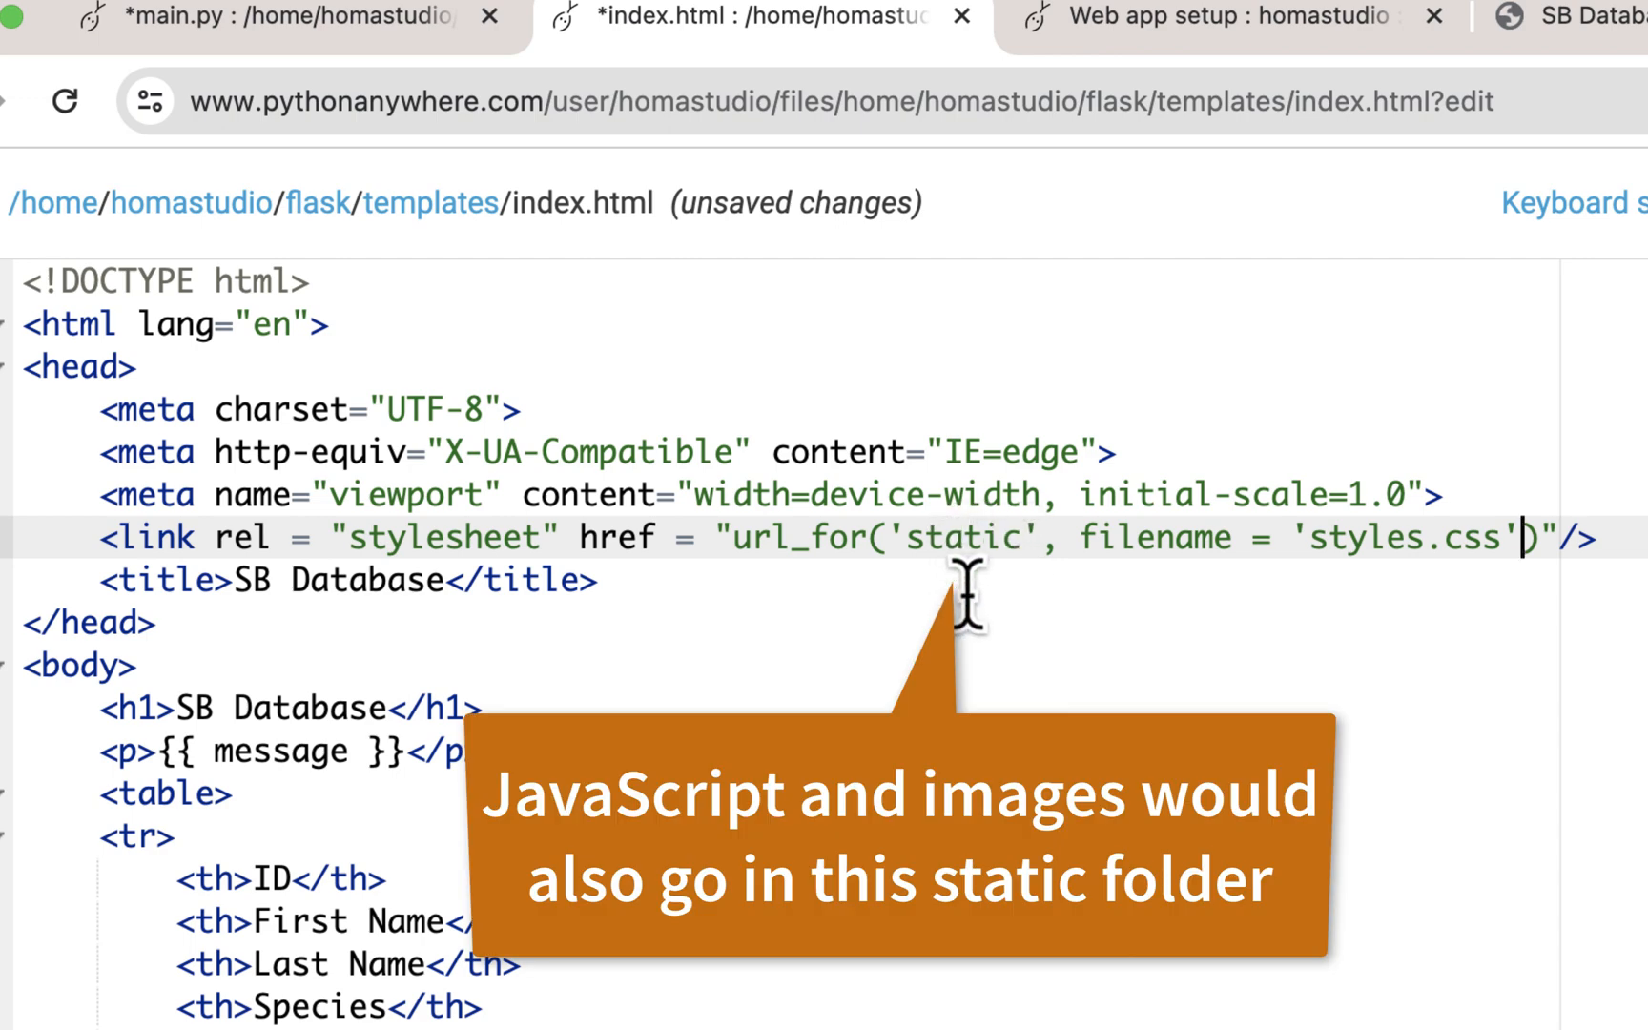
{"action": "mouse_move", "coordinate": [956, 536]}
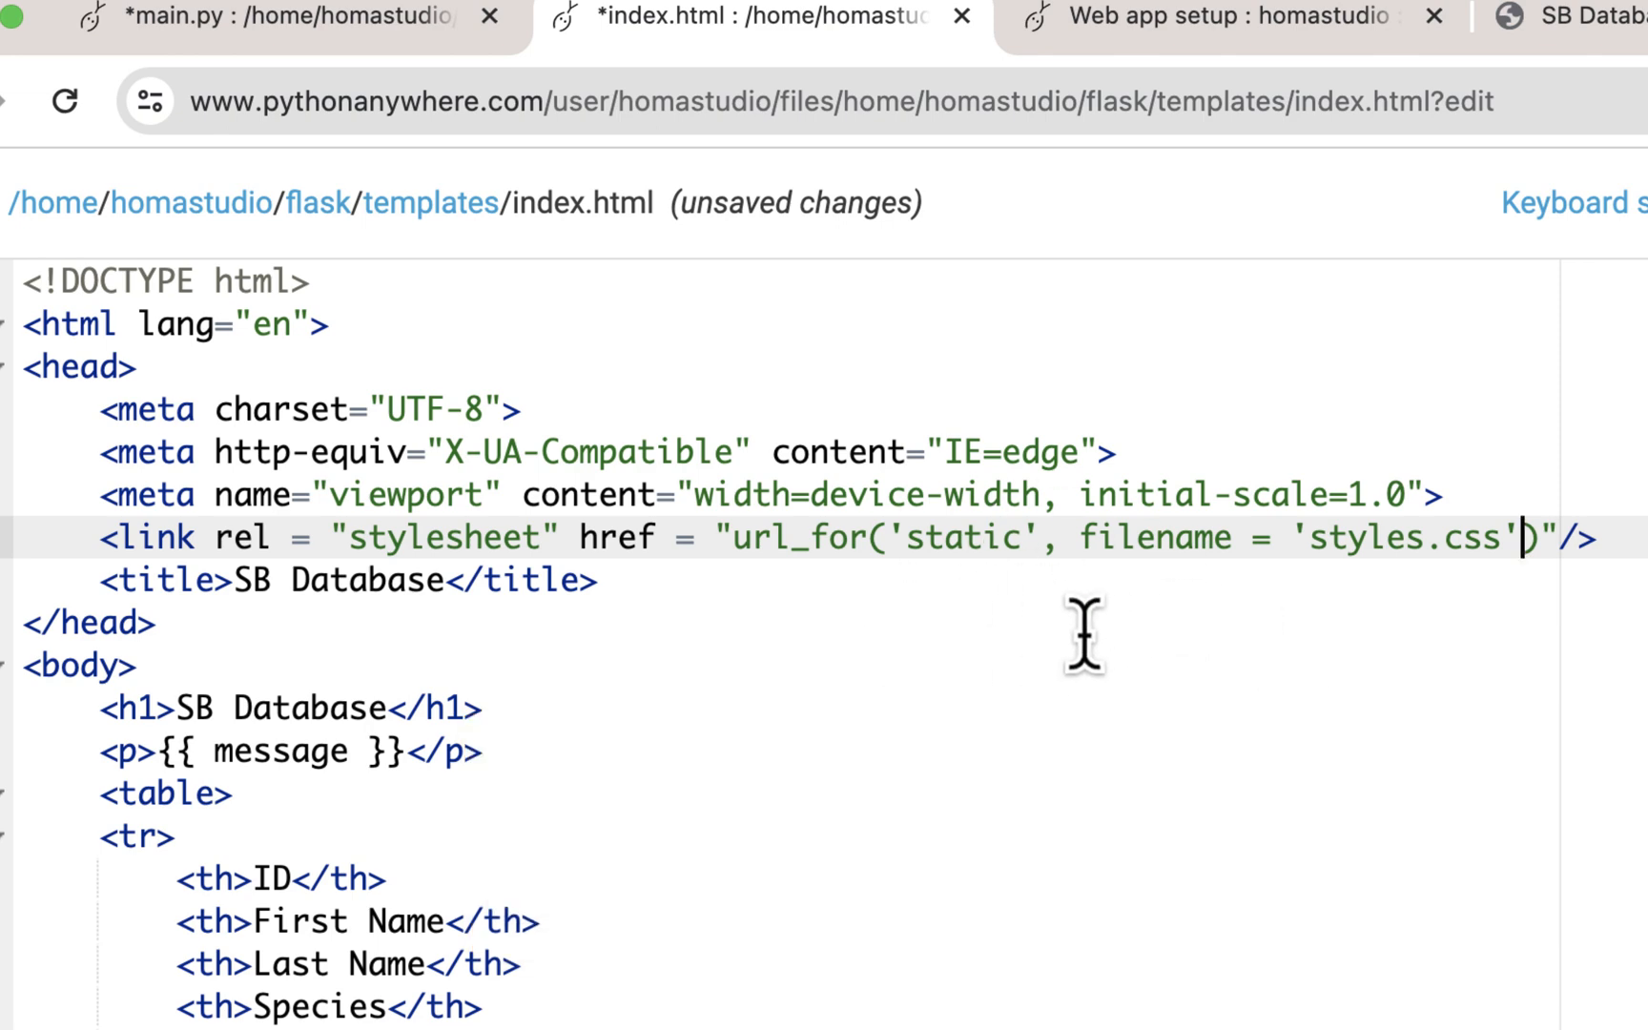
{"action": "mouse_move", "coordinate": [1063, 589]}
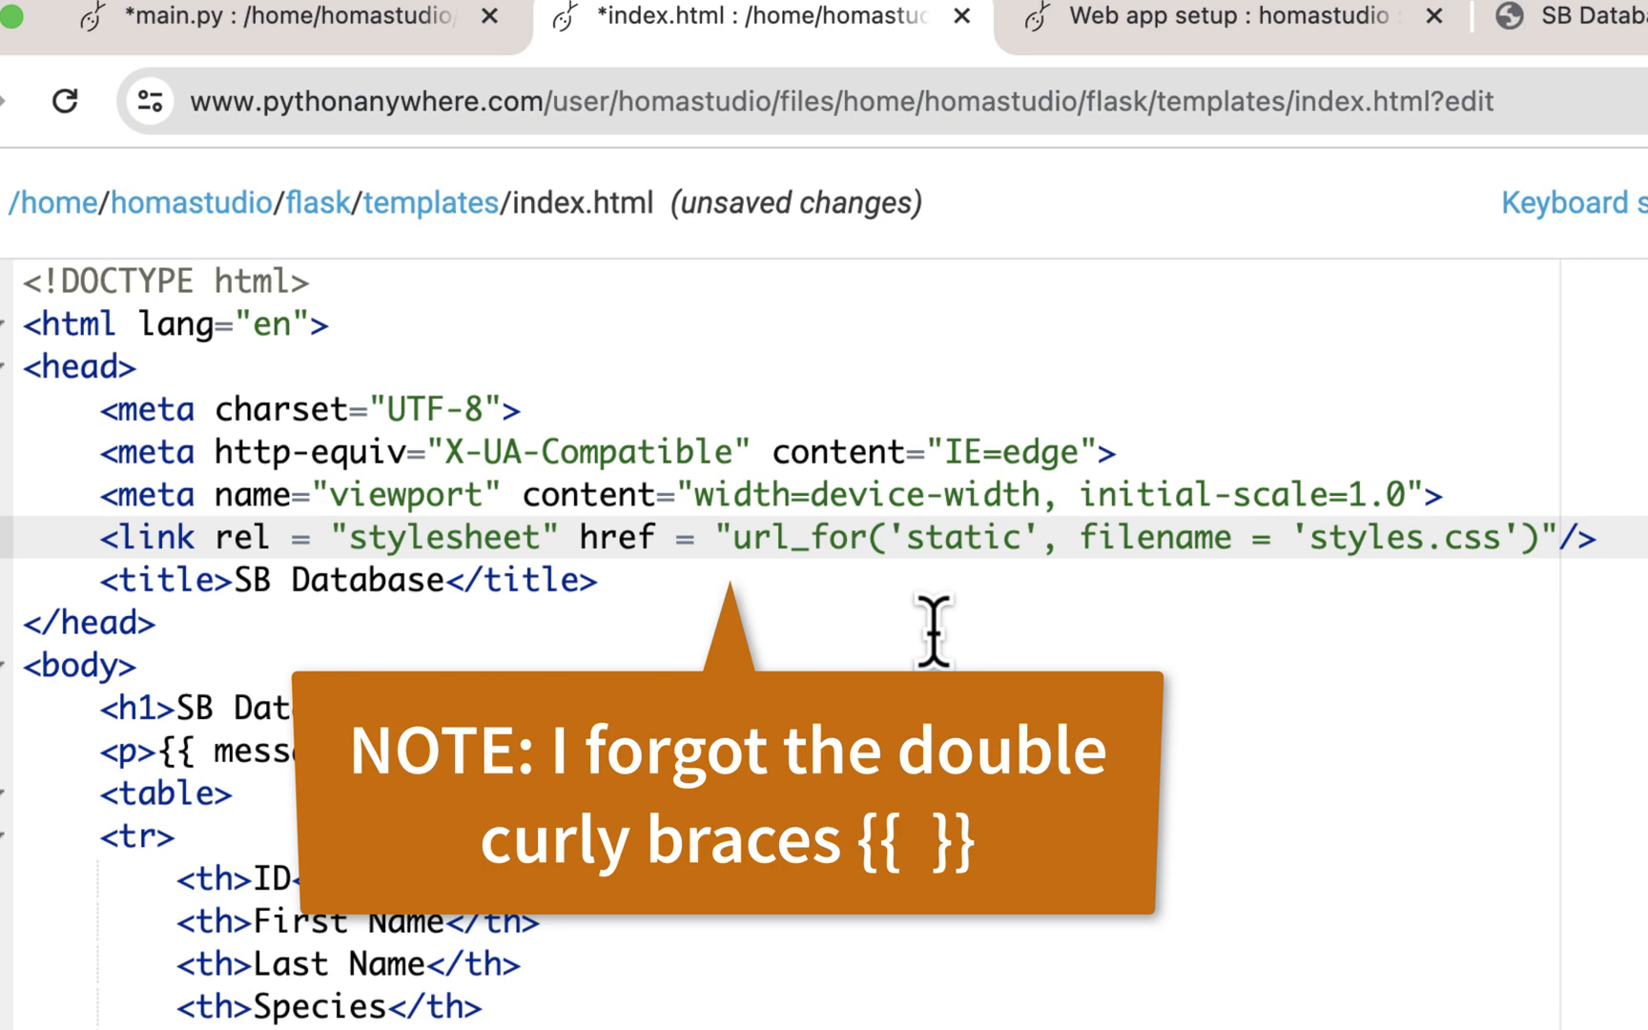
{"action": "mouse_move", "coordinate": [924, 614]}
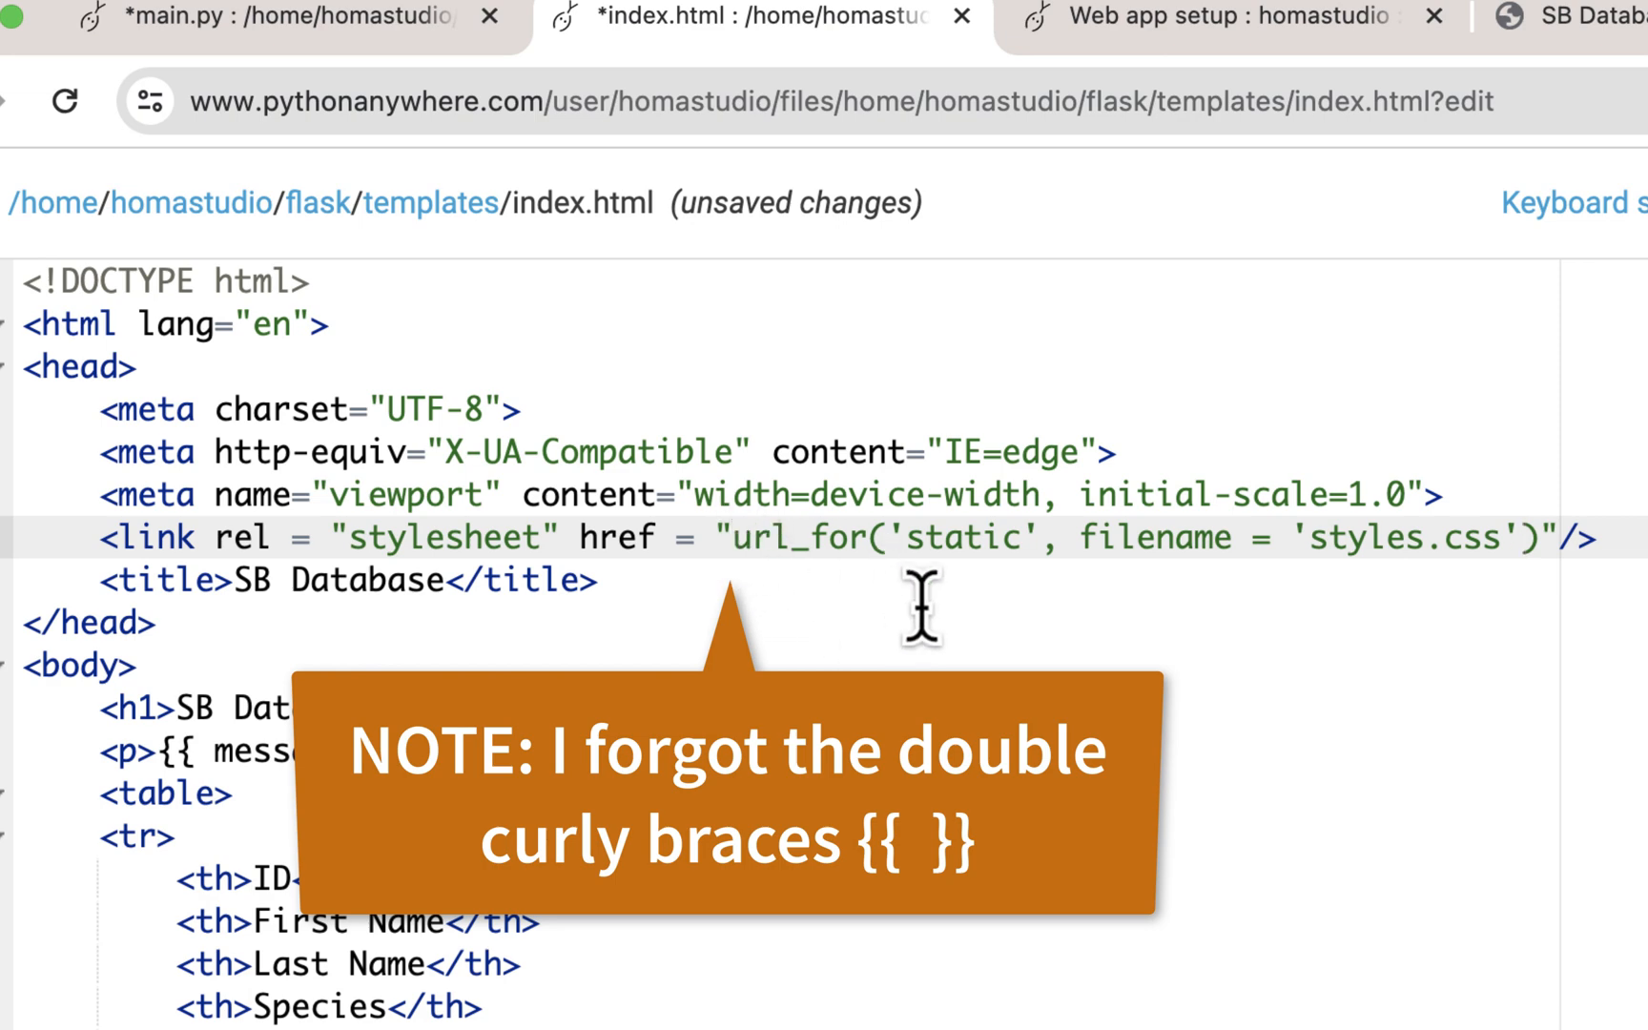
{"action": "mouse_move", "coordinate": [1628, 594]}
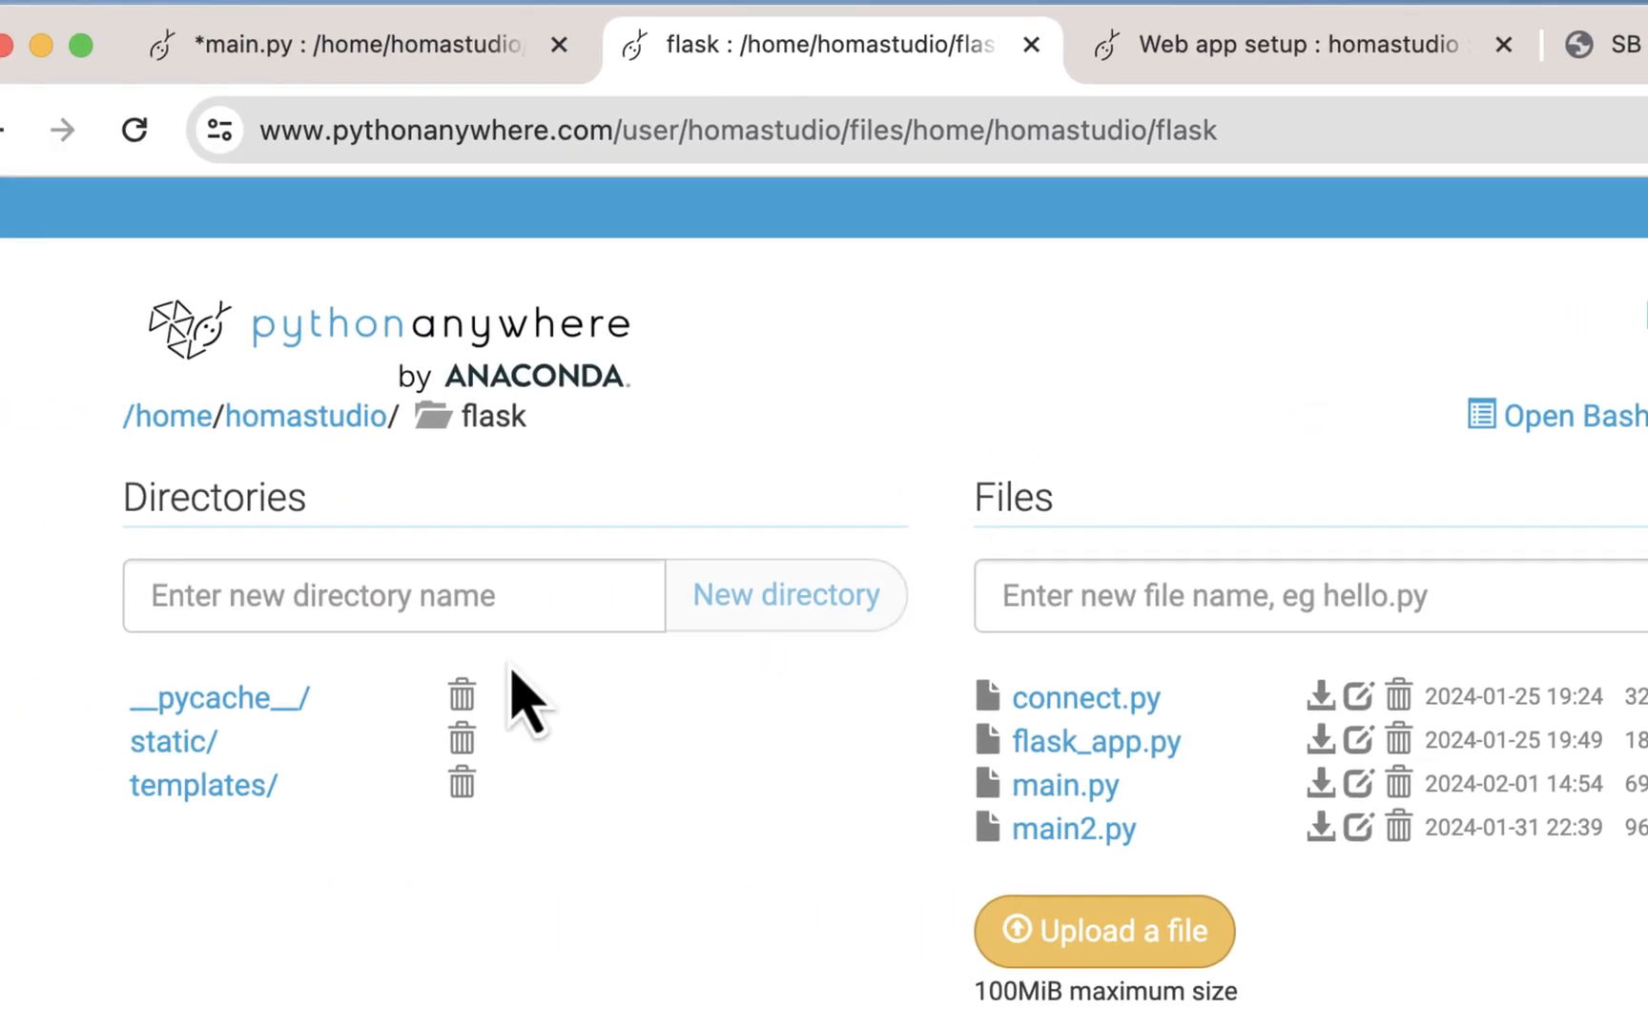
In static/styles.css write body{margin:2em}, table{margin:2em} and th{padding-right:2em} rules.
{"action": "left_click", "coordinate": [171, 740]}
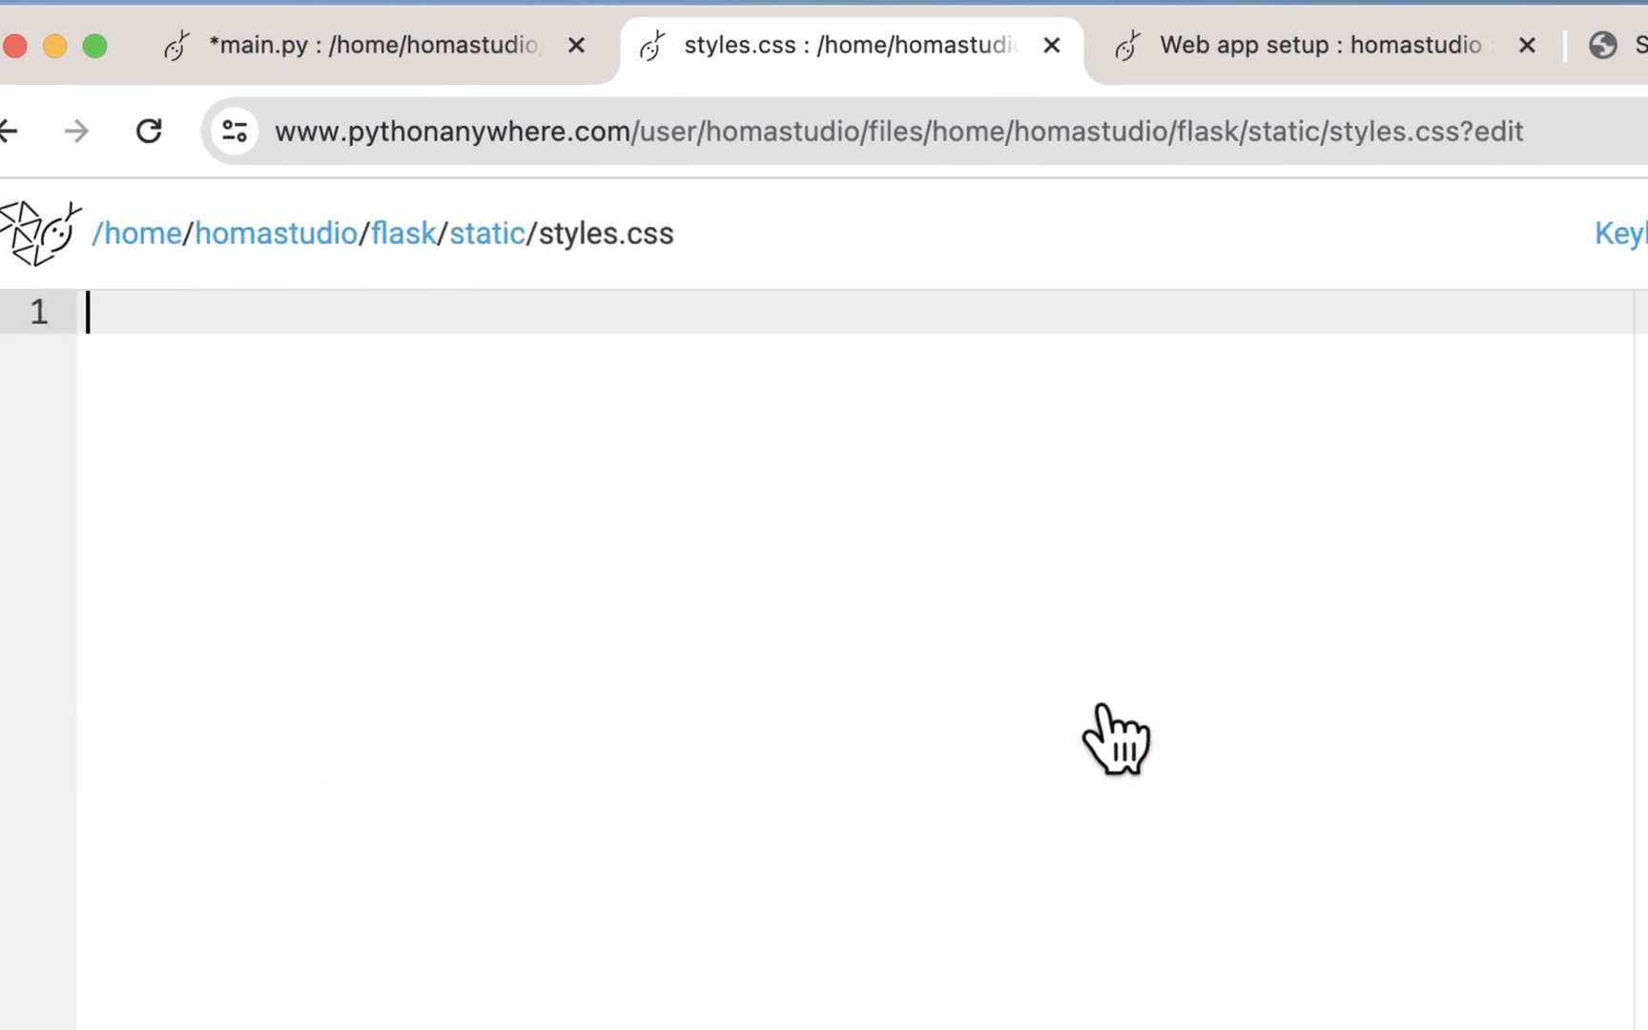
{"action": "type", "text": "body"}
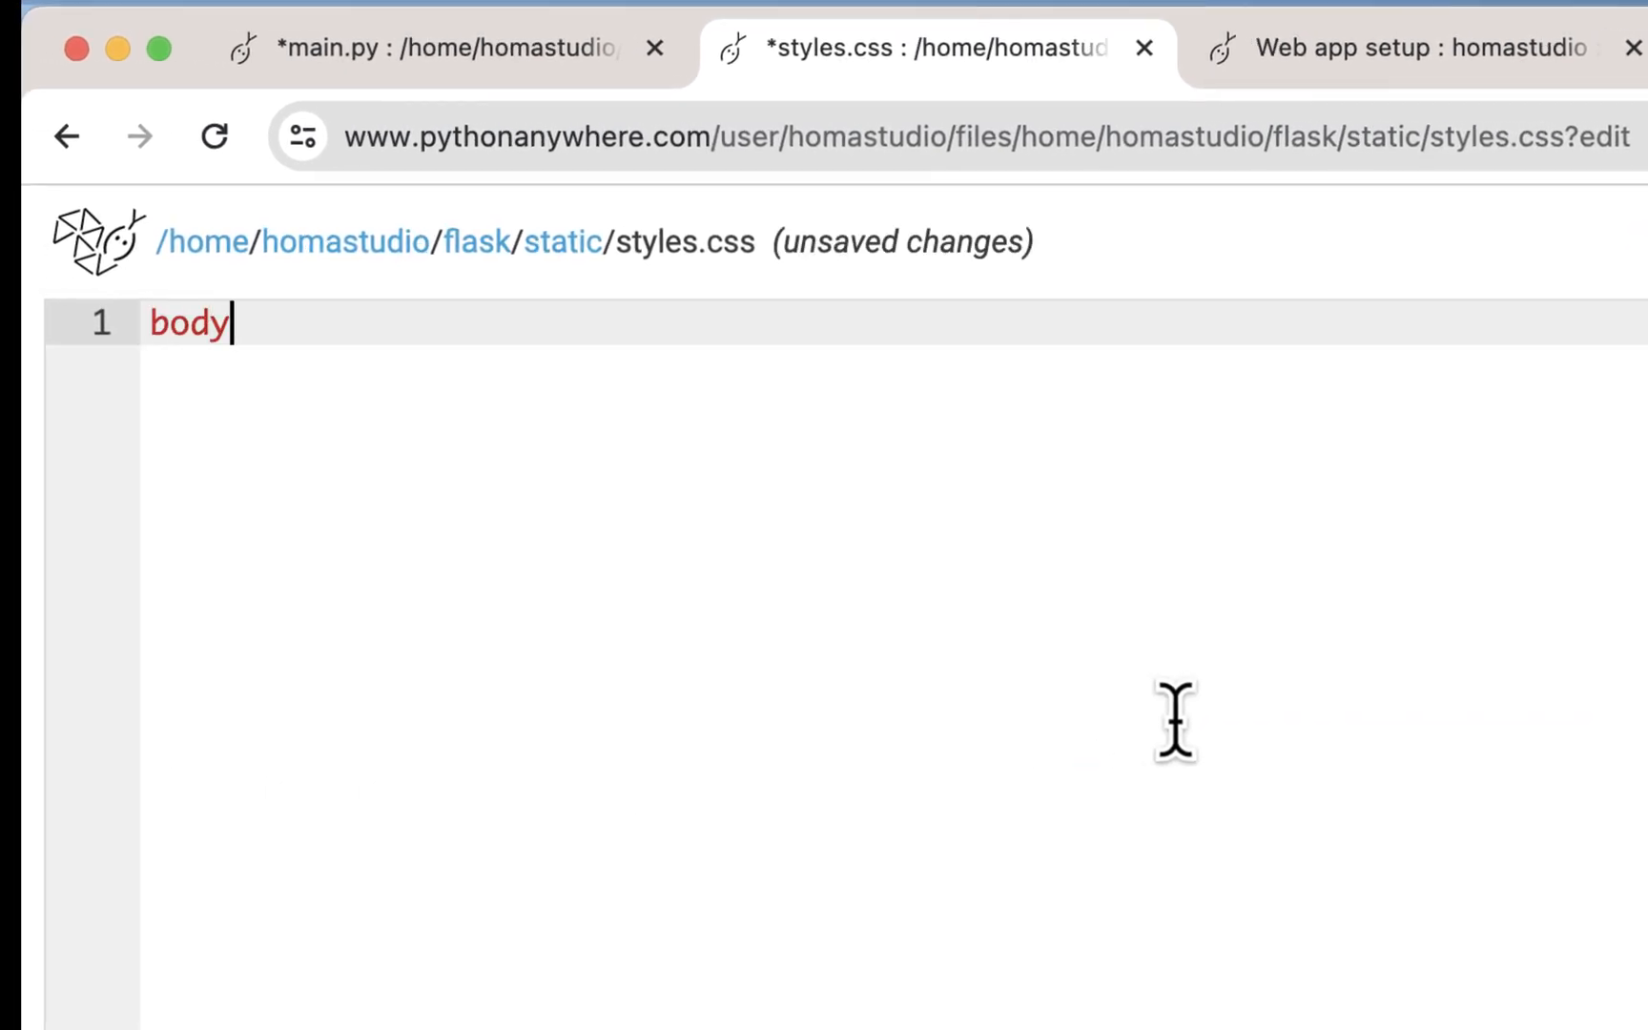
{"action": "type", "text": "{"}
{"action": "type", "text": "margin: ;"}
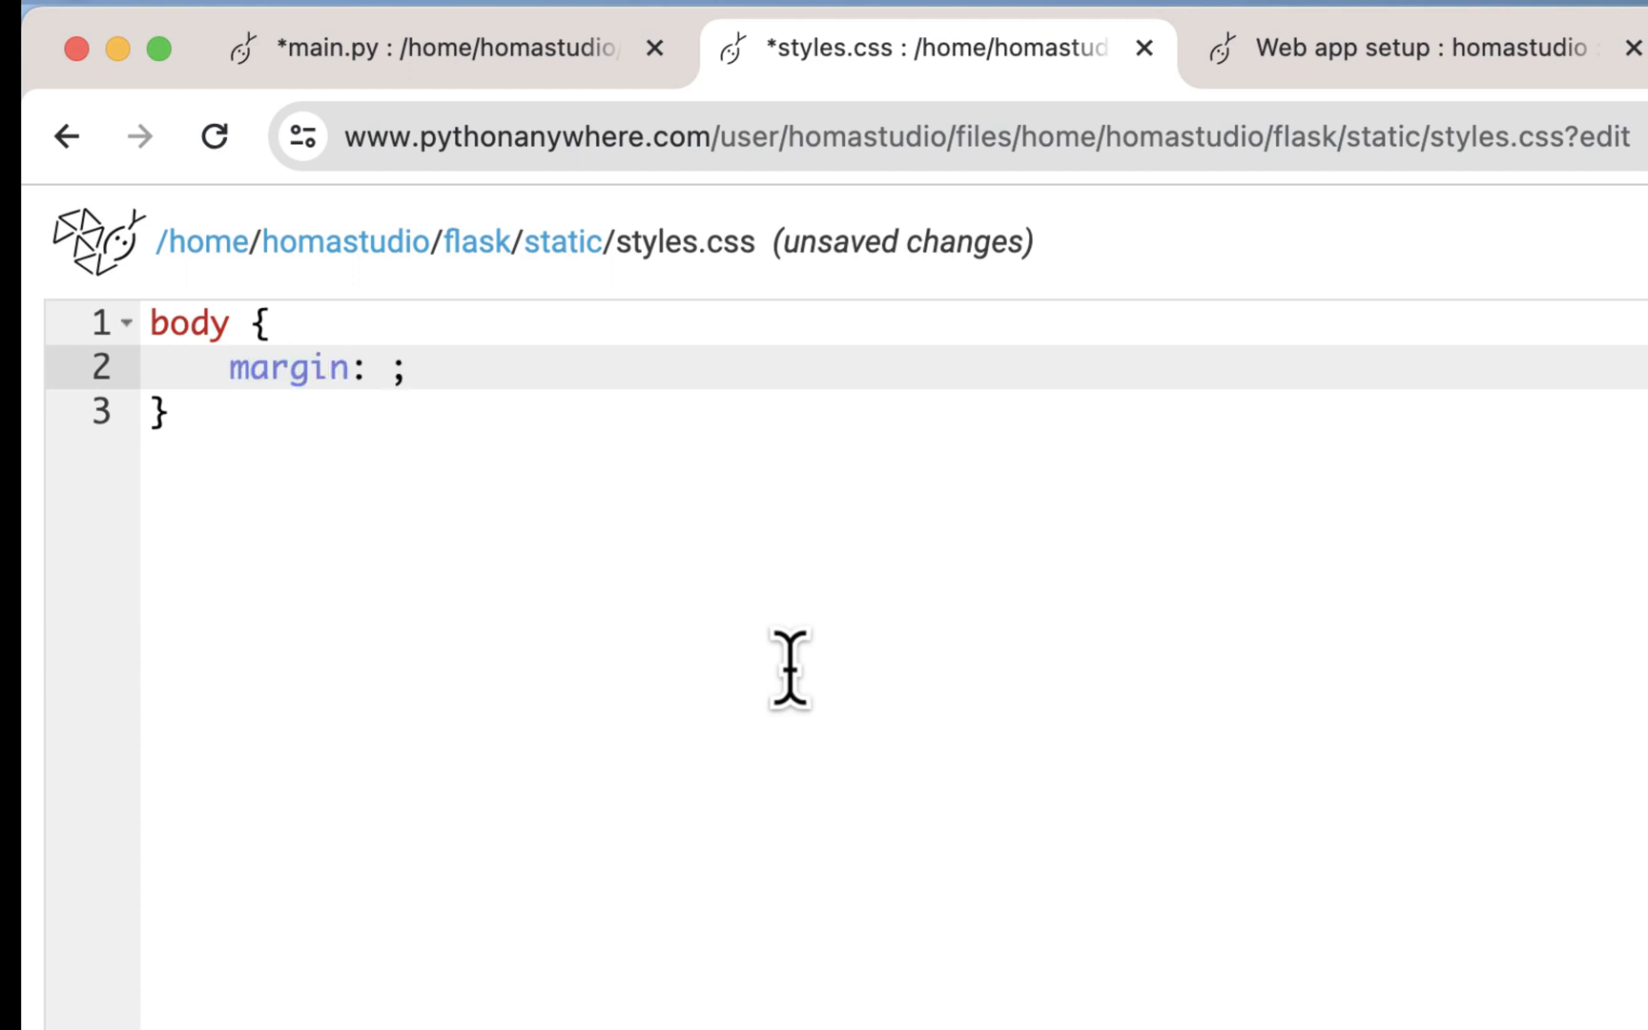
{"action": "type", "text": "2em"}
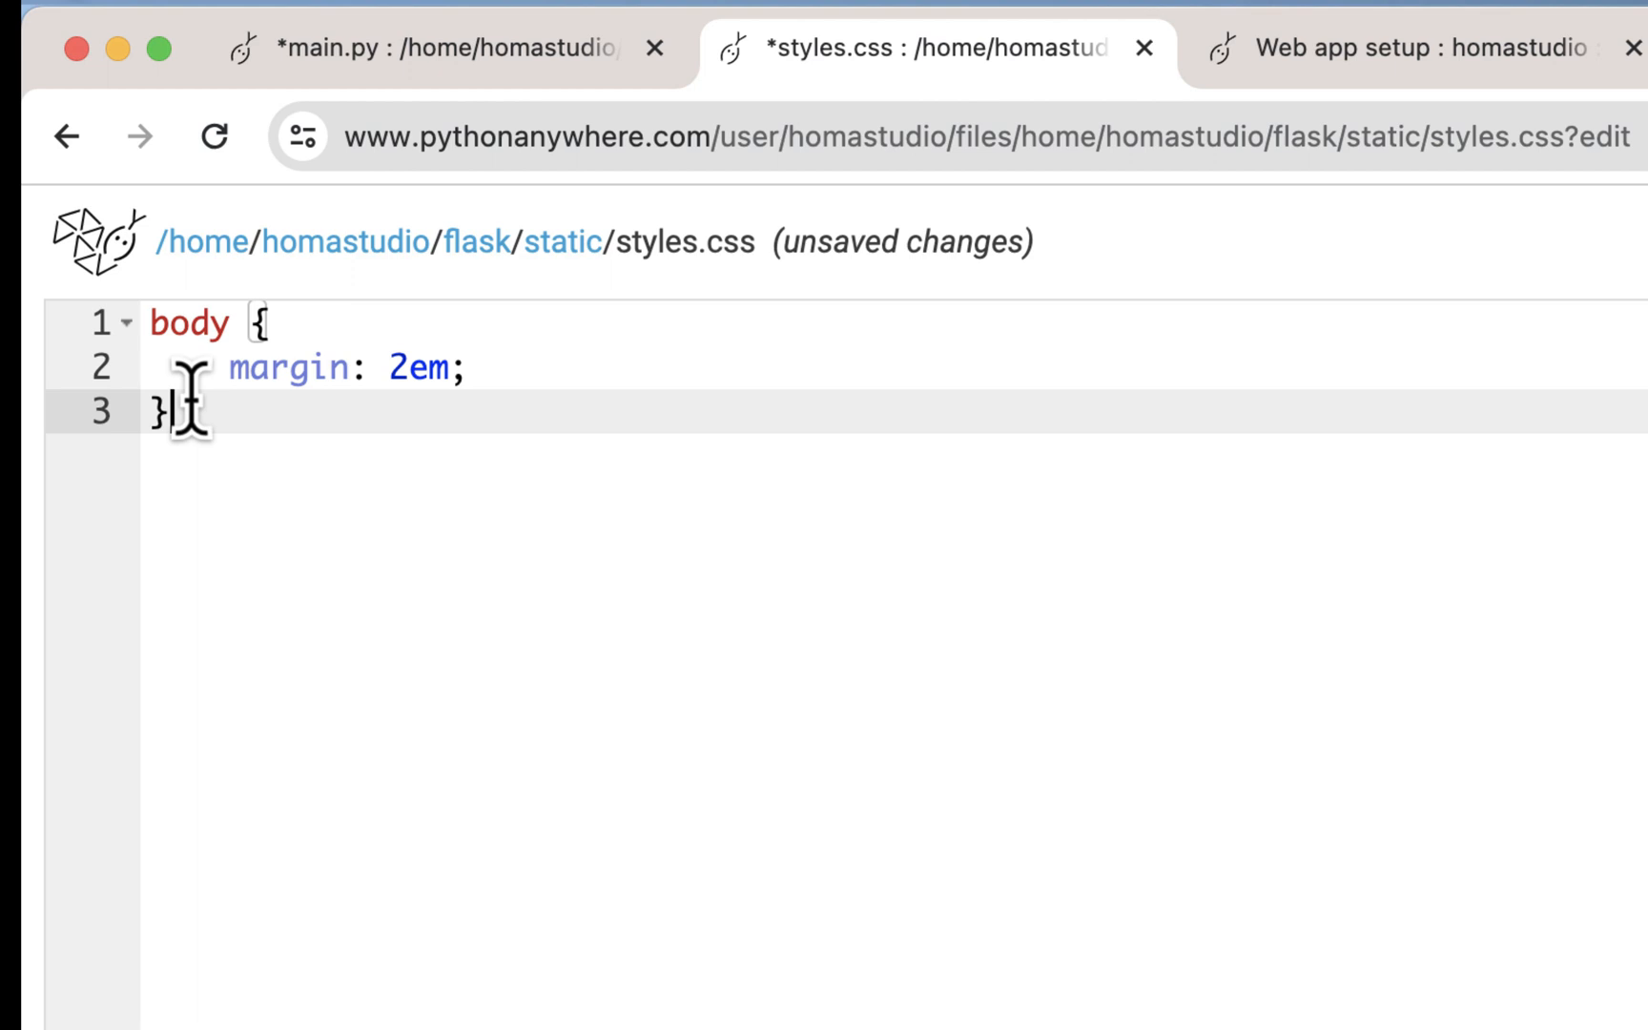
{"action": "key", "text": "enter"}
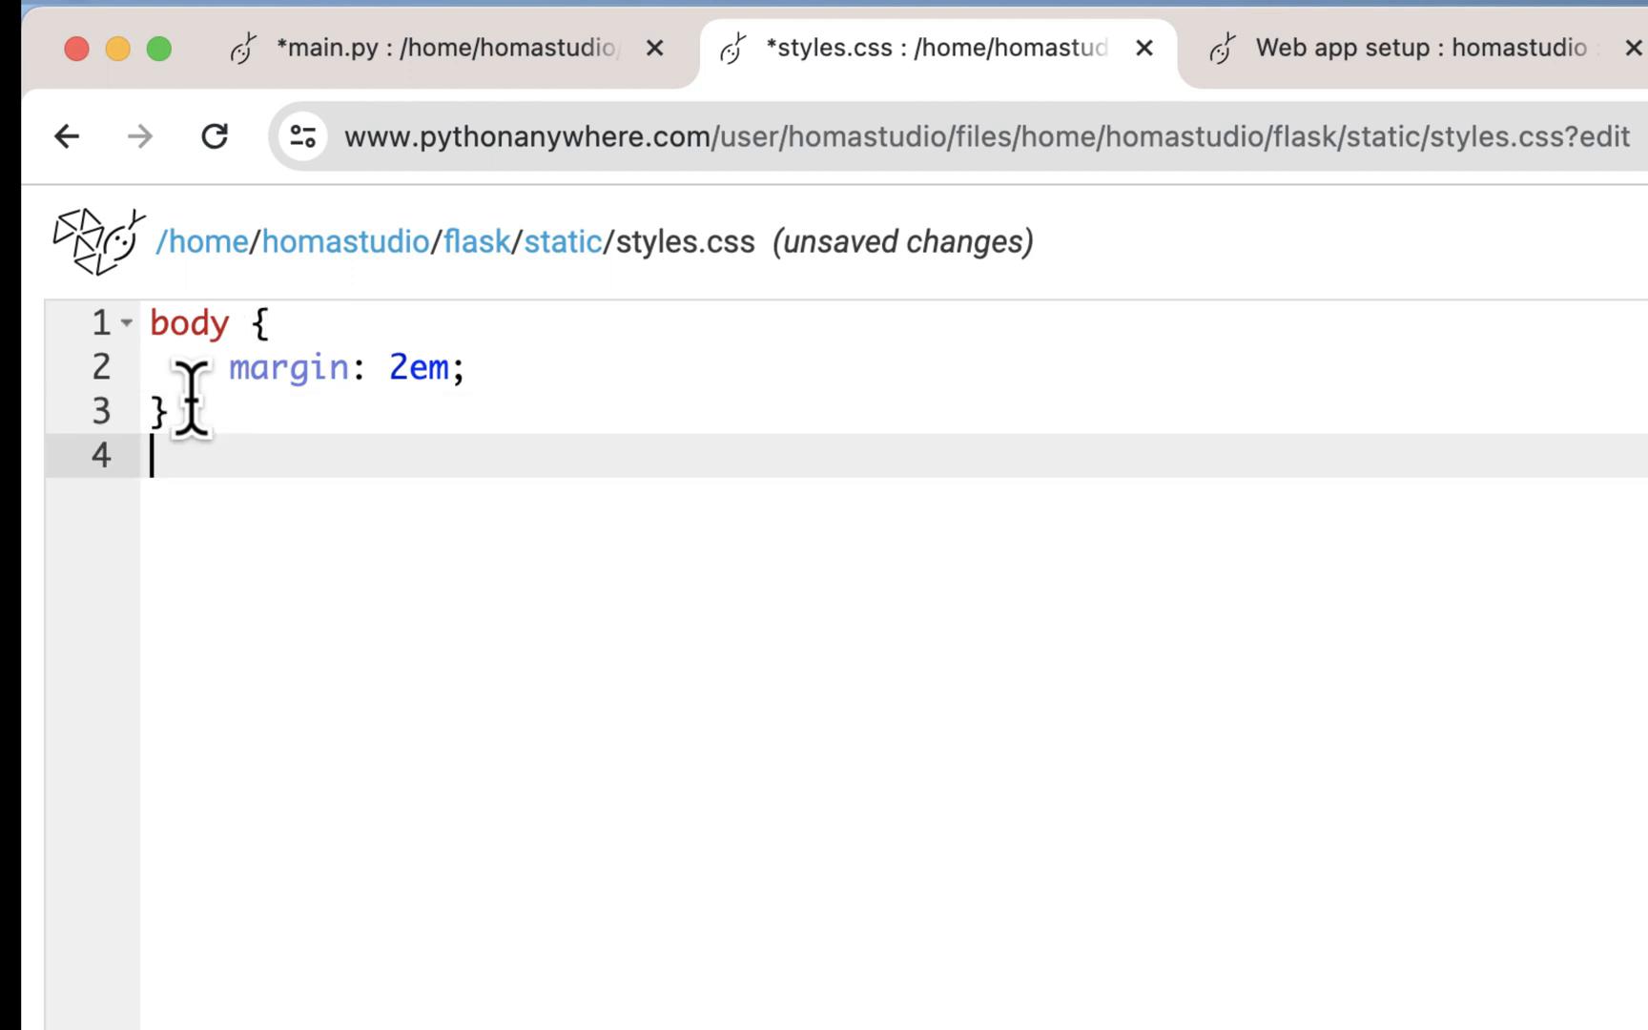
{"action": "type", "text": "table {"}
{"action": "type", "text": "margin: 2em;"}
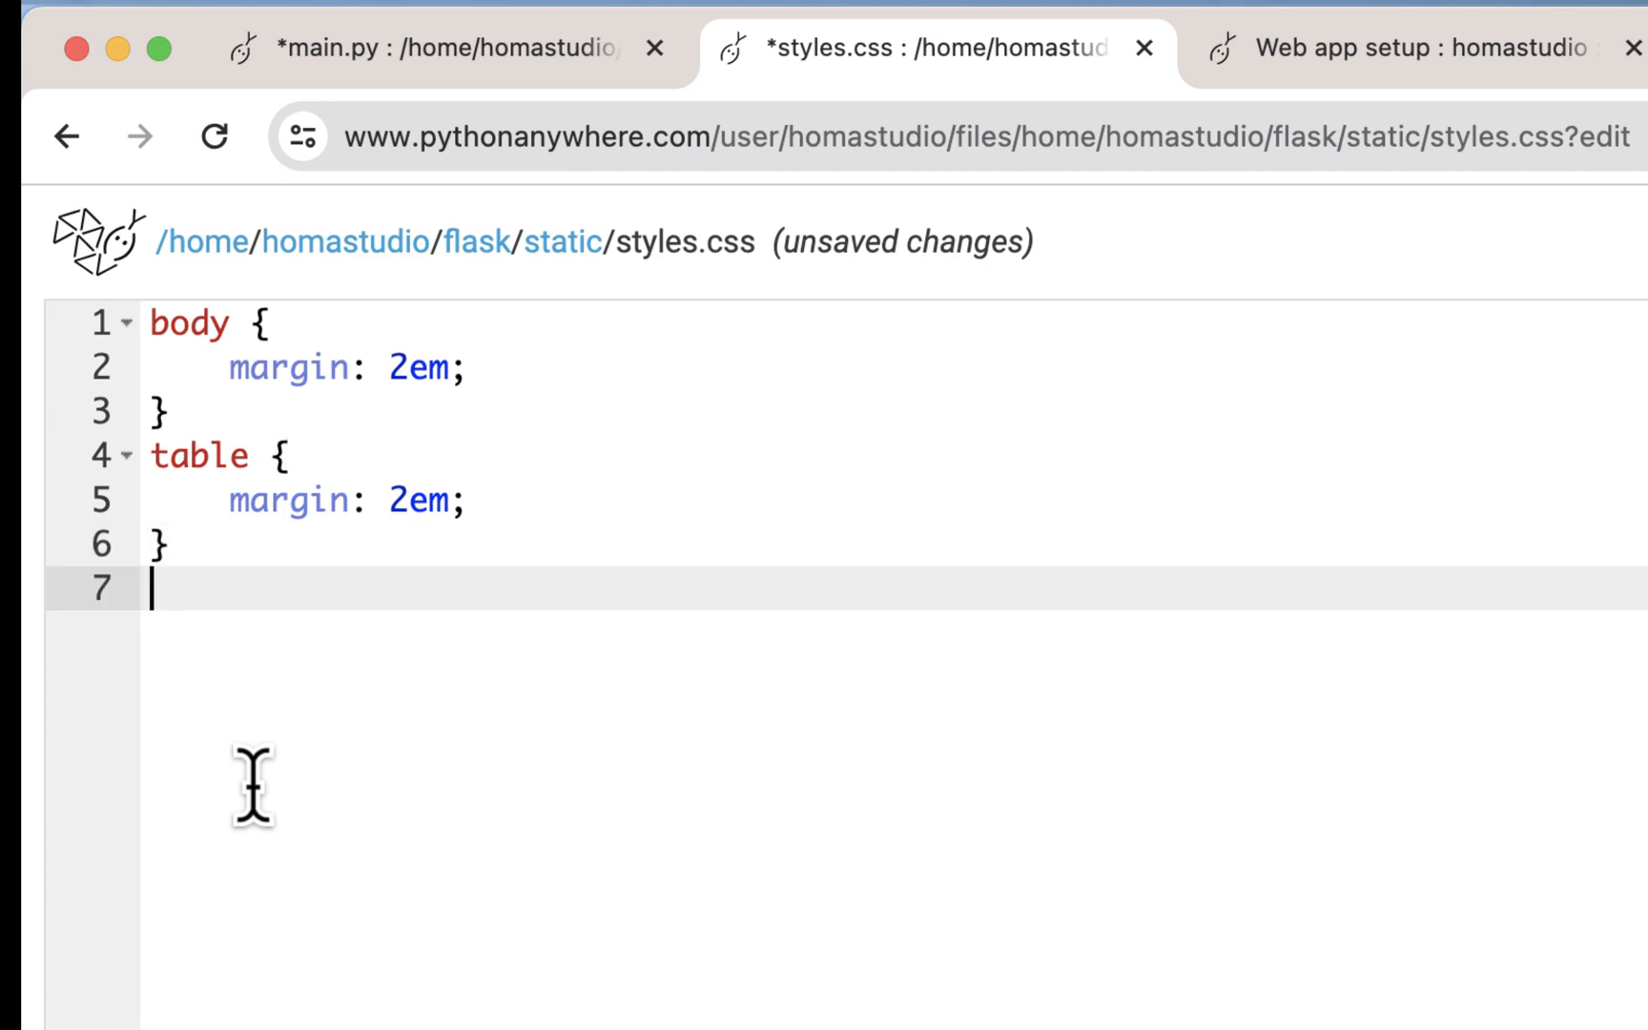
{"action": "type", "text": "th {"}
{"action": "type", "text": "pa"}
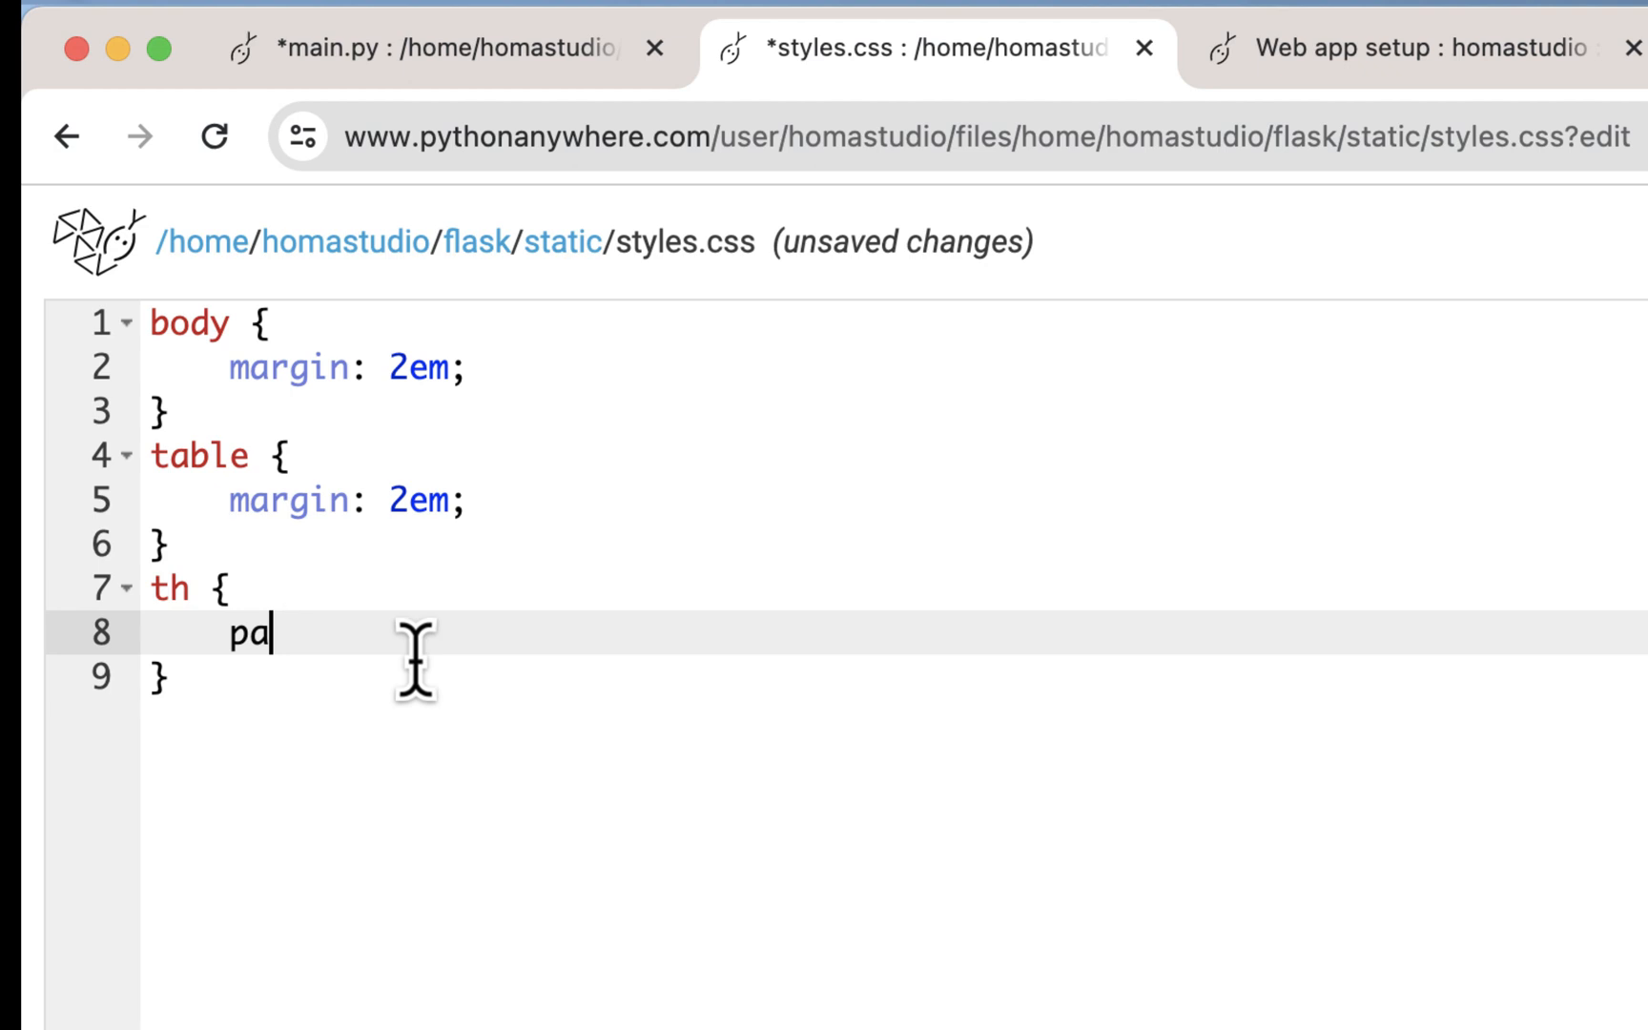
{"action": "type", "text": "dding-right: 2em;"}
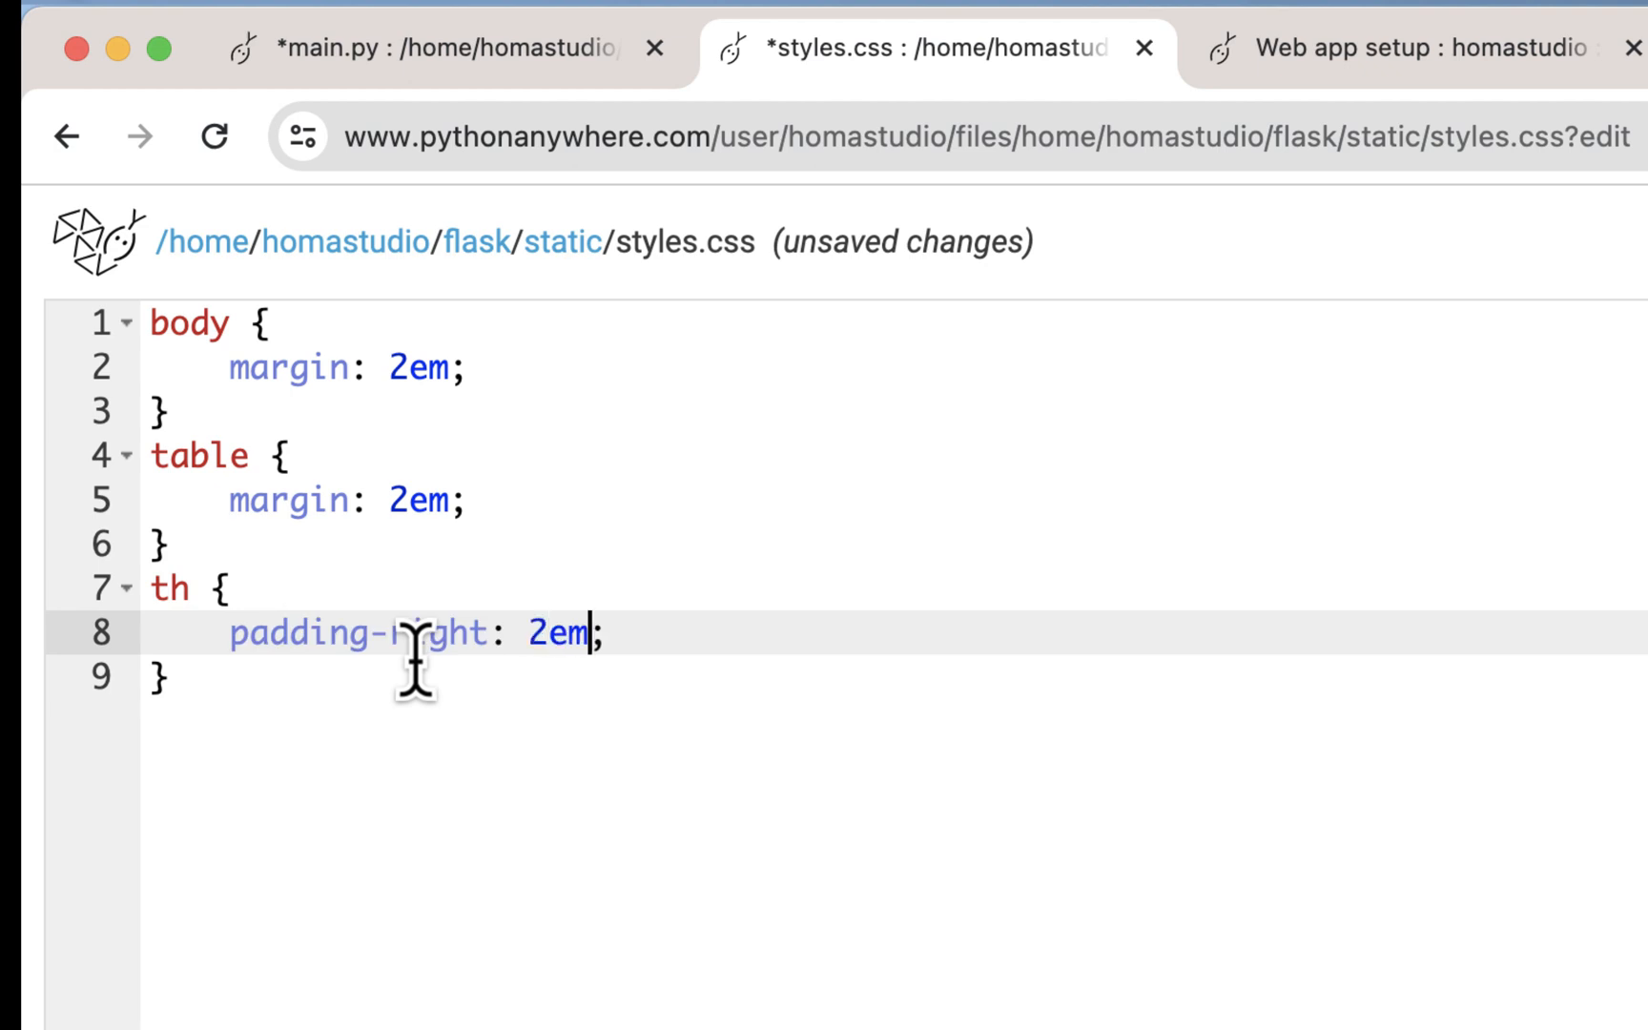
{"action": "mouse_move", "coordinate": [452, 541]}
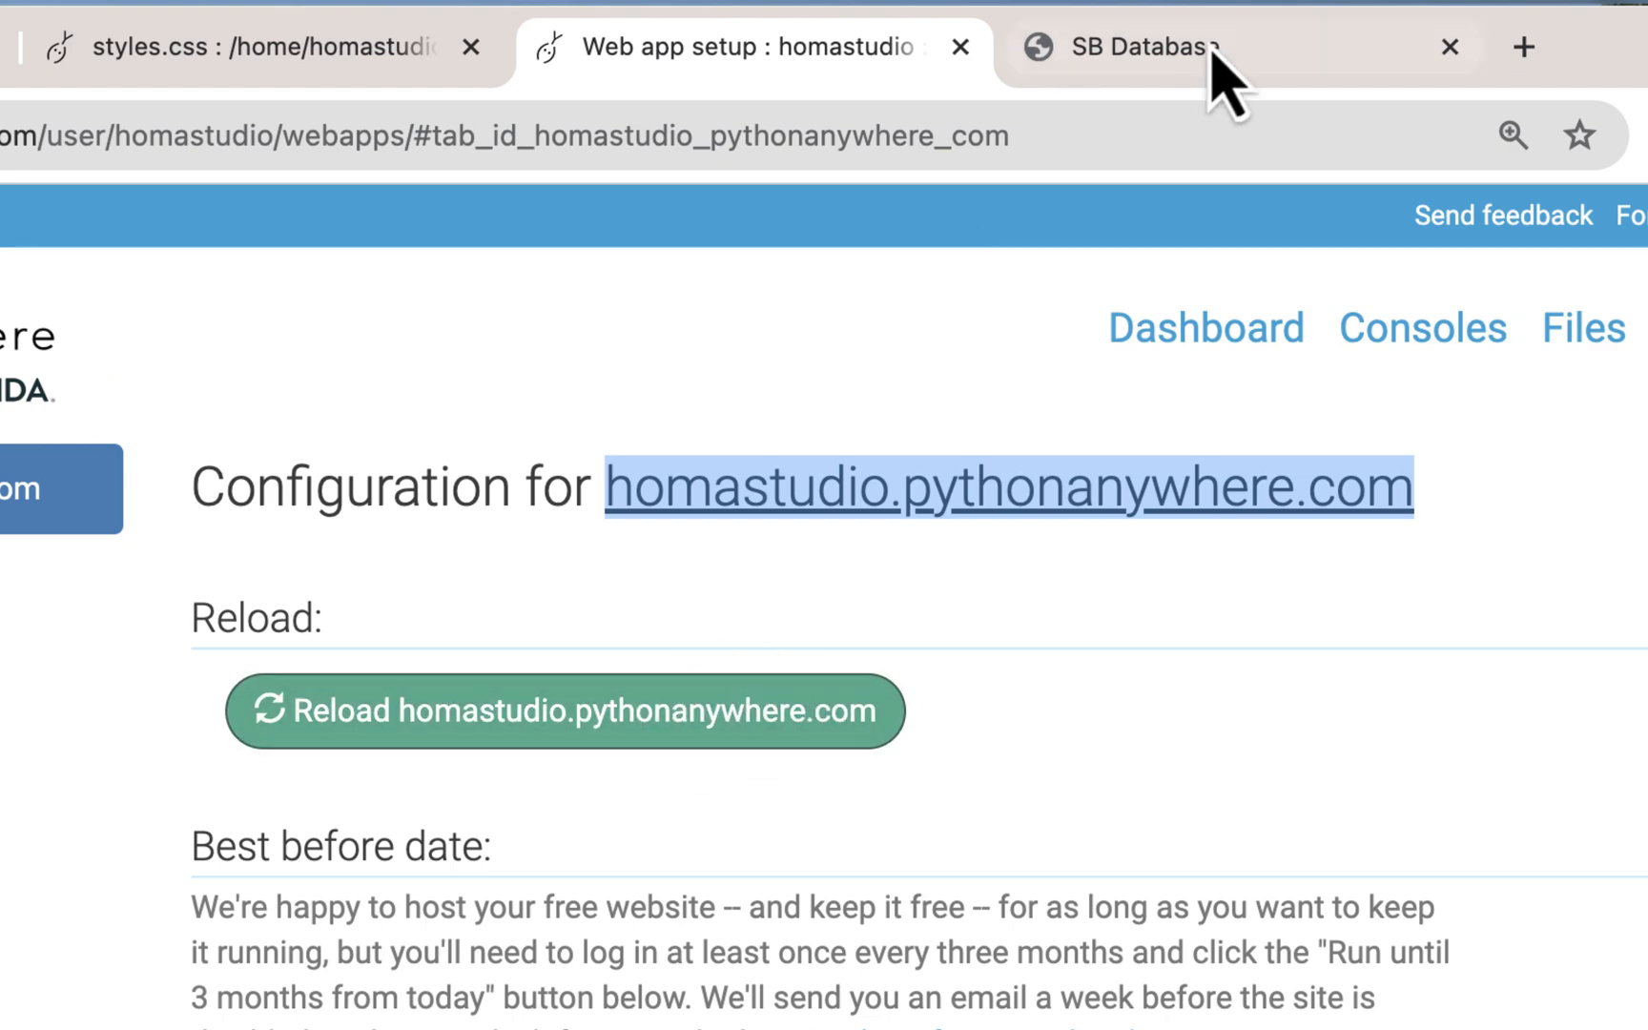
View the still-unstyled live SB Database page, then return via styles.css to index.html.
{"action": "left_click", "coordinate": [563, 710]}
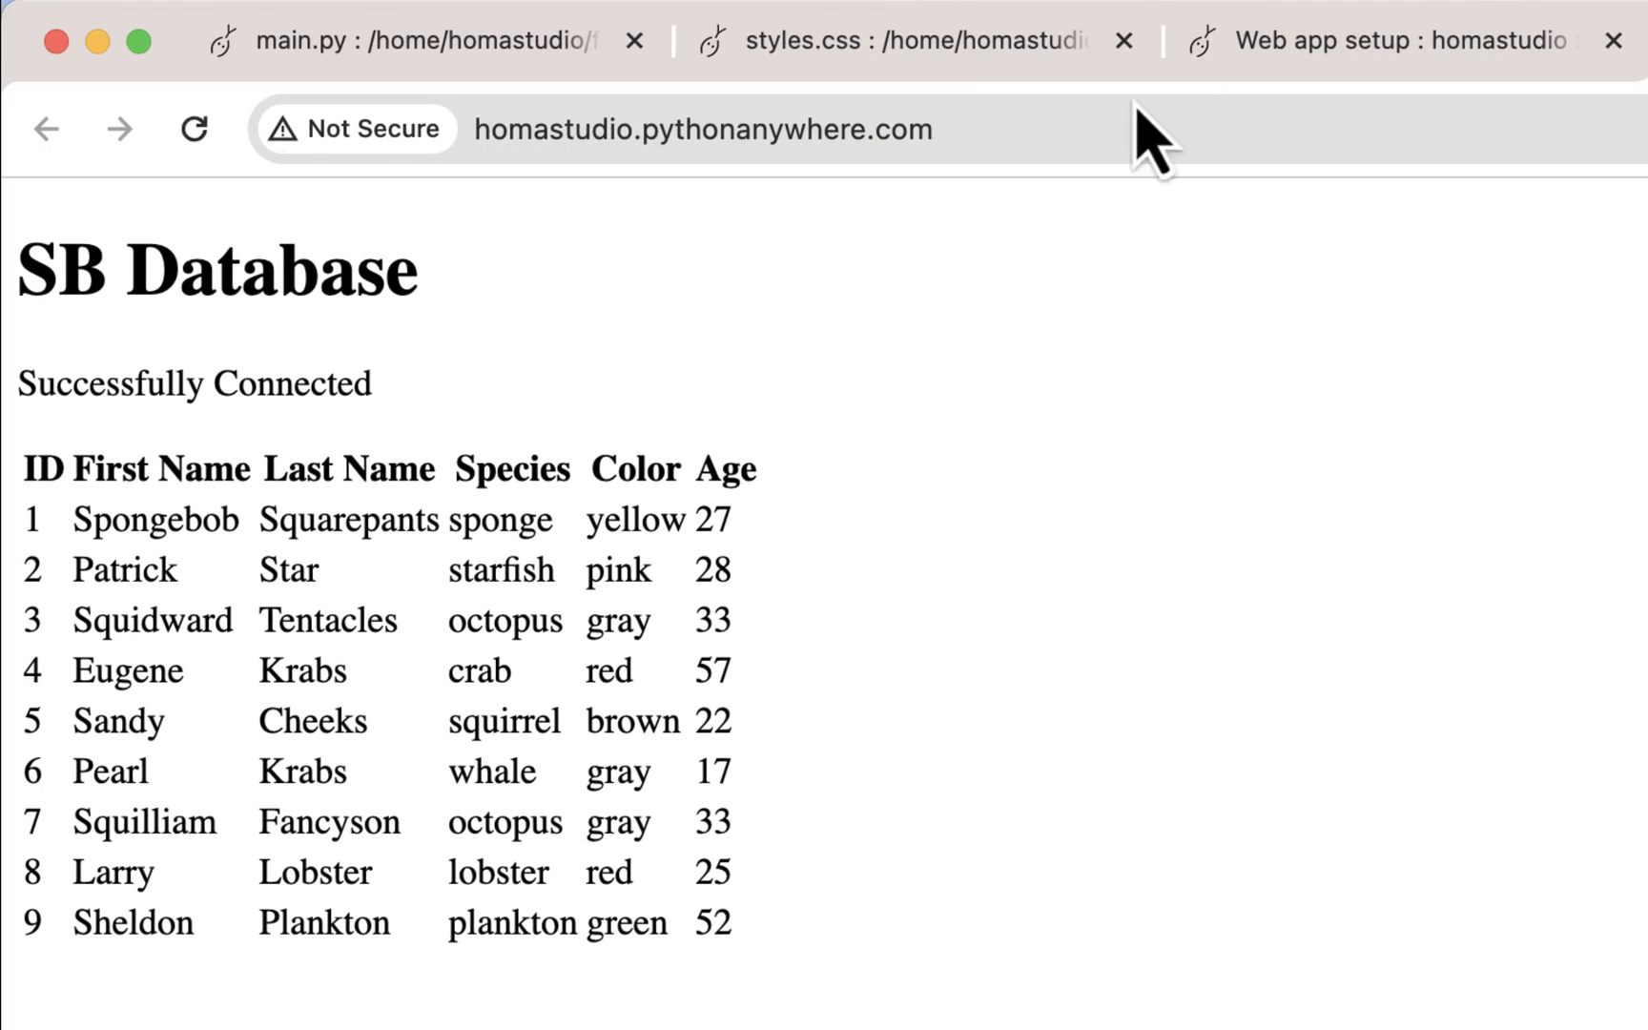
{"action": "left_click", "coordinate": [904, 40]}
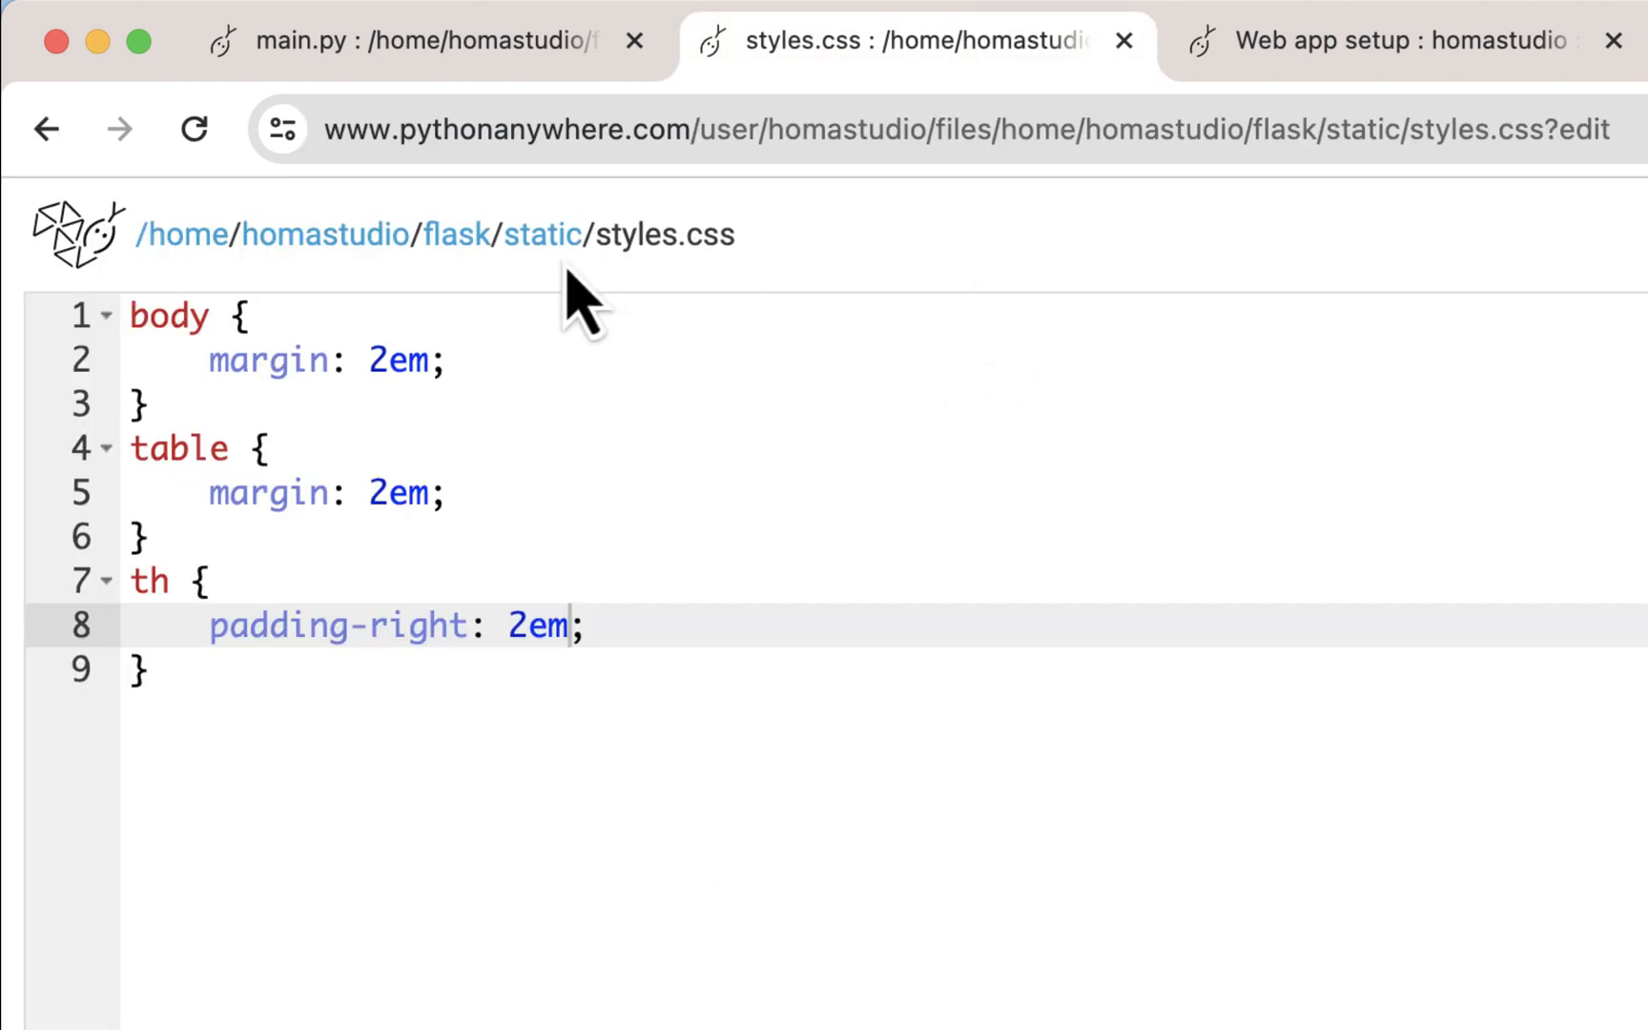
{"action": "left_click", "coordinate": [1366, 40]}
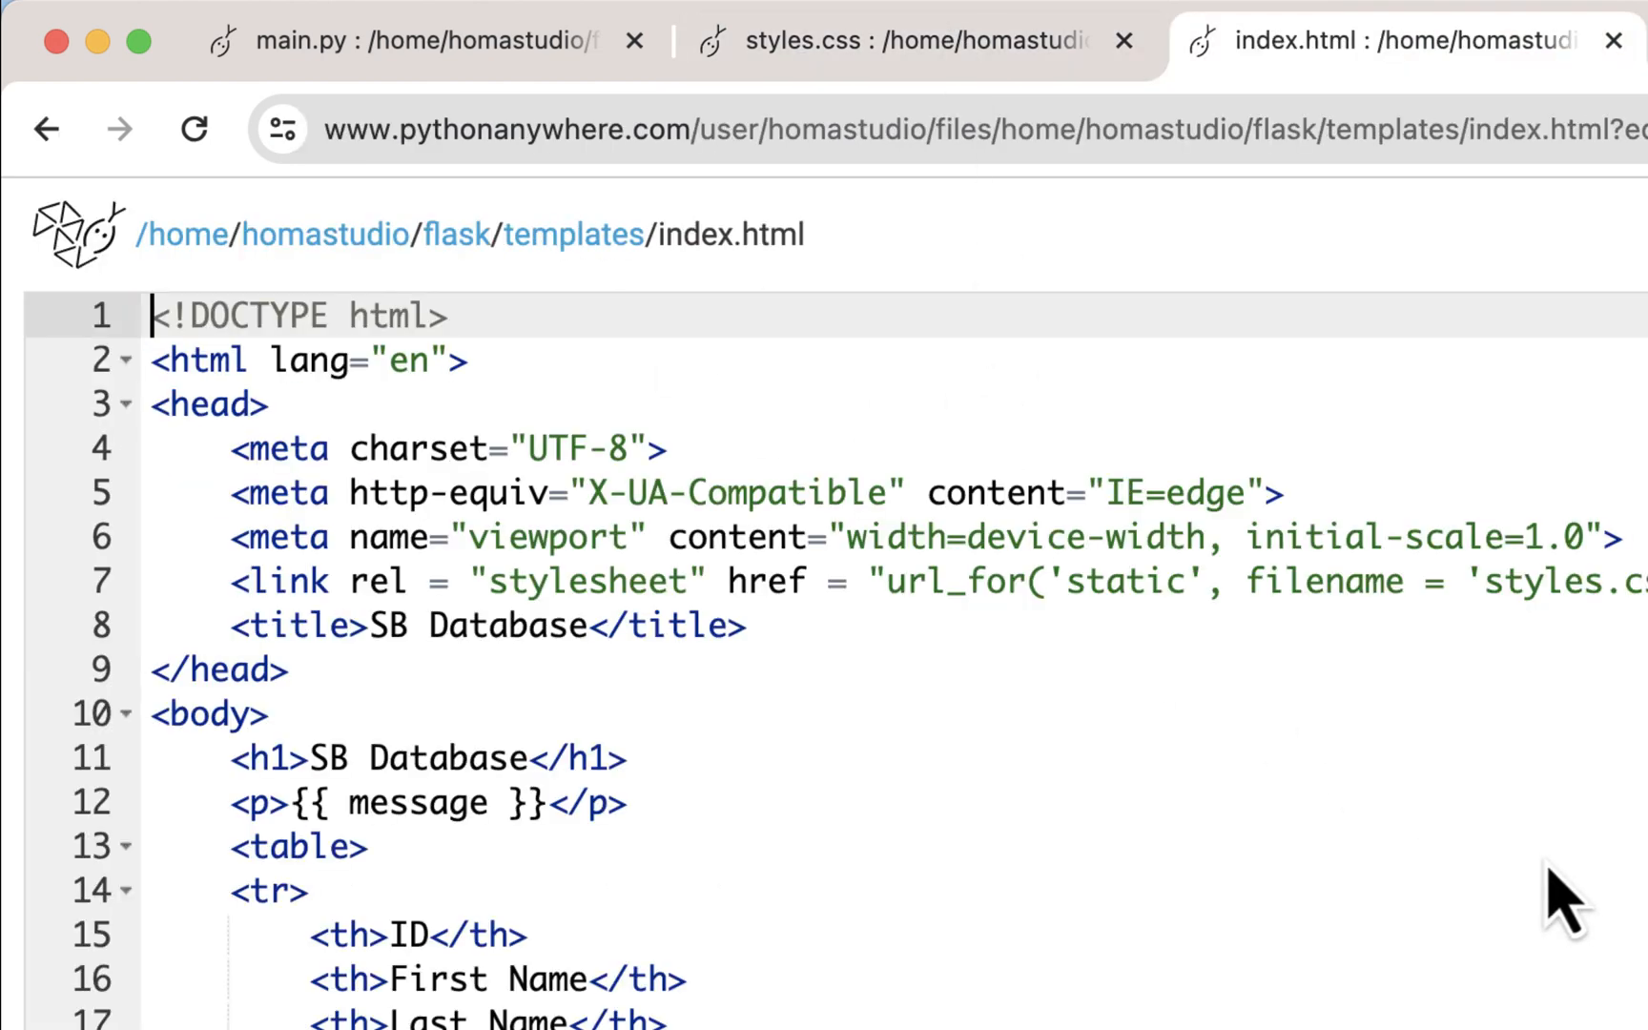
Wrap the stylesheet url_for call in Jinja {{ }} braces on the link line.
{"action": "left_click", "coordinate": [889, 582]}
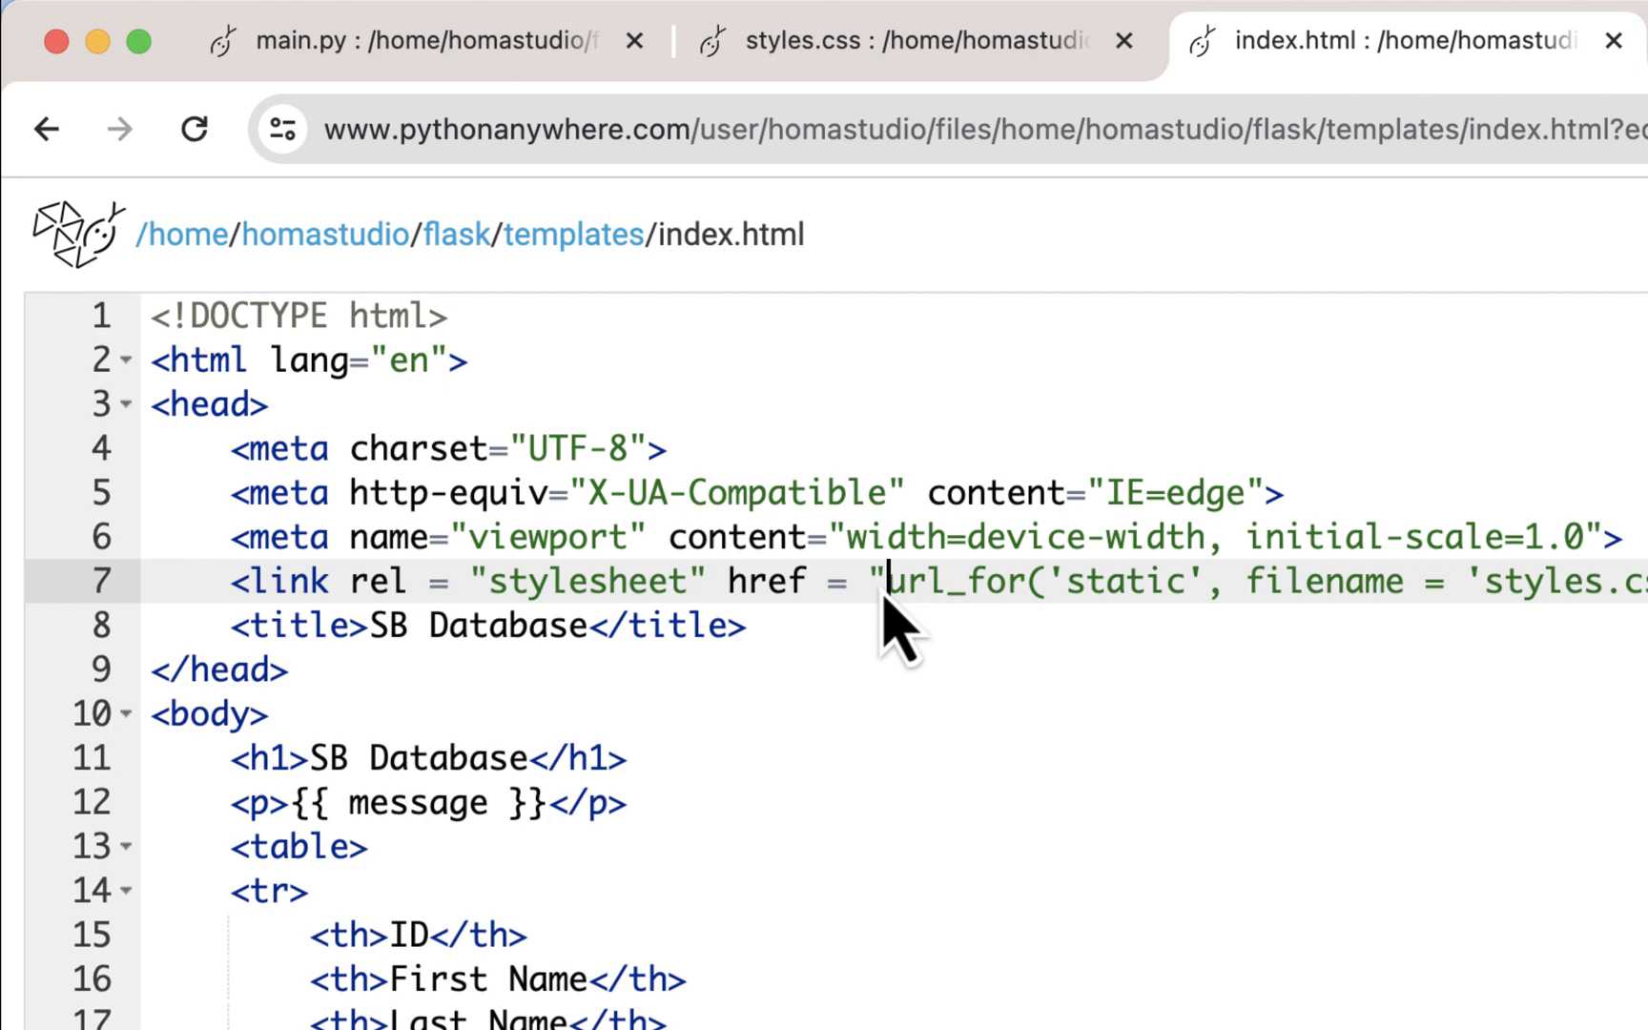
{"action": "type", "text": "{{"}
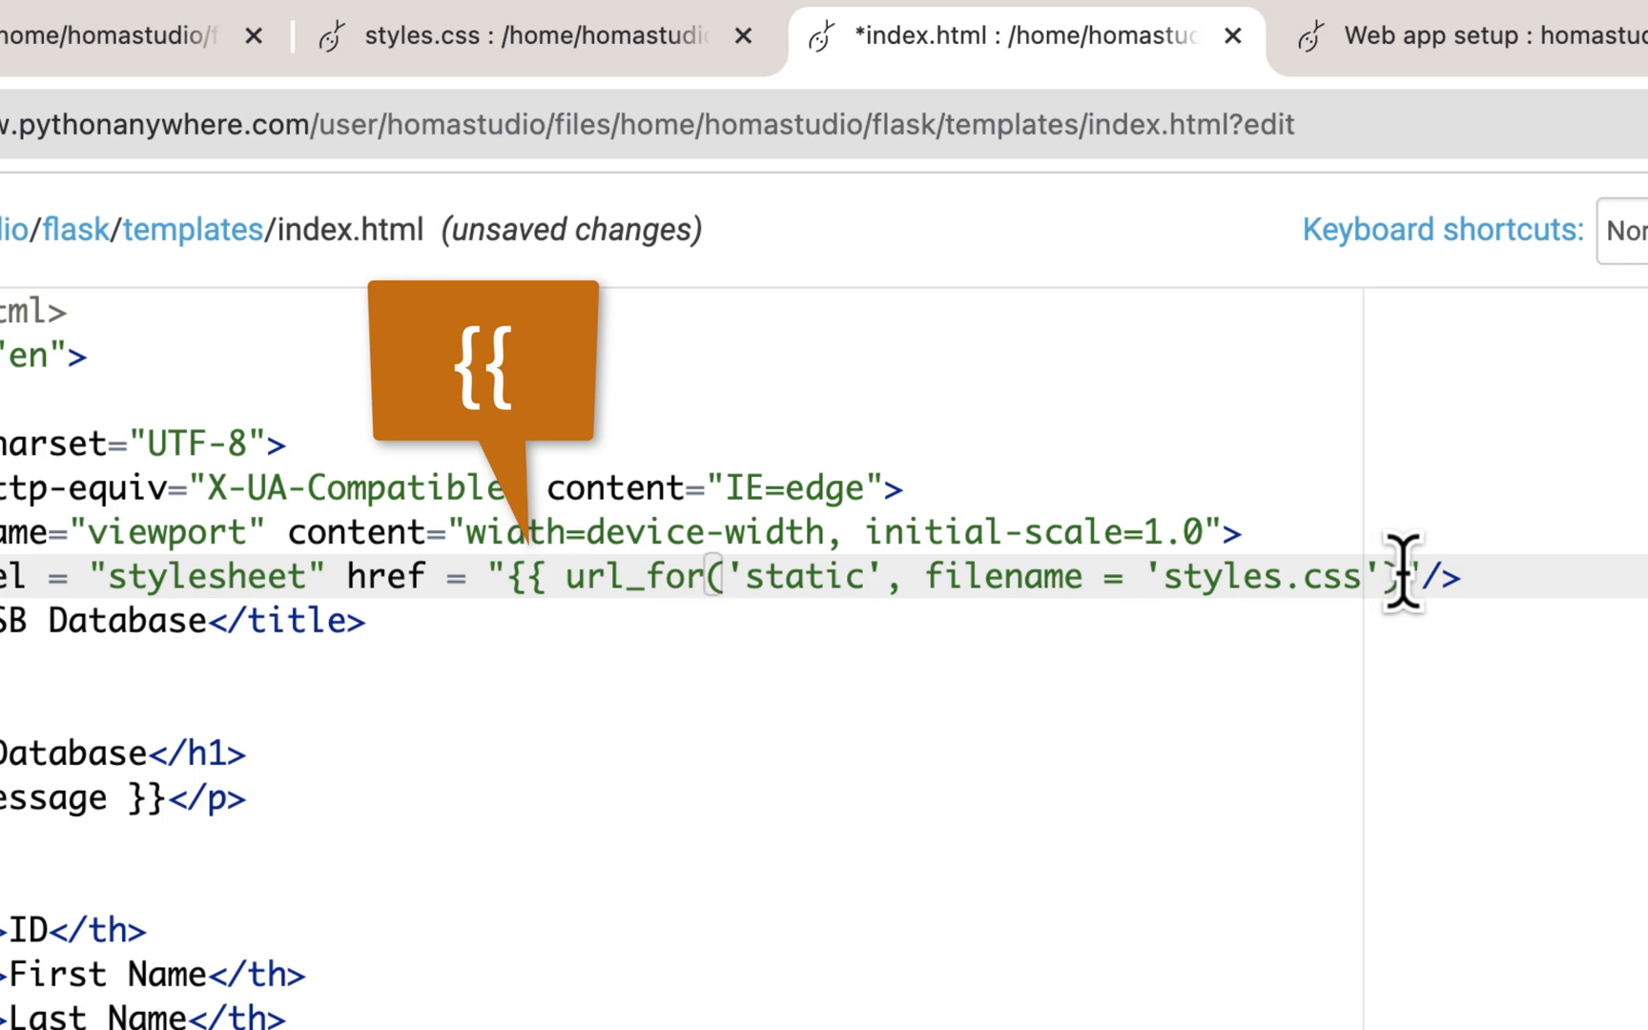
{"action": "type", "text": "}"}
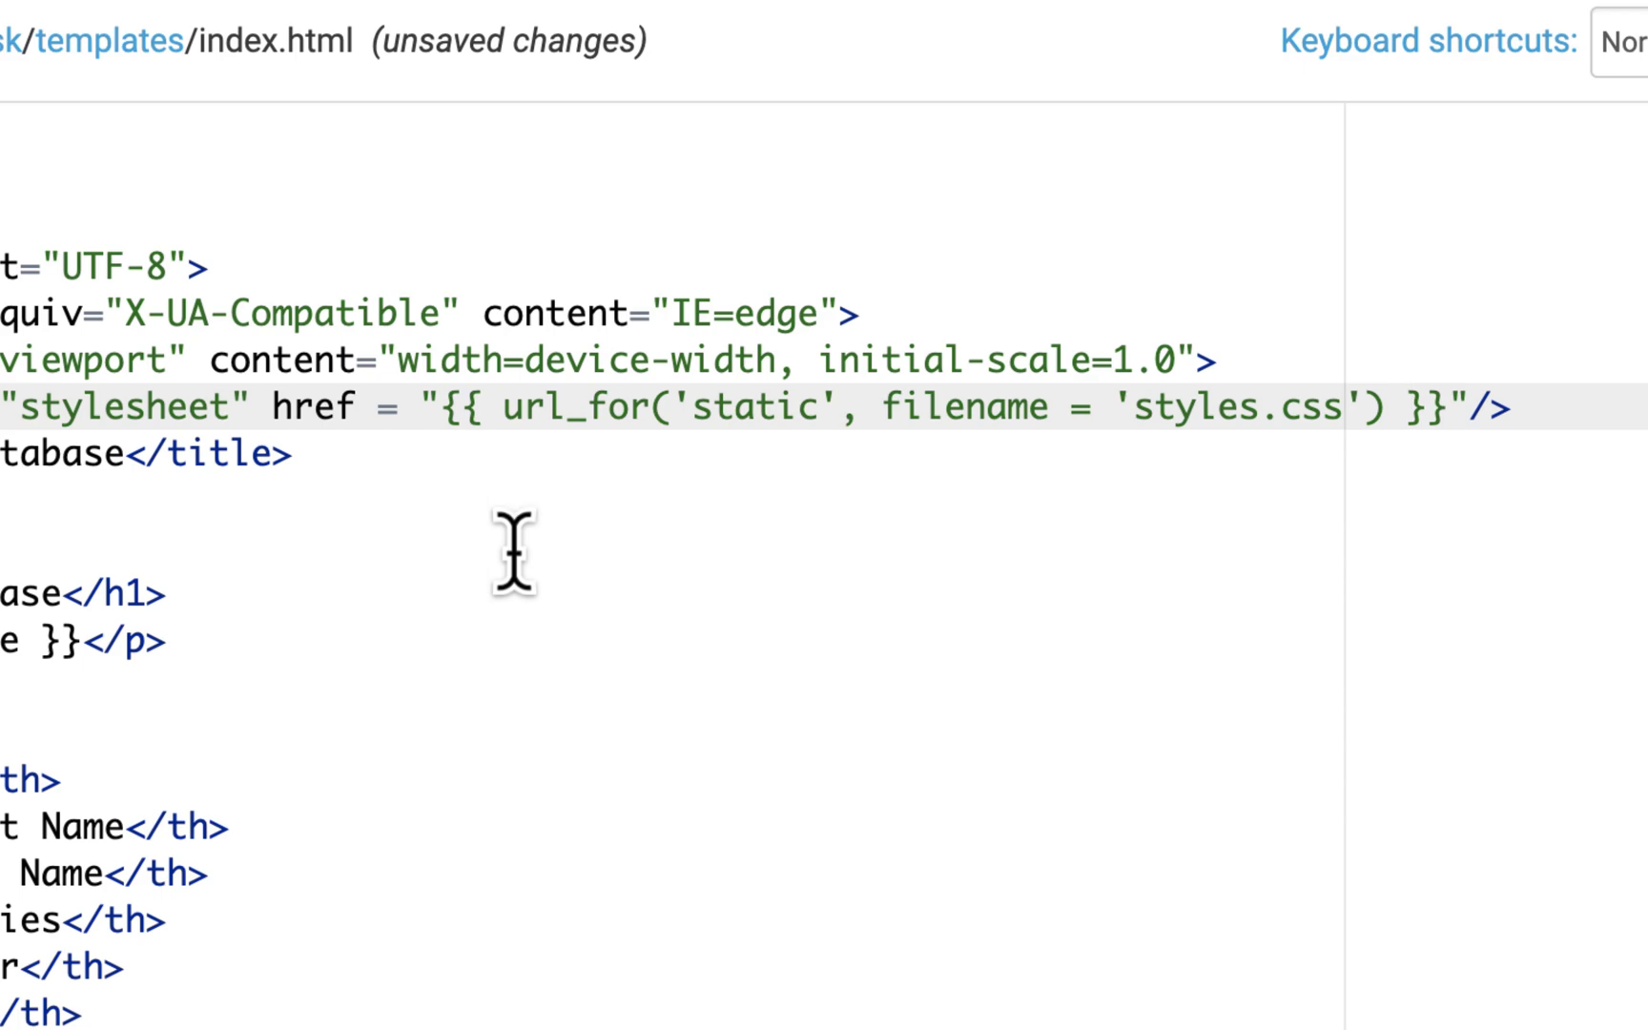
{"action": "mouse_move", "coordinate": [480, 557]}
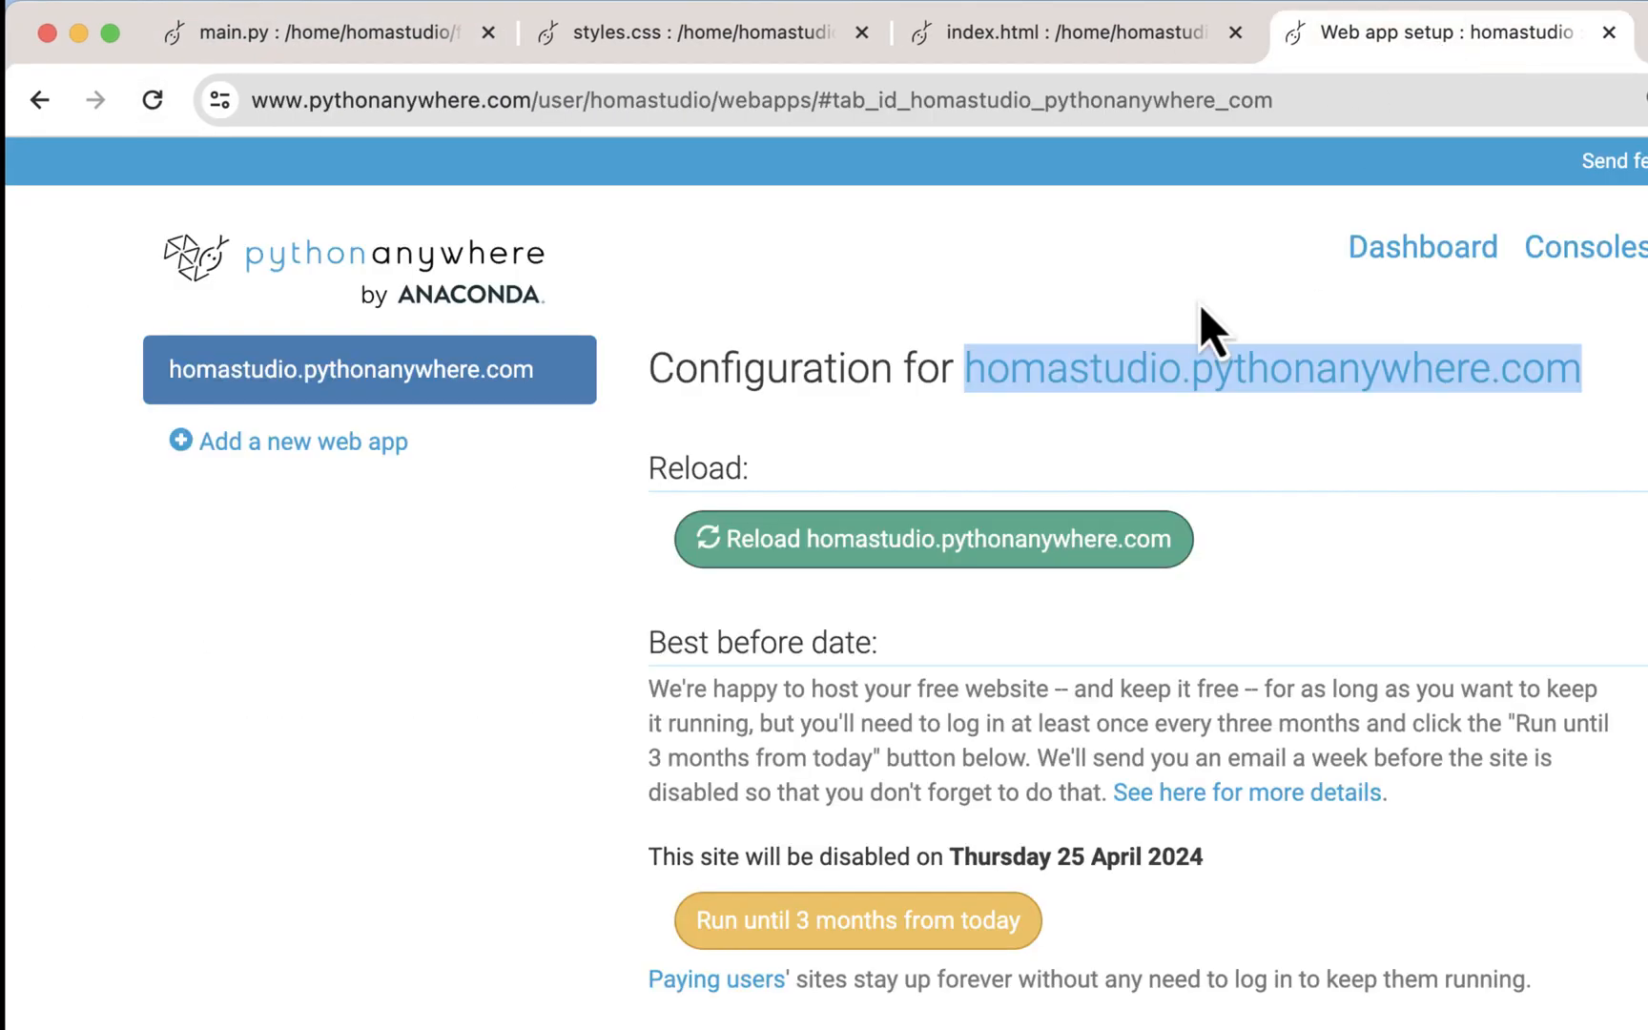
Reload the web app and refresh the live SB Database page so margins and header padding show.
{"action": "left_click", "coordinate": [932, 540]}
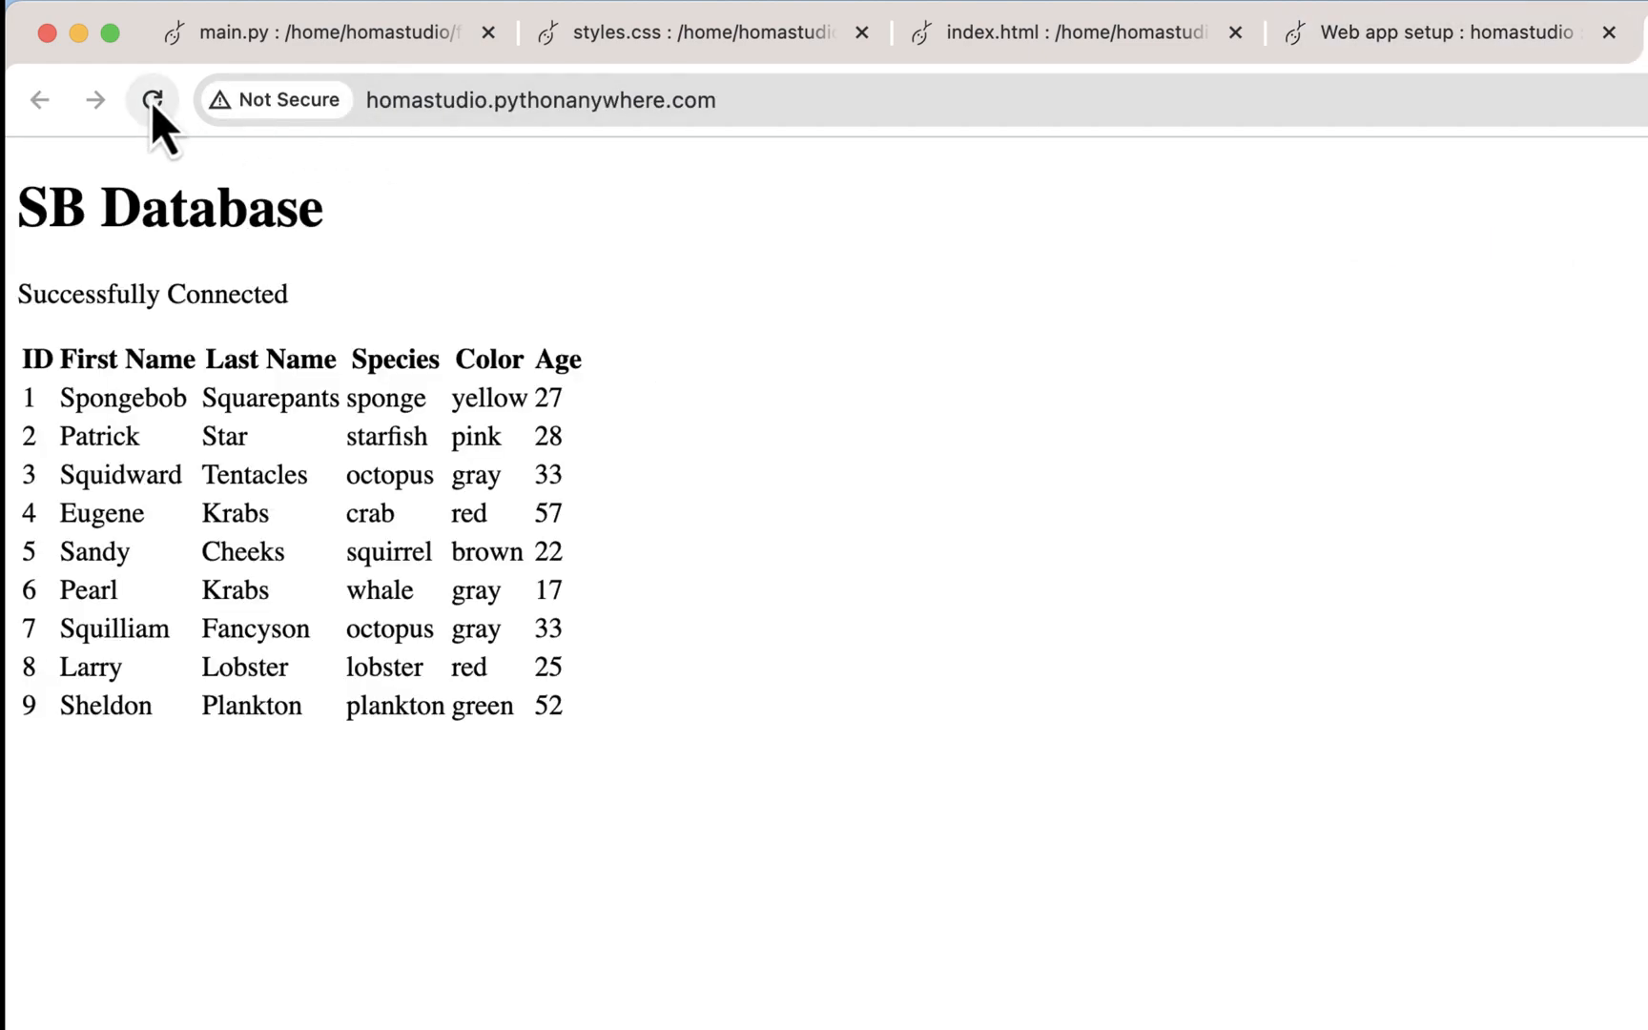
{"action": "left_click", "coordinate": [153, 99]}
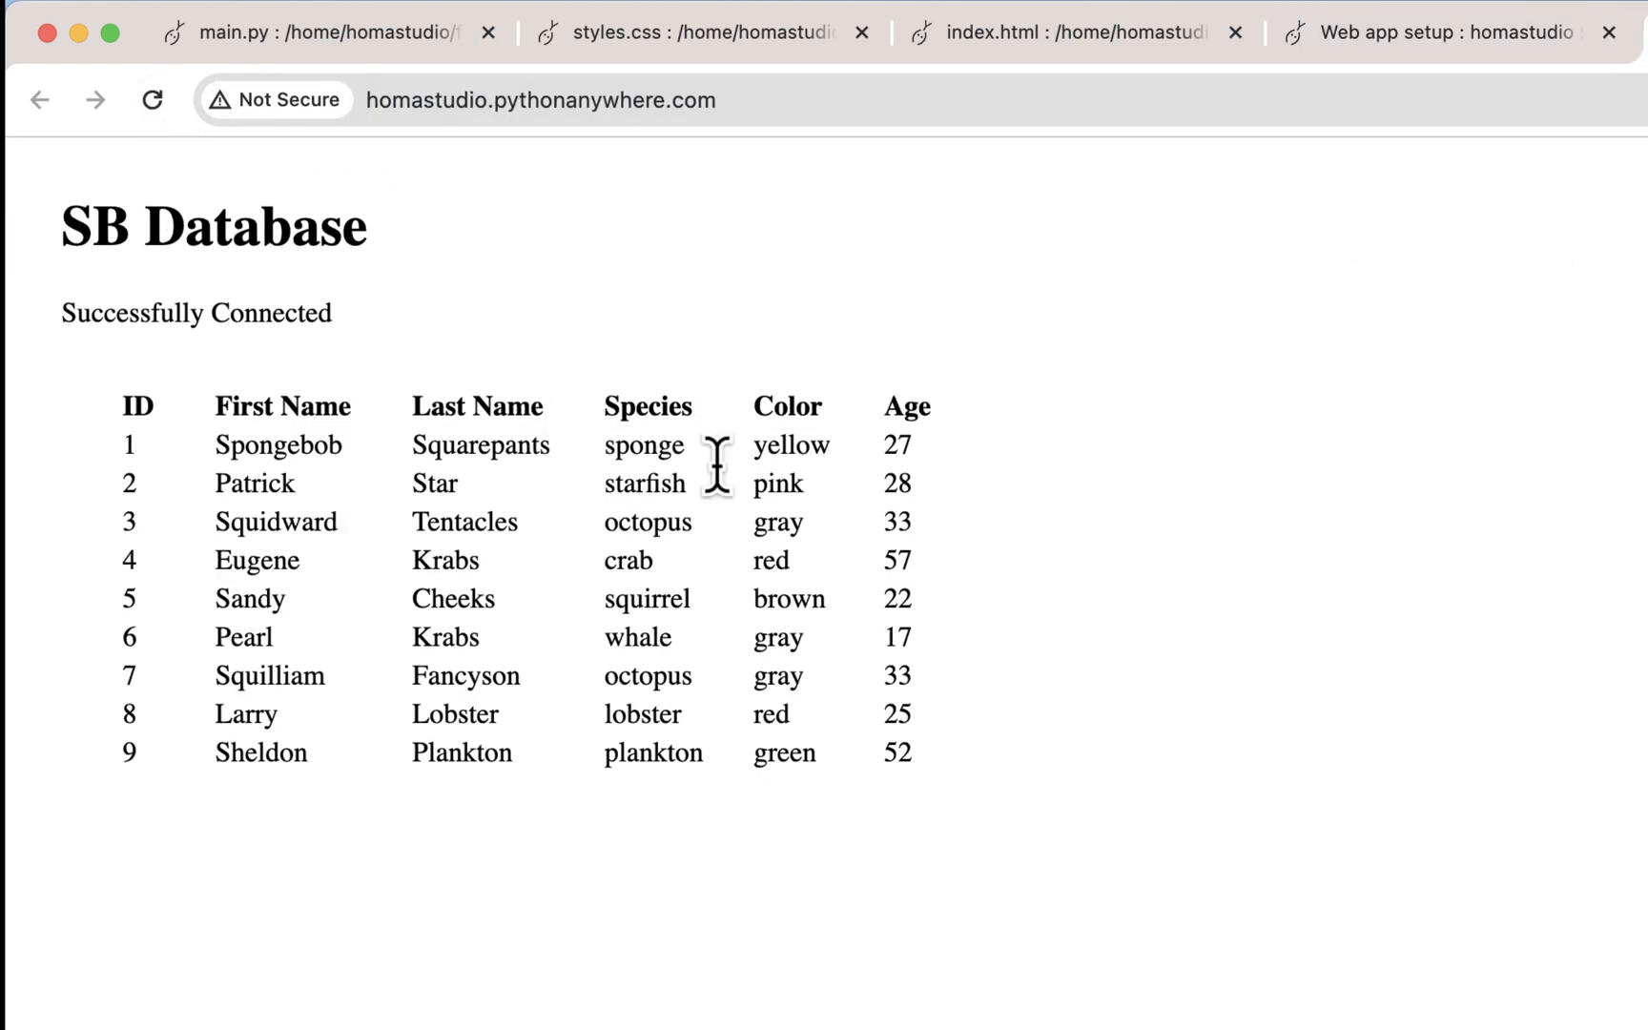
{"action": "mouse_move", "coordinate": [801, 444]}
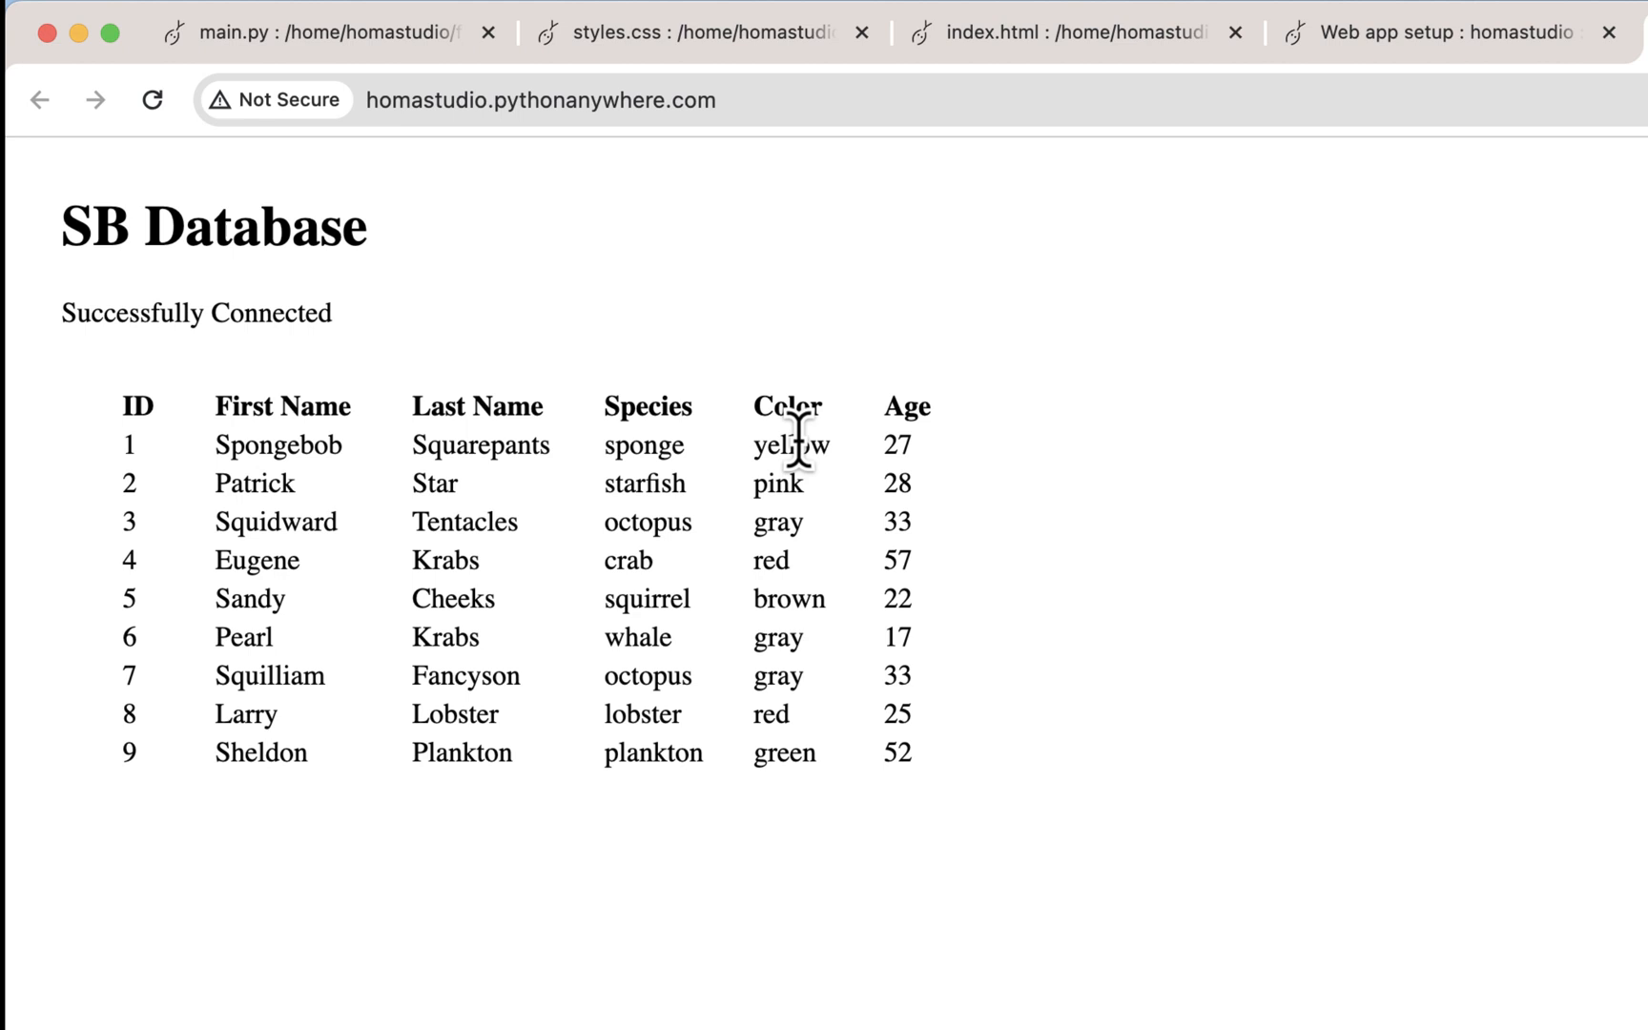
{"action": "mouse_move", "coordinate": [486, 444]}
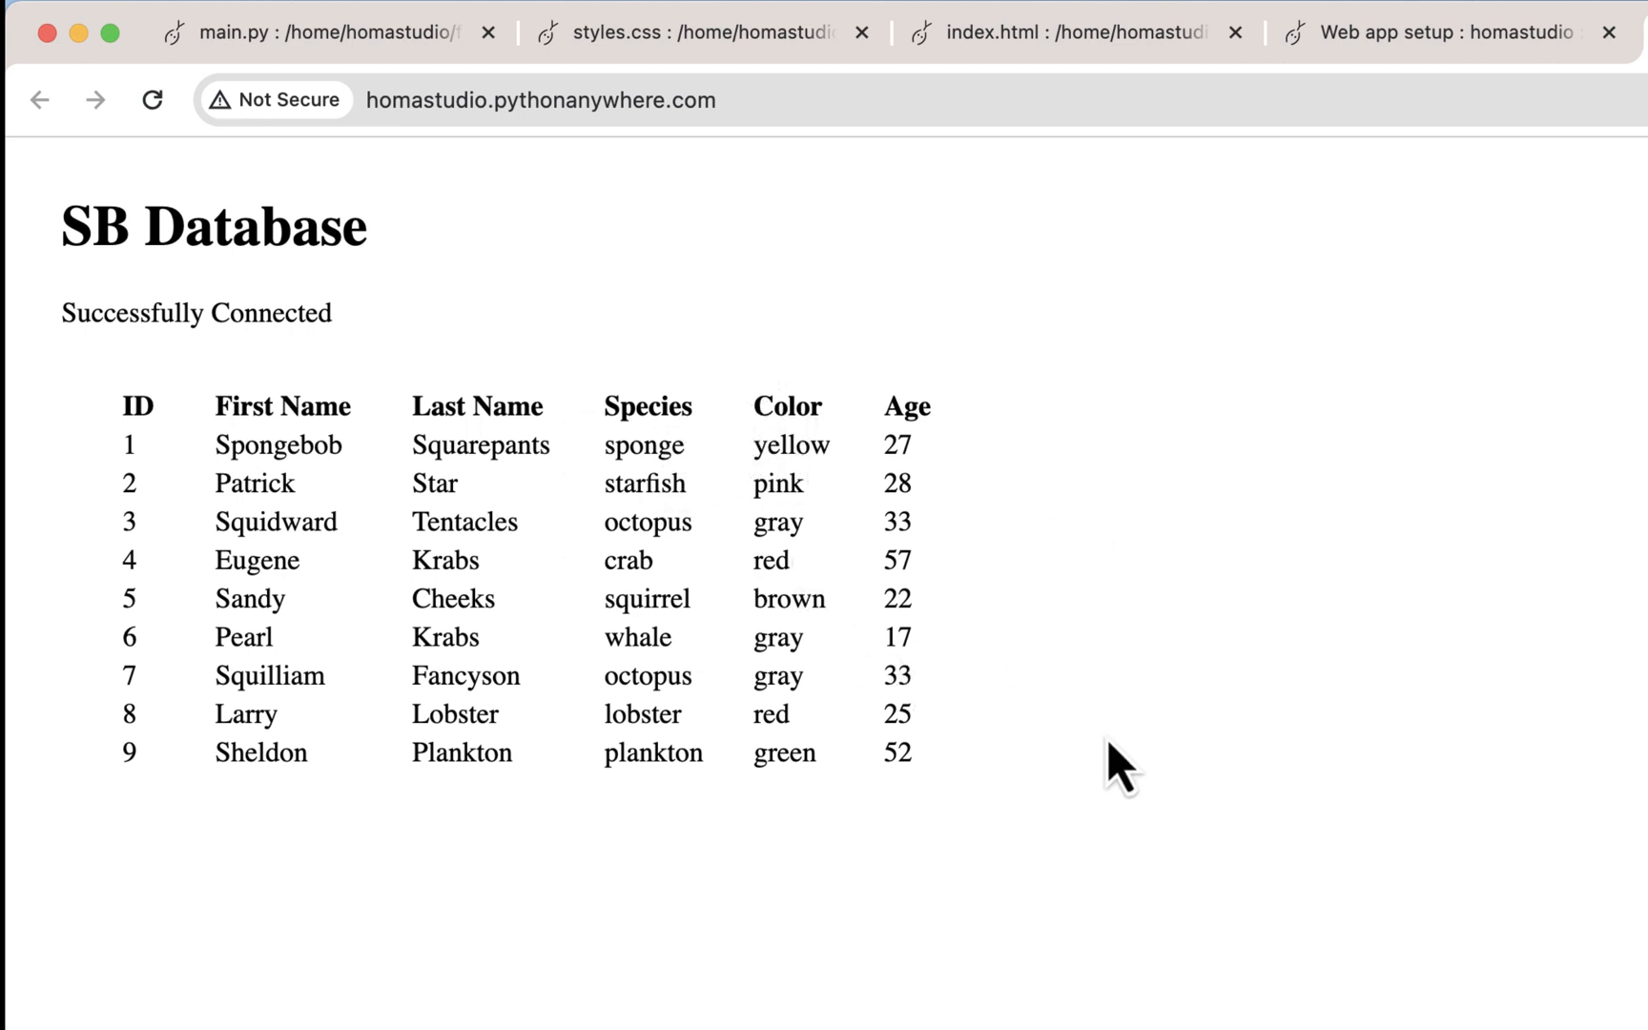
{"action": "mouse_move", "coordinate": [739, 835]}
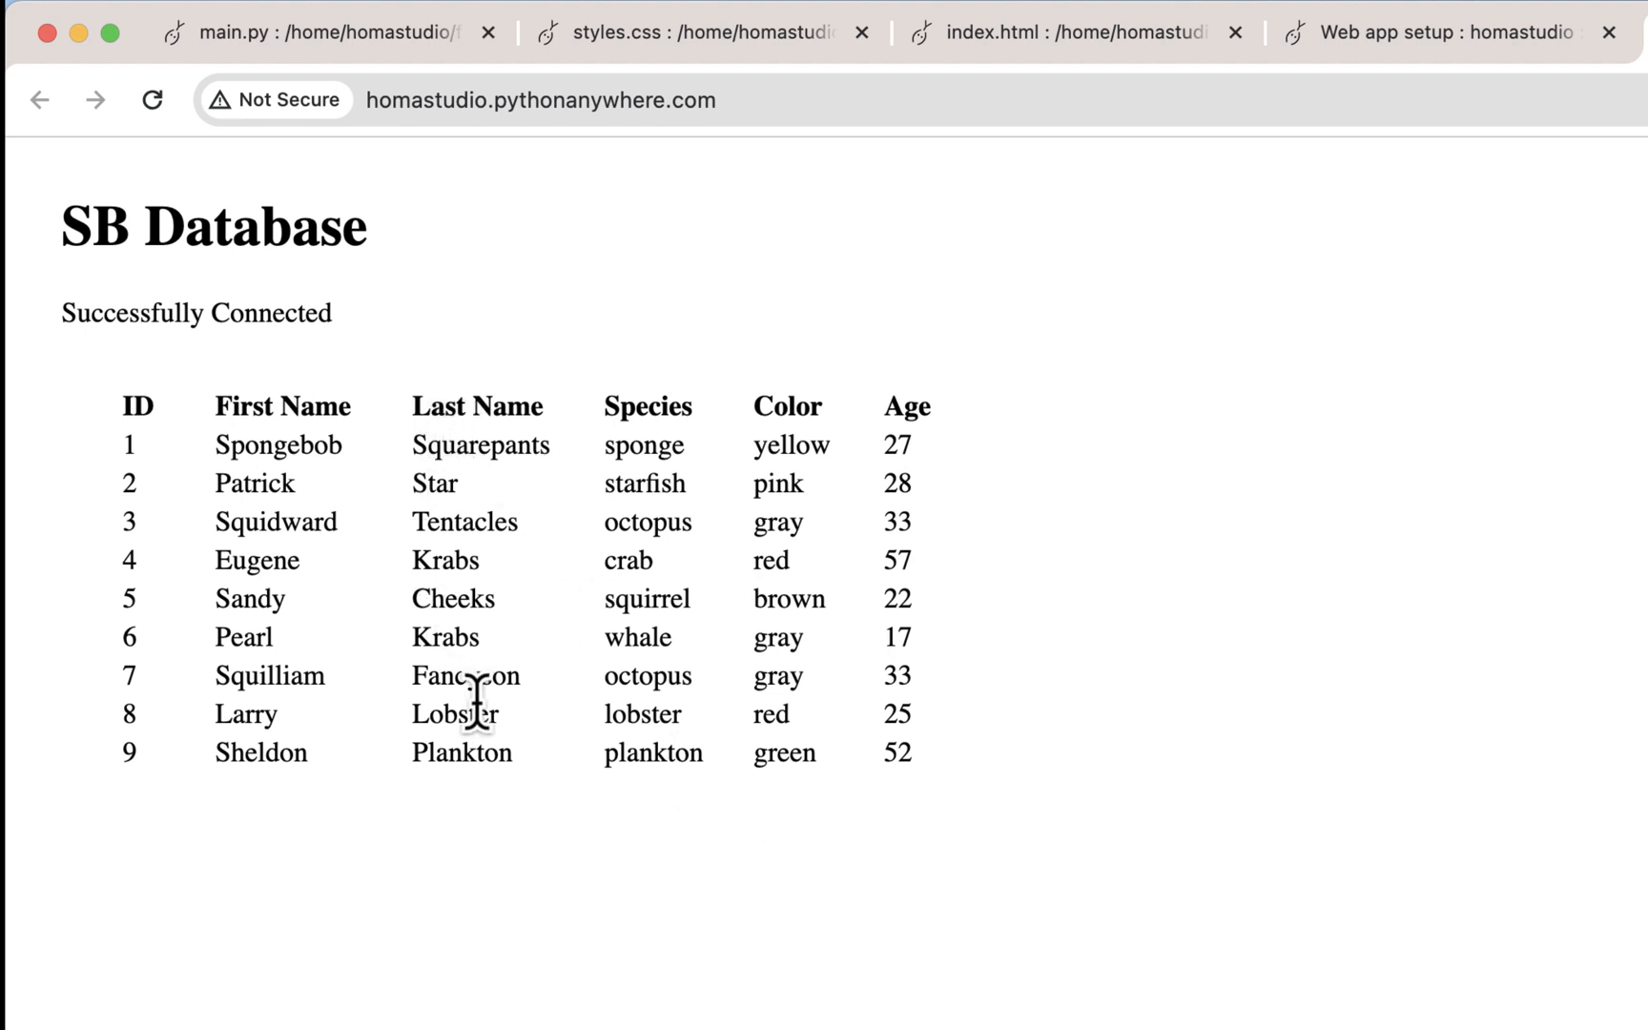
{"action": "mouse_move", "coordinate": [809, 851]}
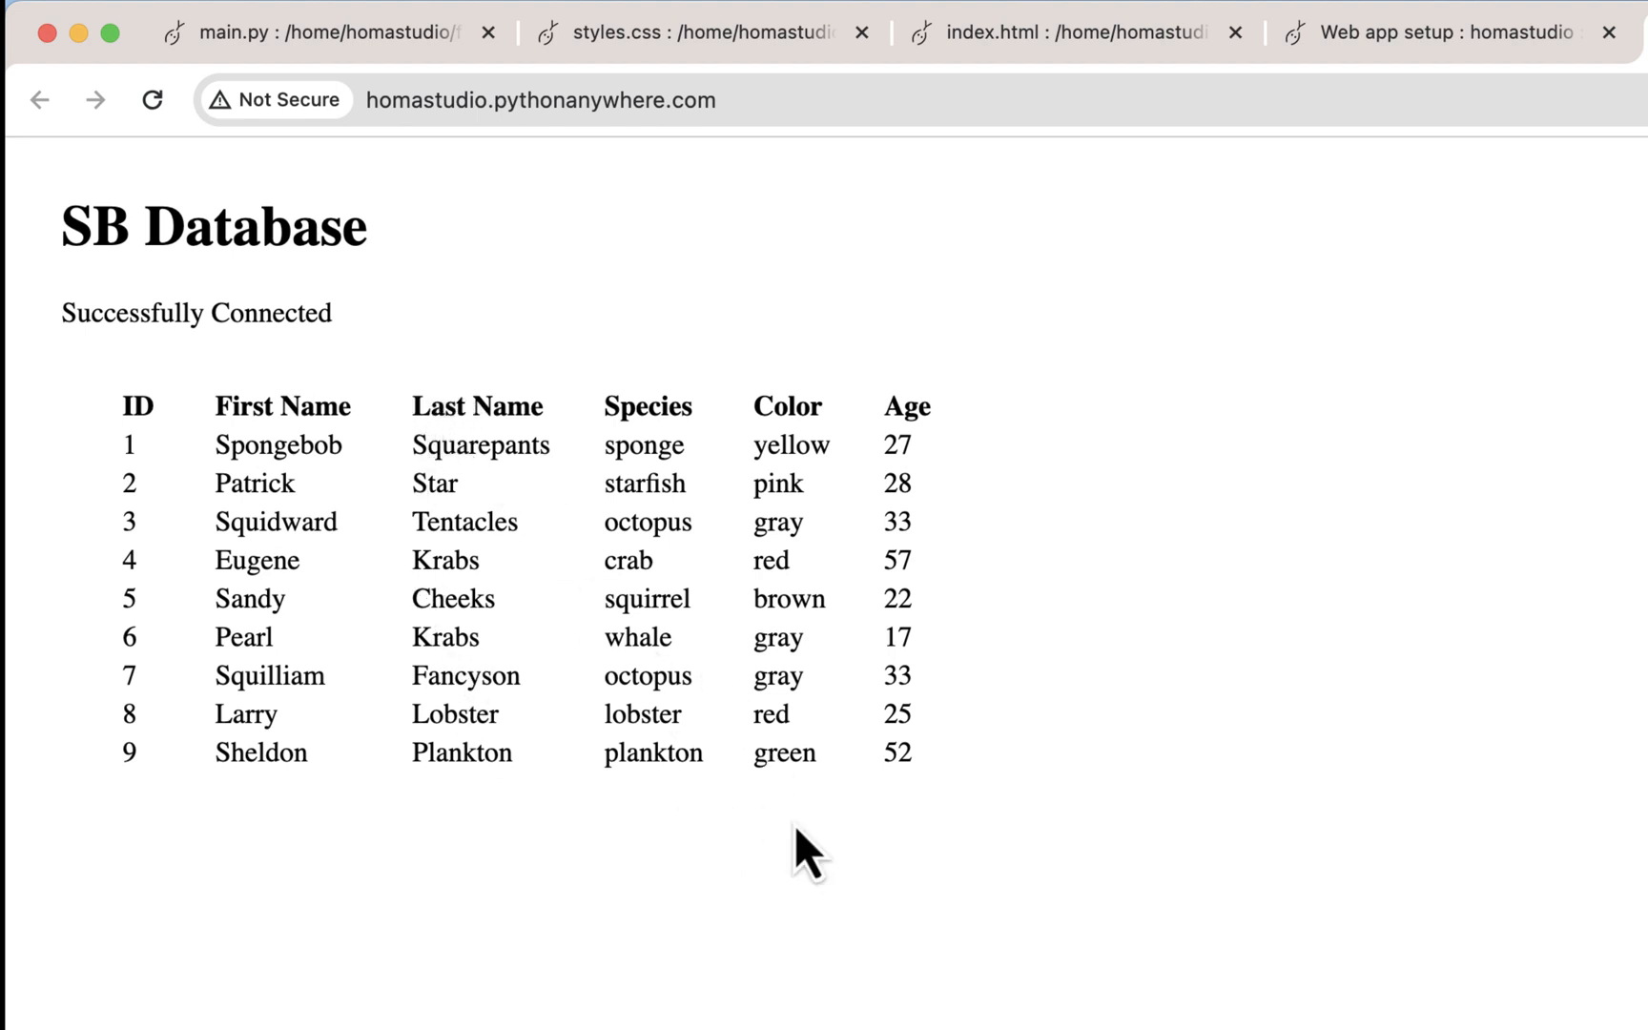
{"action": "mouse_move", "coordinate": [786, 815]}
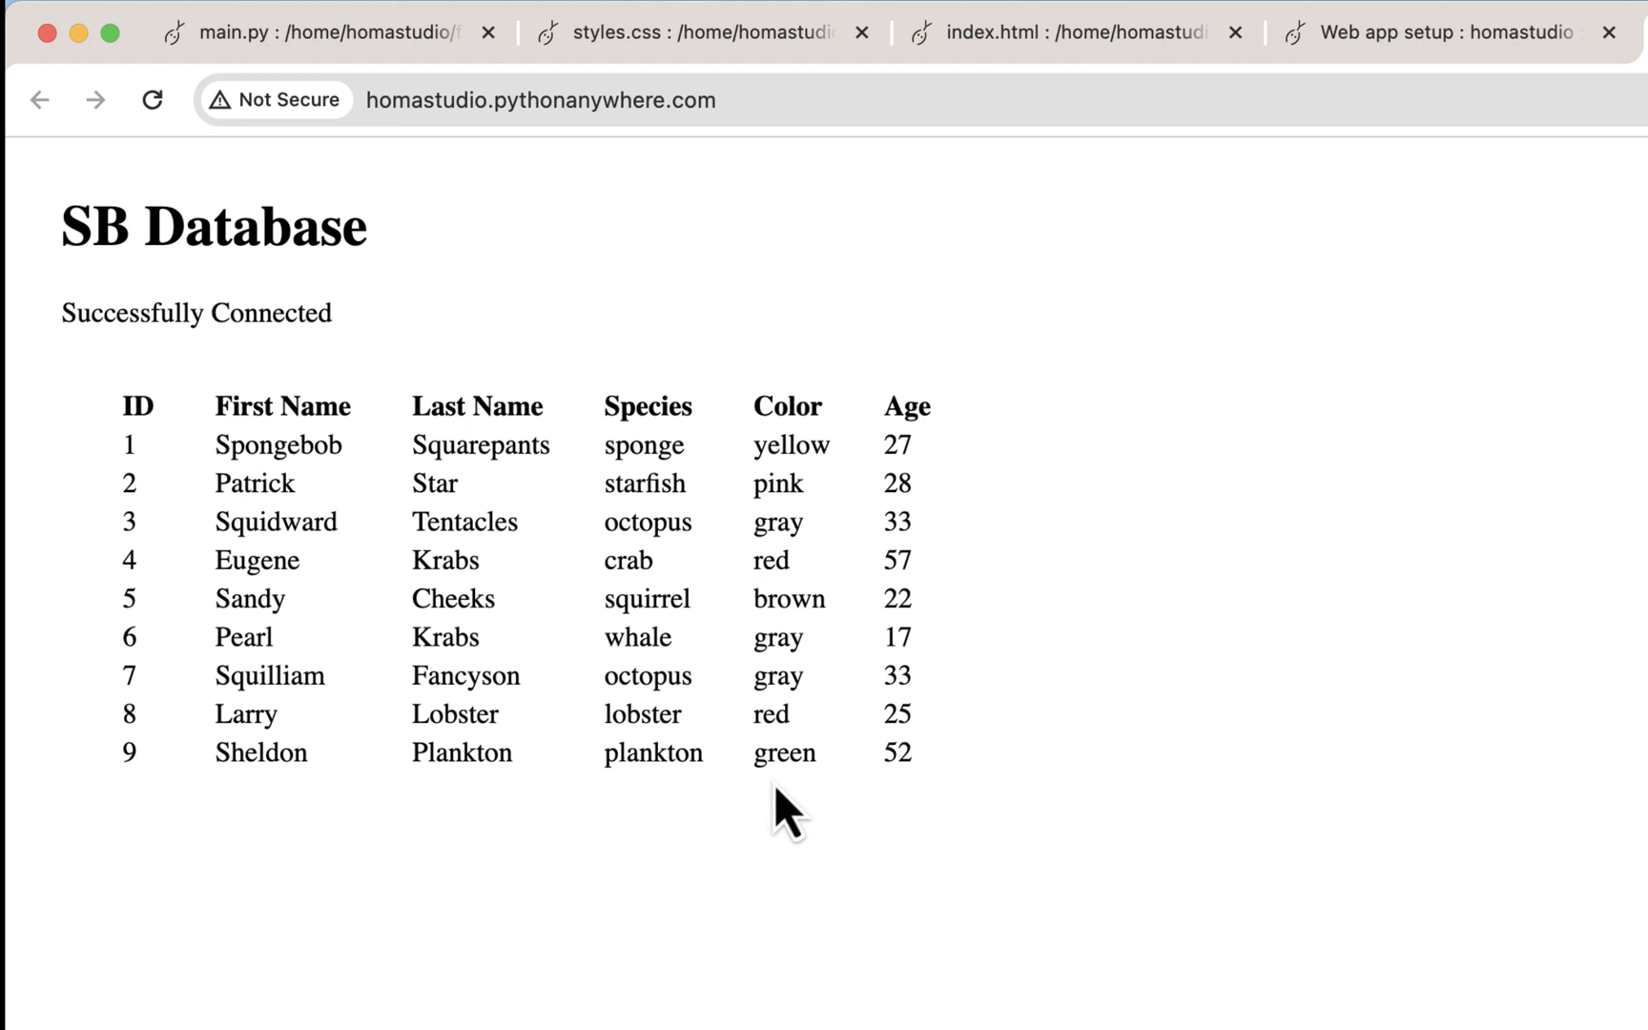
{"action": "left_click", "coordinate": [704, 33]}
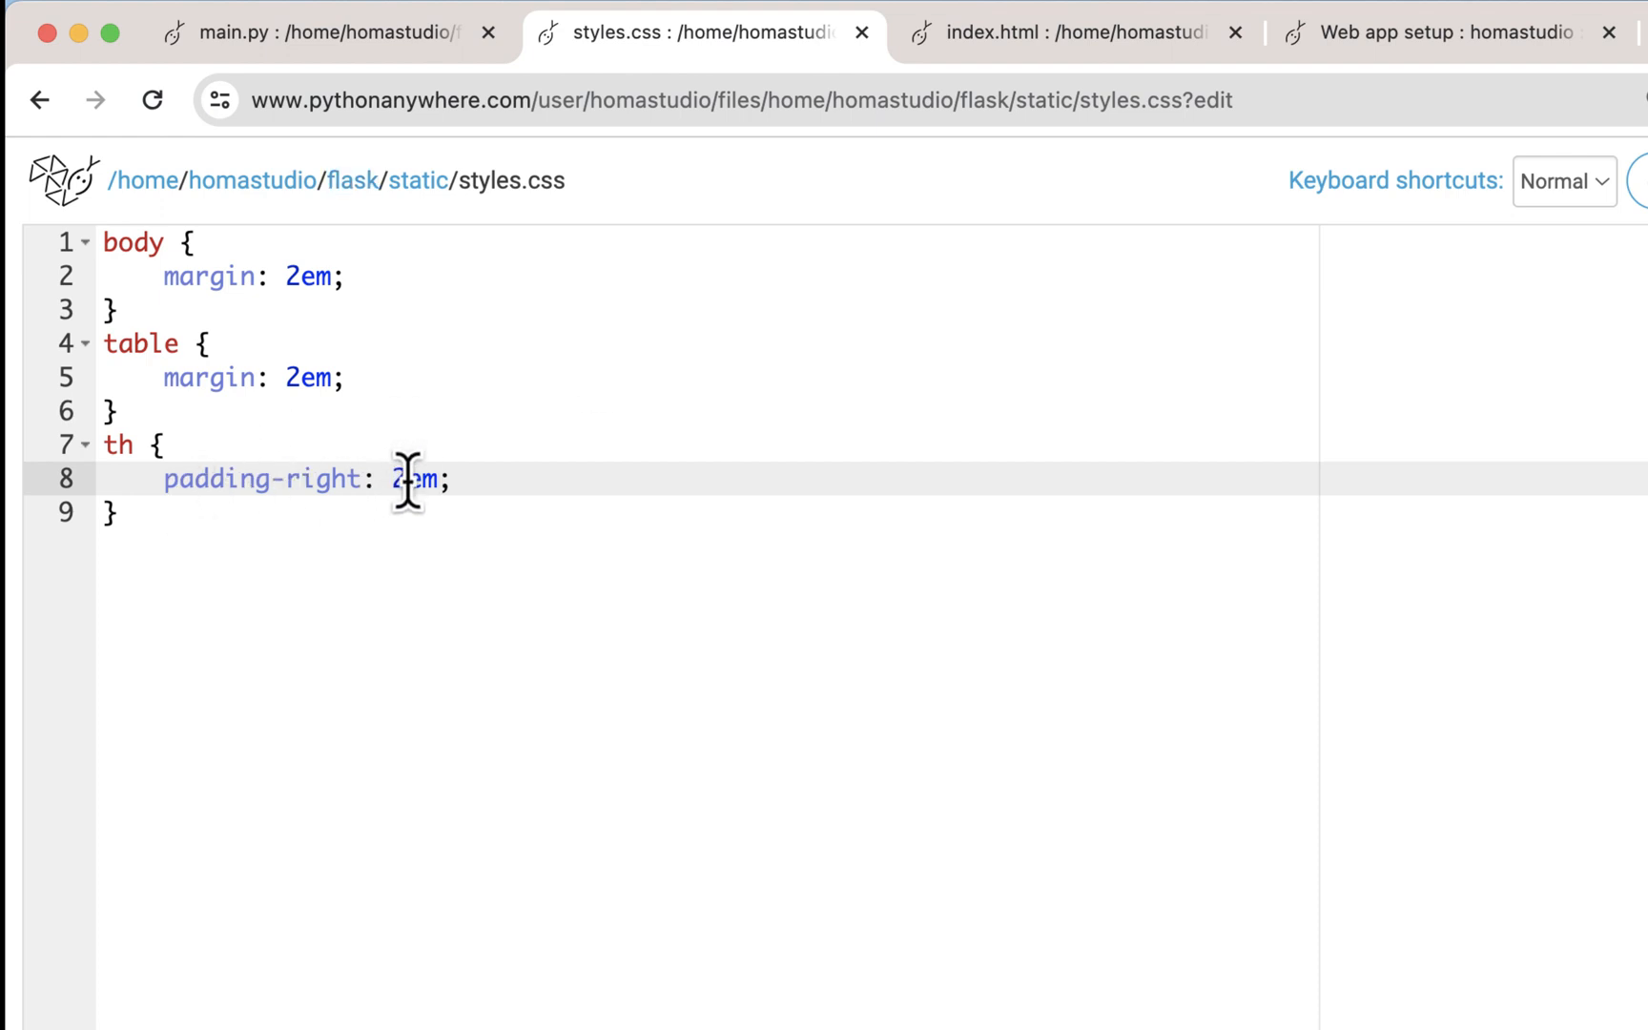
Add a td rule with padding: .5em to styles.css.
{"action": "type", "text": ".5"}
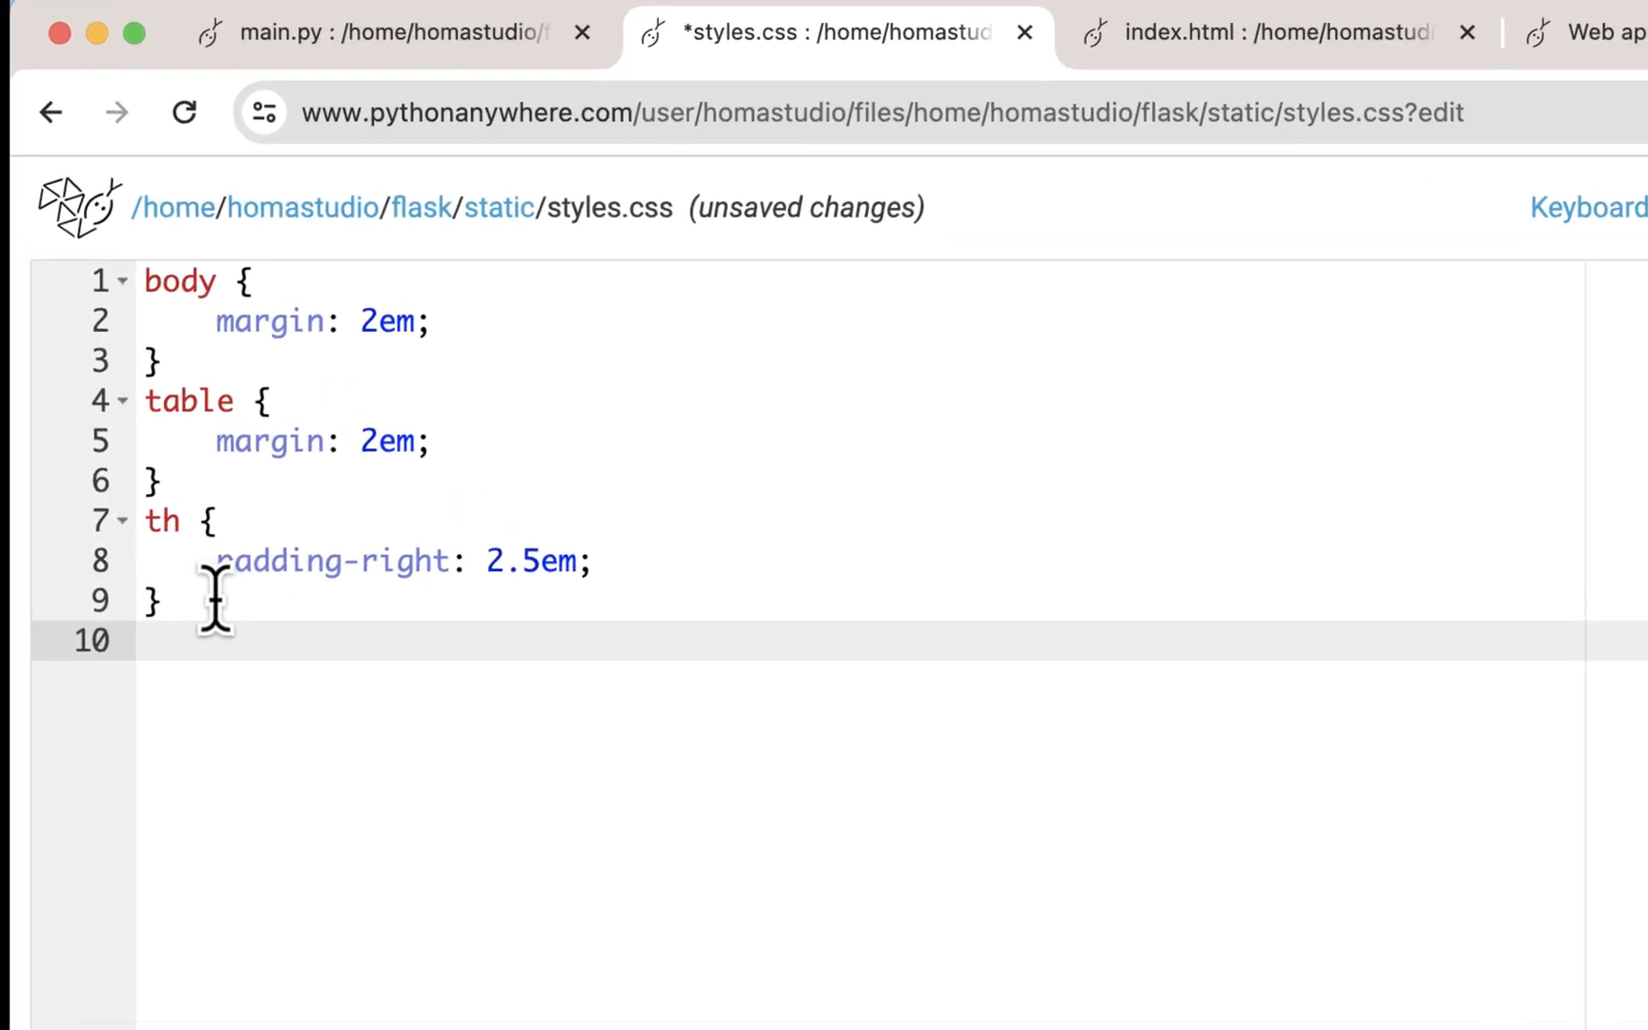
{"action": "type", "text": "td {"}
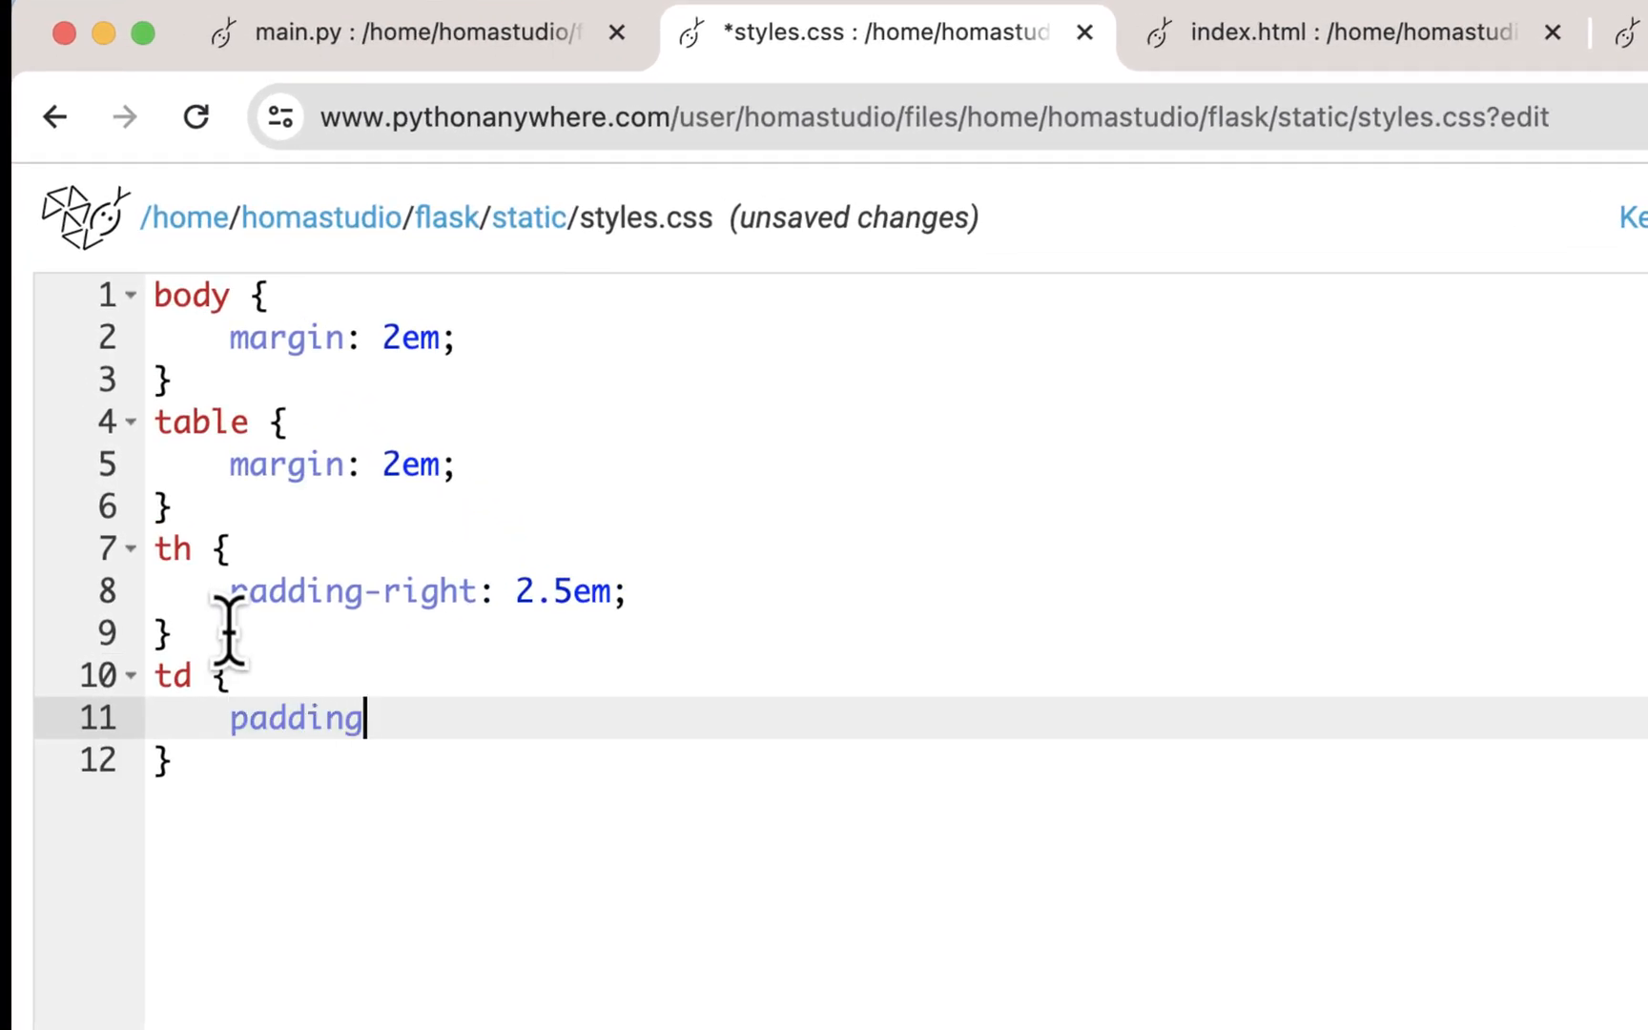
{"action": "type", "text": ": .5;"}
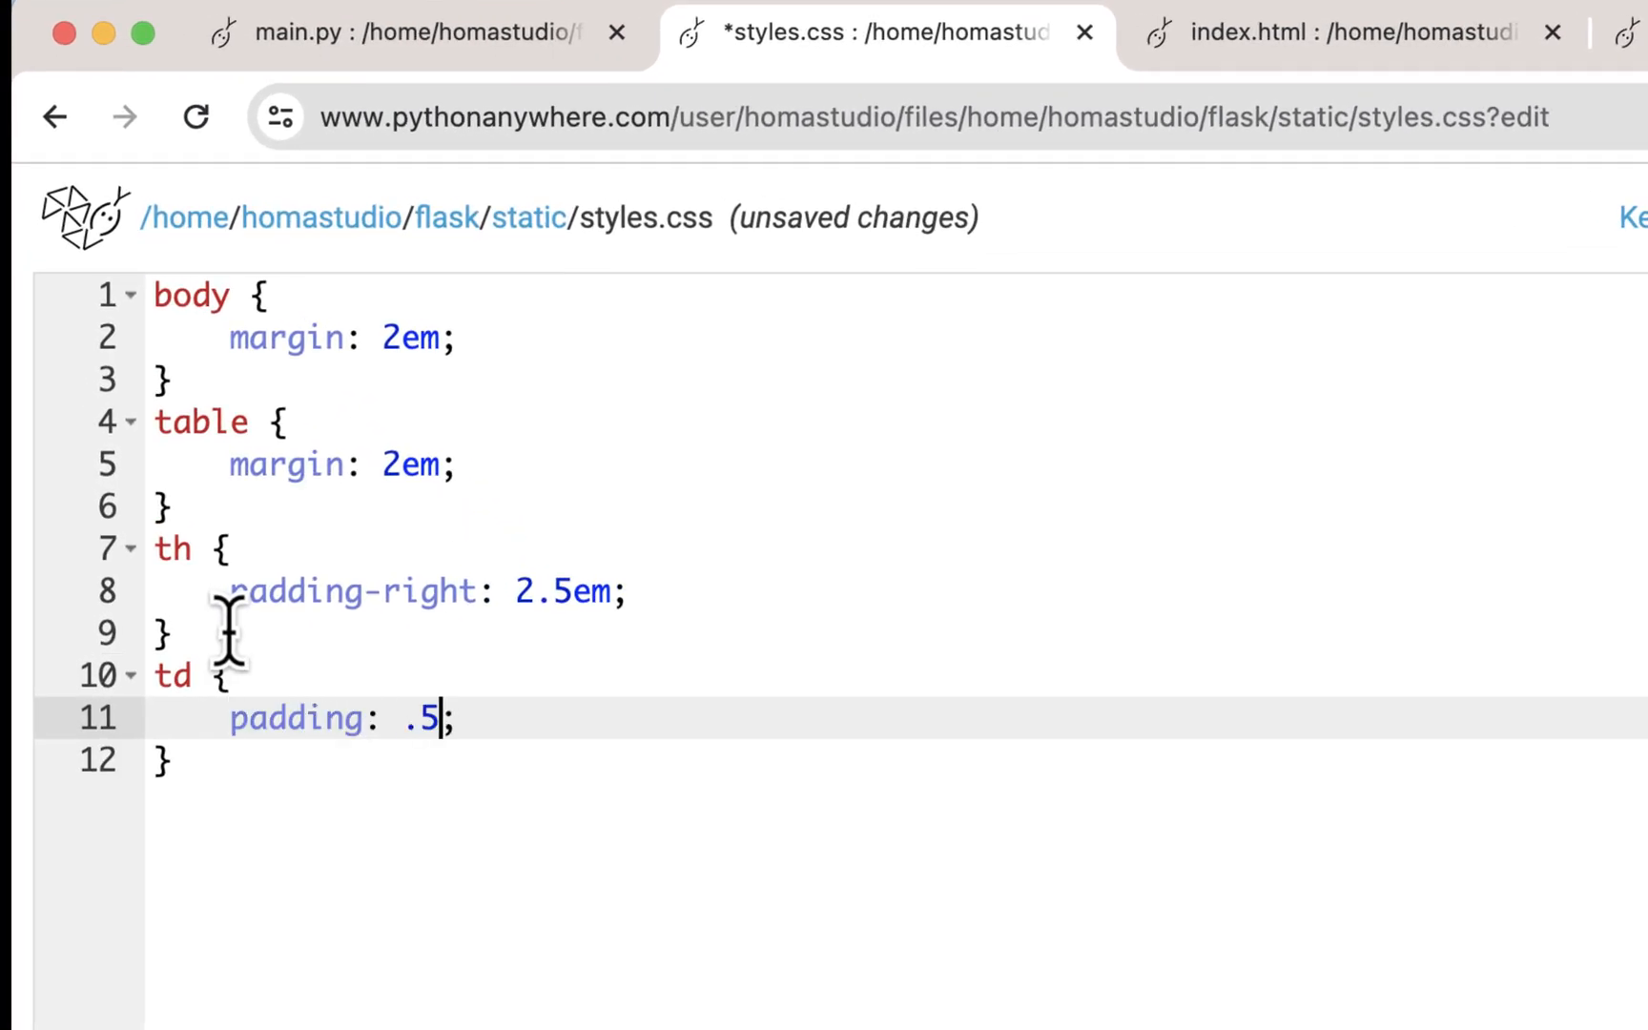
{"action": "type", "text": "em"}
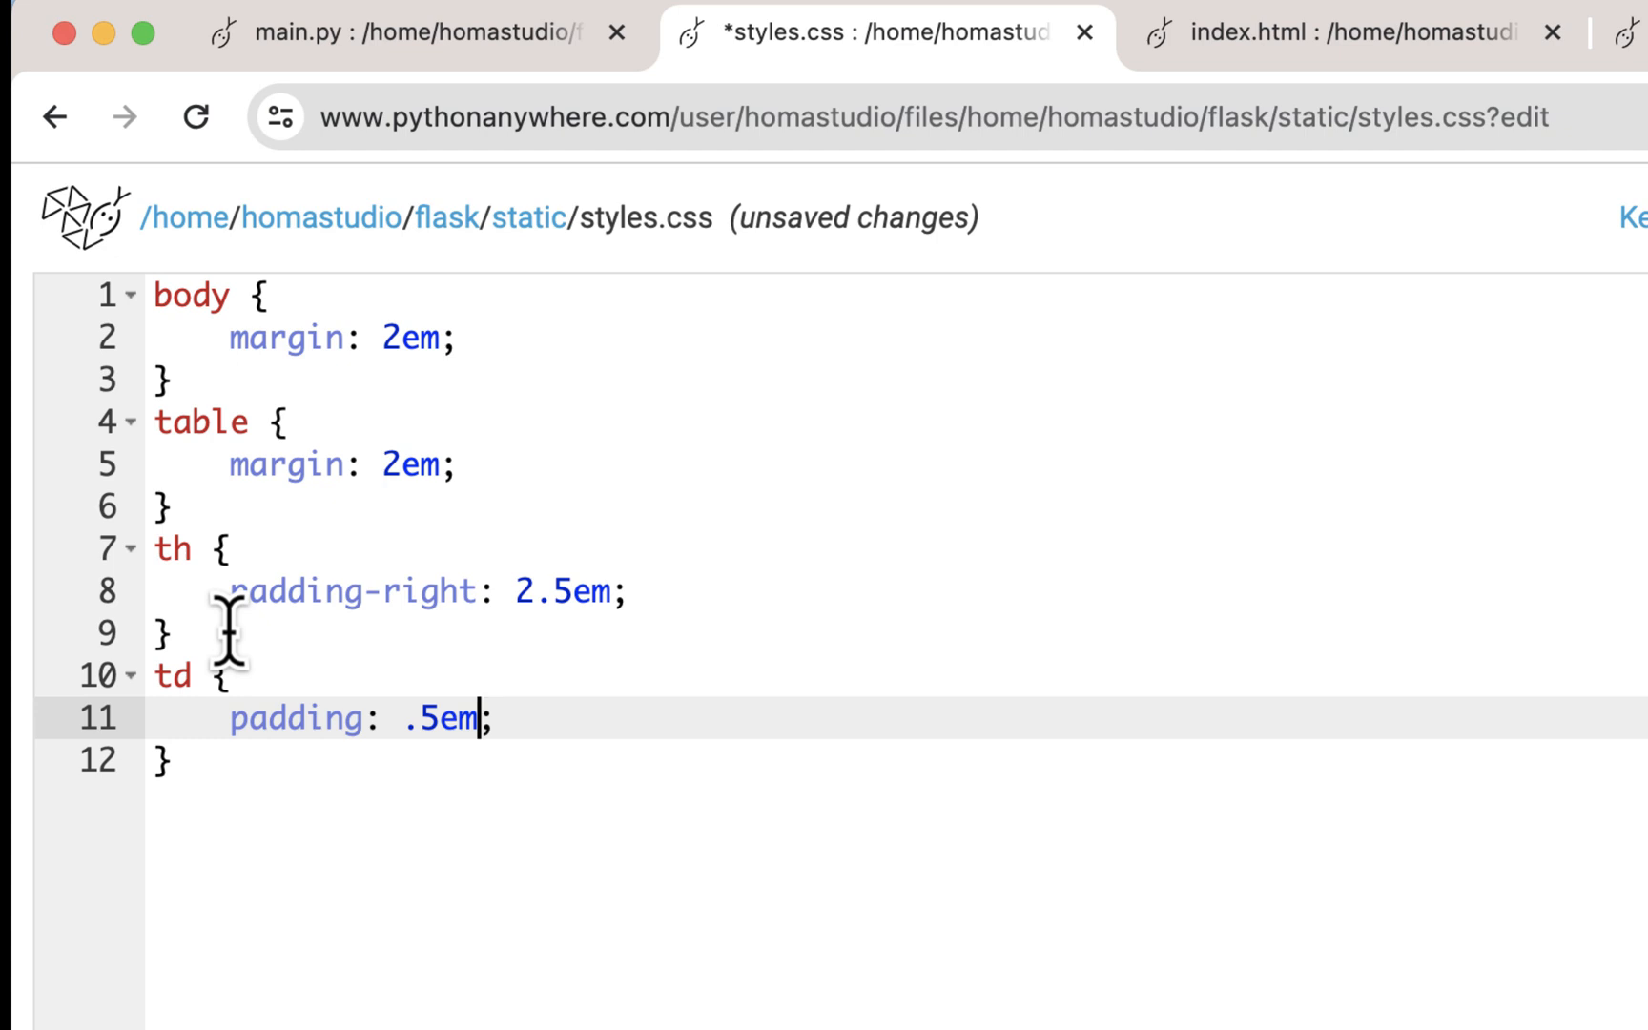
{"action": "mouse_move", "coordinate": [405, 620]}
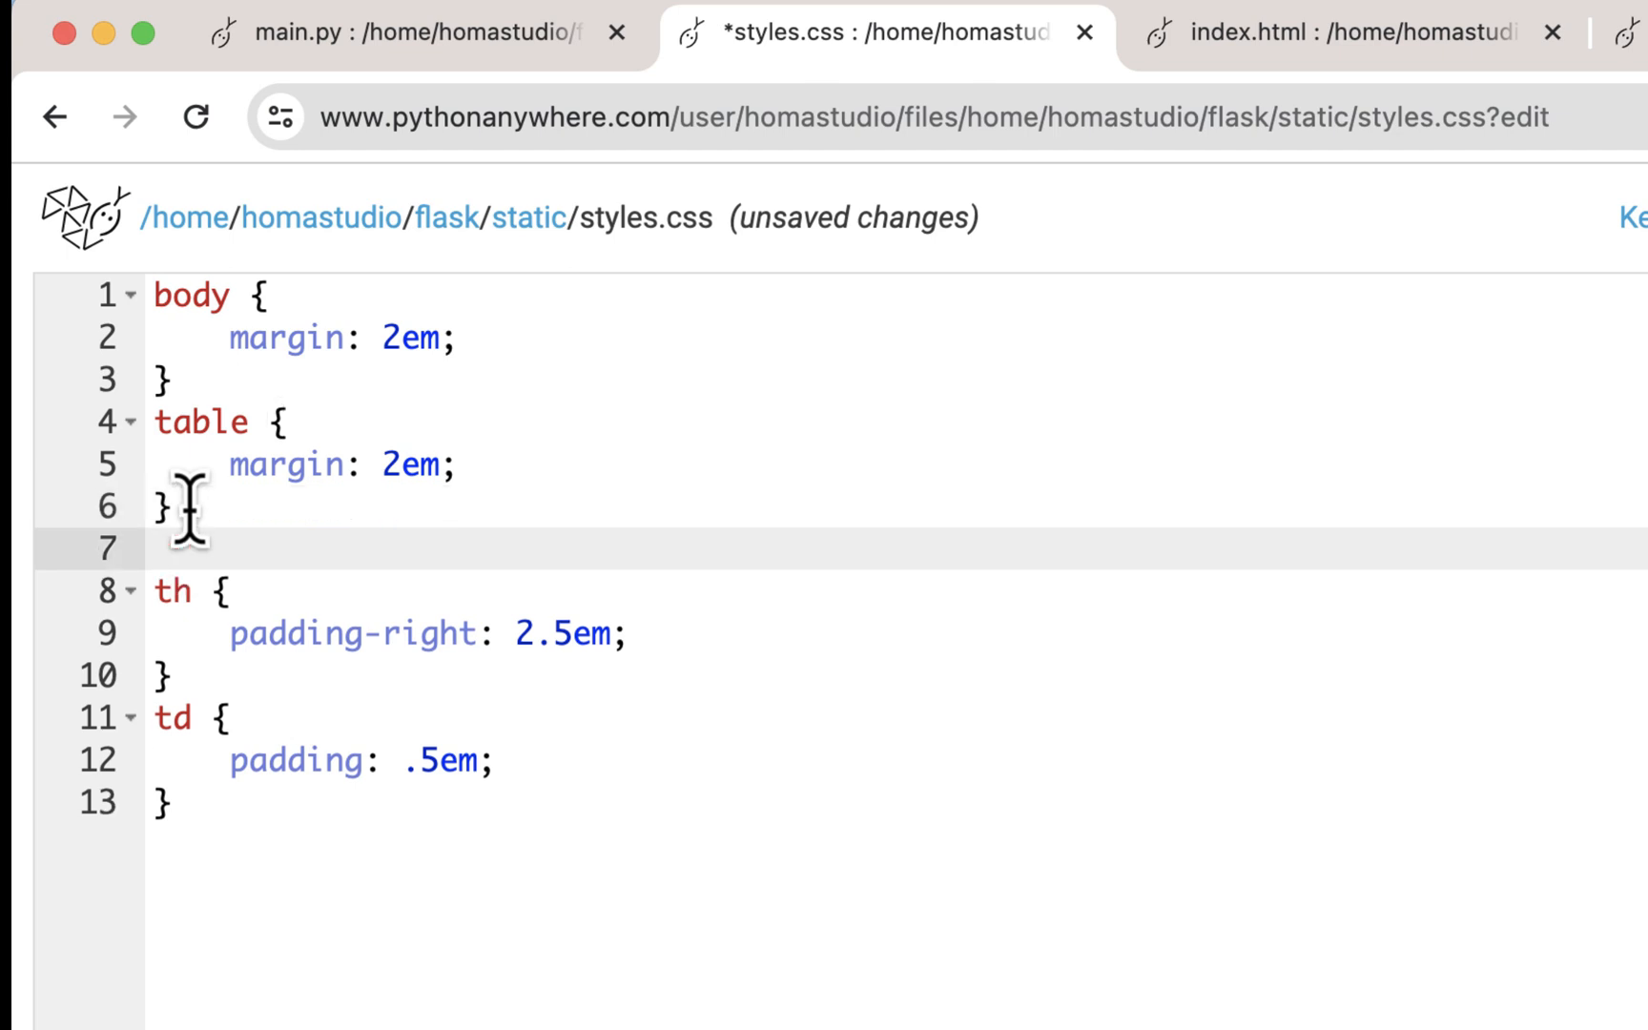
Add a tr:nth-child(even) rule with background-color: lightgreen.
{"action": "type", "text": "tr {"}
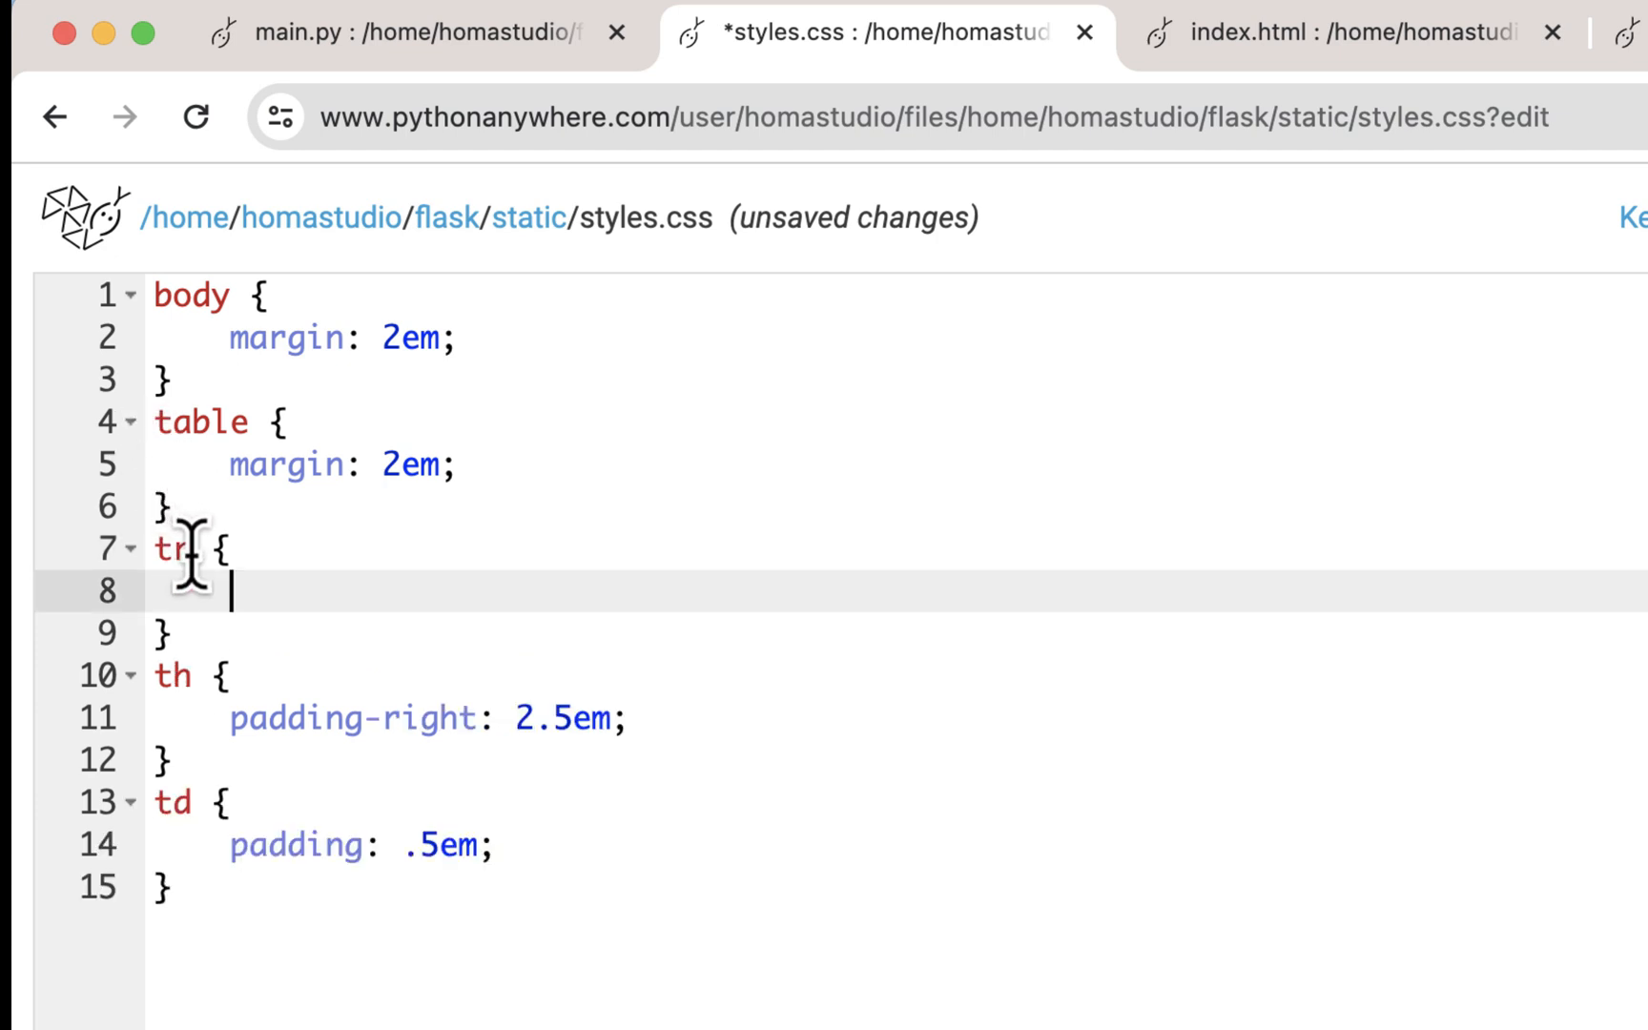
{"action": "type", "text": ":nth-child"}
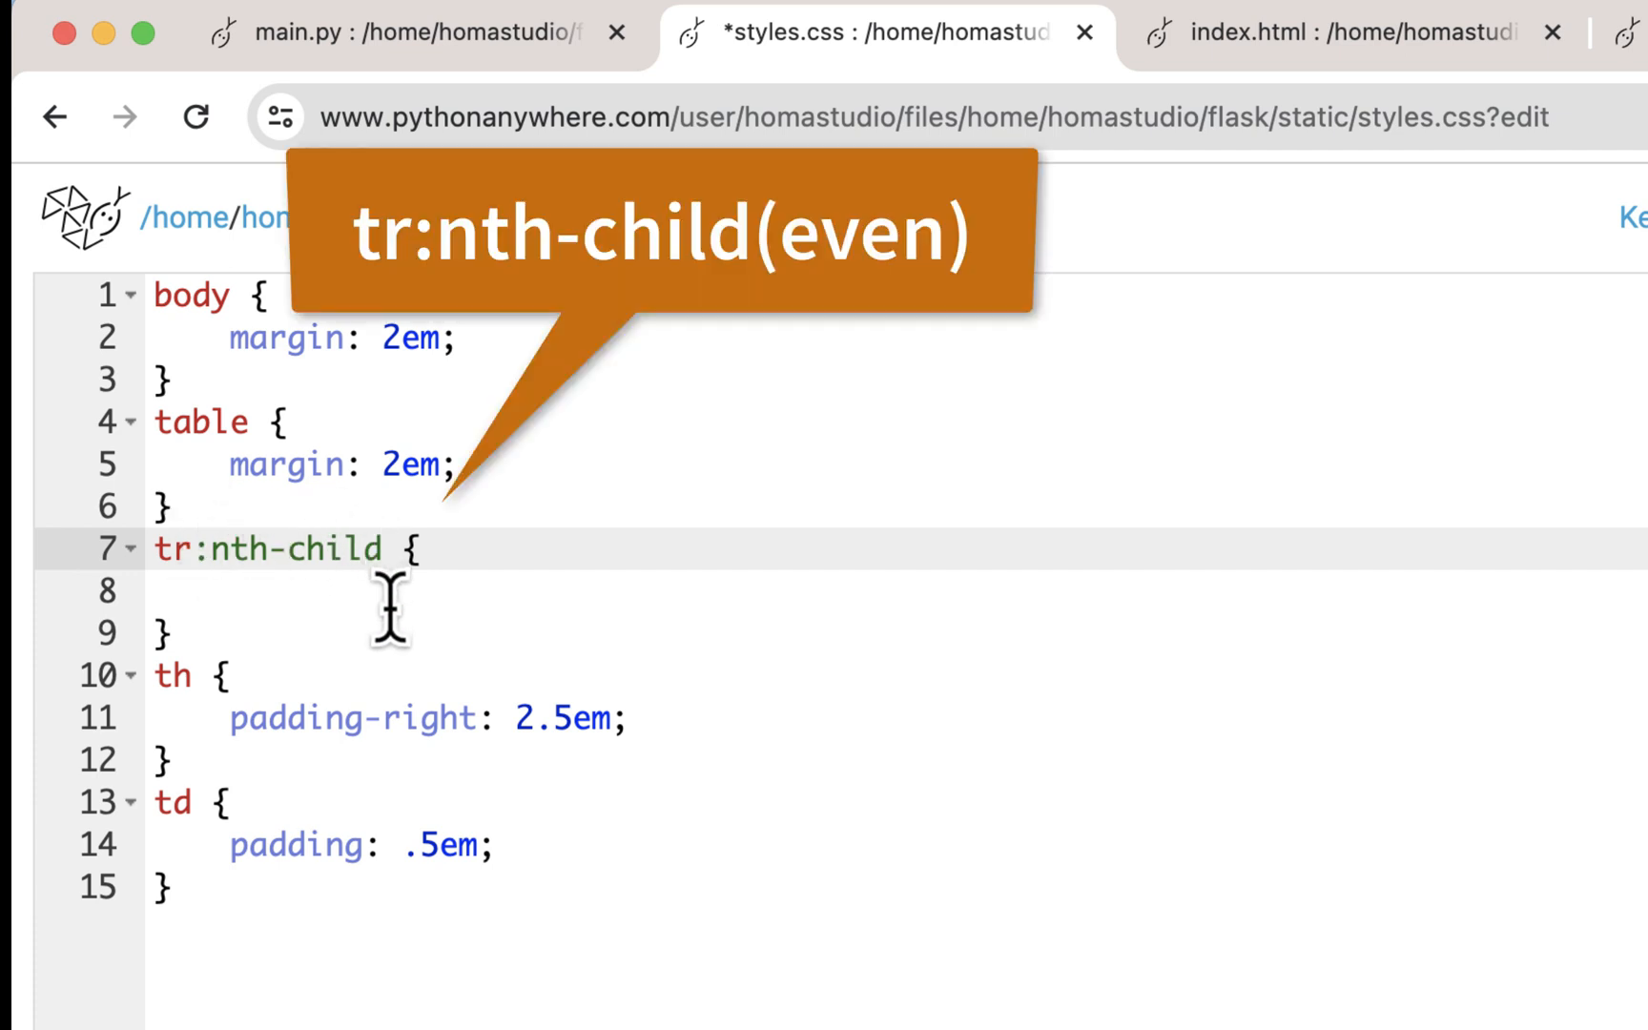
{"action": "type", "text": "(even)"}
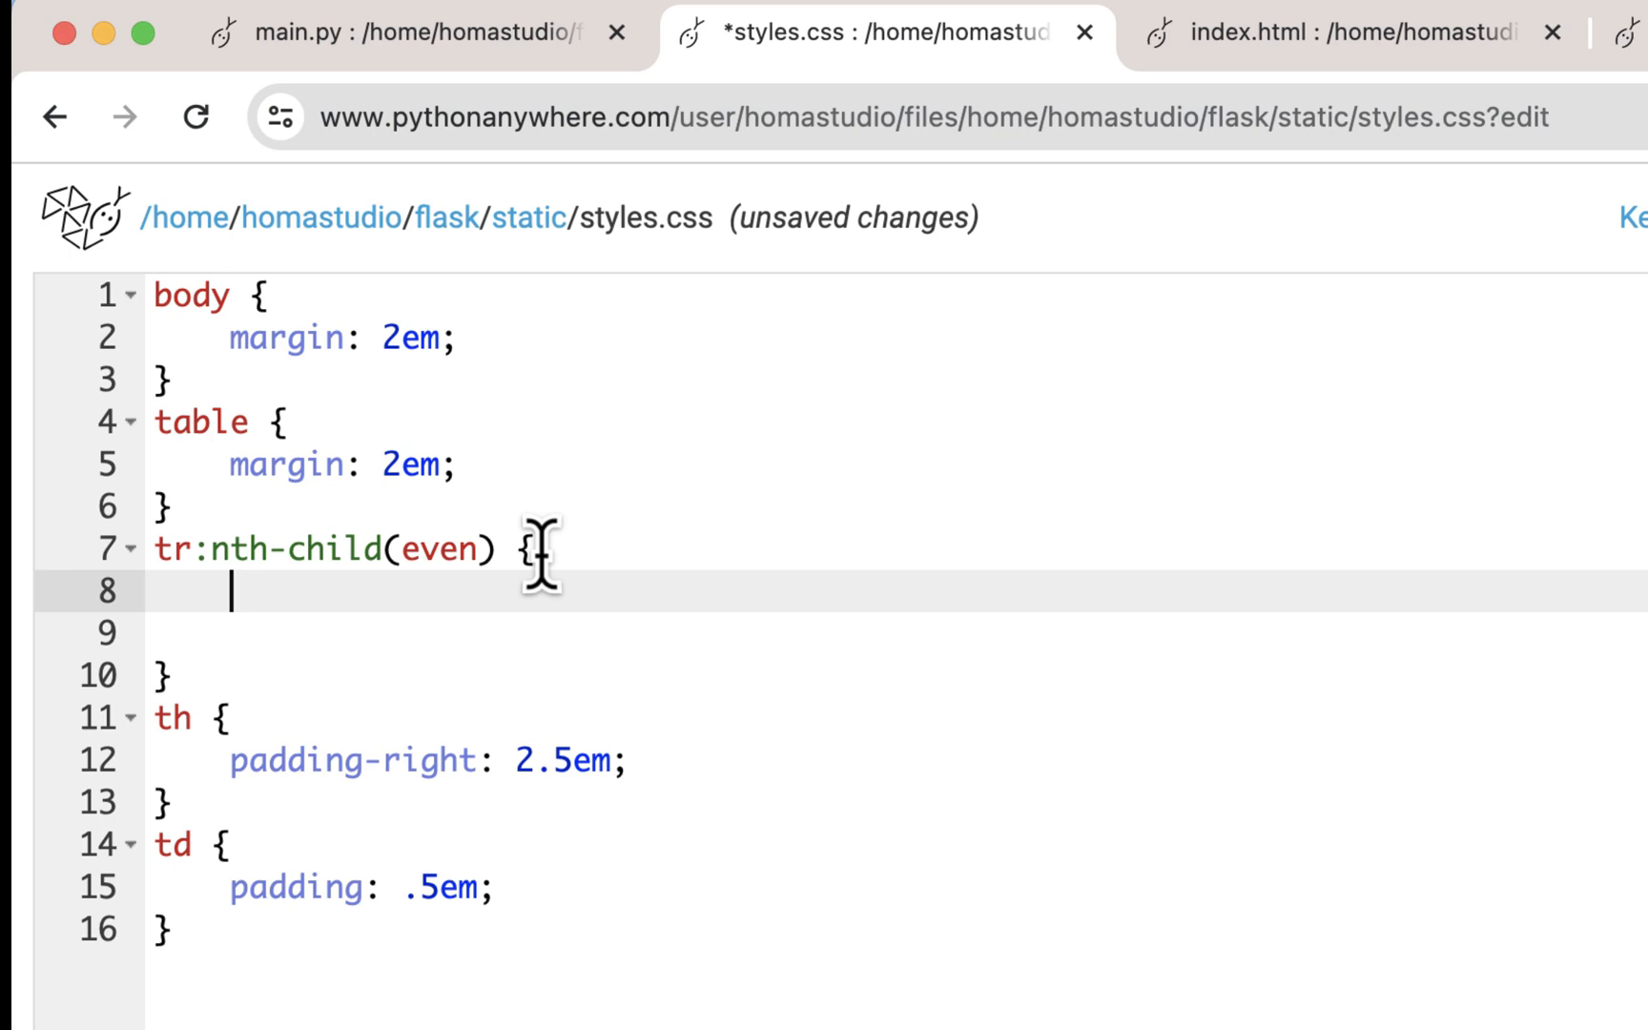
{"action": "type", "text": "background-col"}
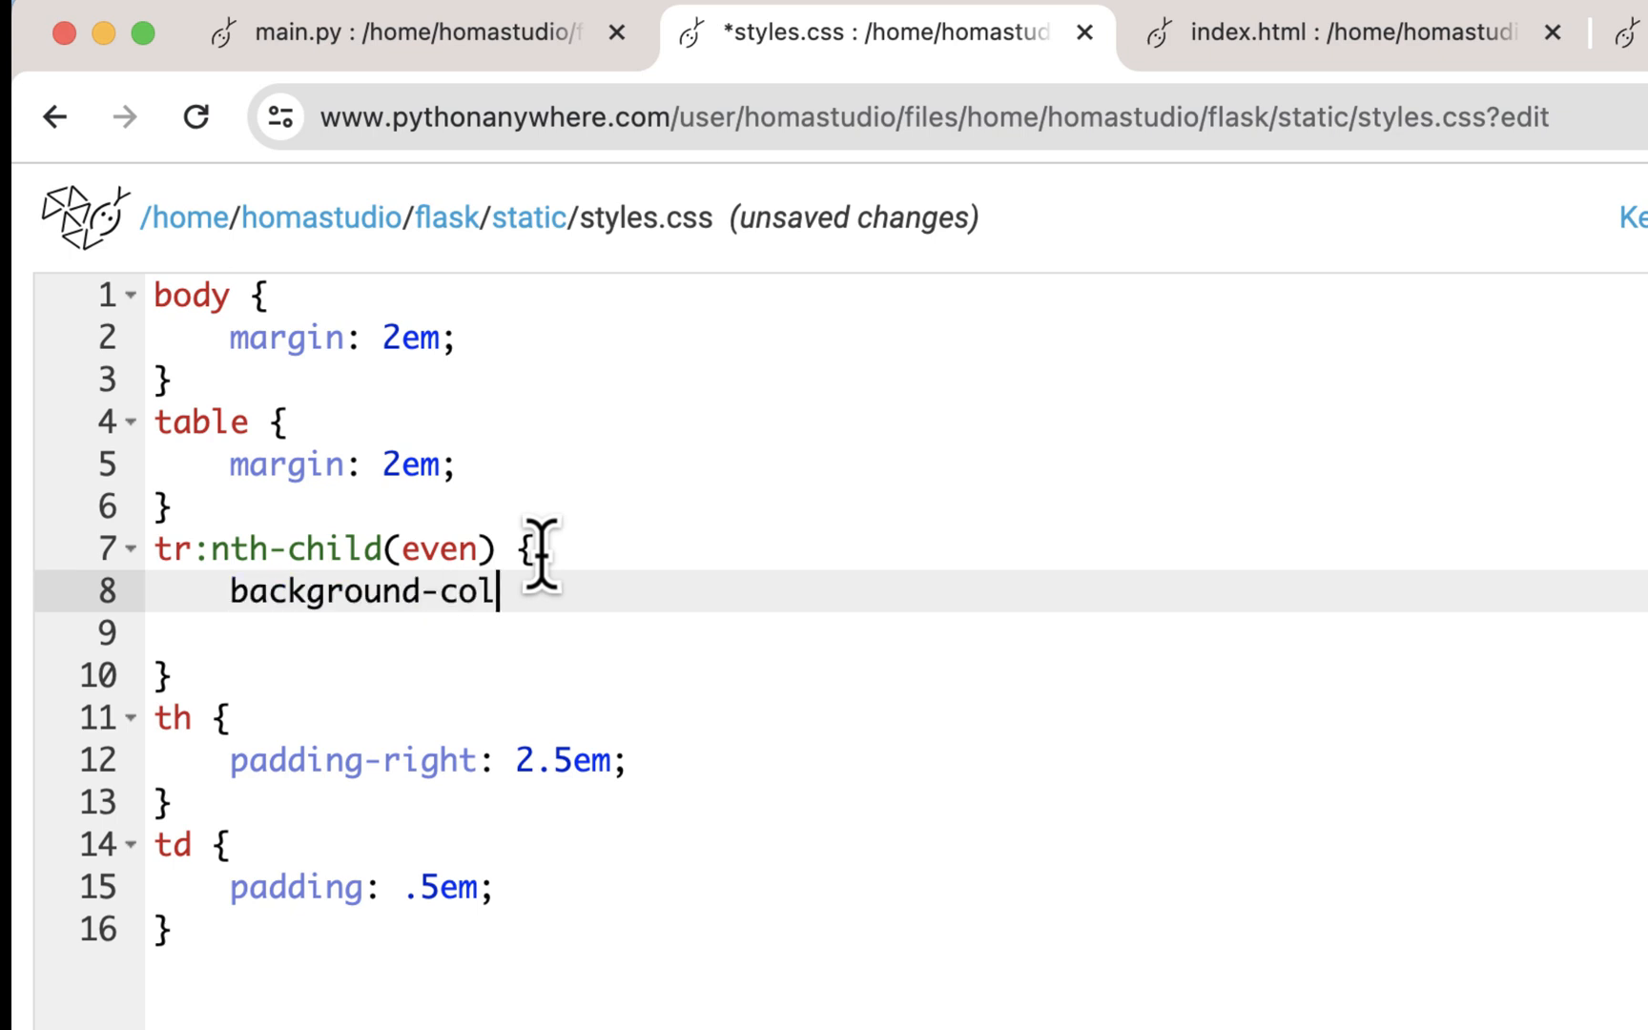
{"action": "type", "text": "r: light;"}
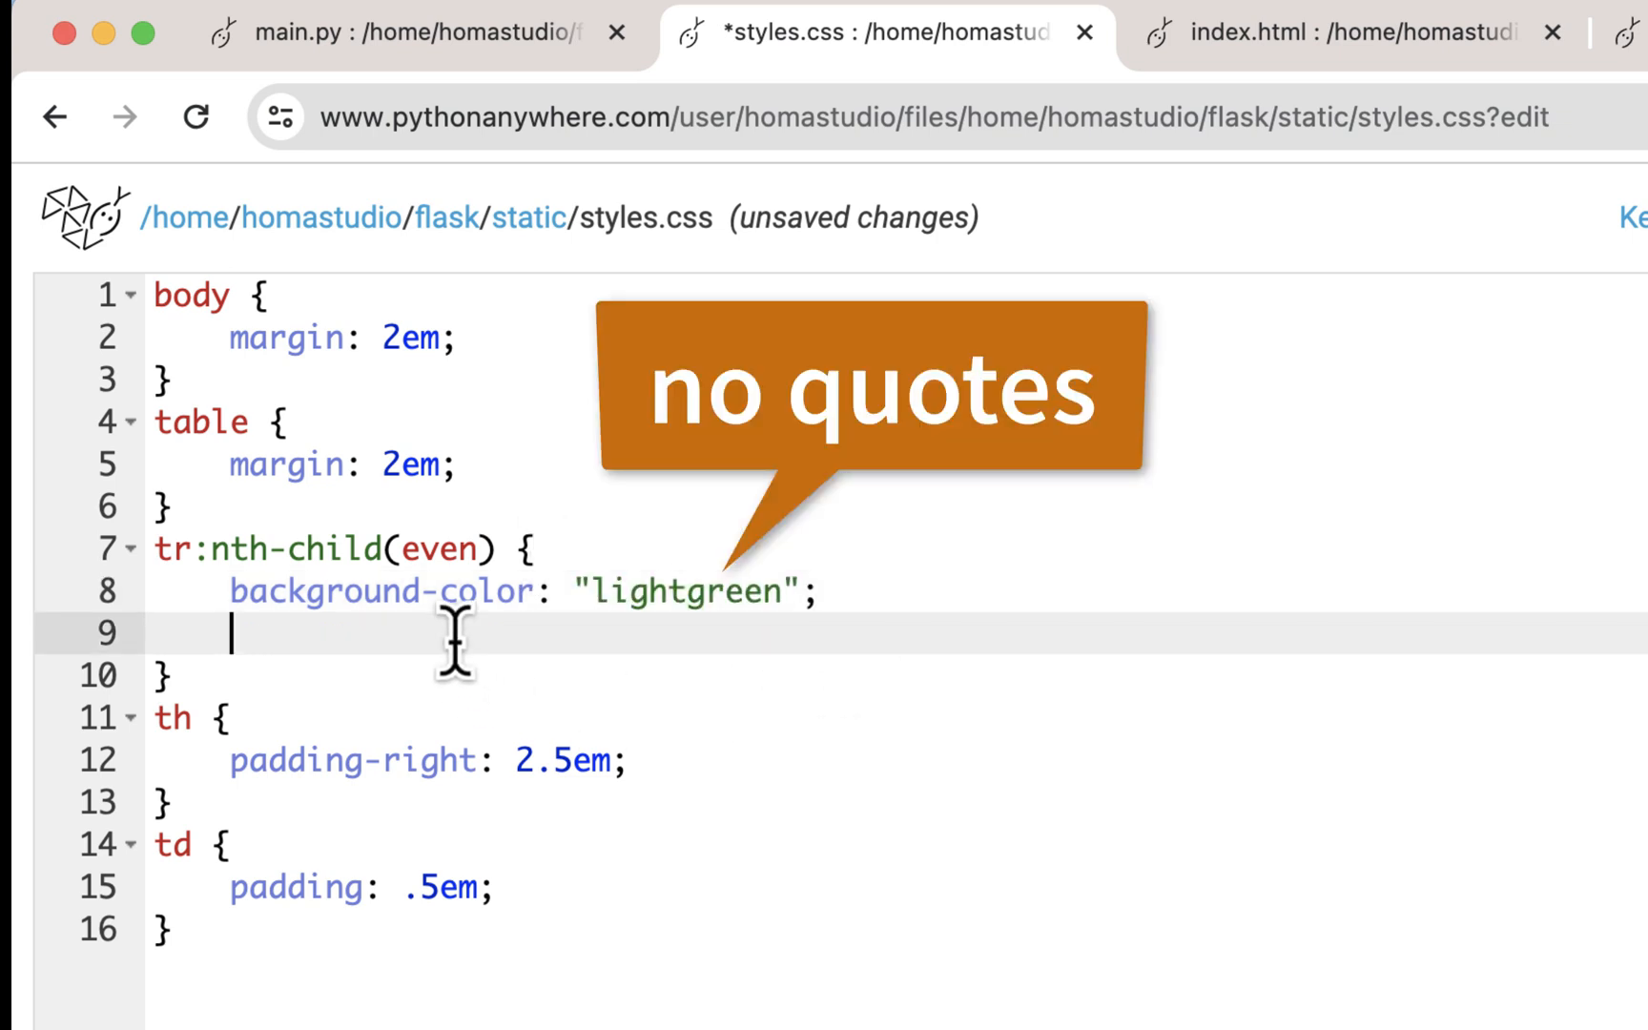
{"action": "key", "text": "Backspace"}
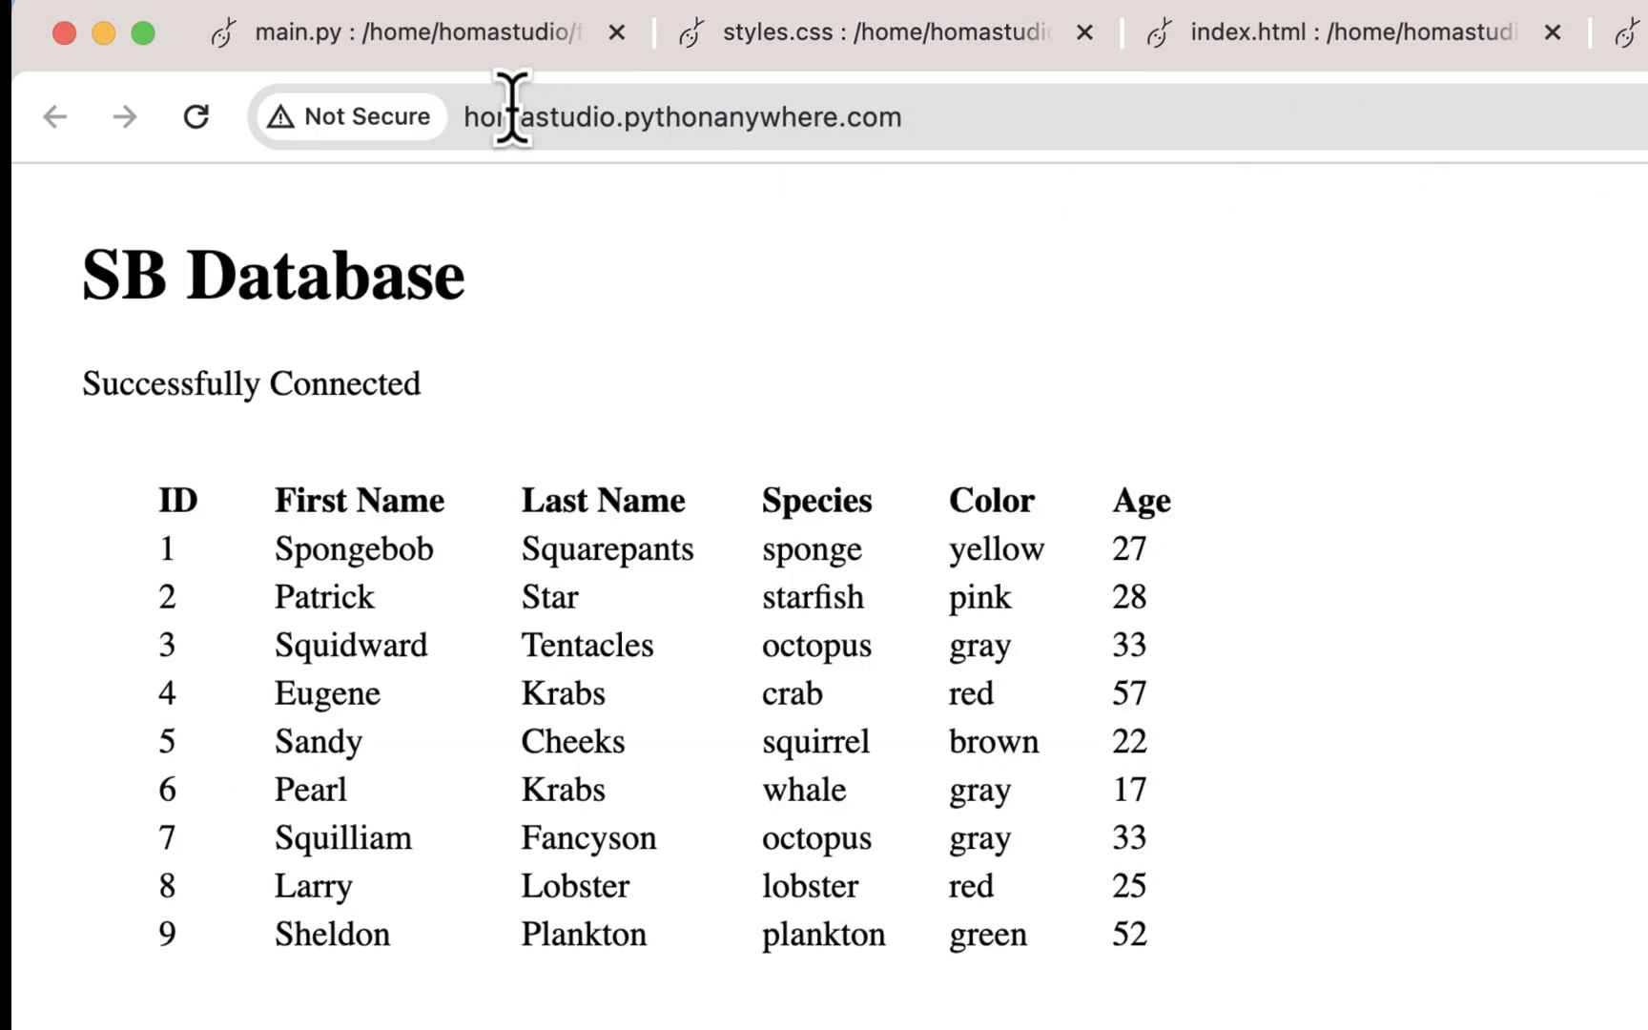
{"action": "mouse_move", "coordinate": [1619, 204]}
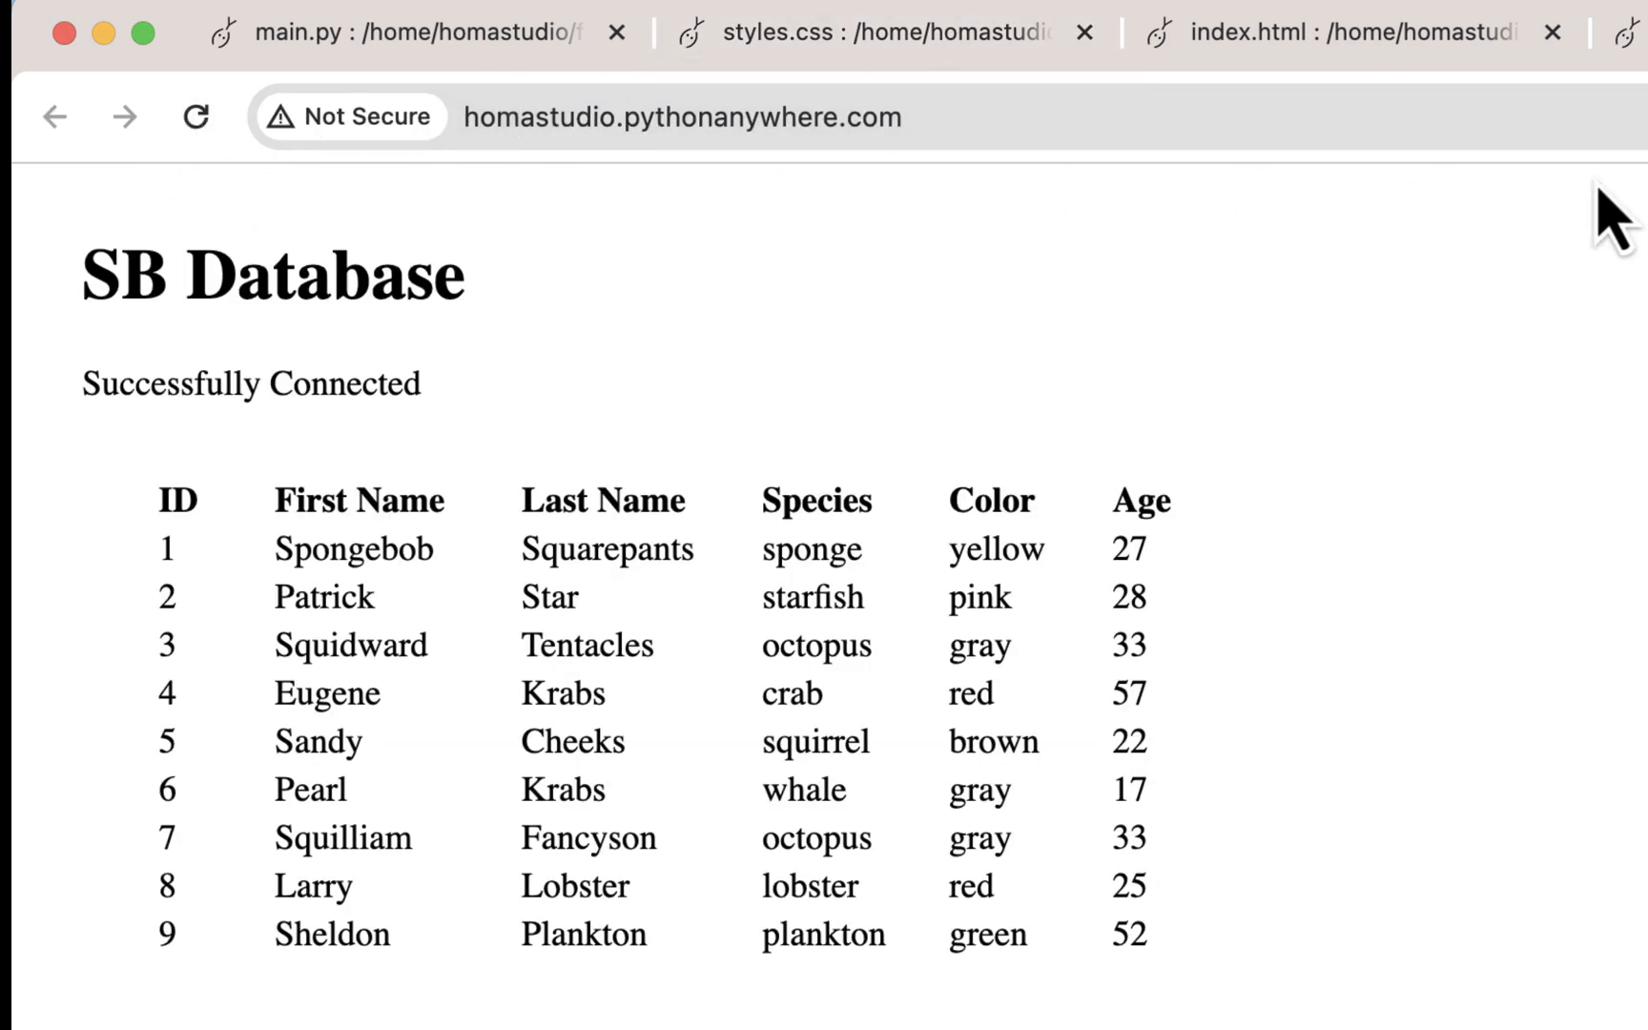
Reload the hosted SB Database page so even rows show the lightgreen background.
{"action": "left_click", "coordinate": [195, 116]}
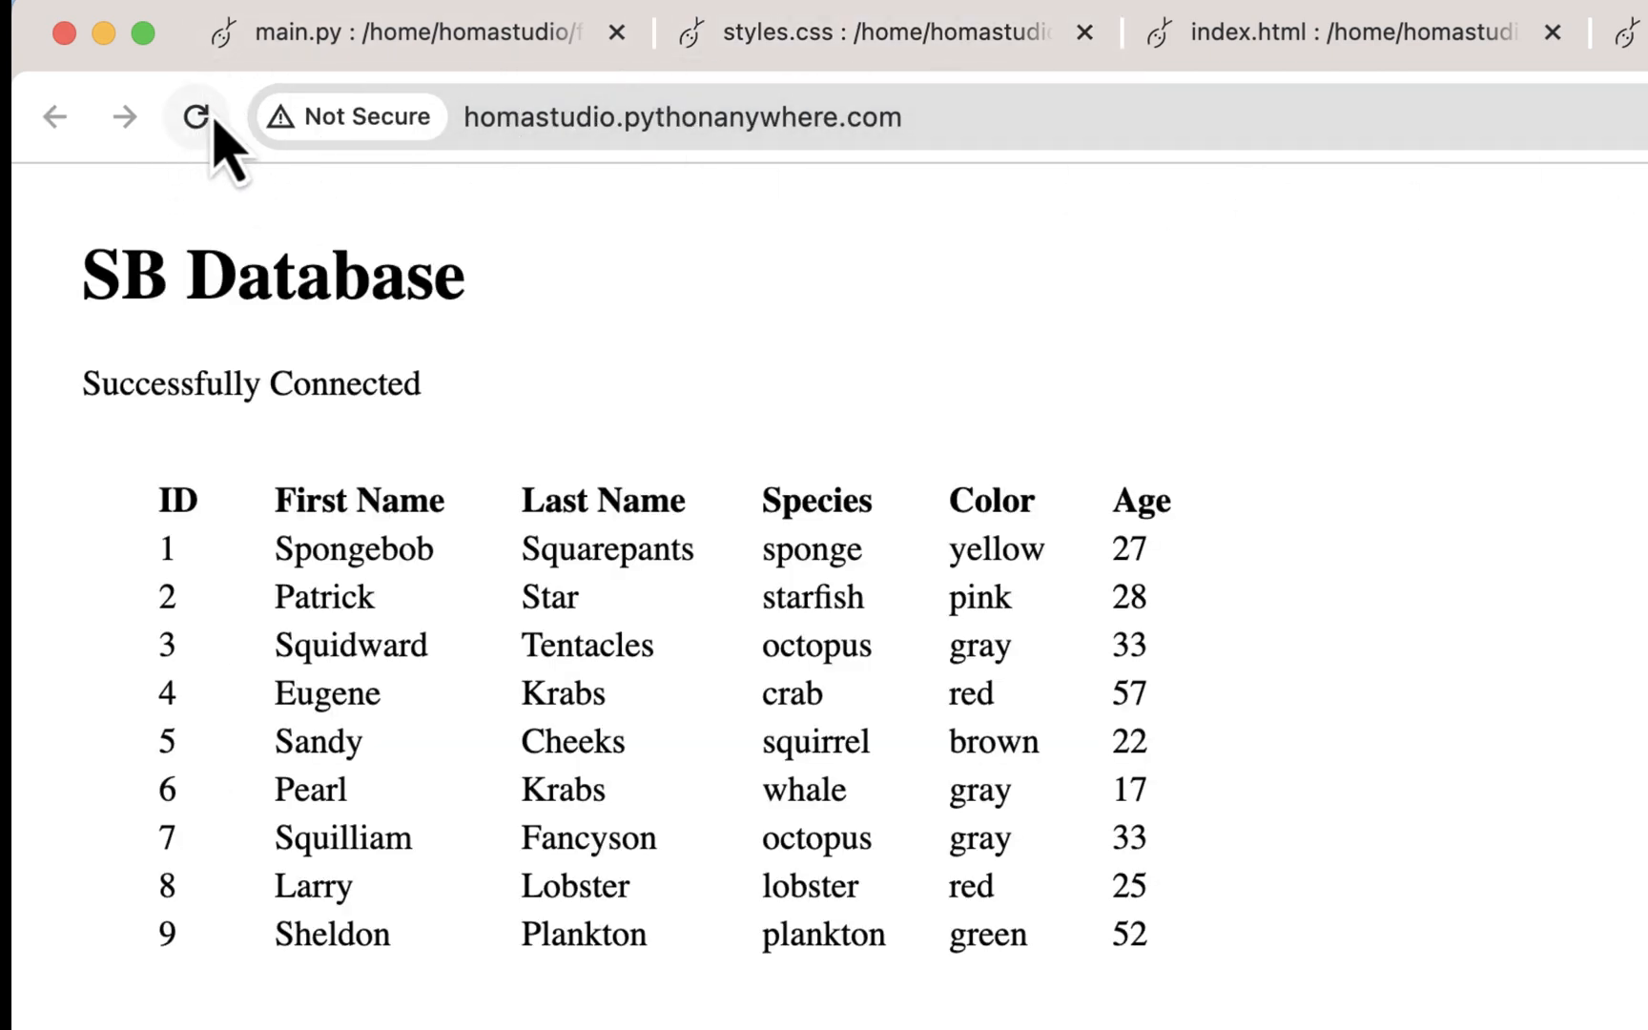
{"action": "left_click", "coordinate": [195, 116]}
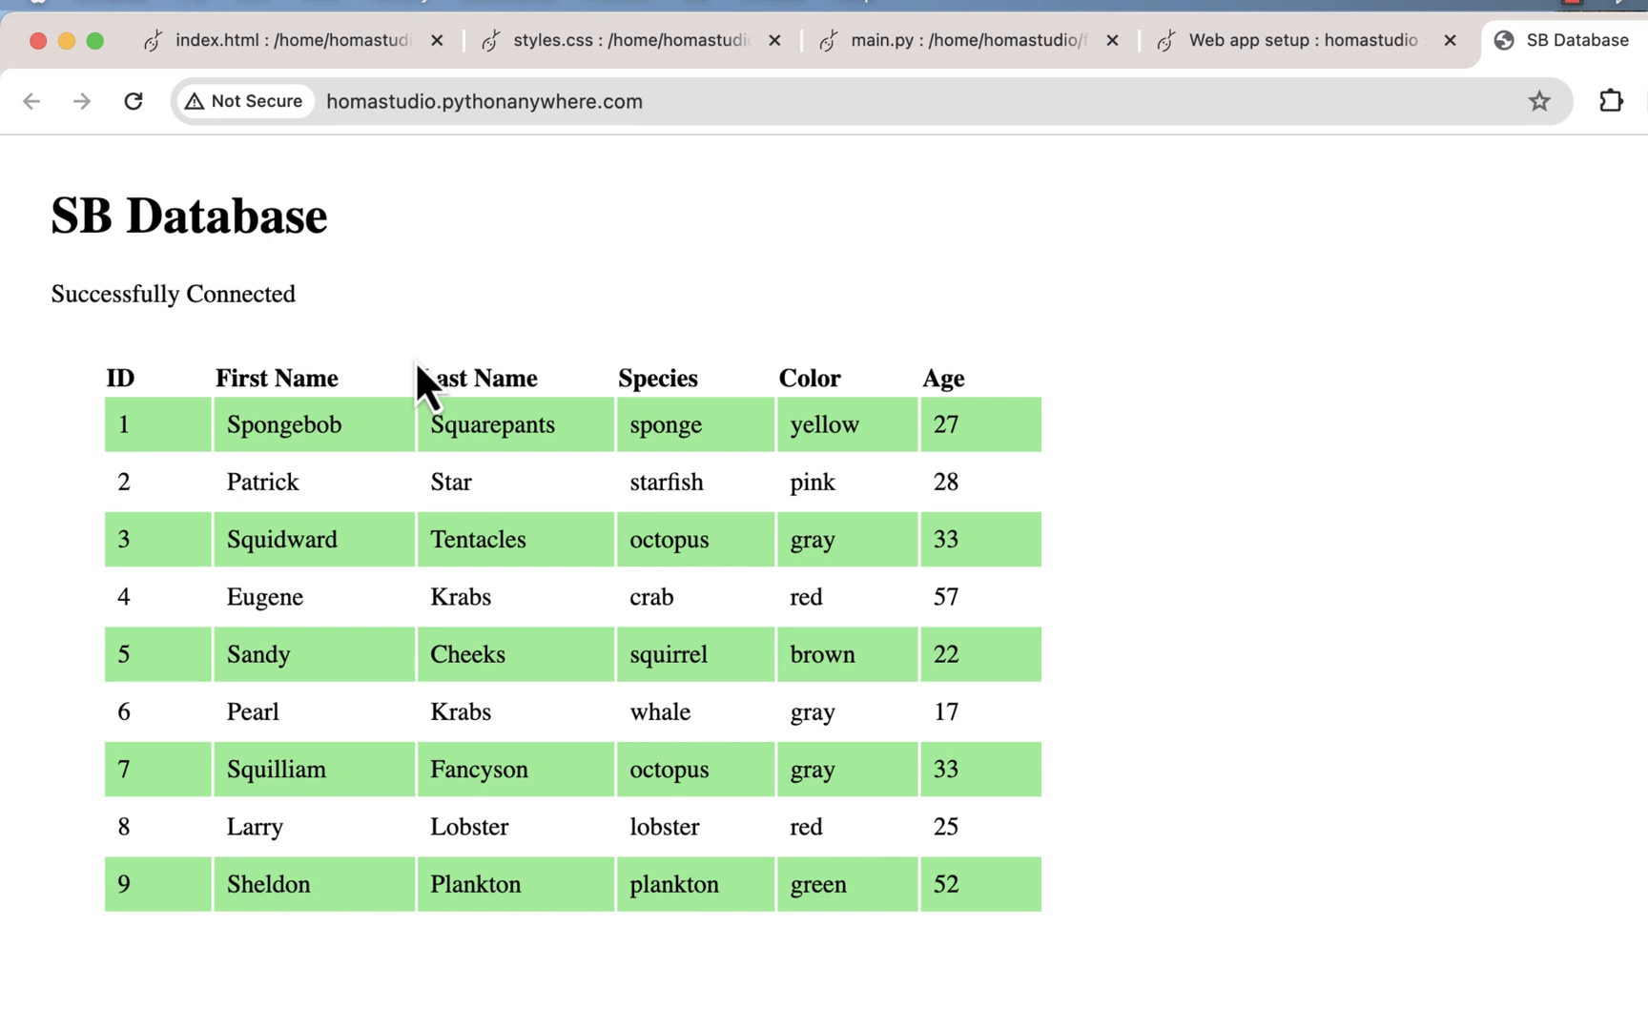
{"action": "mouse_move", "coordinate": [1177, 363]}
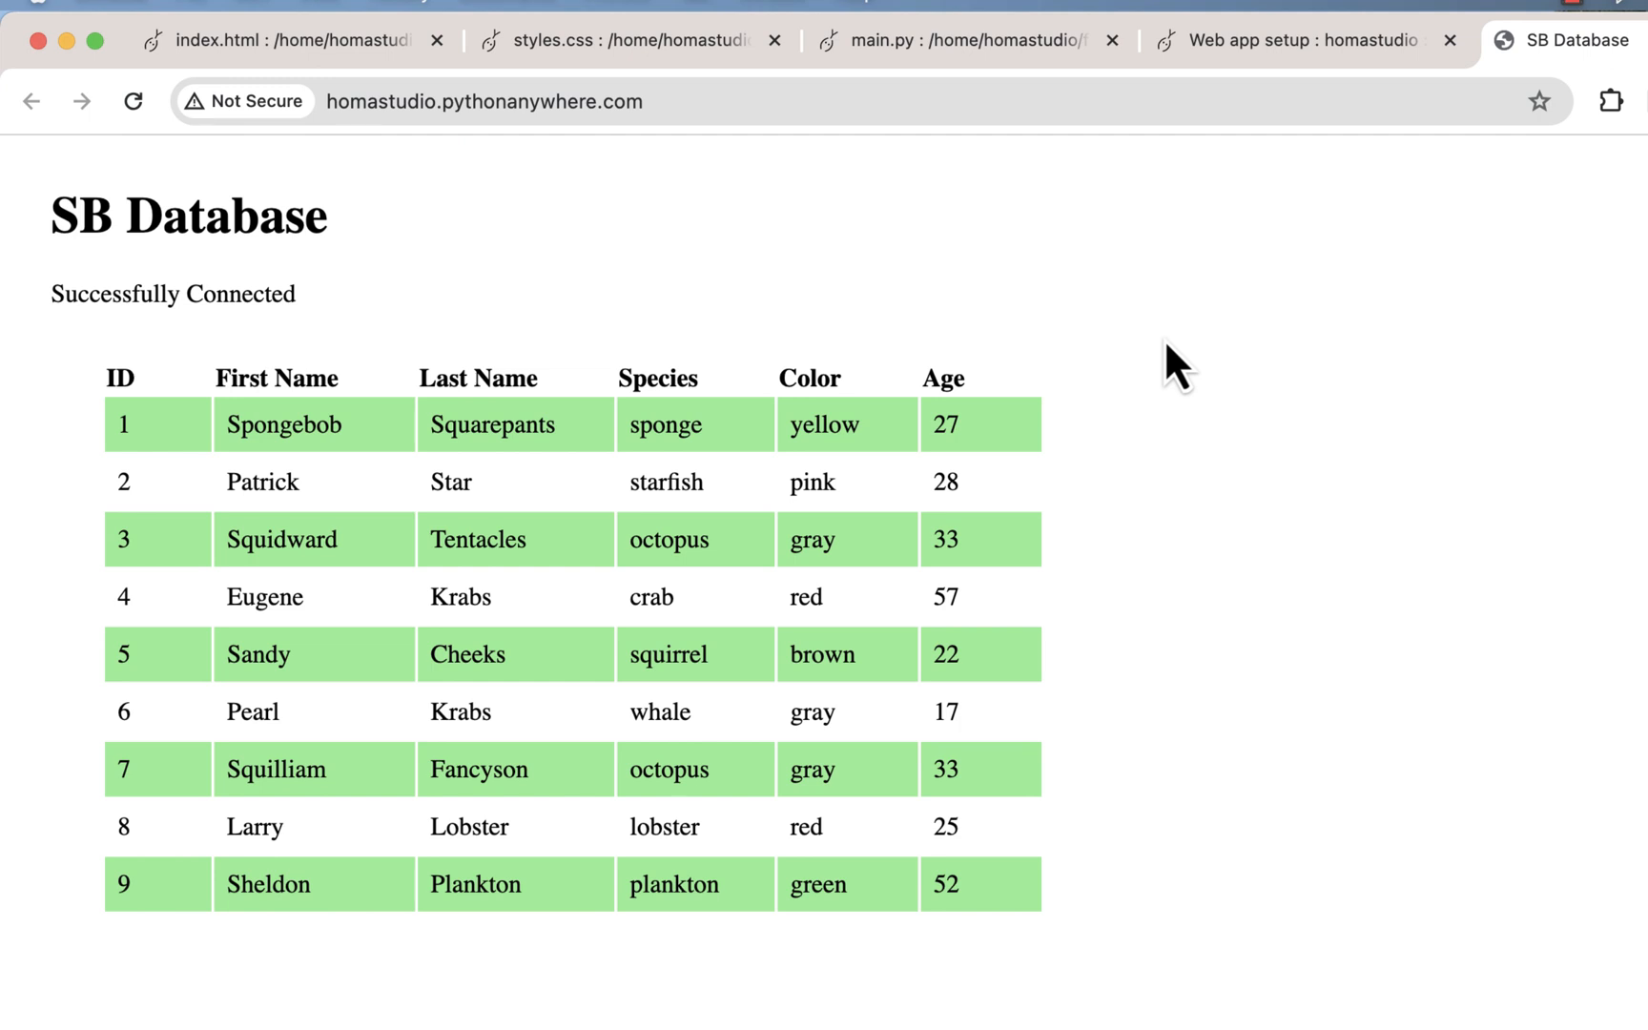
Change the even-row background from lightgreen to lightblue in styles.css and save it.
{"action": "left_click", "coordinate": [620, 40]}
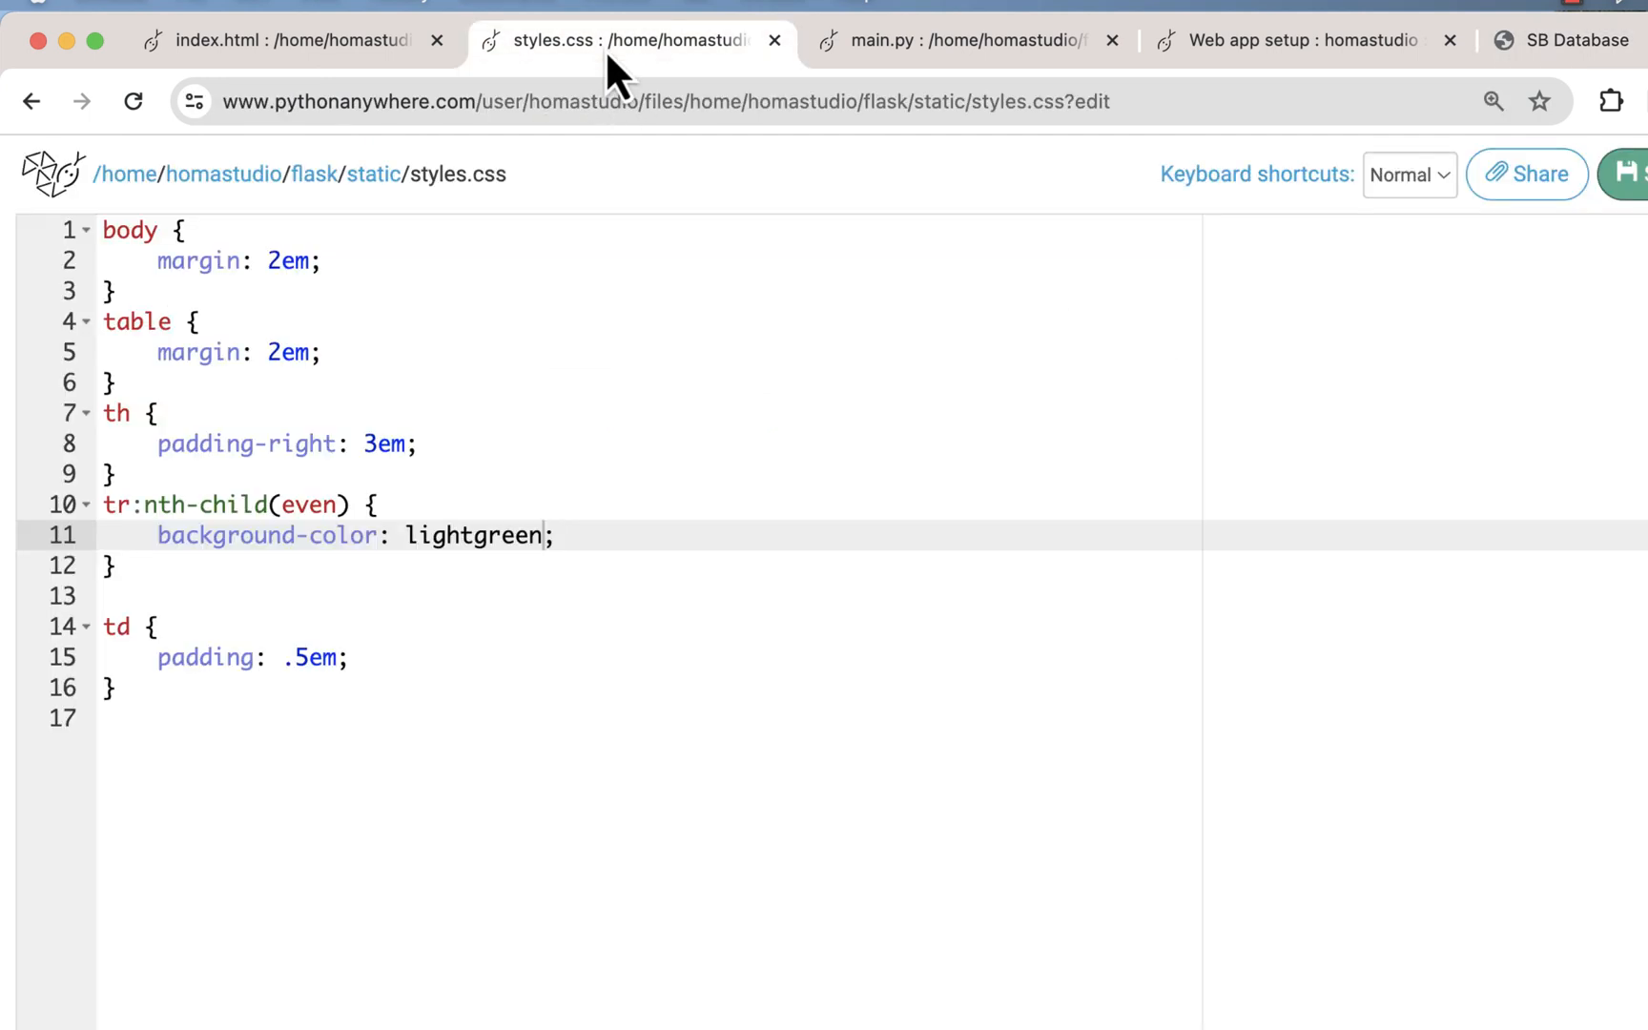
{"action": "mouse_move", "coordinate": [538, 704]}
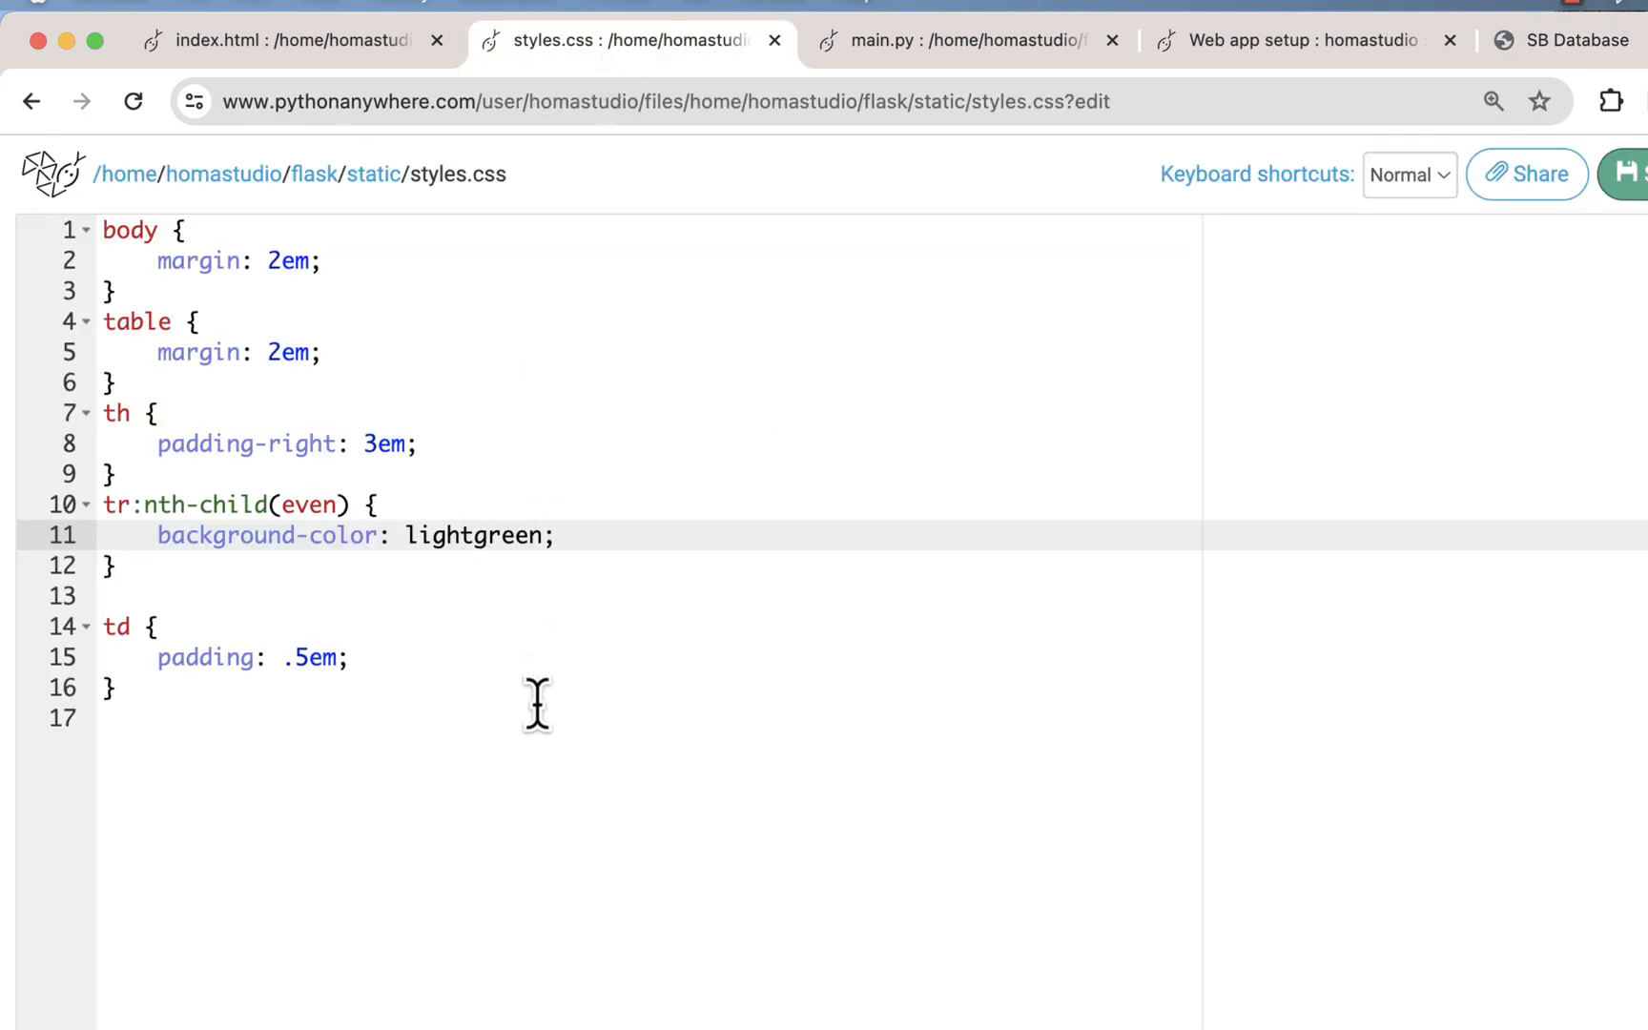
{"action": "key", "text": "Backspace"}
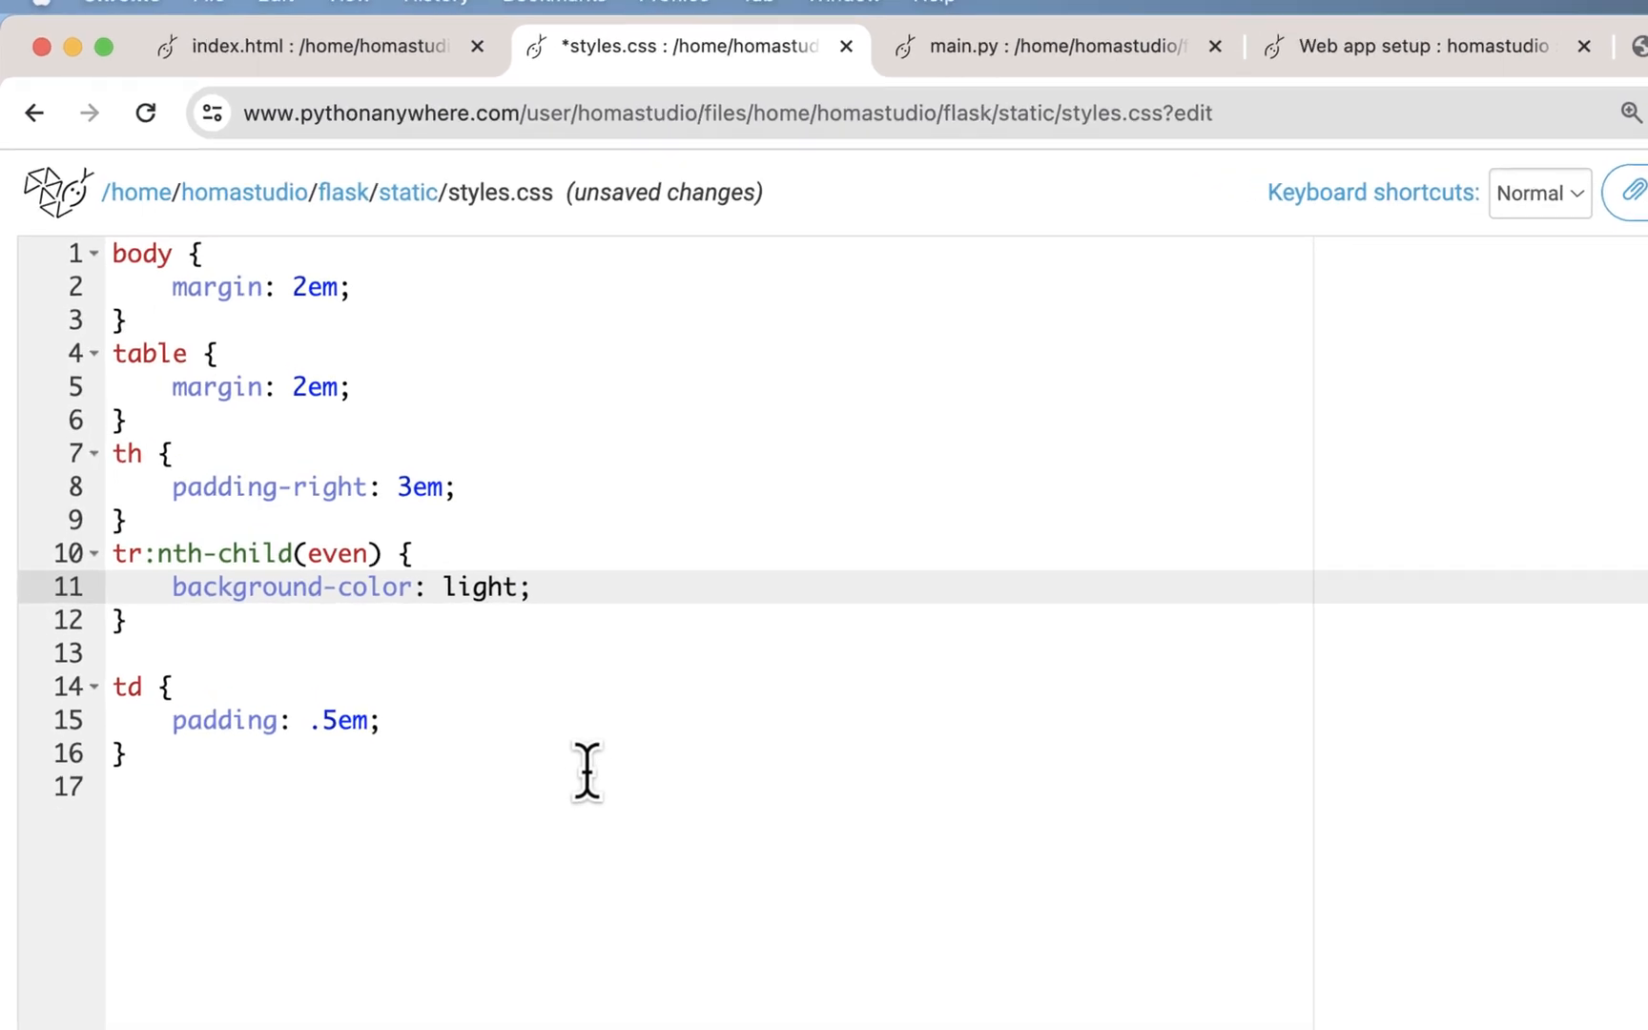
{"action": "type", "text": "blue"}
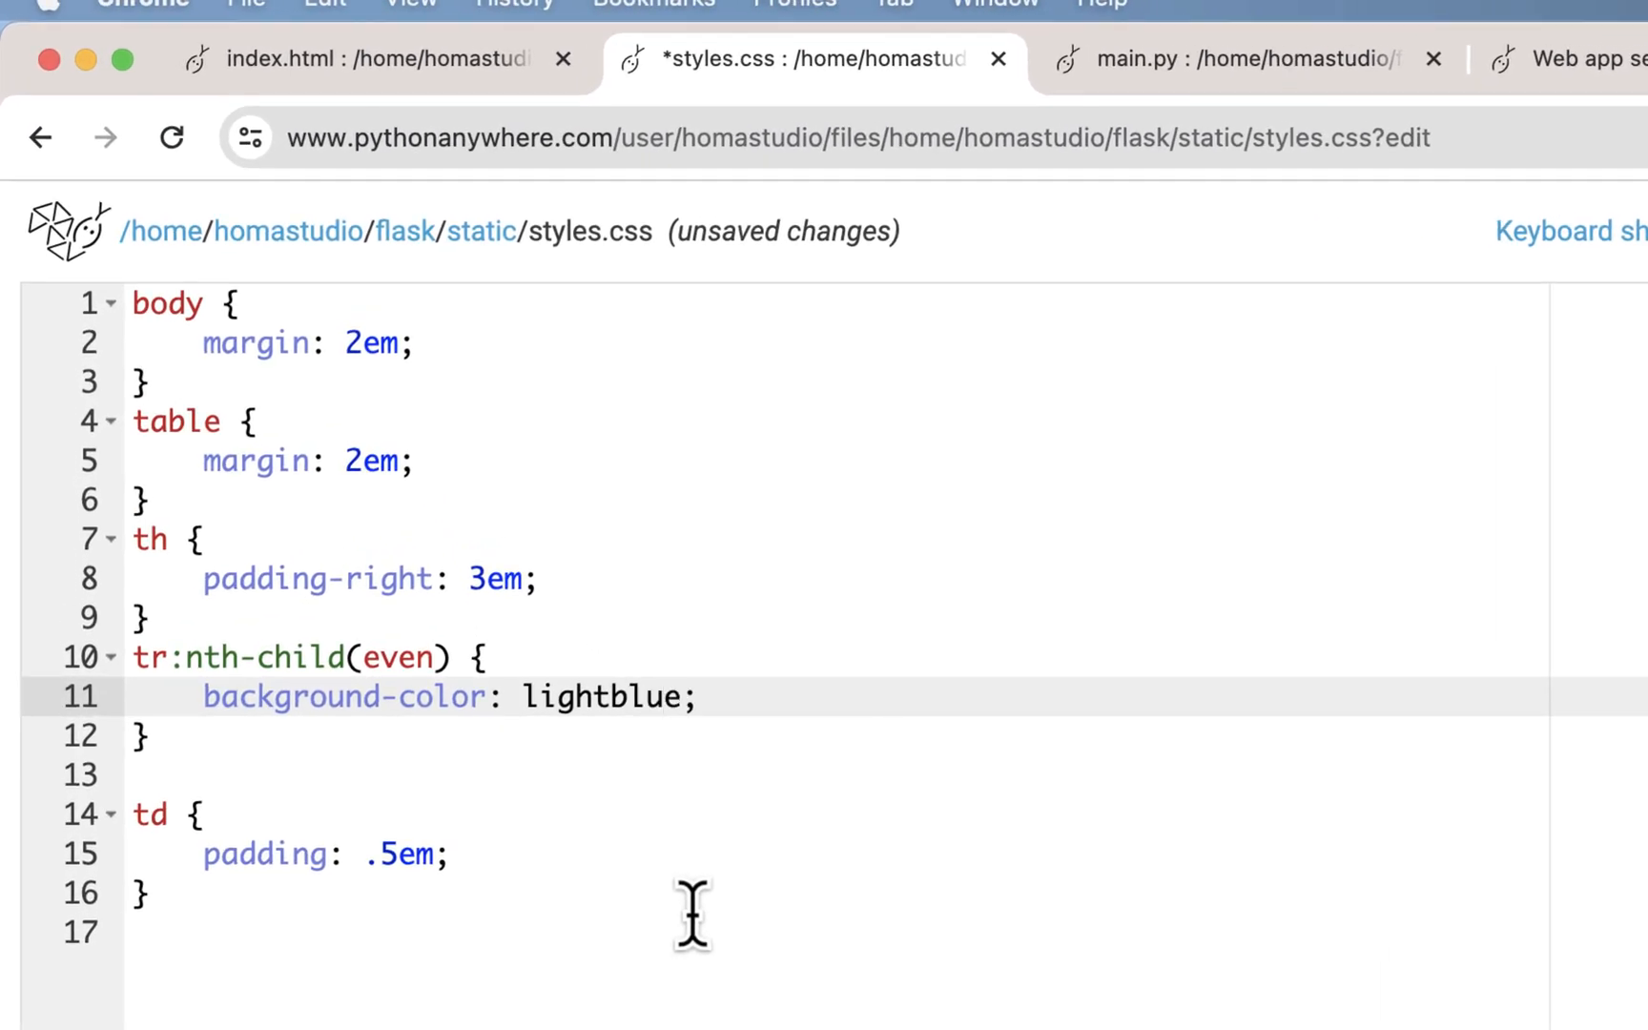
{"action": "mouse_move", "coordinate": [750, 895]}
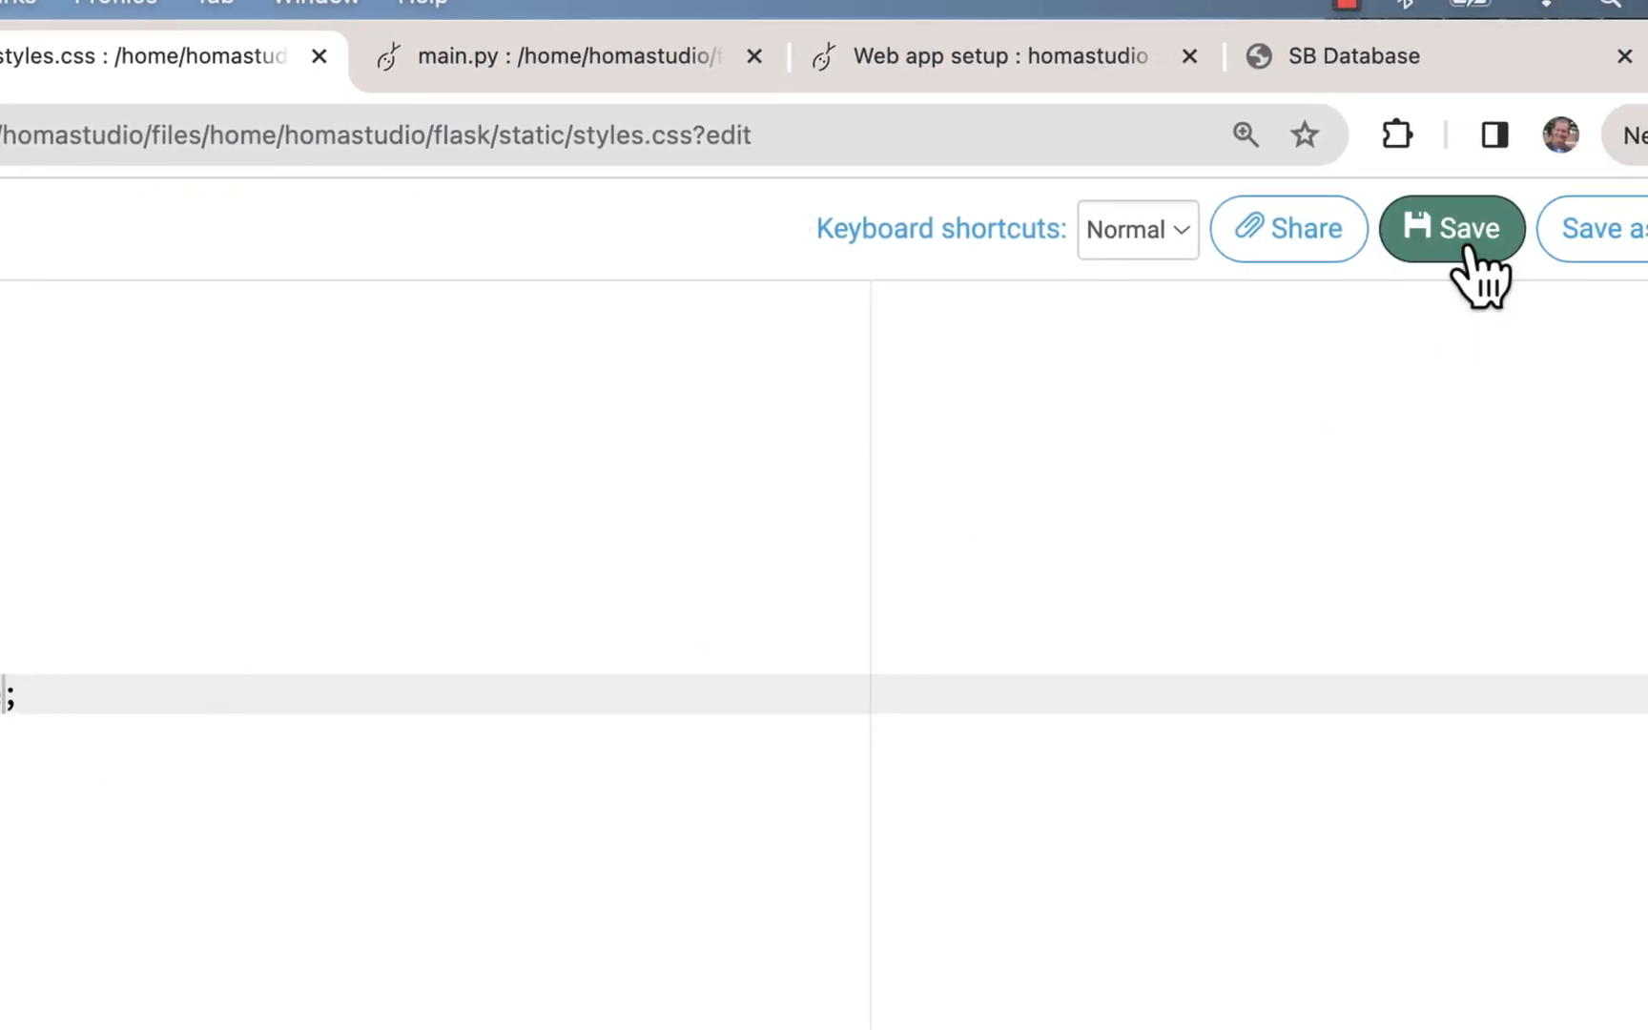
{"action": "left_click", "coordinate": [1450, 229]}
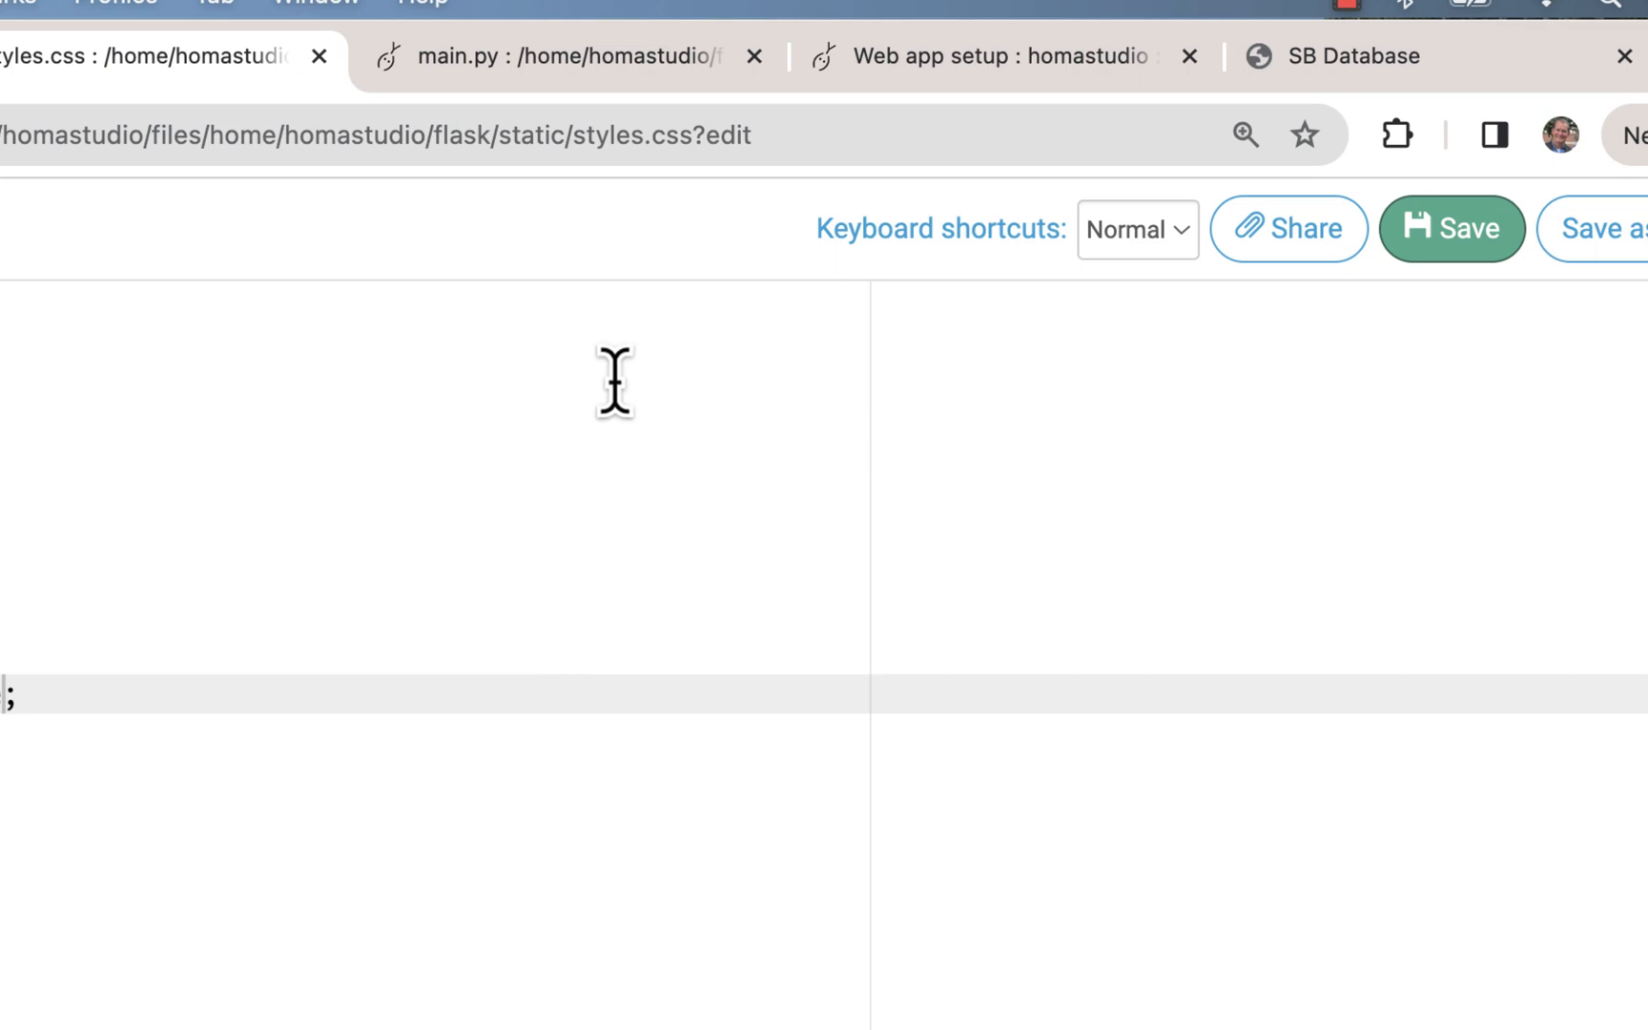
{"action": "left_click", "coordinate": [998, 55]}
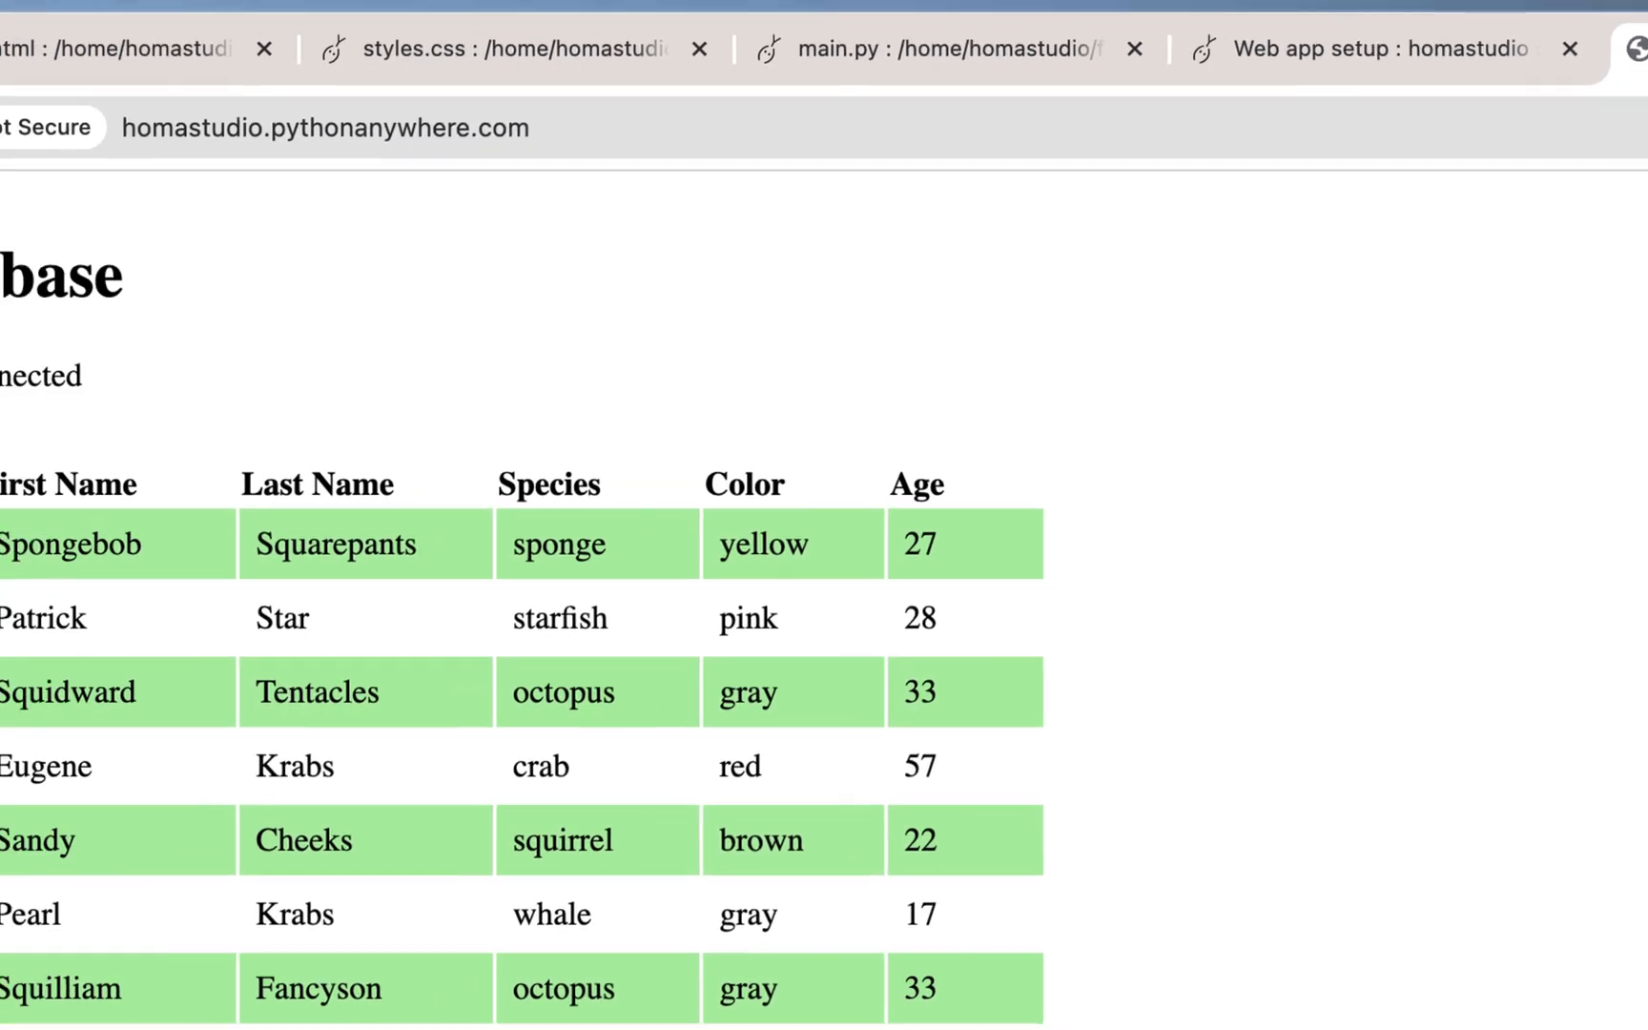
Force-refresh the SB Database page so even rows show lightblue instead of lightgreen.
{"action": "left_click", "coordinate": [164, 122]}
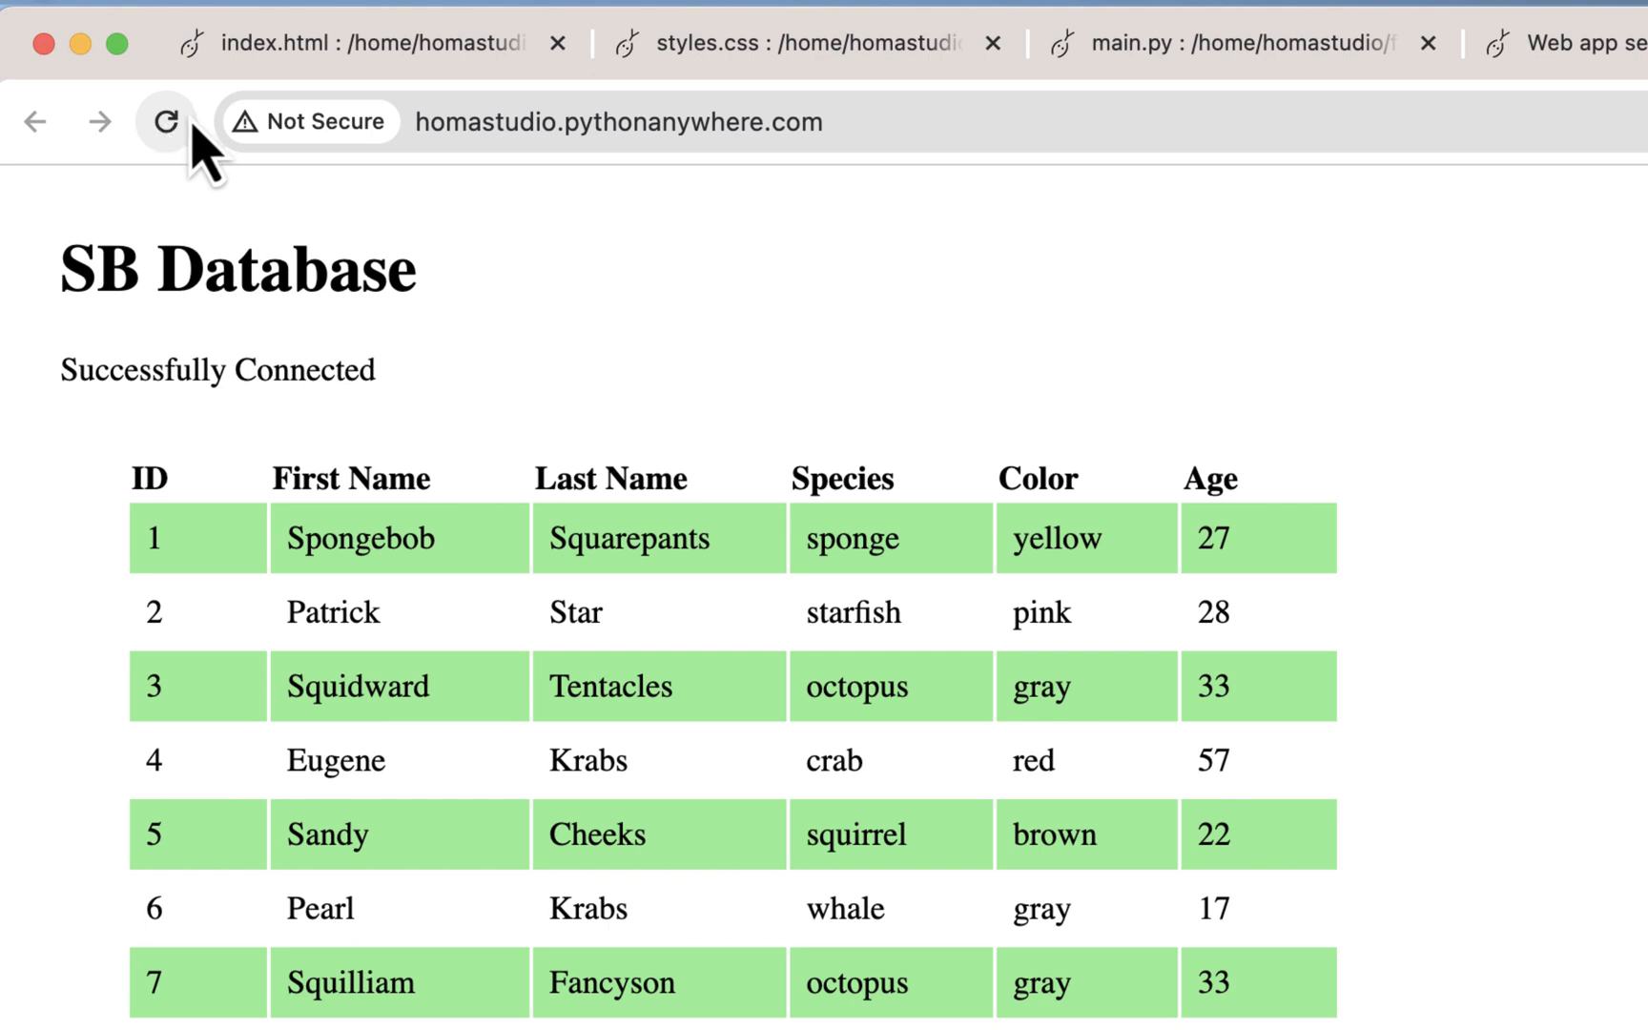
{"action": "left_click", "coordinate": [166, 120]}
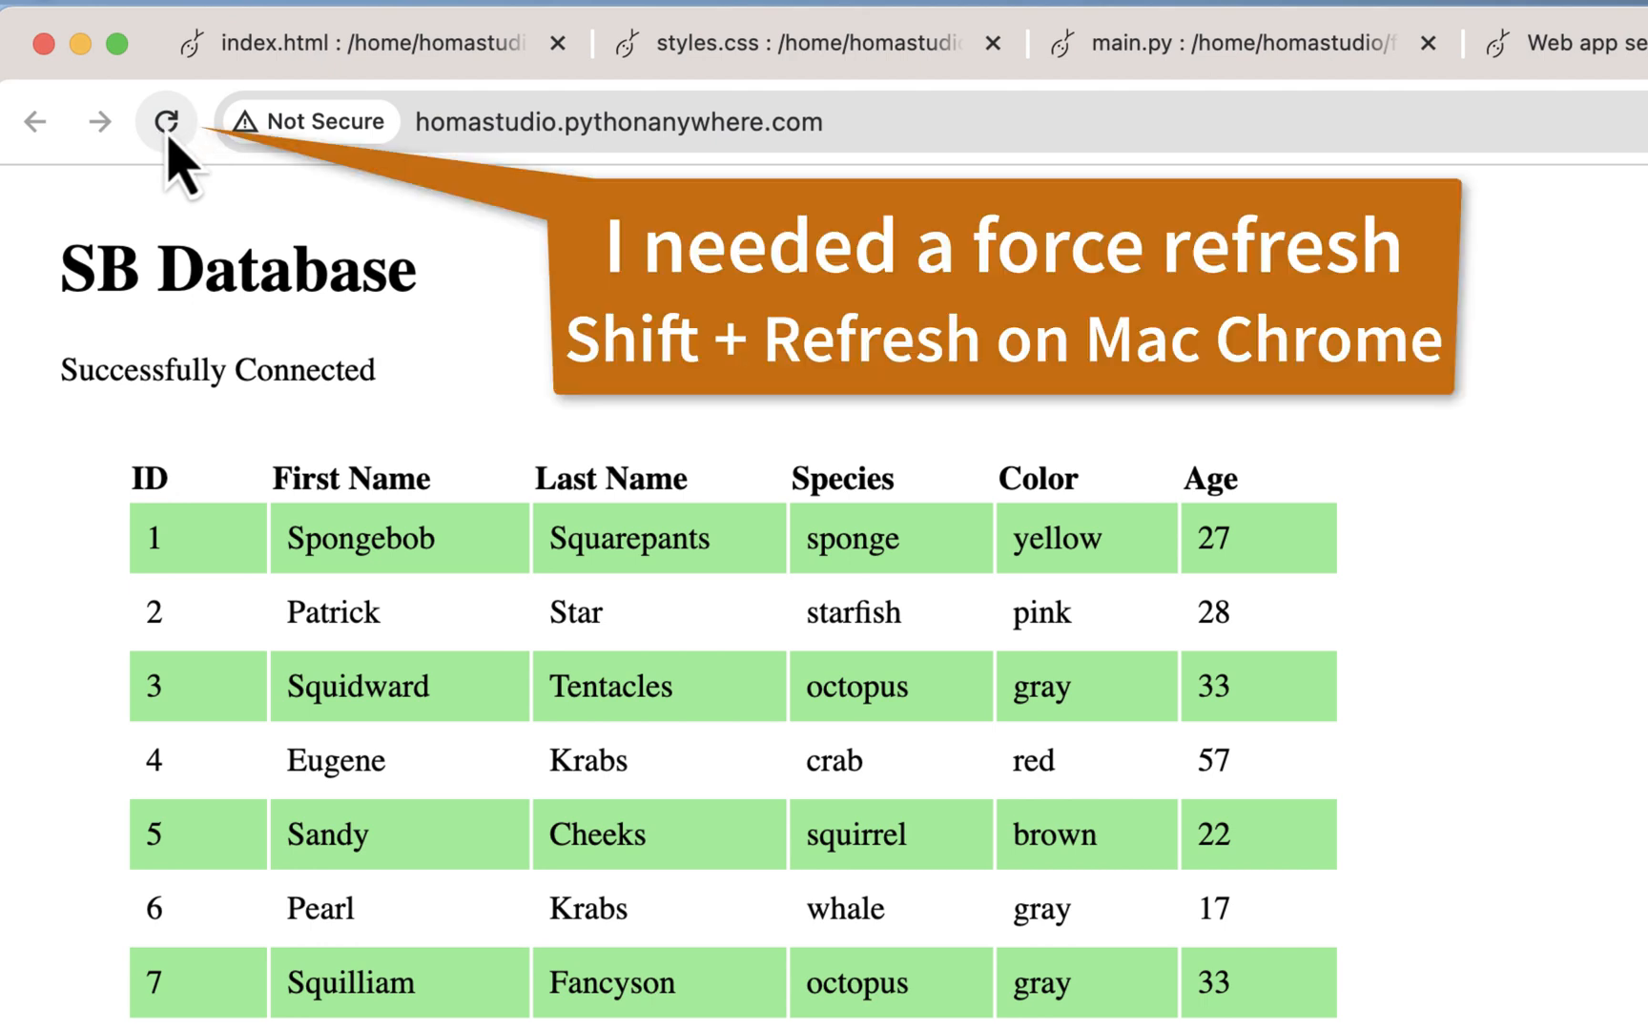
{"action": "left_click", "coordinate": [166, 120]}
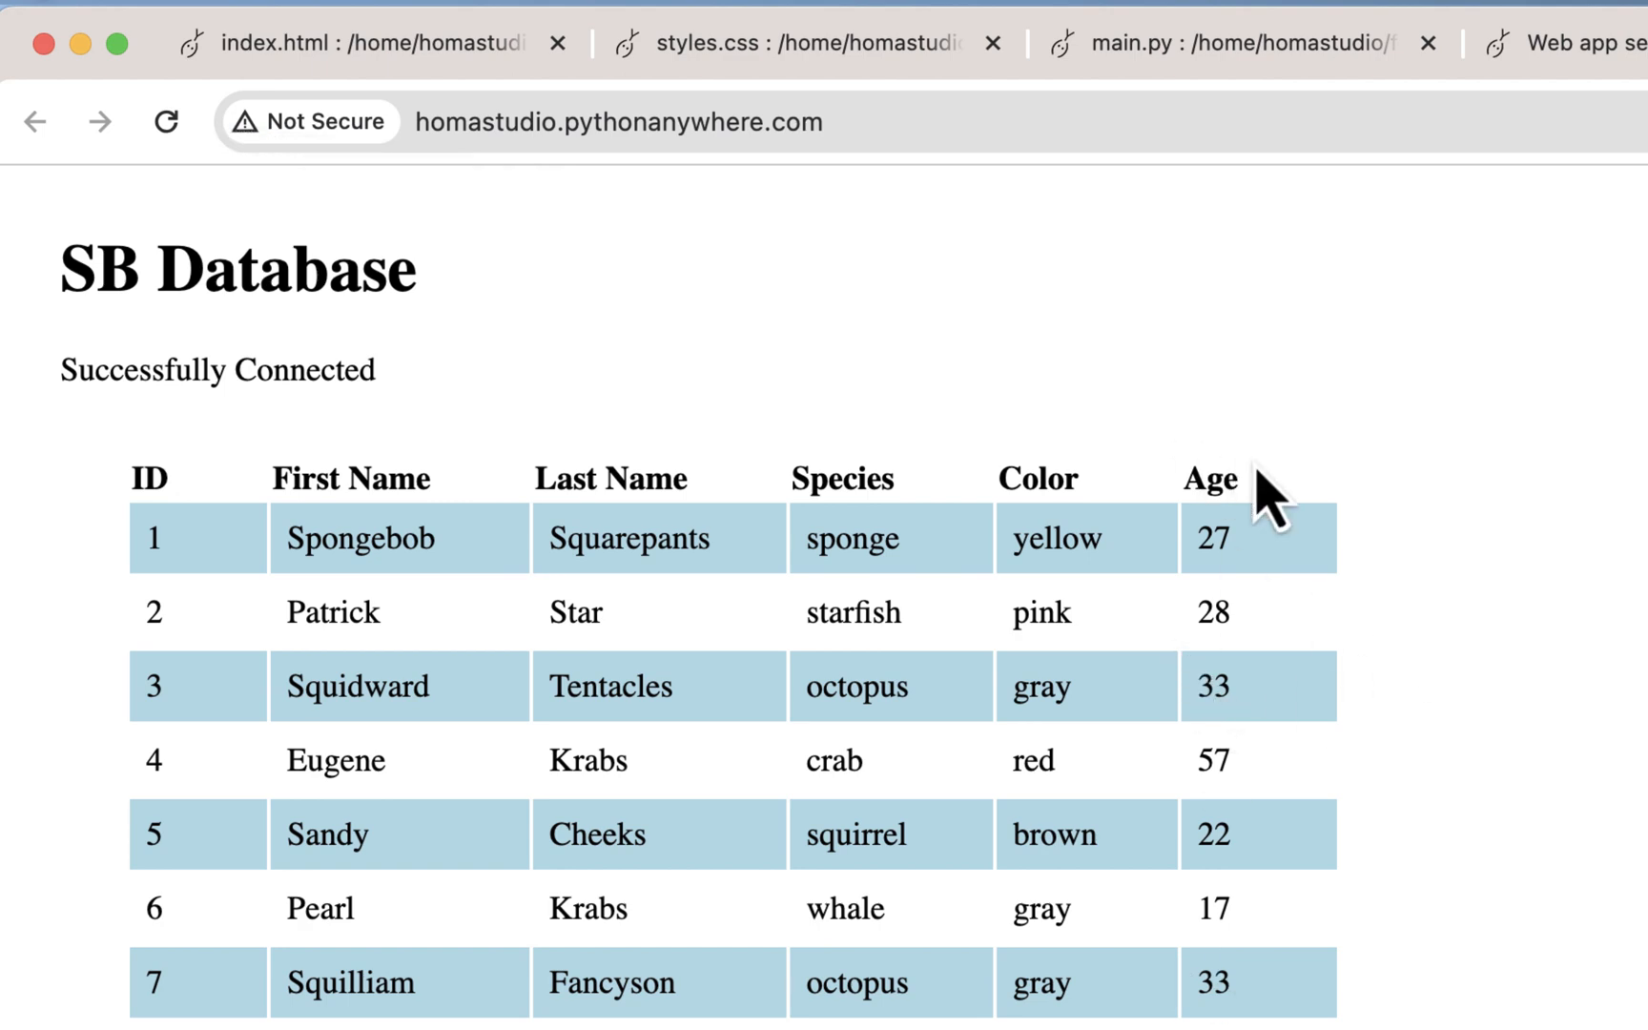
{"action": "mouse_move", "coordinate": [1356, 704]}
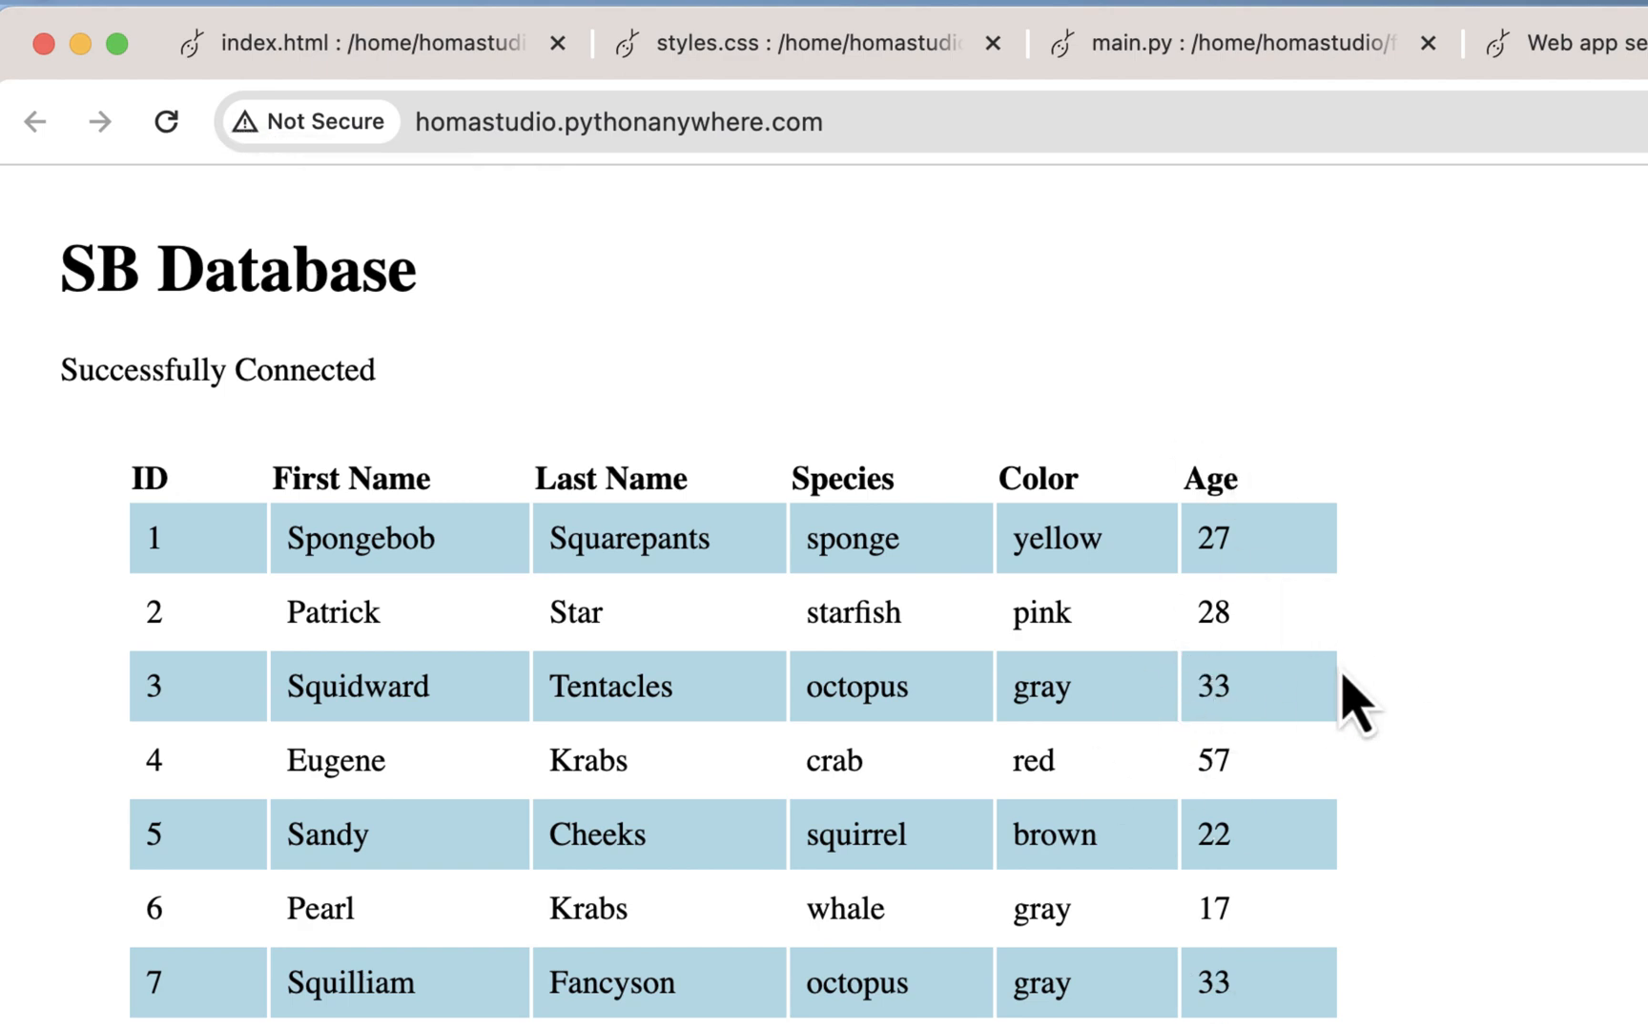
{"action": "mouse_move", "coordinate": [1063, 746]}
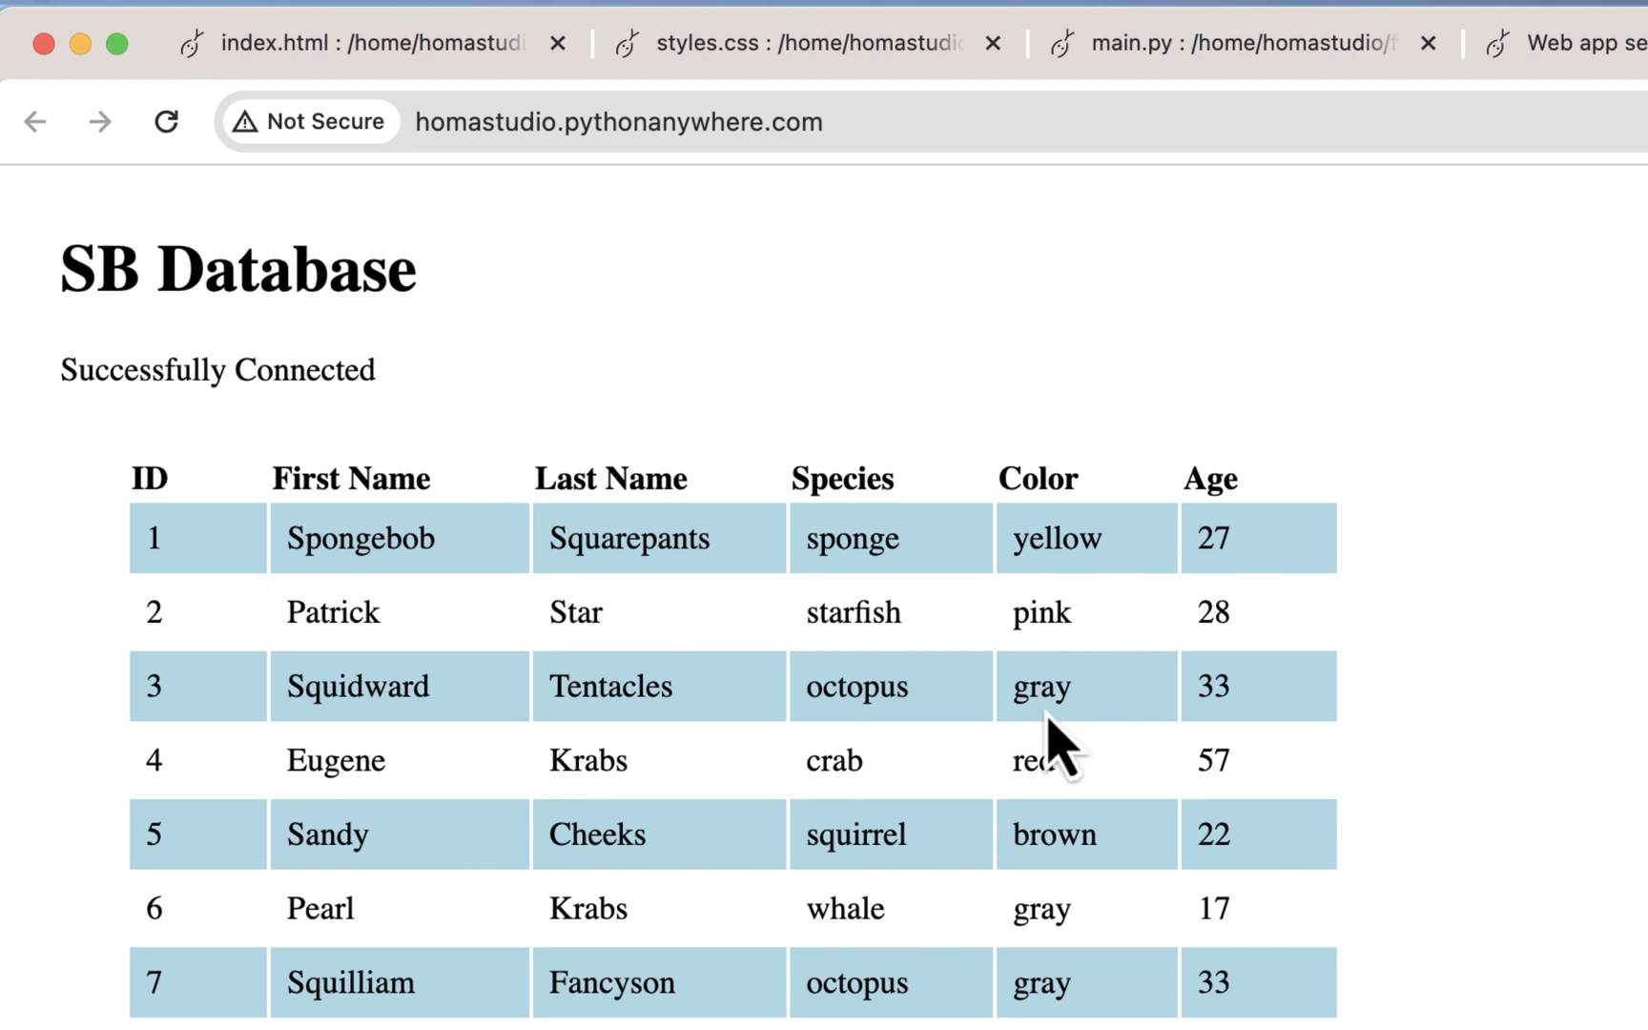
Add border-collapse: collapse; after margin: 2em in the table rule of styles.css.
{"action": "left_click", "coordinate": [806, 44]}
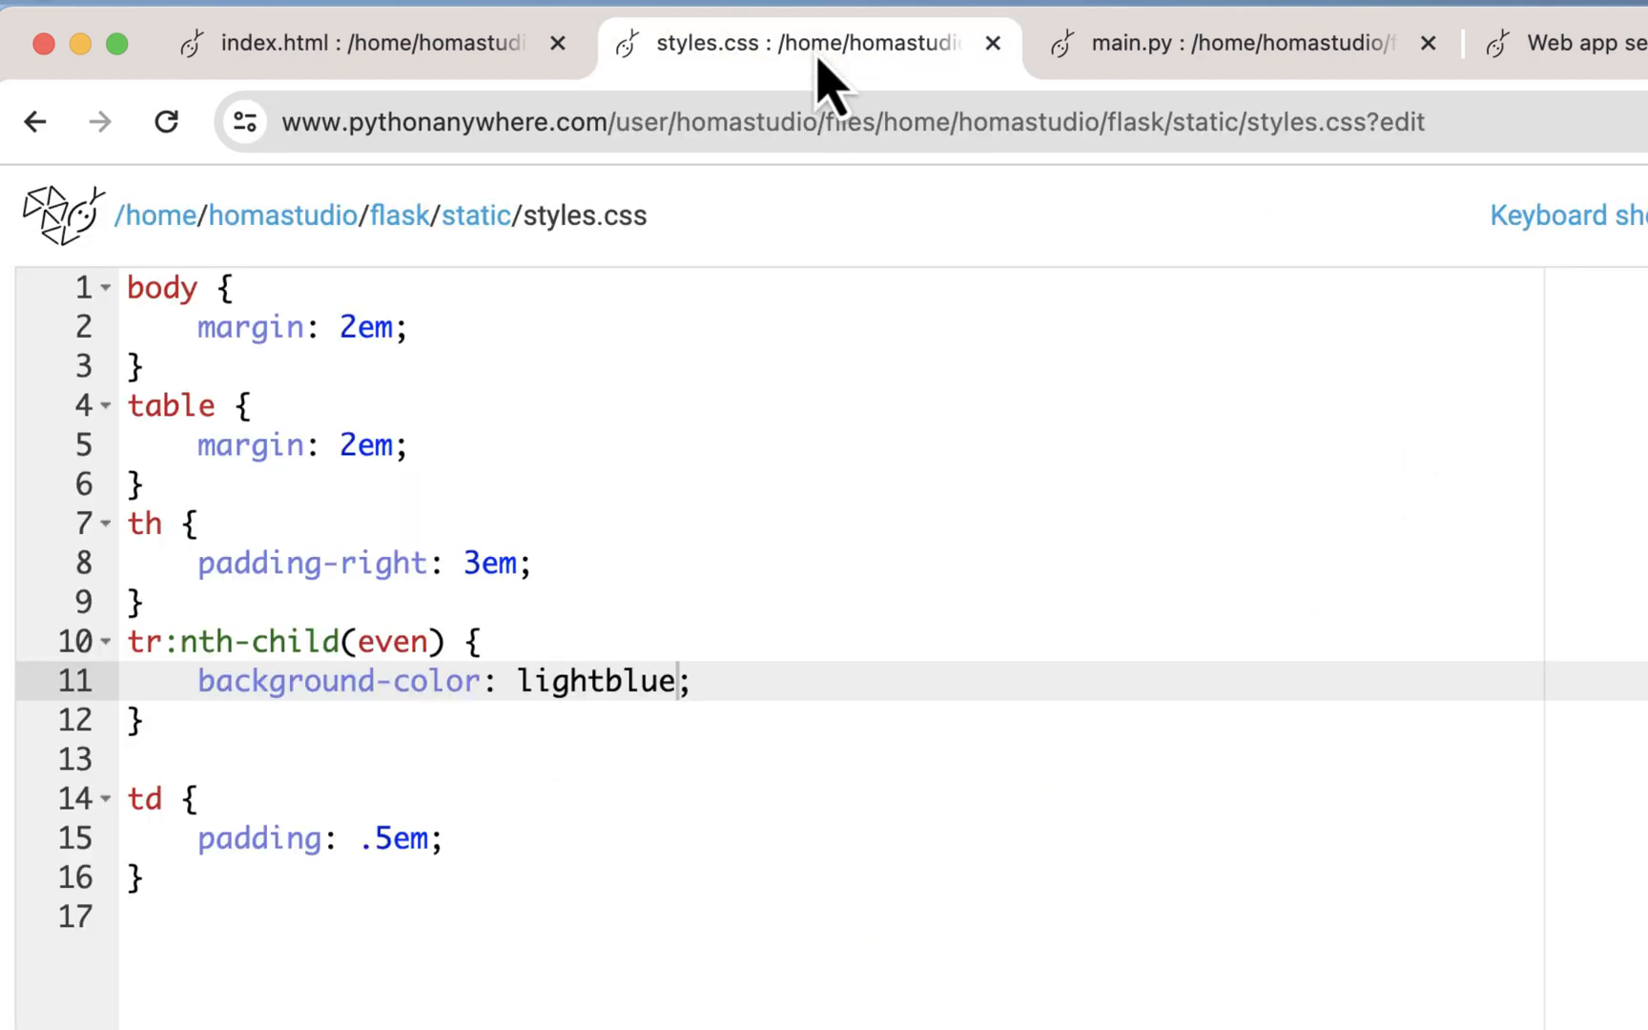
{"action": "left_click", "coordinate": [398, 445]}
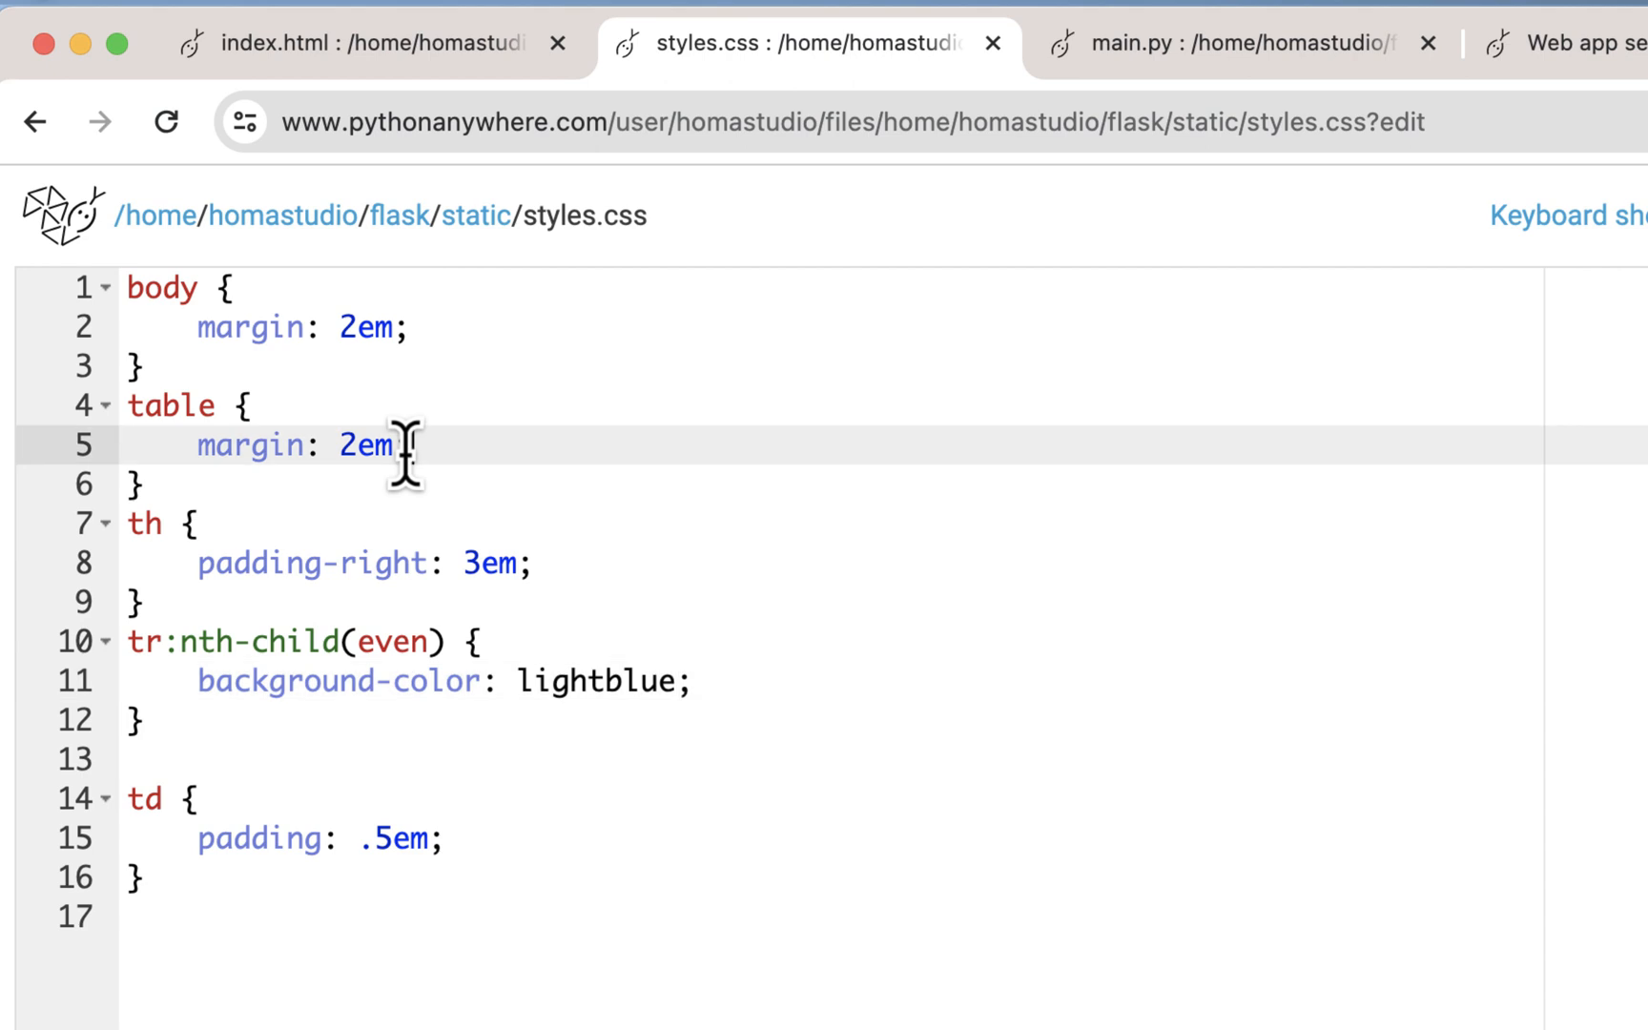
{"action": "type", "text": "border"}
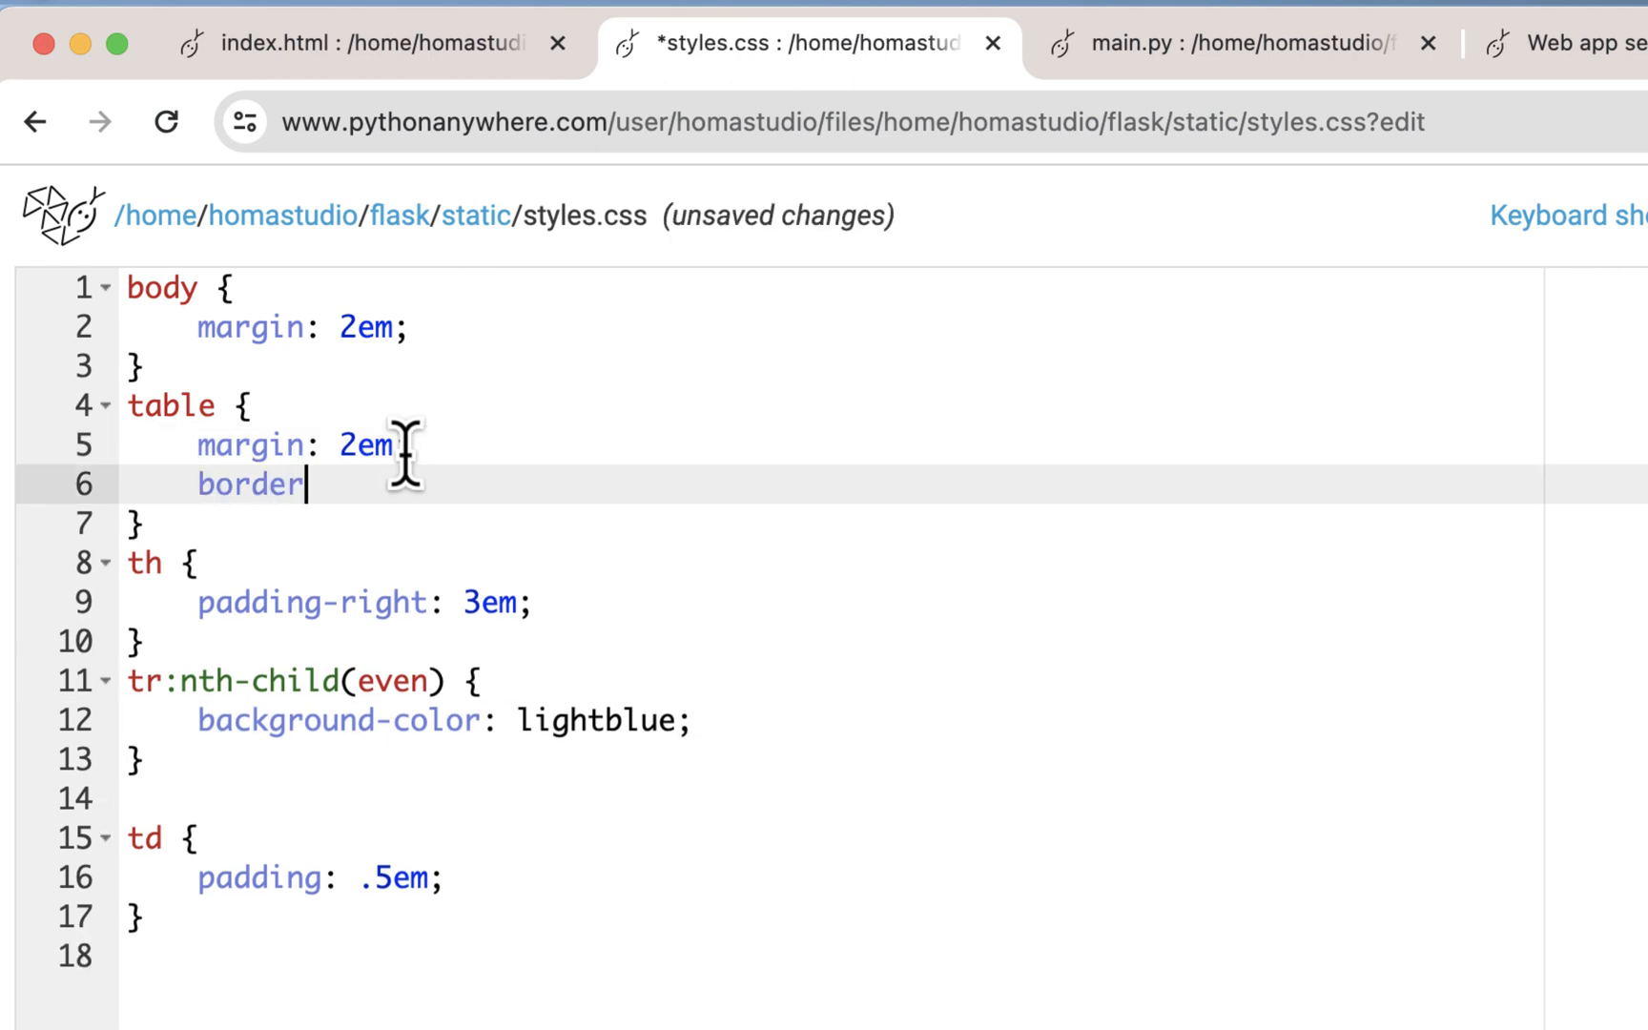
{"action": "type", "text": "-collapse: coll;"}
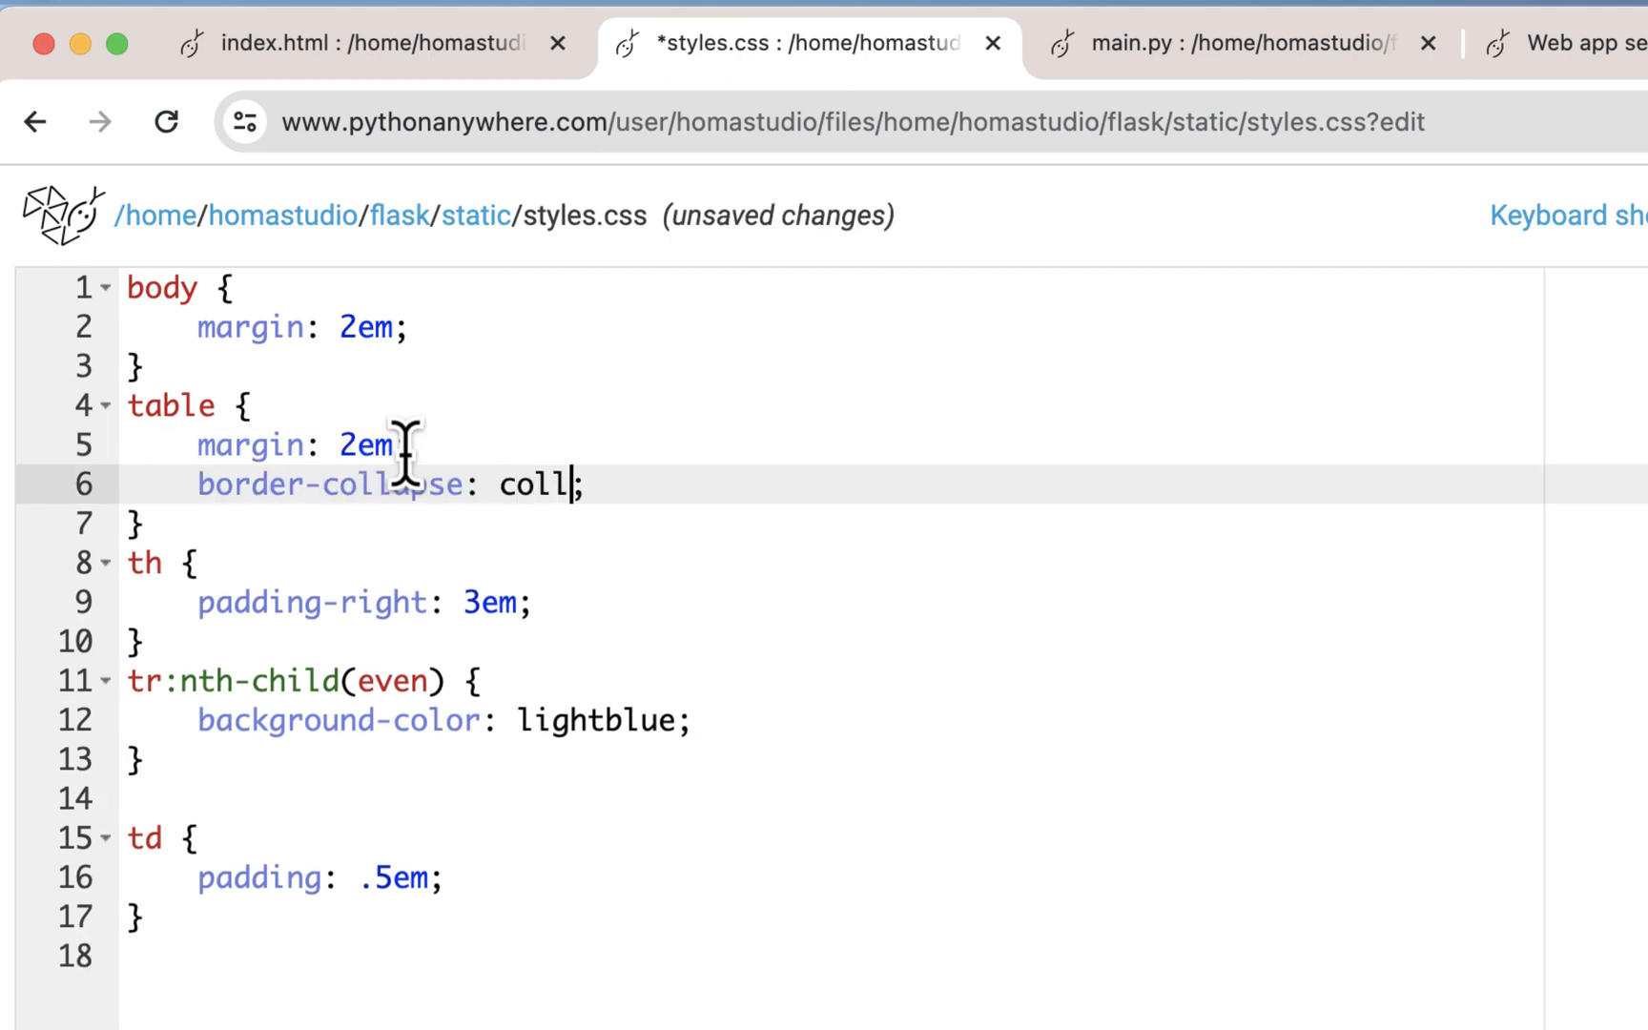
{"action": "type", "text": "apse"}
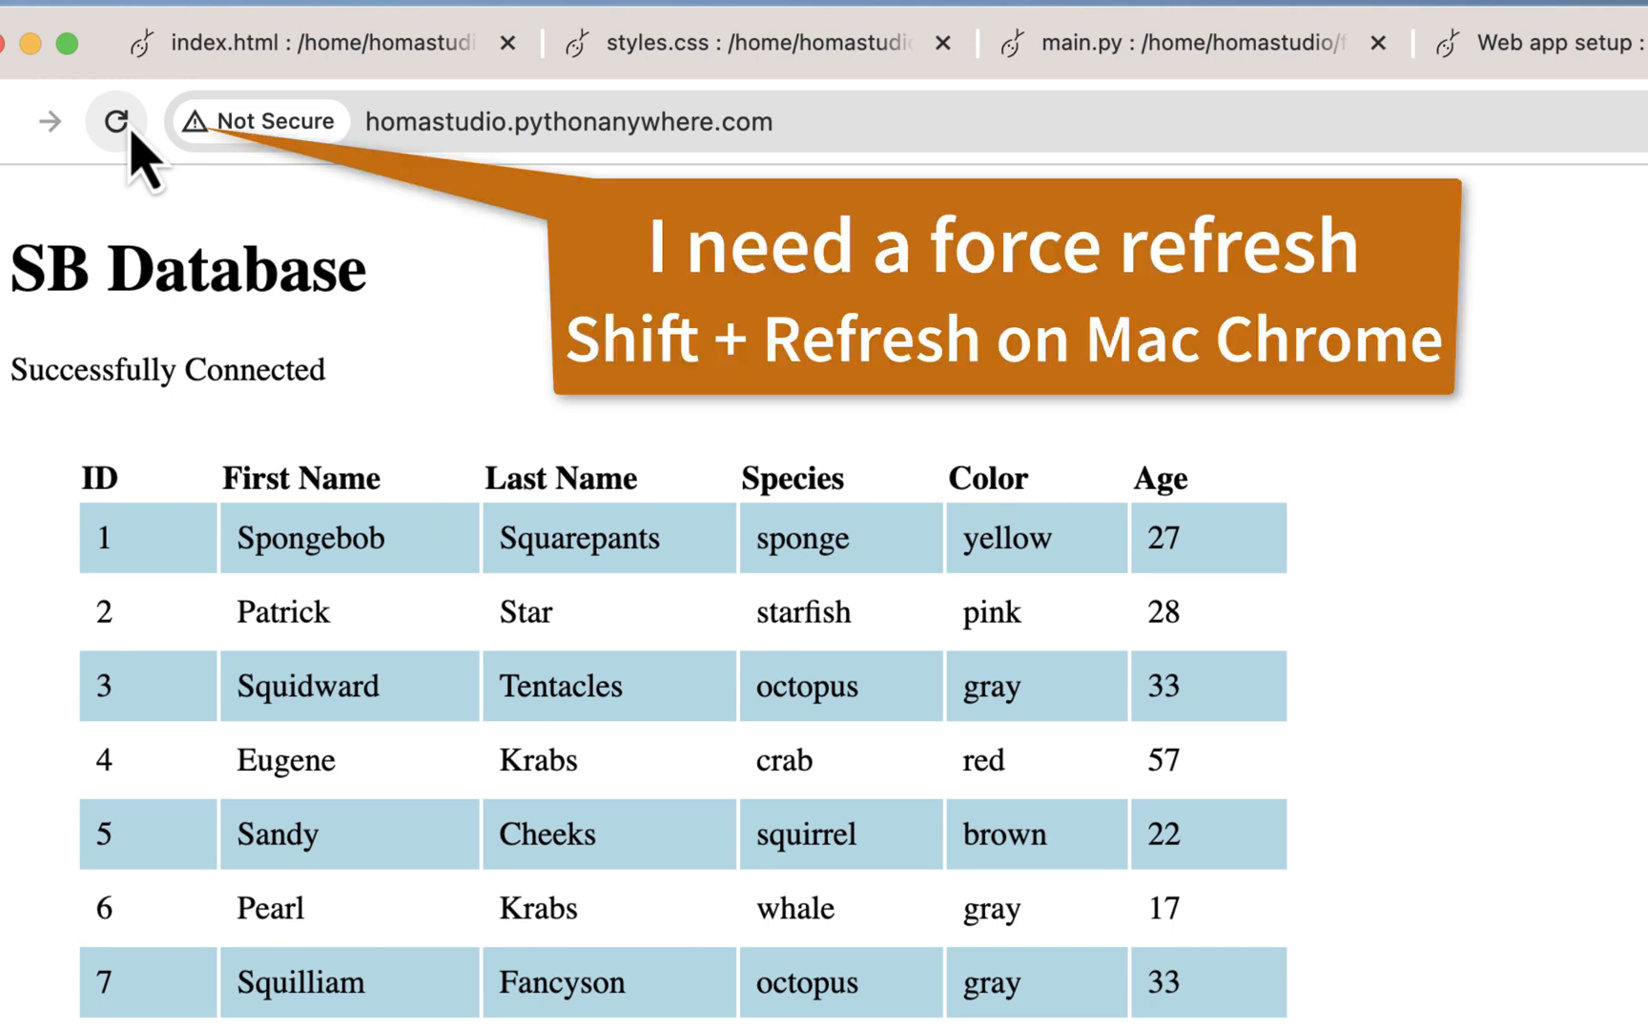
Force-refresh homastudio.pythonanywhere.com so the table shows collapsed borders.
{"action": "left_click", "coordinate": [118, 120]}
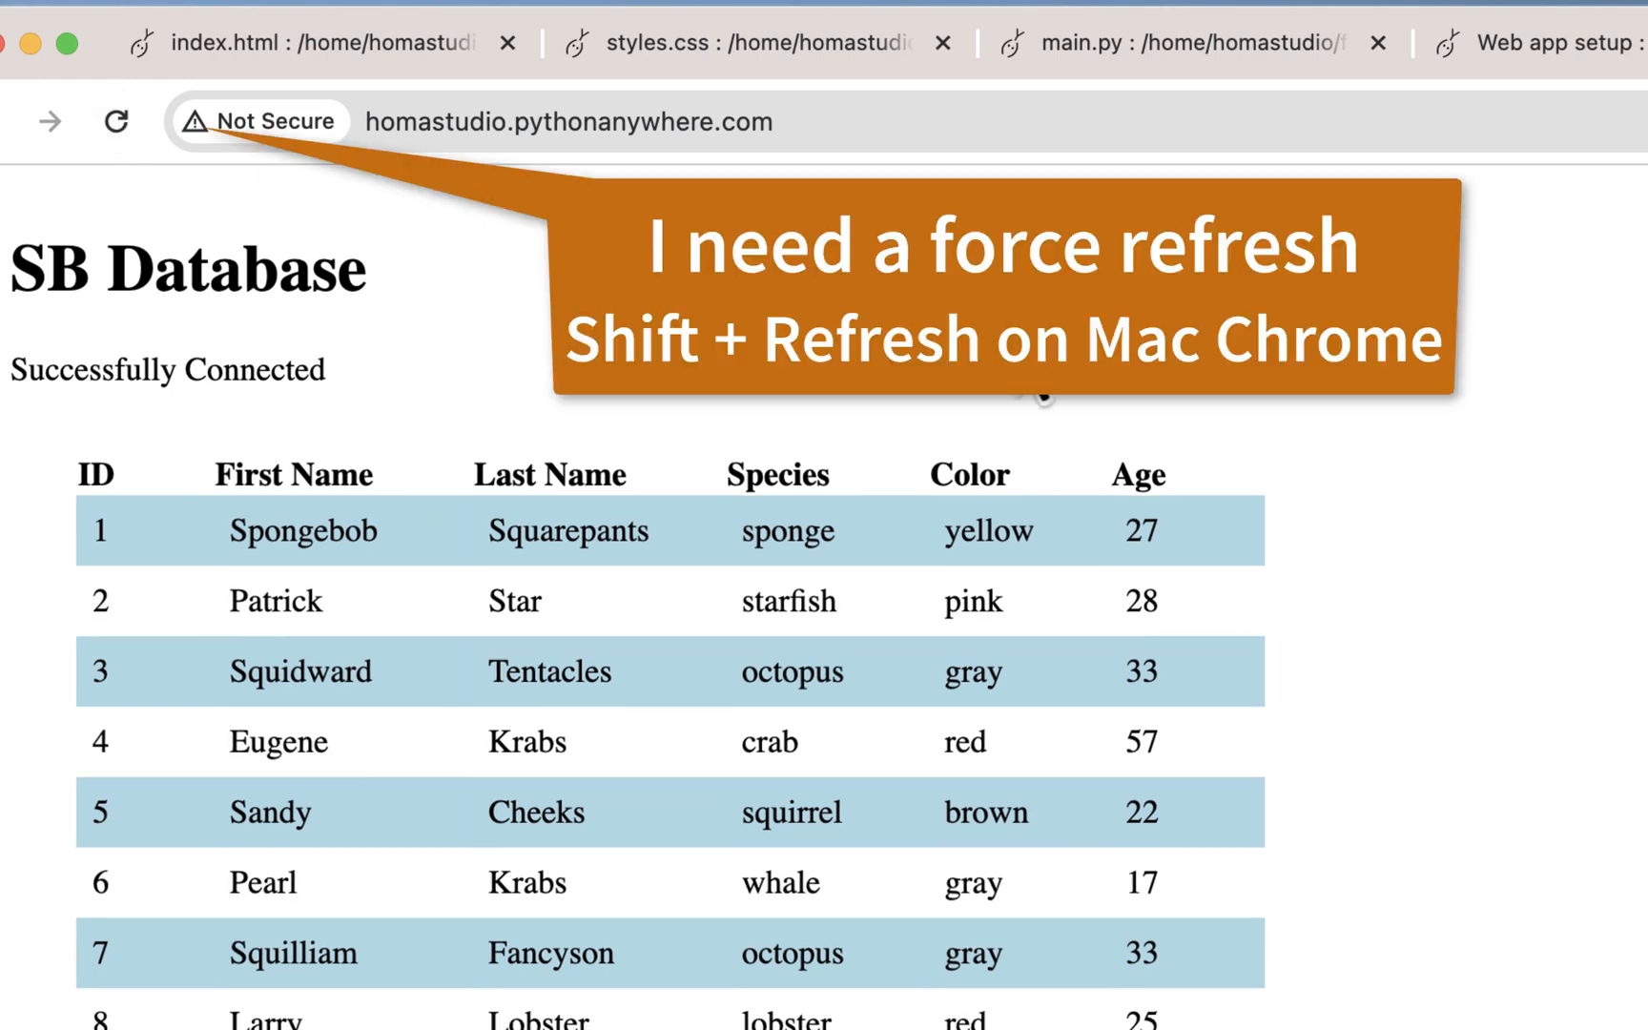
{"action": "mouse_move", "coordinate": [1504, 482]}
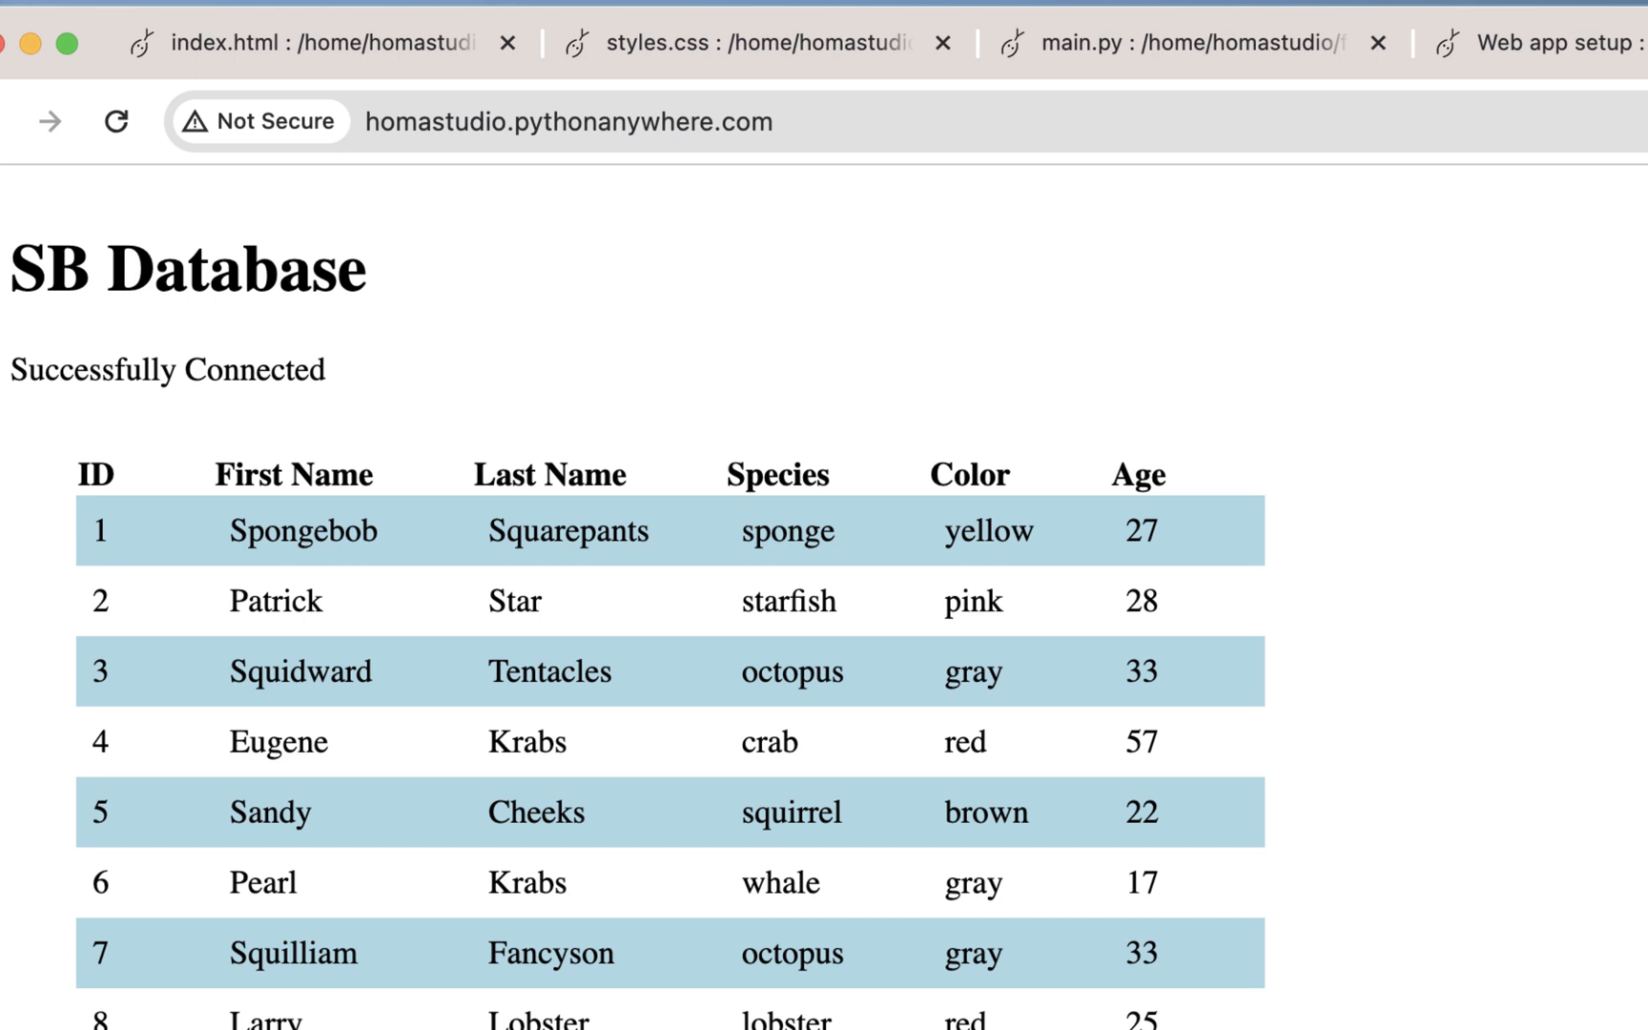
{"action": "mouse_move", "coordinate": [1168, 294]}
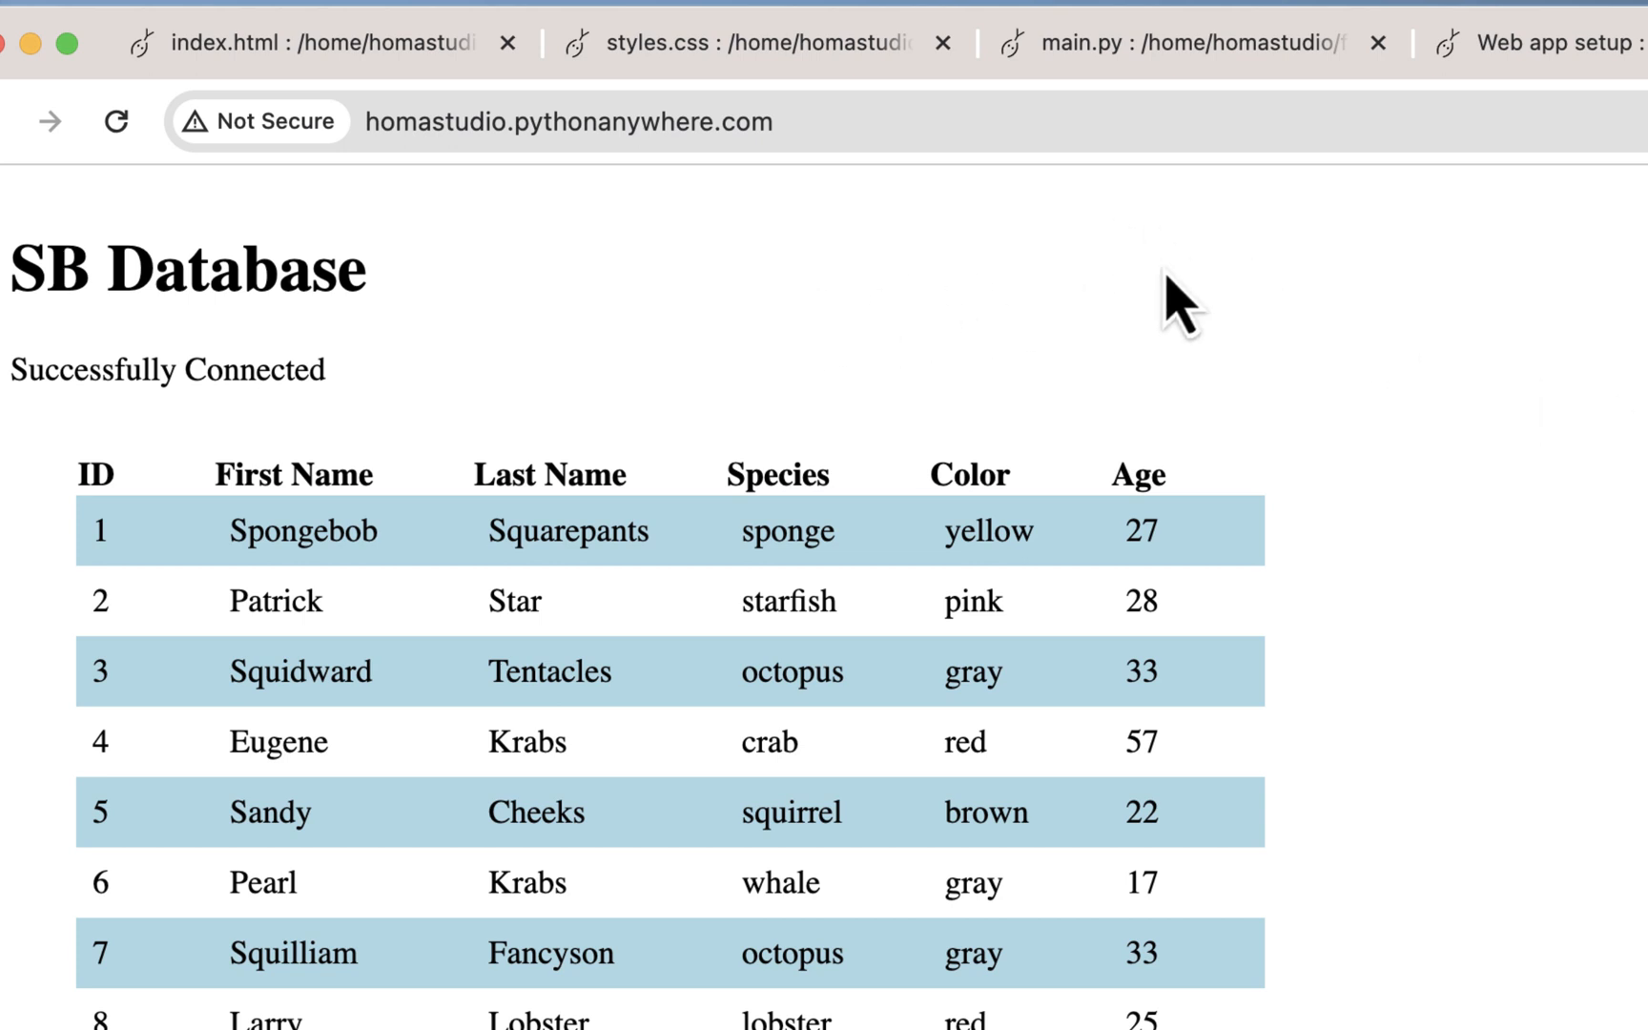
{"action": "mouse_move", "coordinate": [994, 42]}
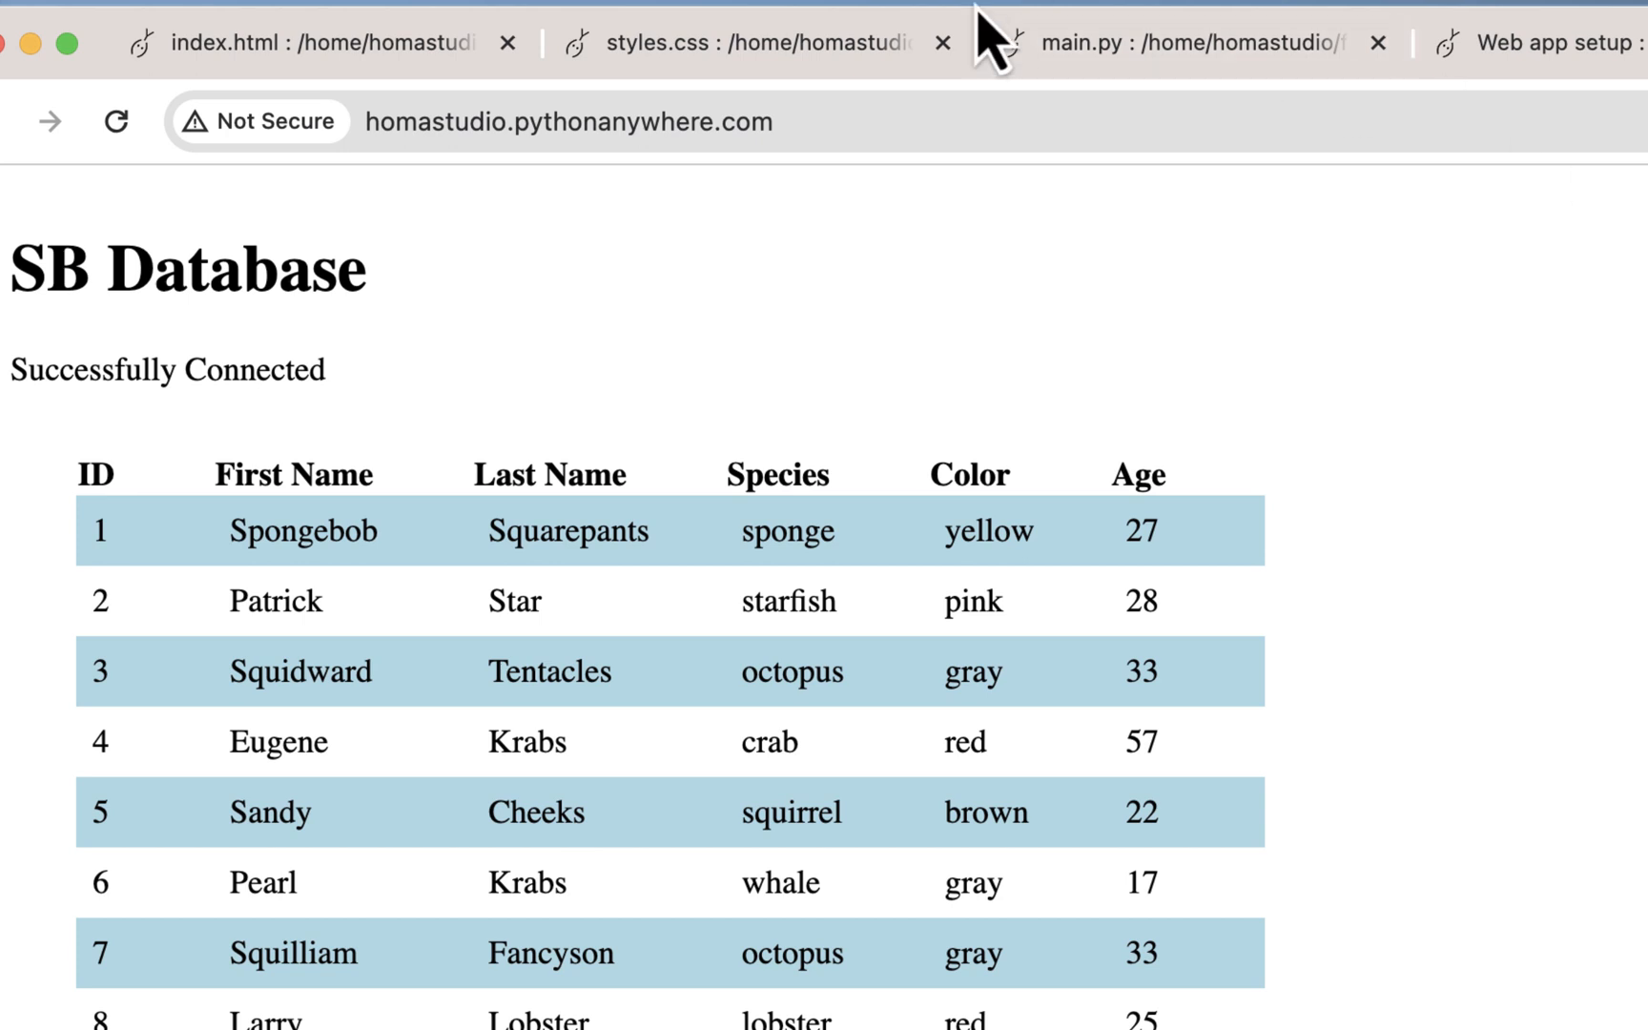
{"action": "mouse_move", "coordinate": [1602, 683]}
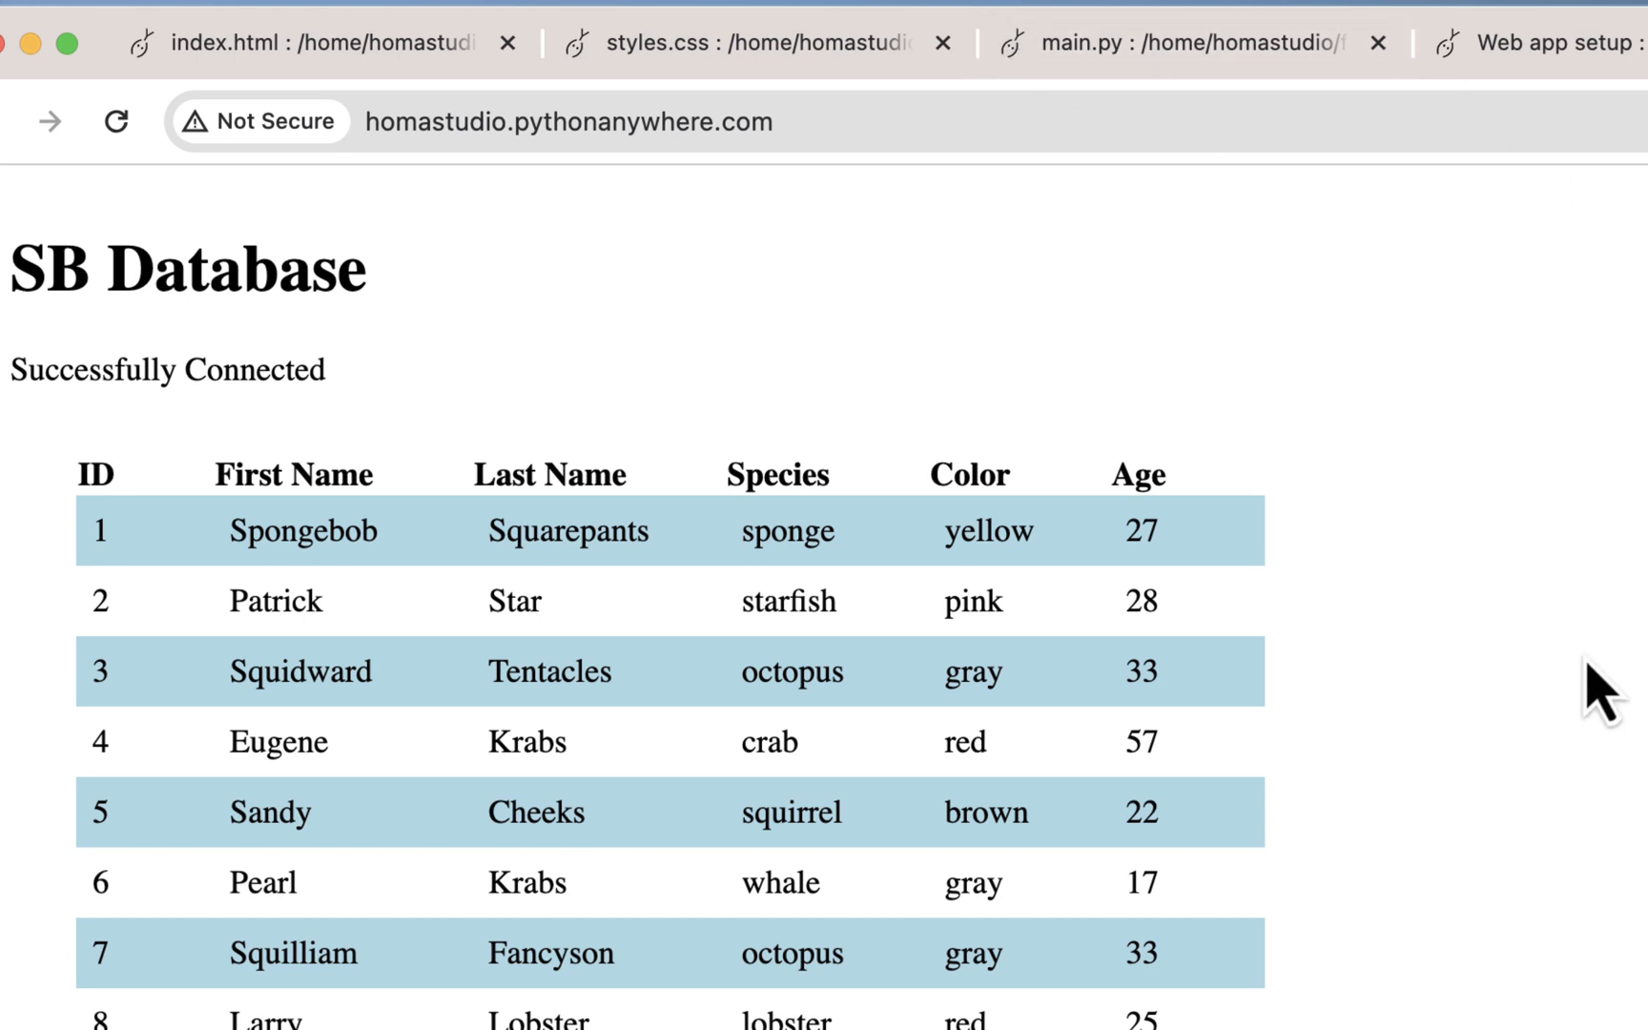
Check the stylesheet link in index.html, then review the finished rules in styles.css.
{"action": "left_click", "coordinate": [1156, 44]}
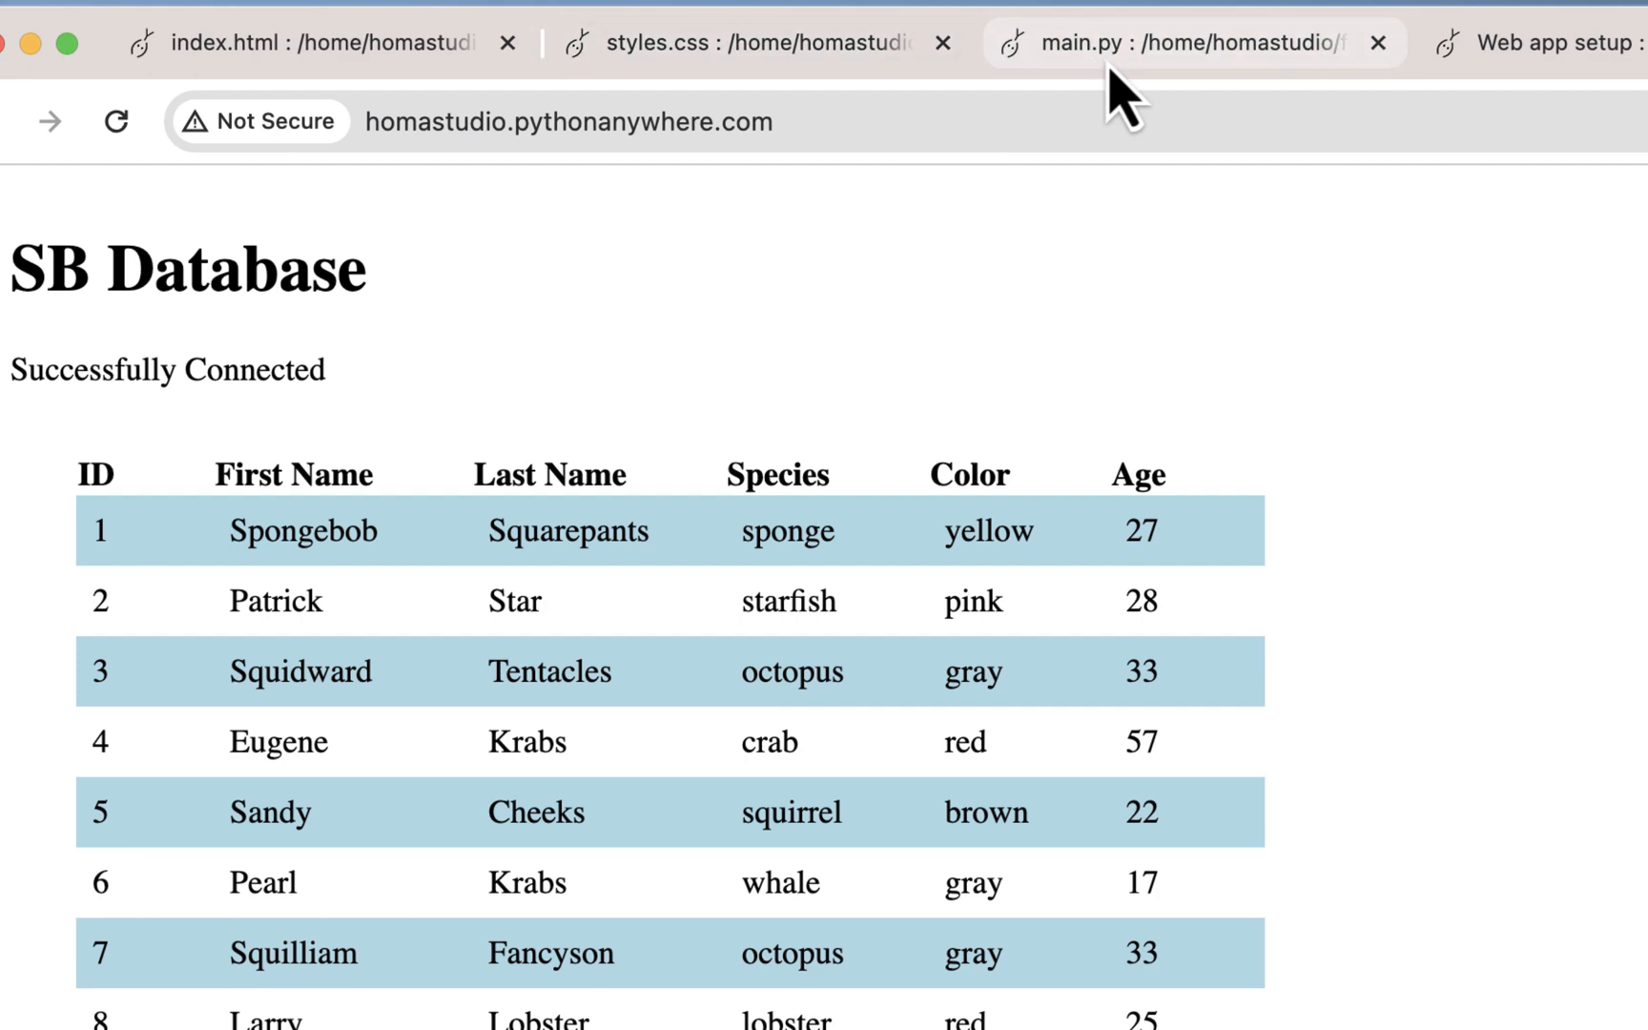
{"action": "left_click", "coordinate": [305, 44]}
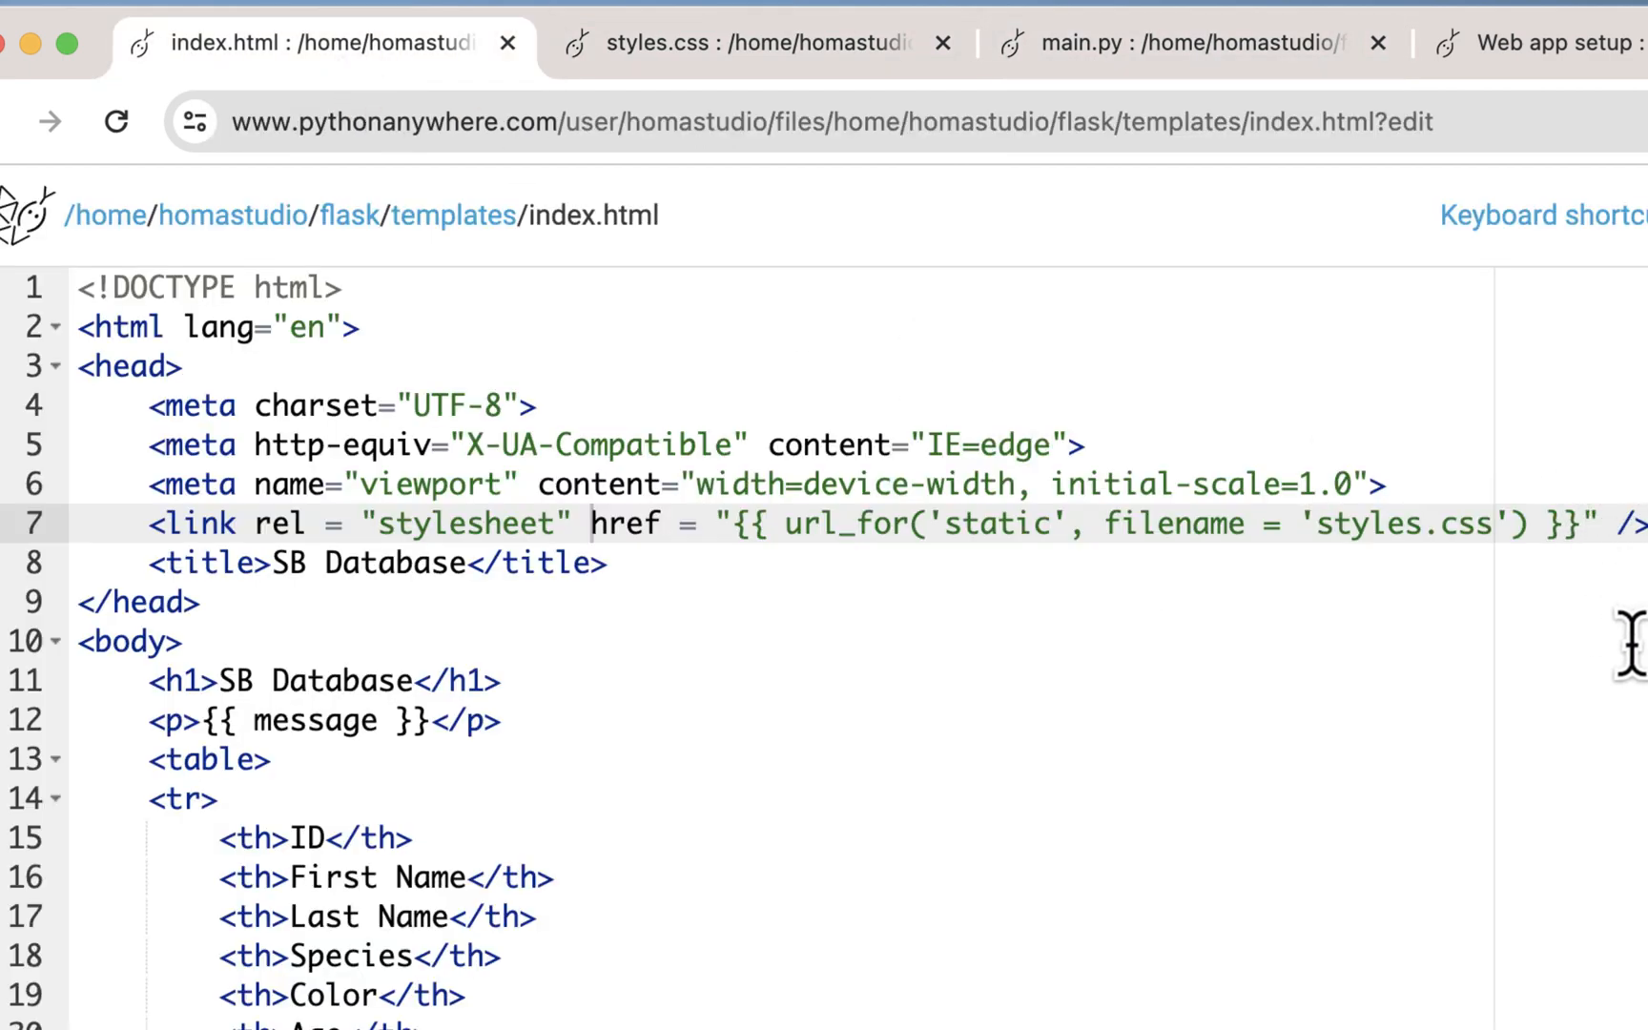
{"action": "mouse_move", "coordinate": [431, 563]}
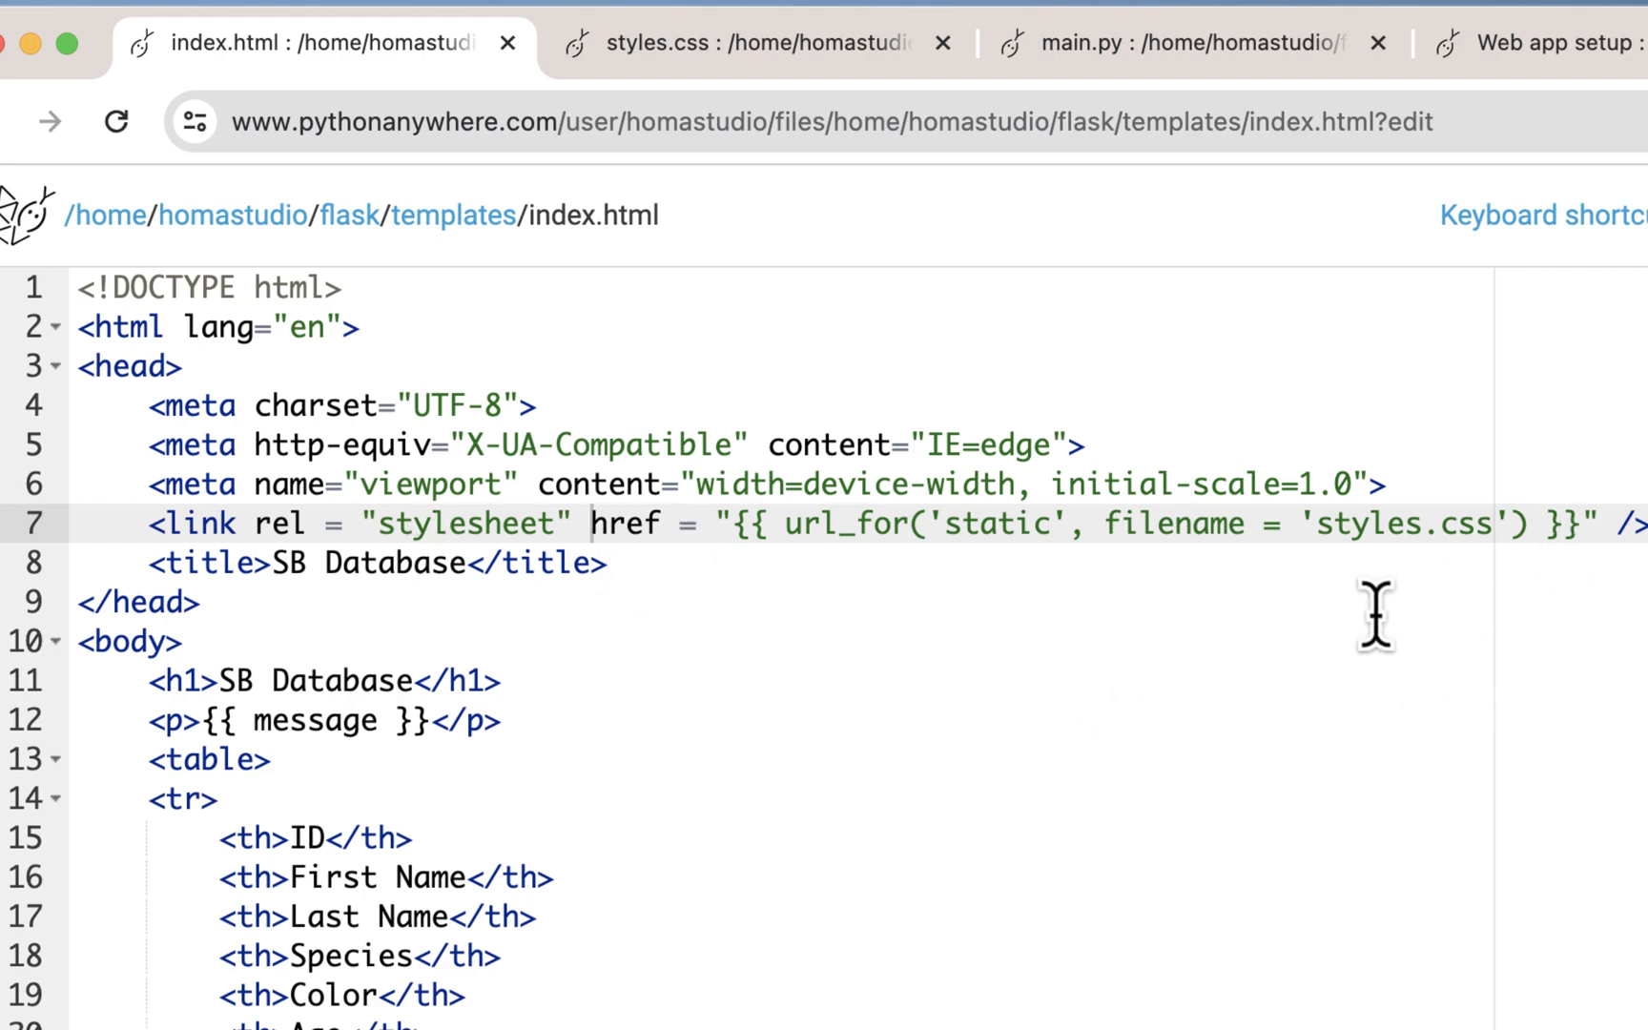
{"action": "mouse_move", "coordinate": [724, 526]}
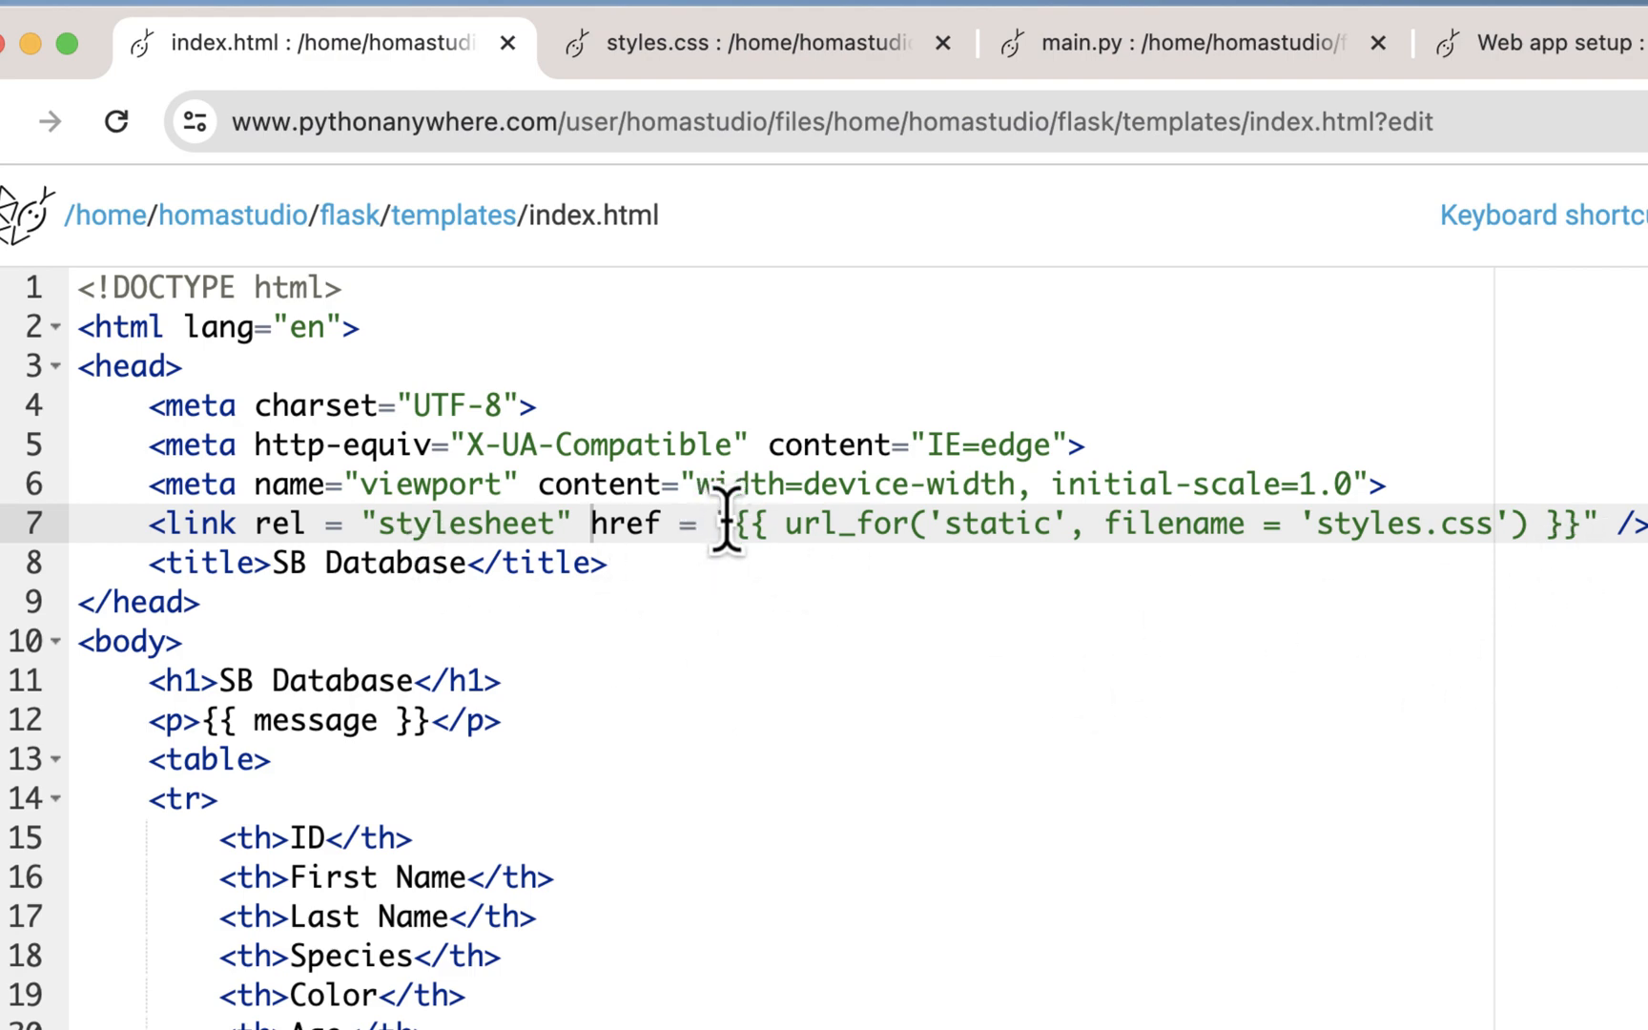
{"action": "mouse_move", "coordinate": [1567, 515]}
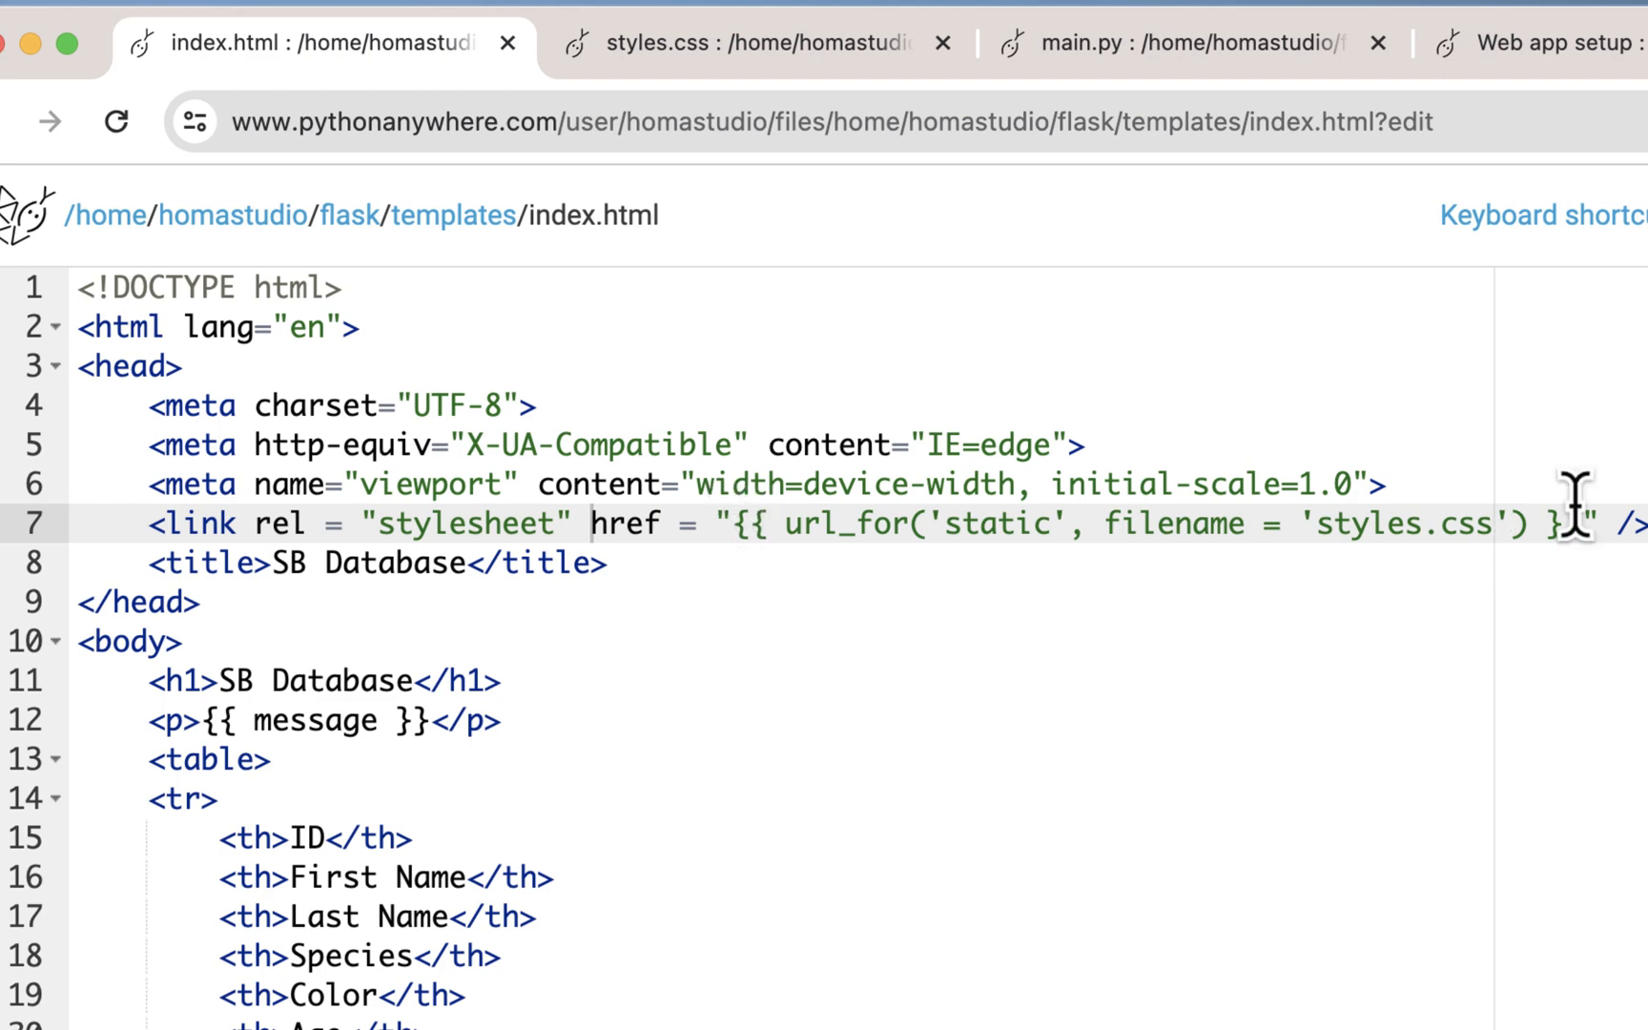
{"action": "left_click", "coordinate": [736, 44]}
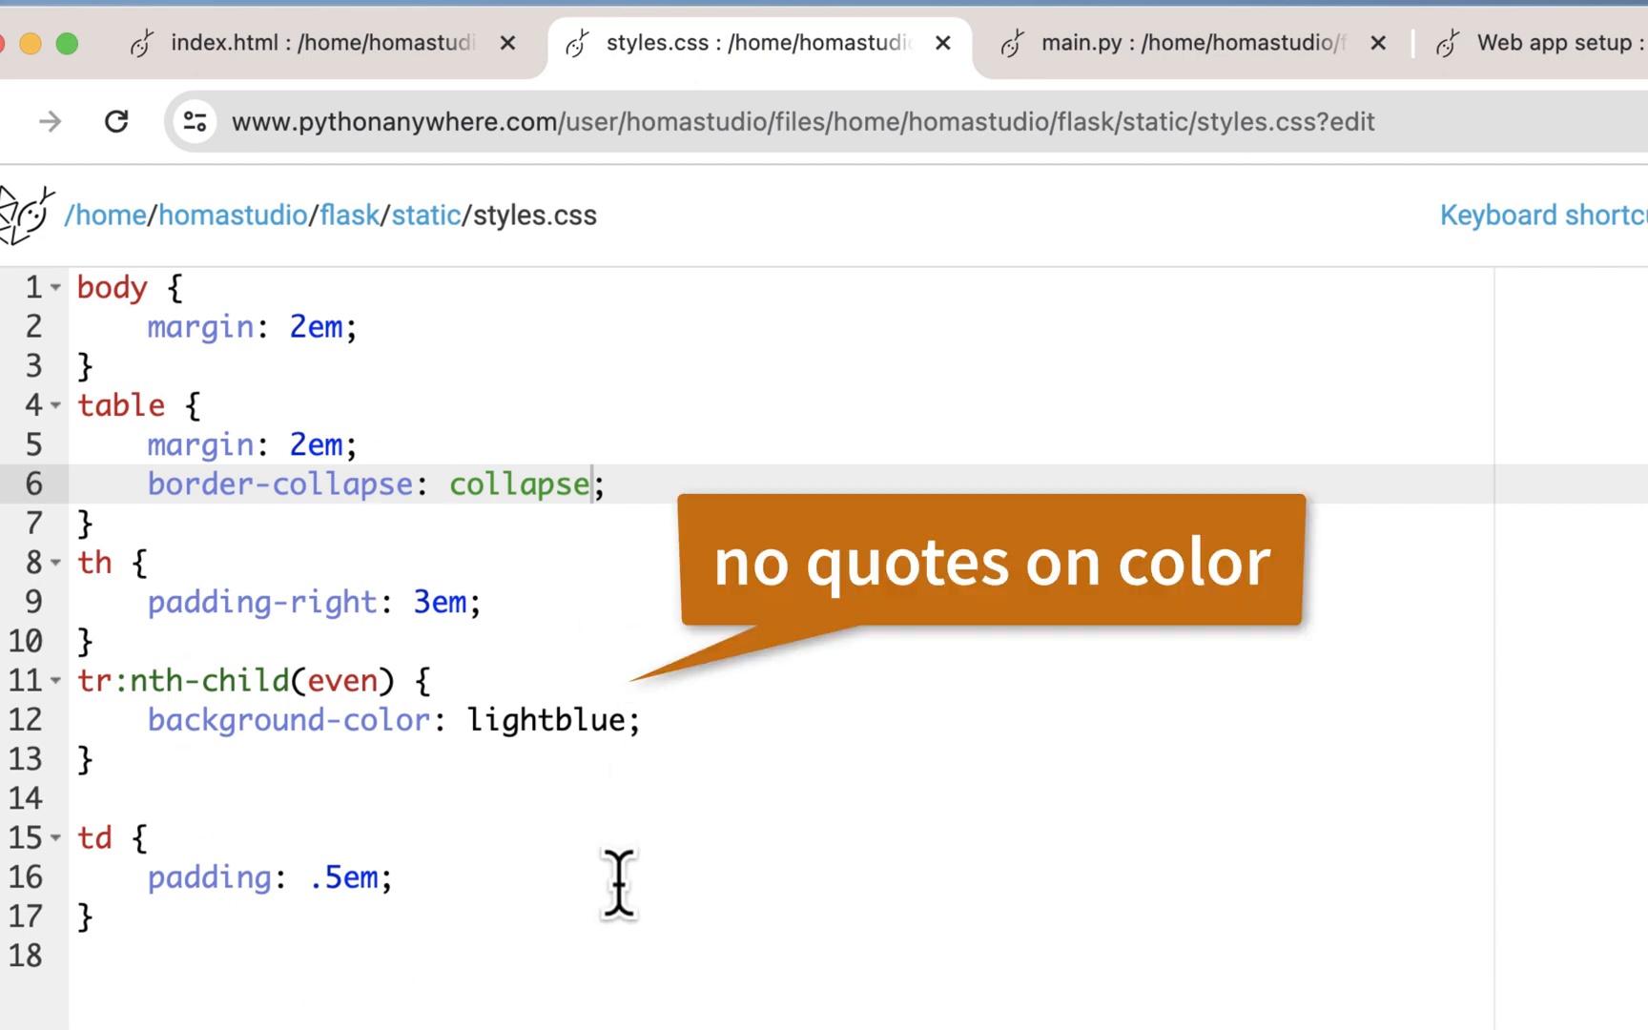
{"action": "mouse_move", "coordinate": [646, 1004]}
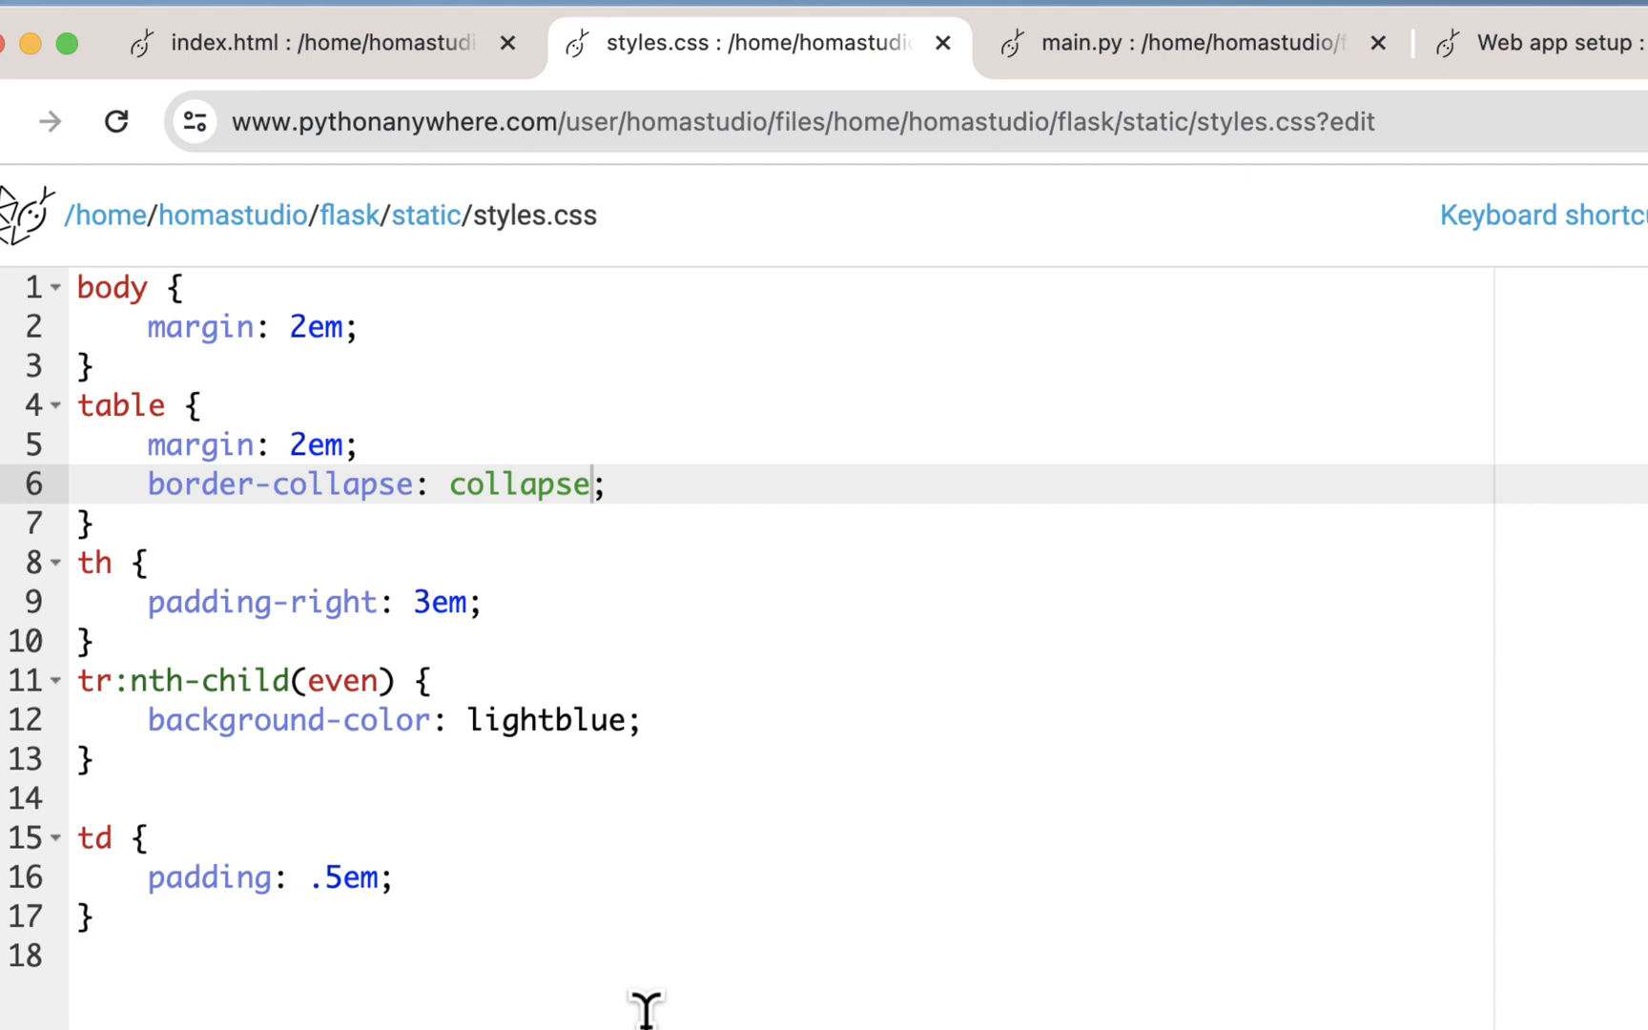
{"action": "mouse_move", "coordinate": [695, 997]}
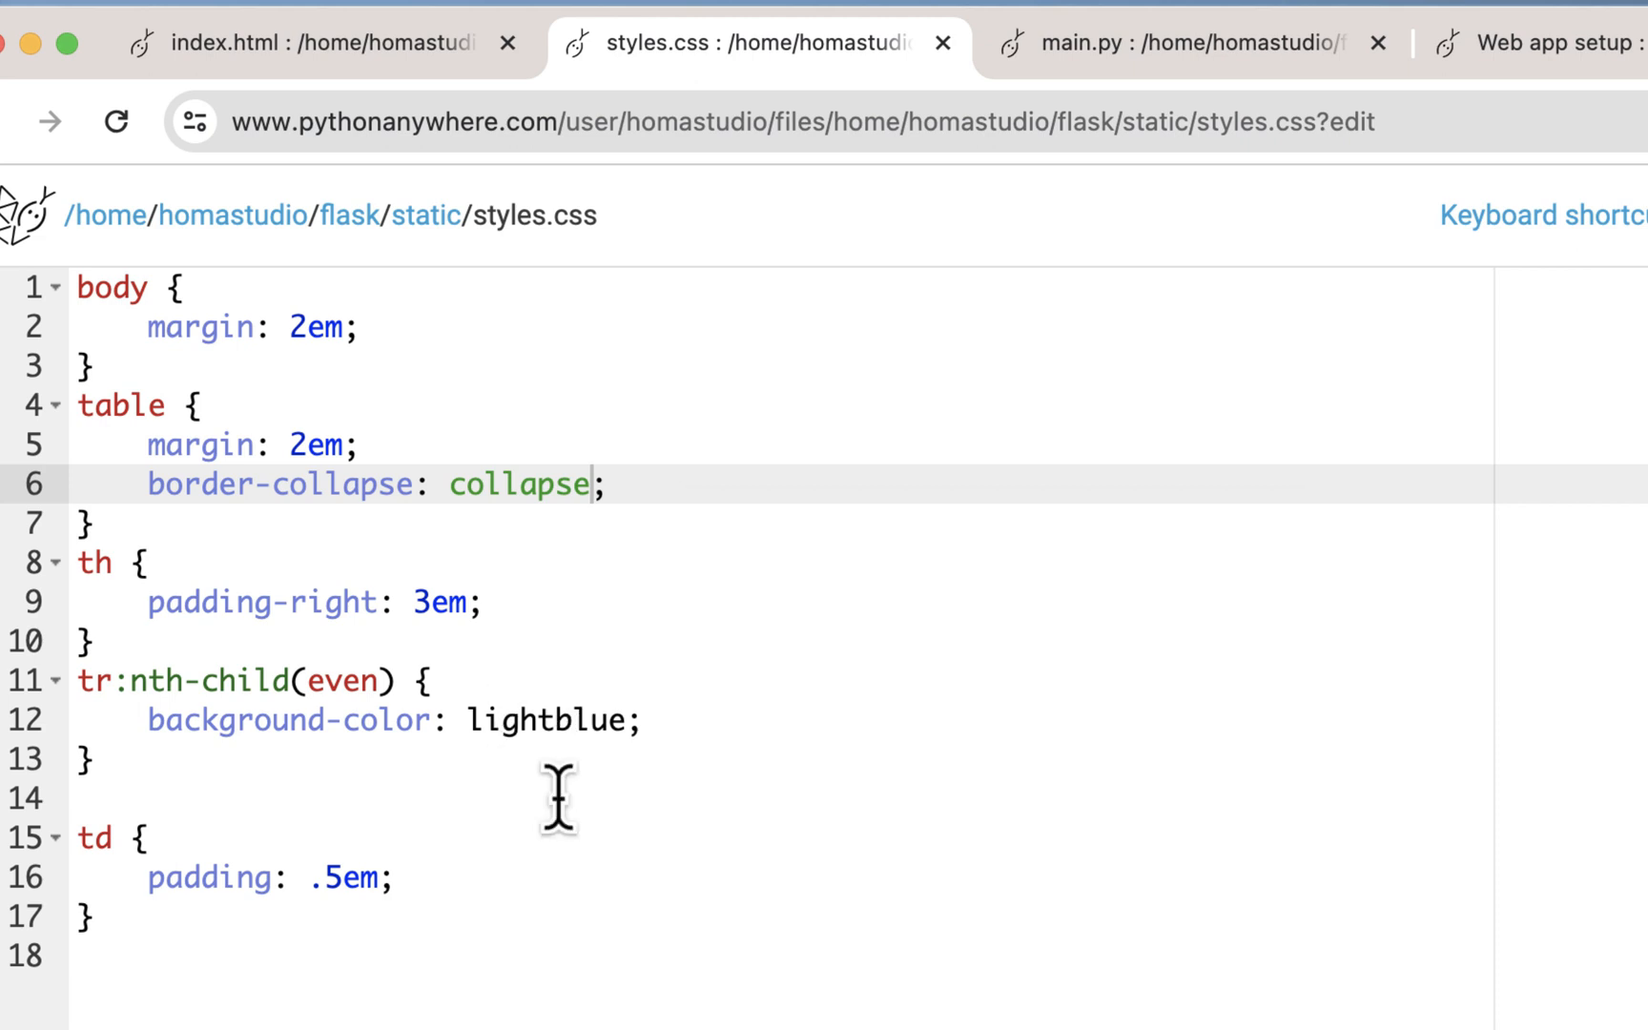
{"action": "mouse_move", "coordinate": [644, 852]}
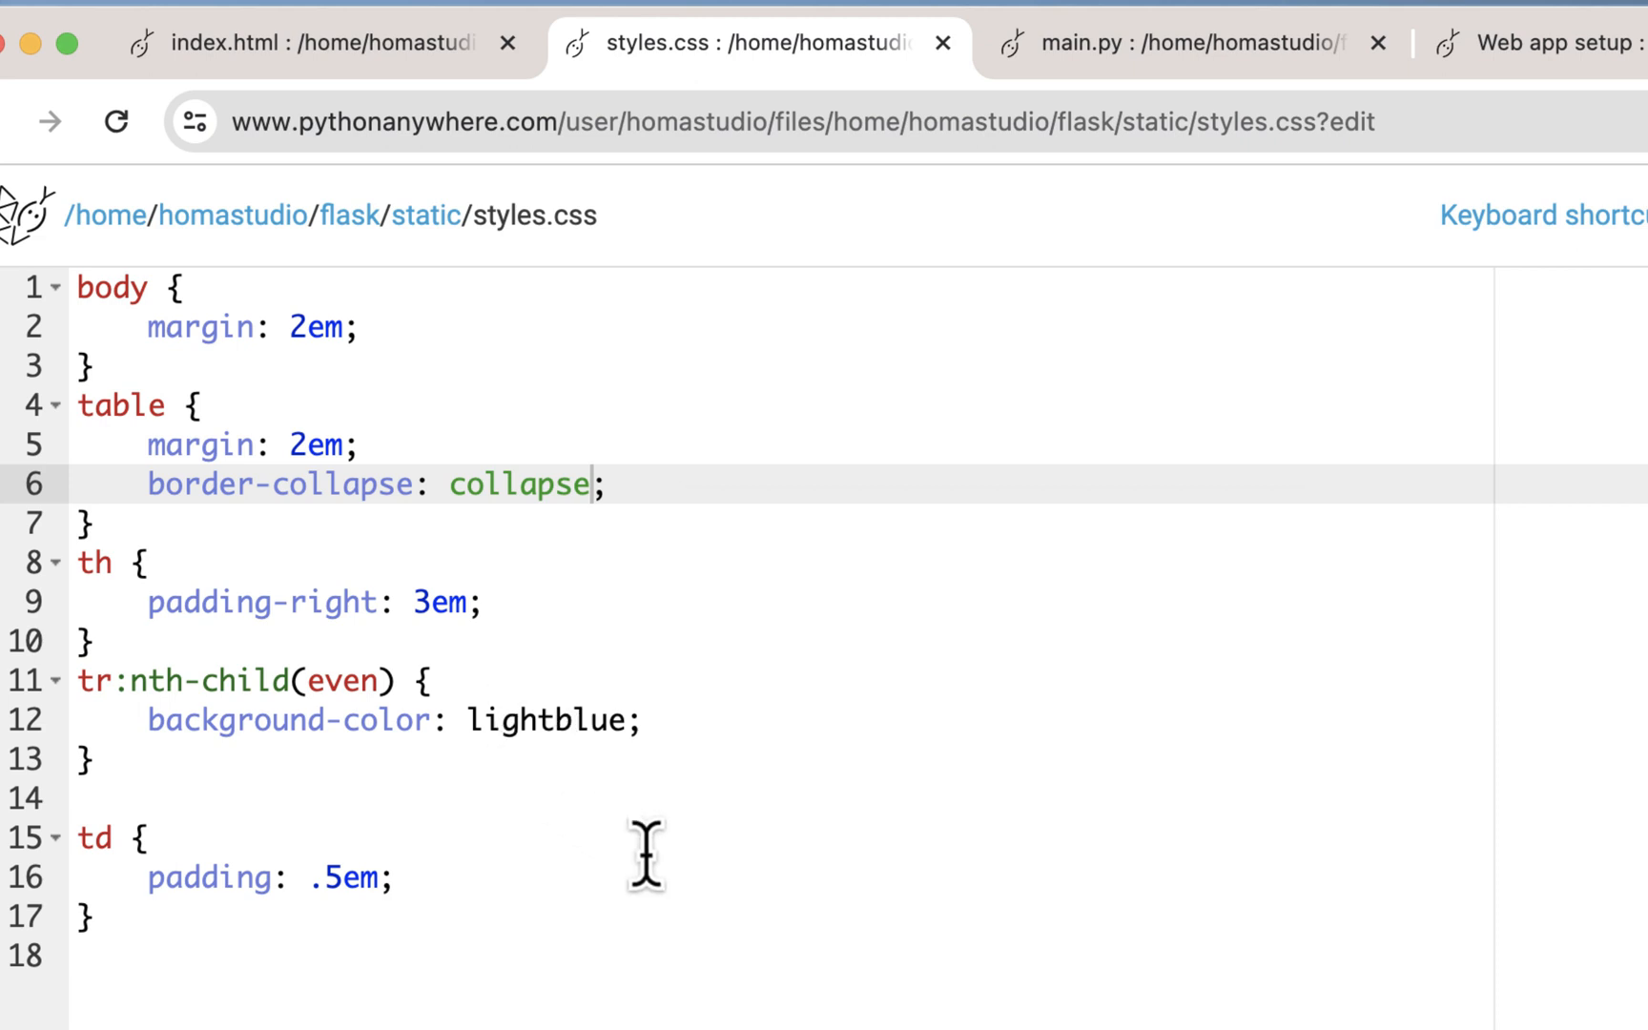
{"action": "mouse_move", "coordinate": [826, 841]}
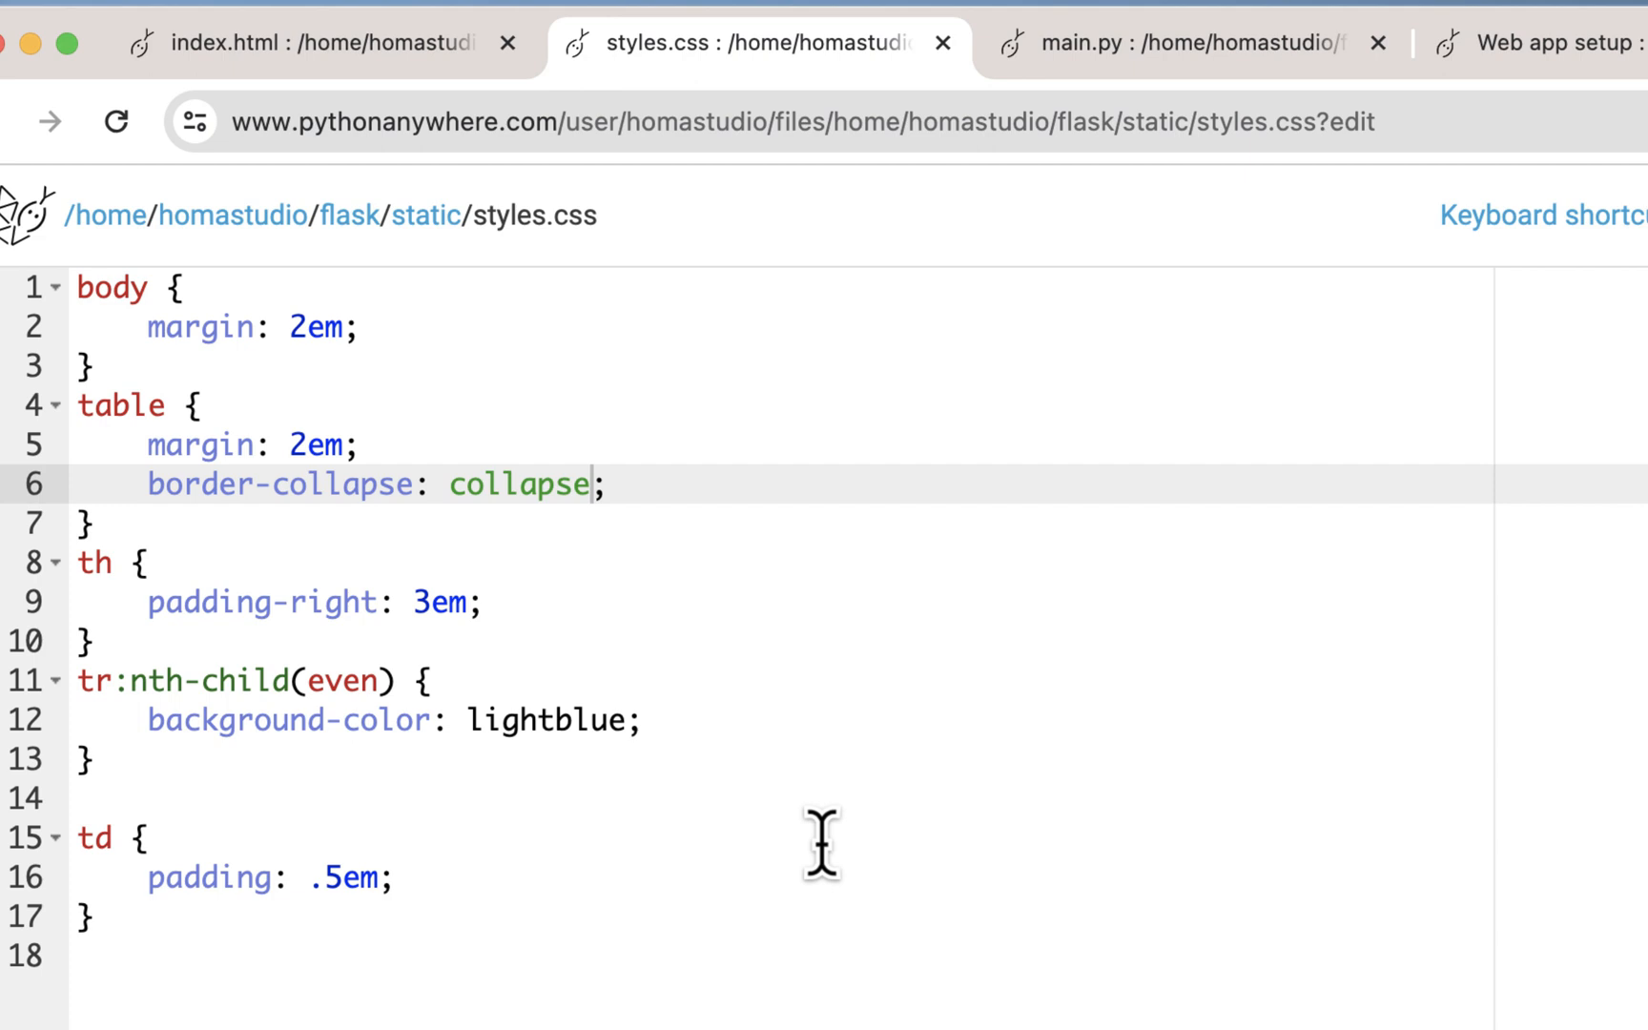
{"action": "mouse_move", "coordinate": [899, 1003]}
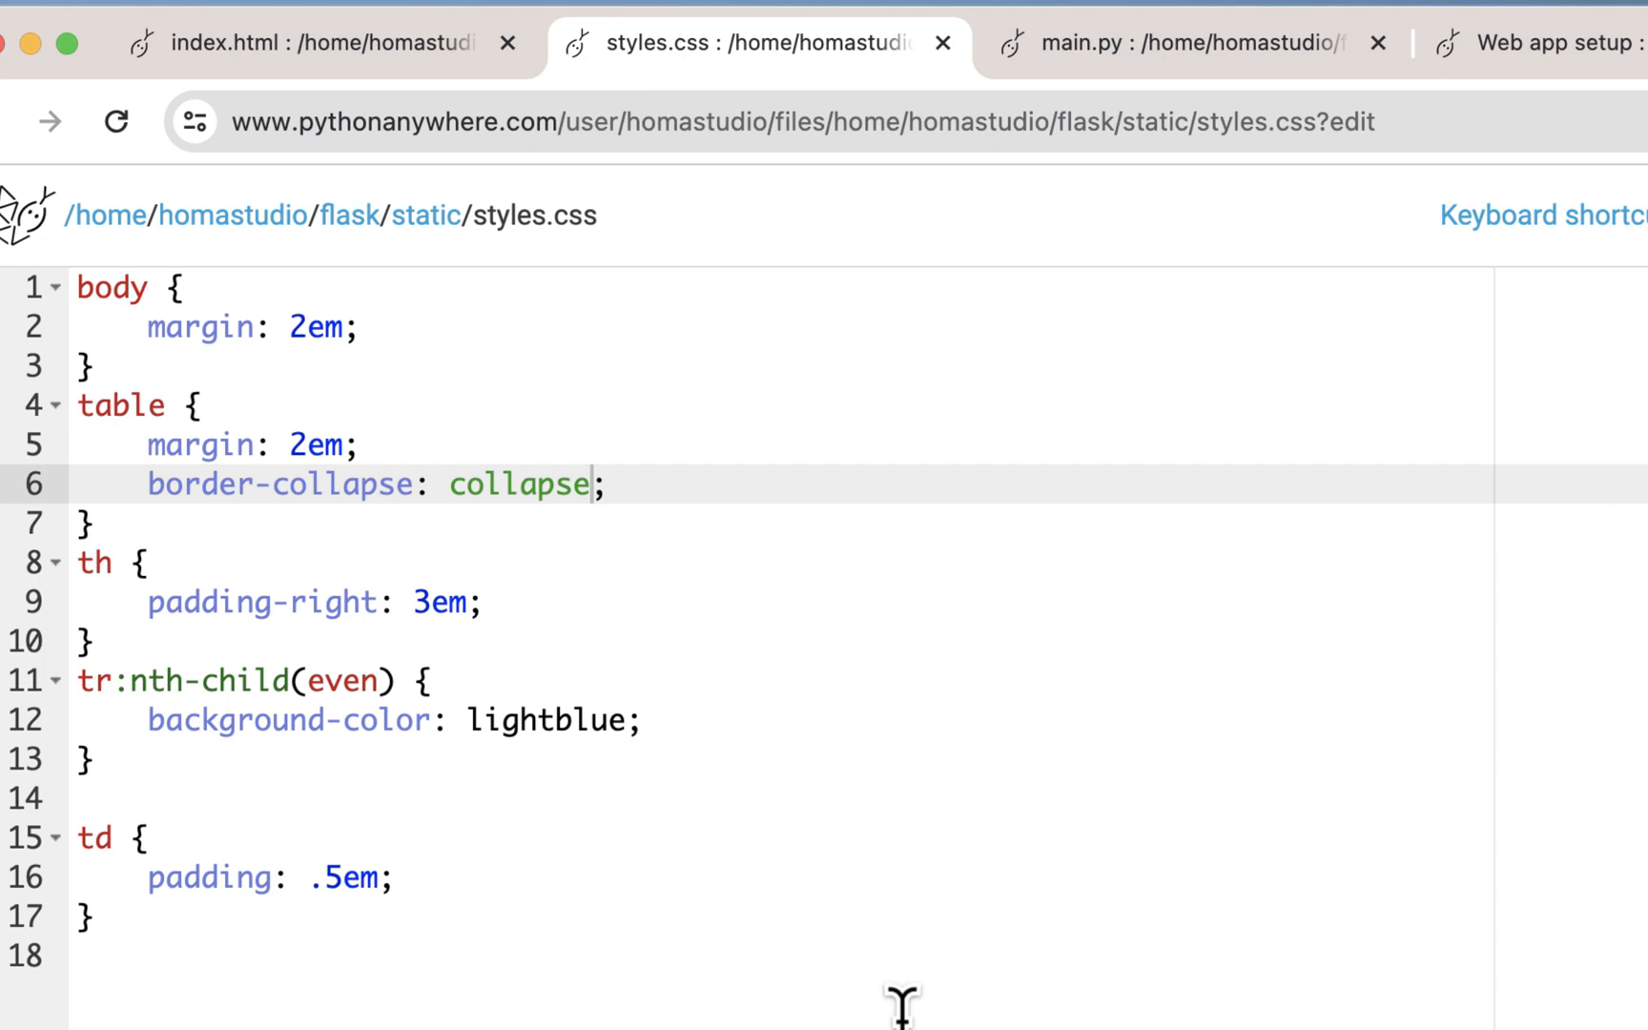
{"action": "mouse_move", "coordinate": [1534, 126]}
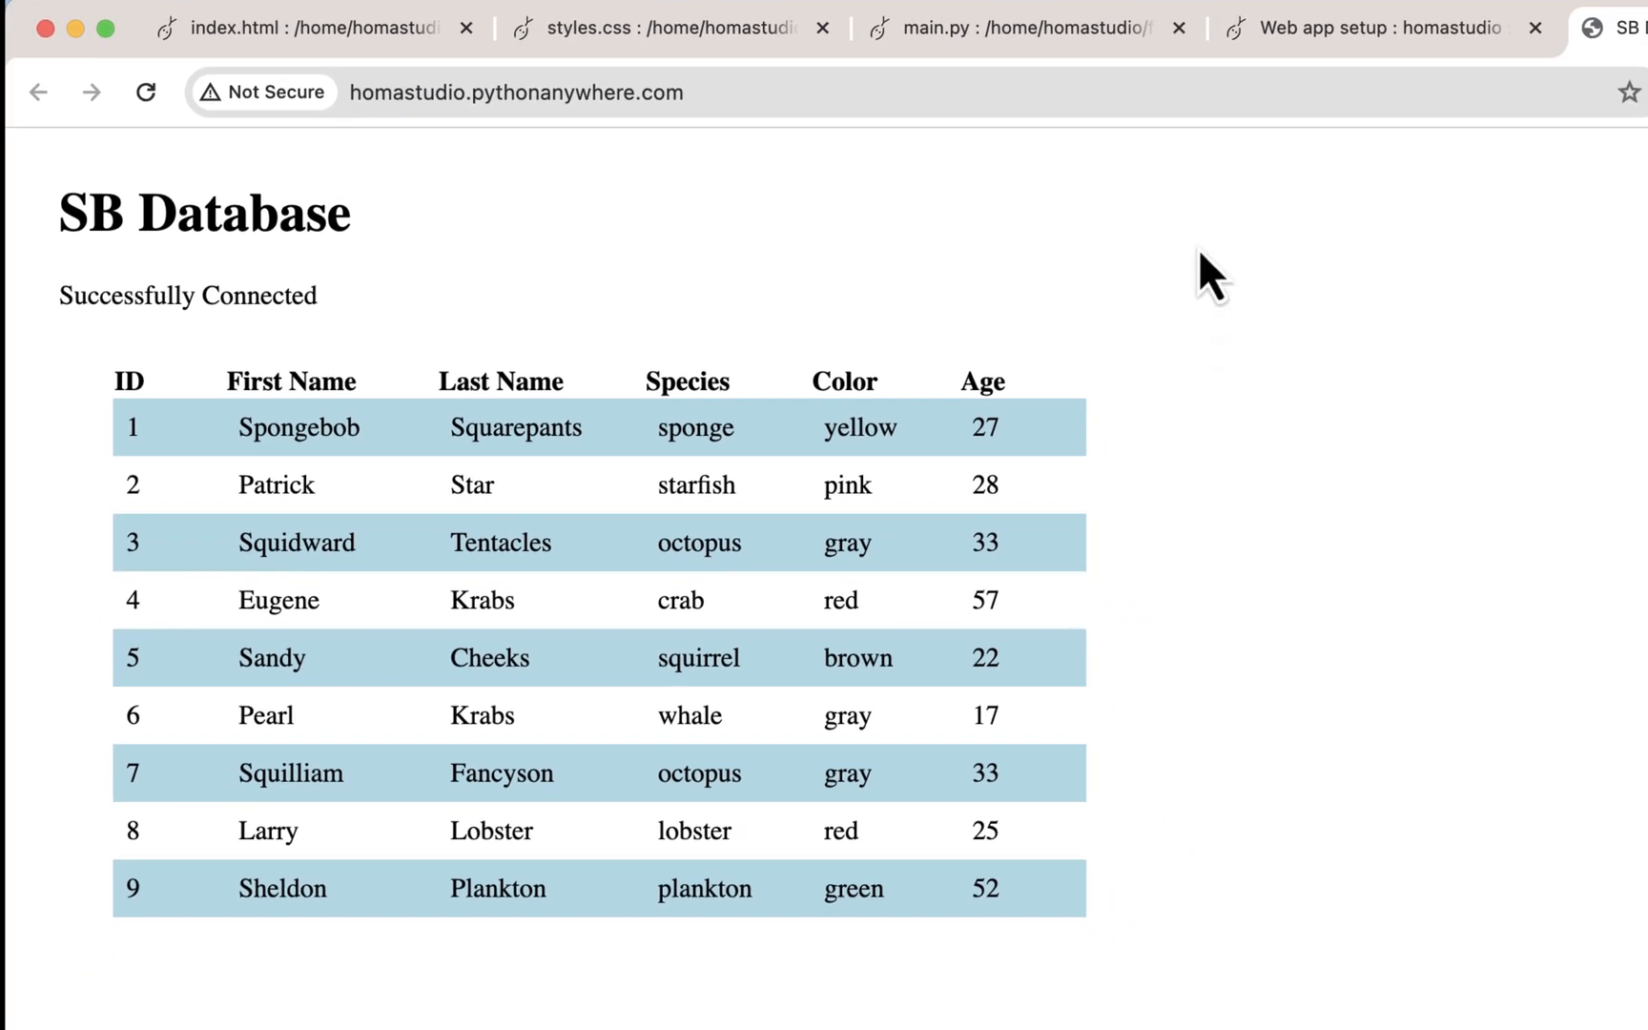
{"action": "mouse_move", "coordinate": [1043, 257]}
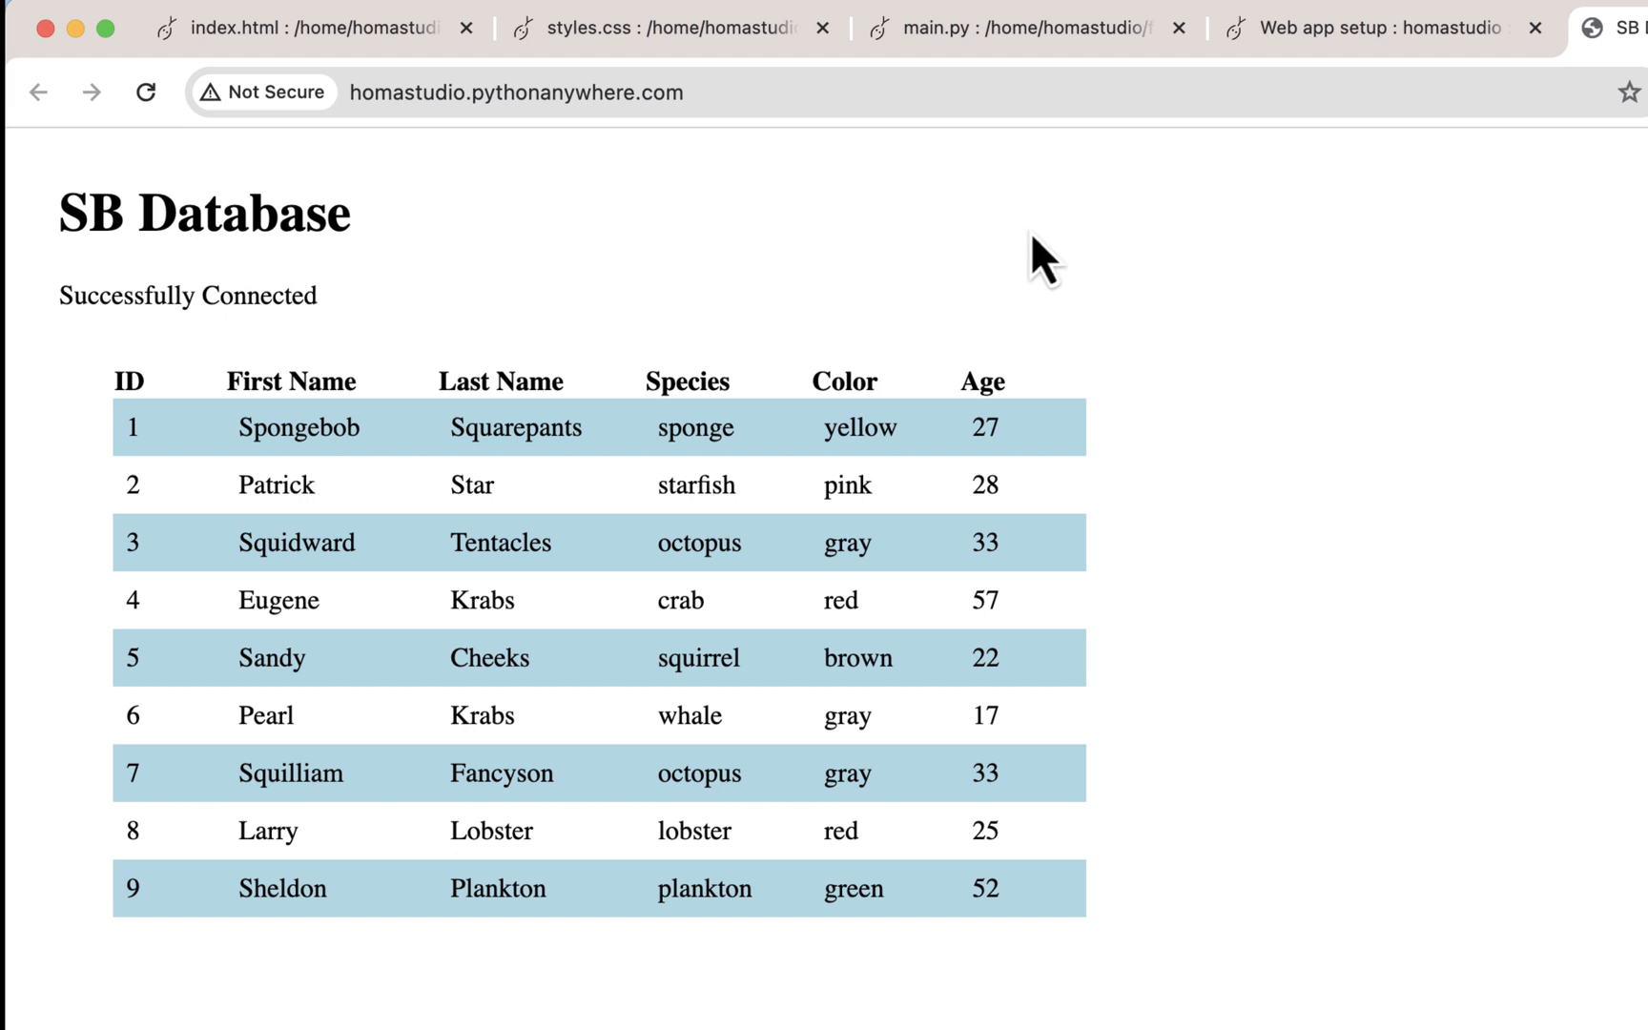
{"action": "mouse_move", "coordinate": [961, 293]}
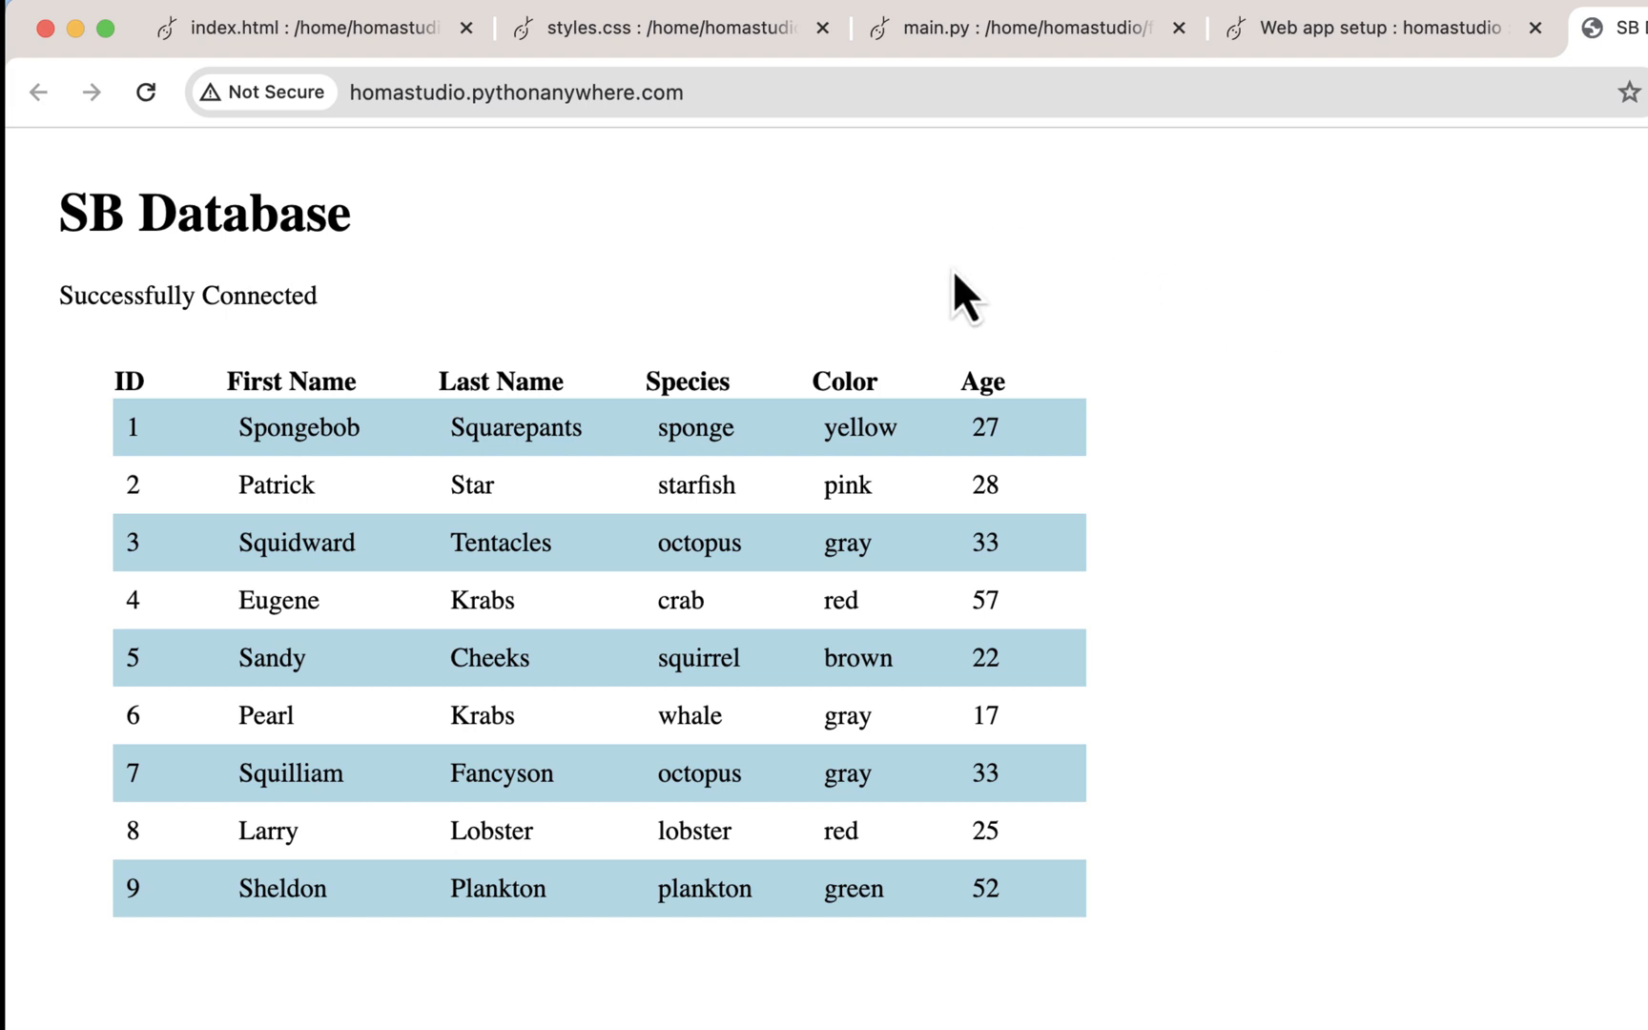
{"action": "left_click", "coordinate": [147, 92]}
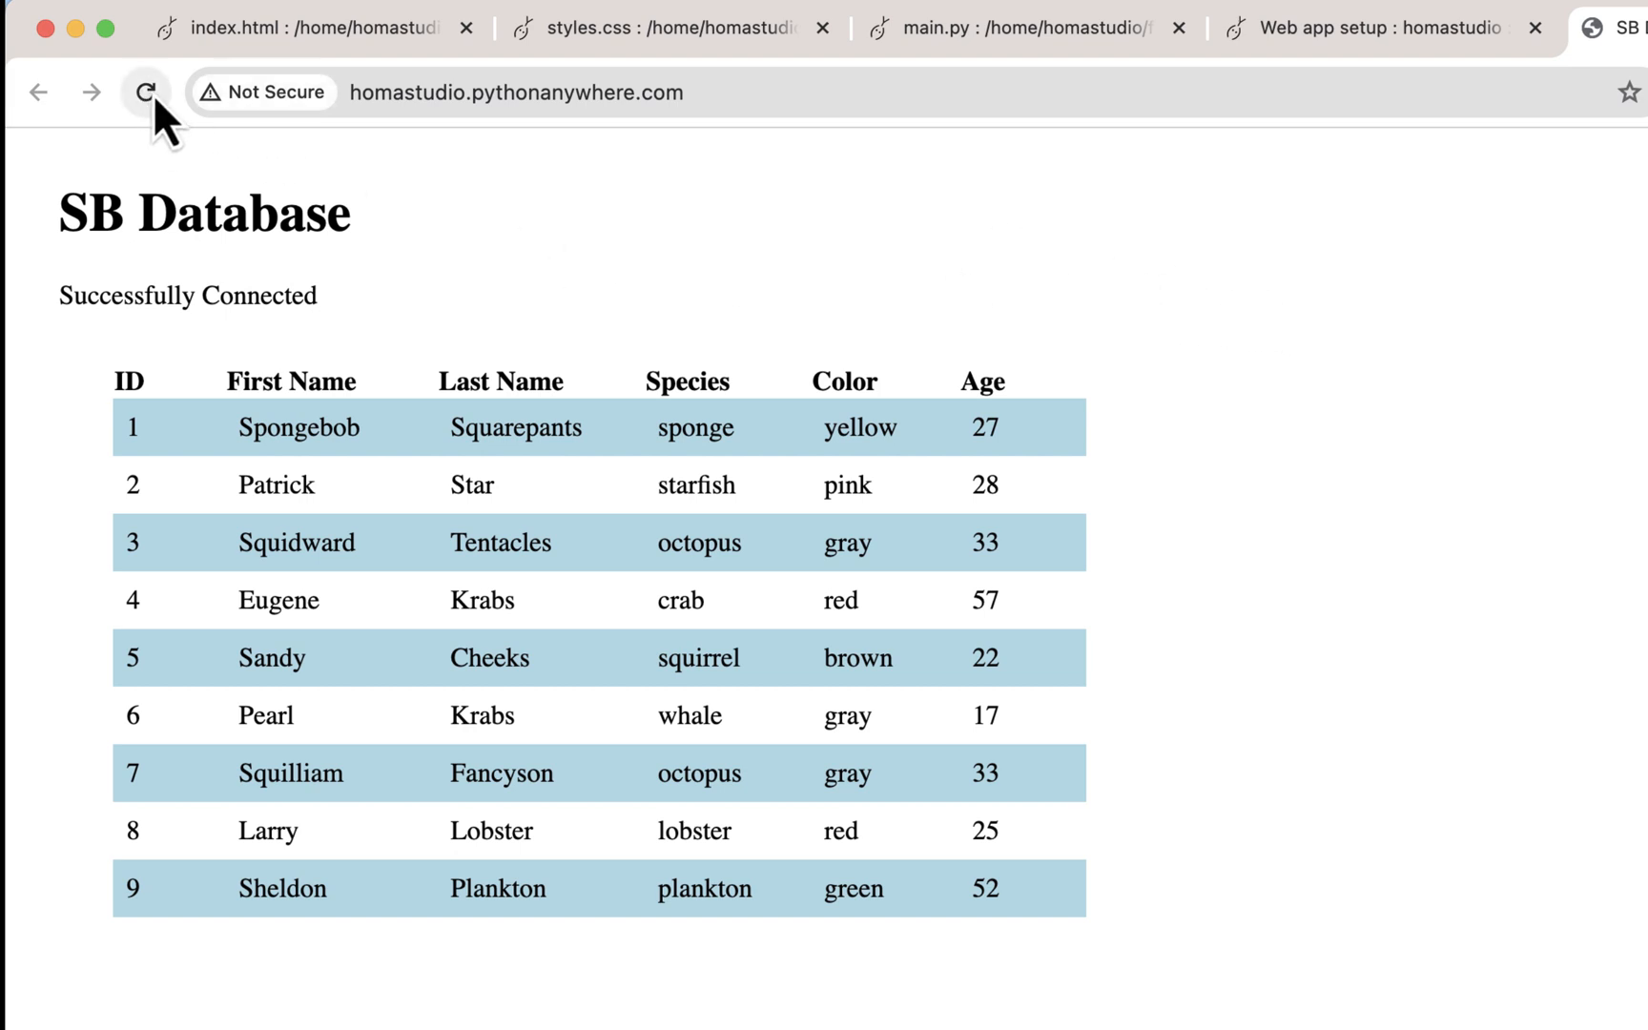
{"action": "left_click", "coordinate": [147, 91]}
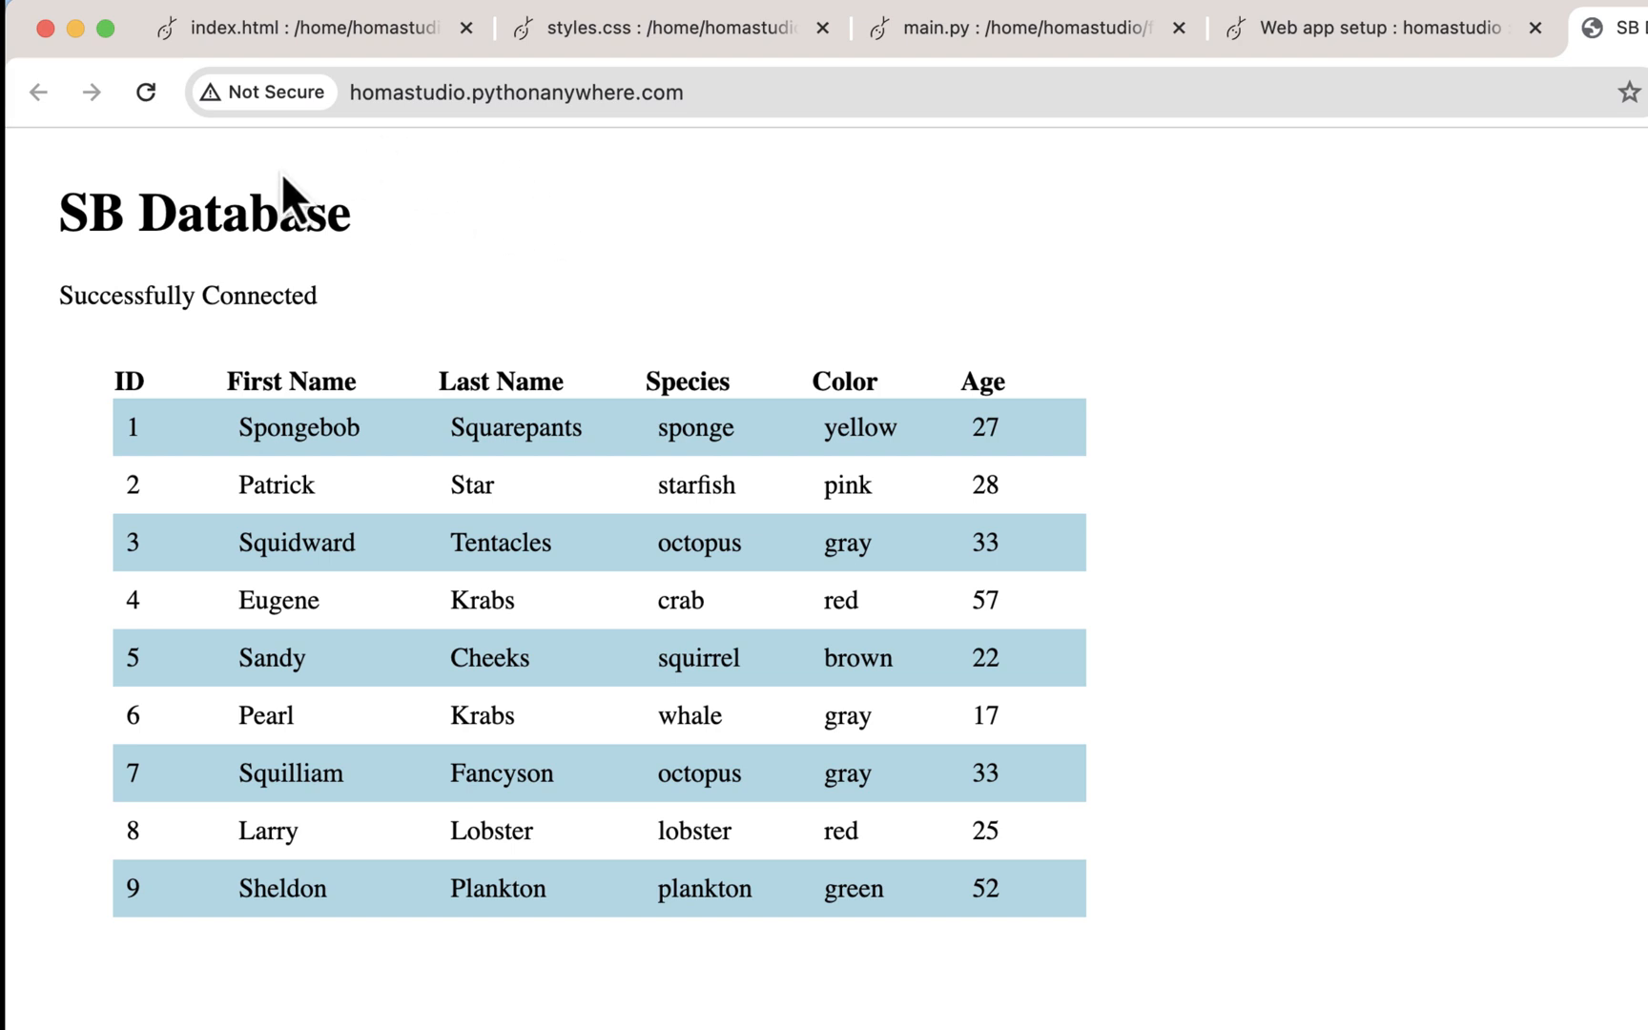
{"action": "mouse_move", "coordinate": [1187, 347]}
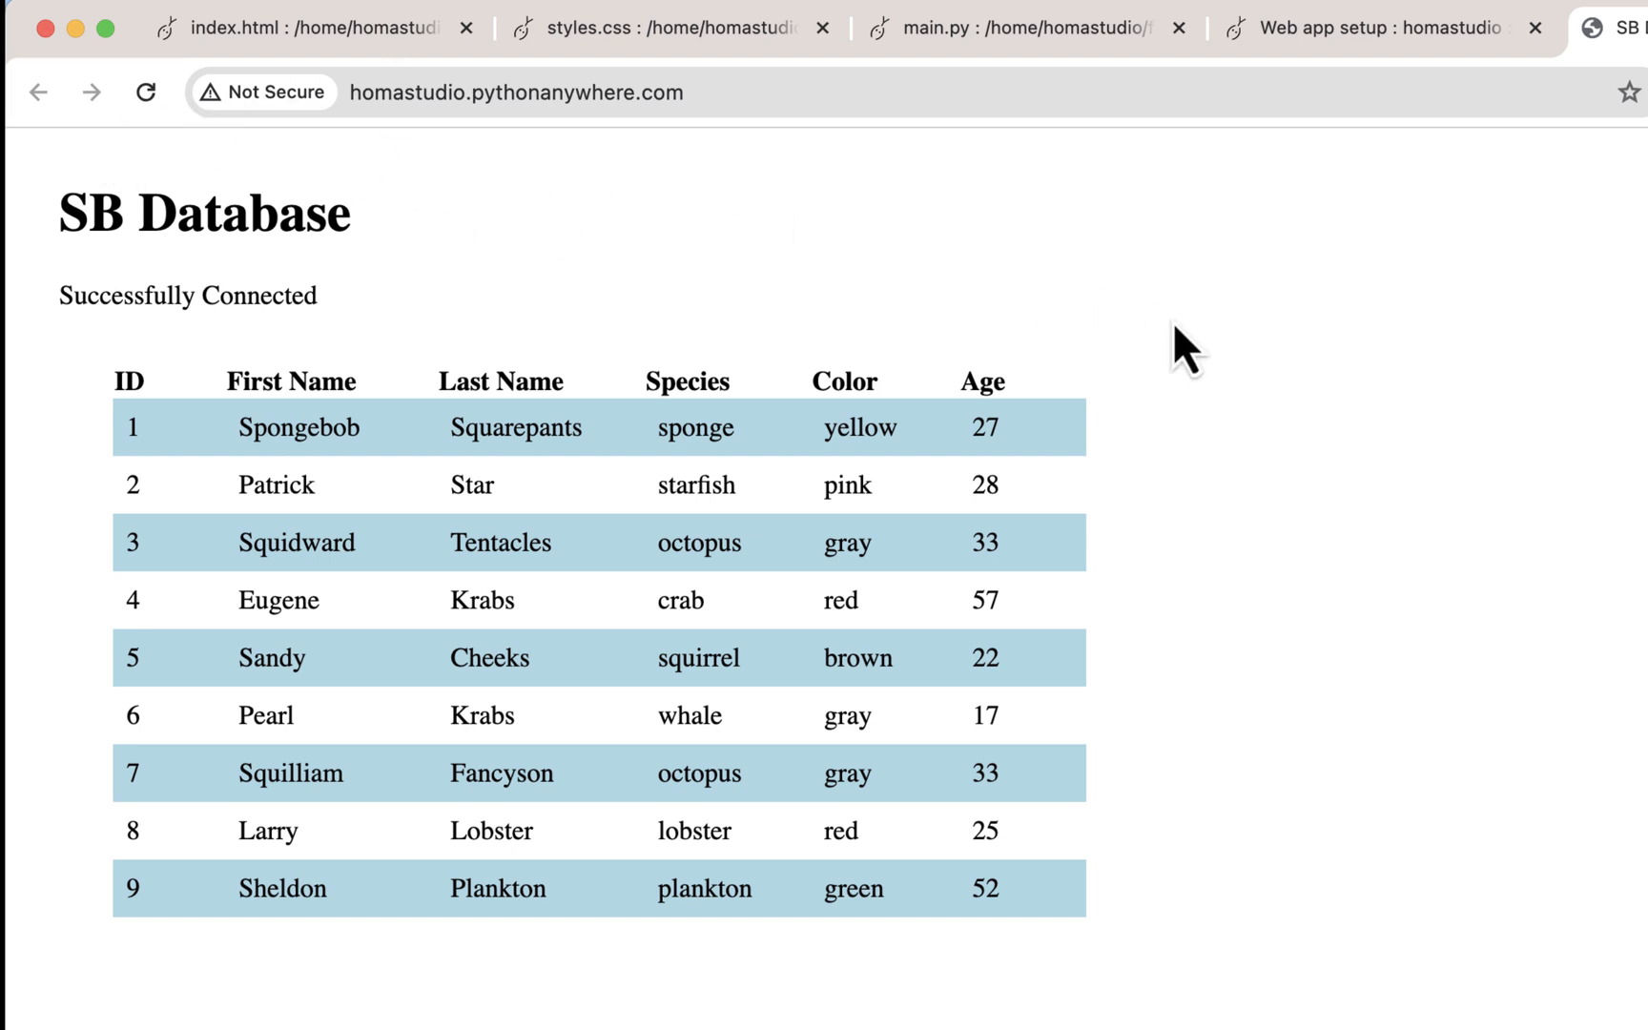
{"action": "left_click", "coordinate": [1377, 28]}
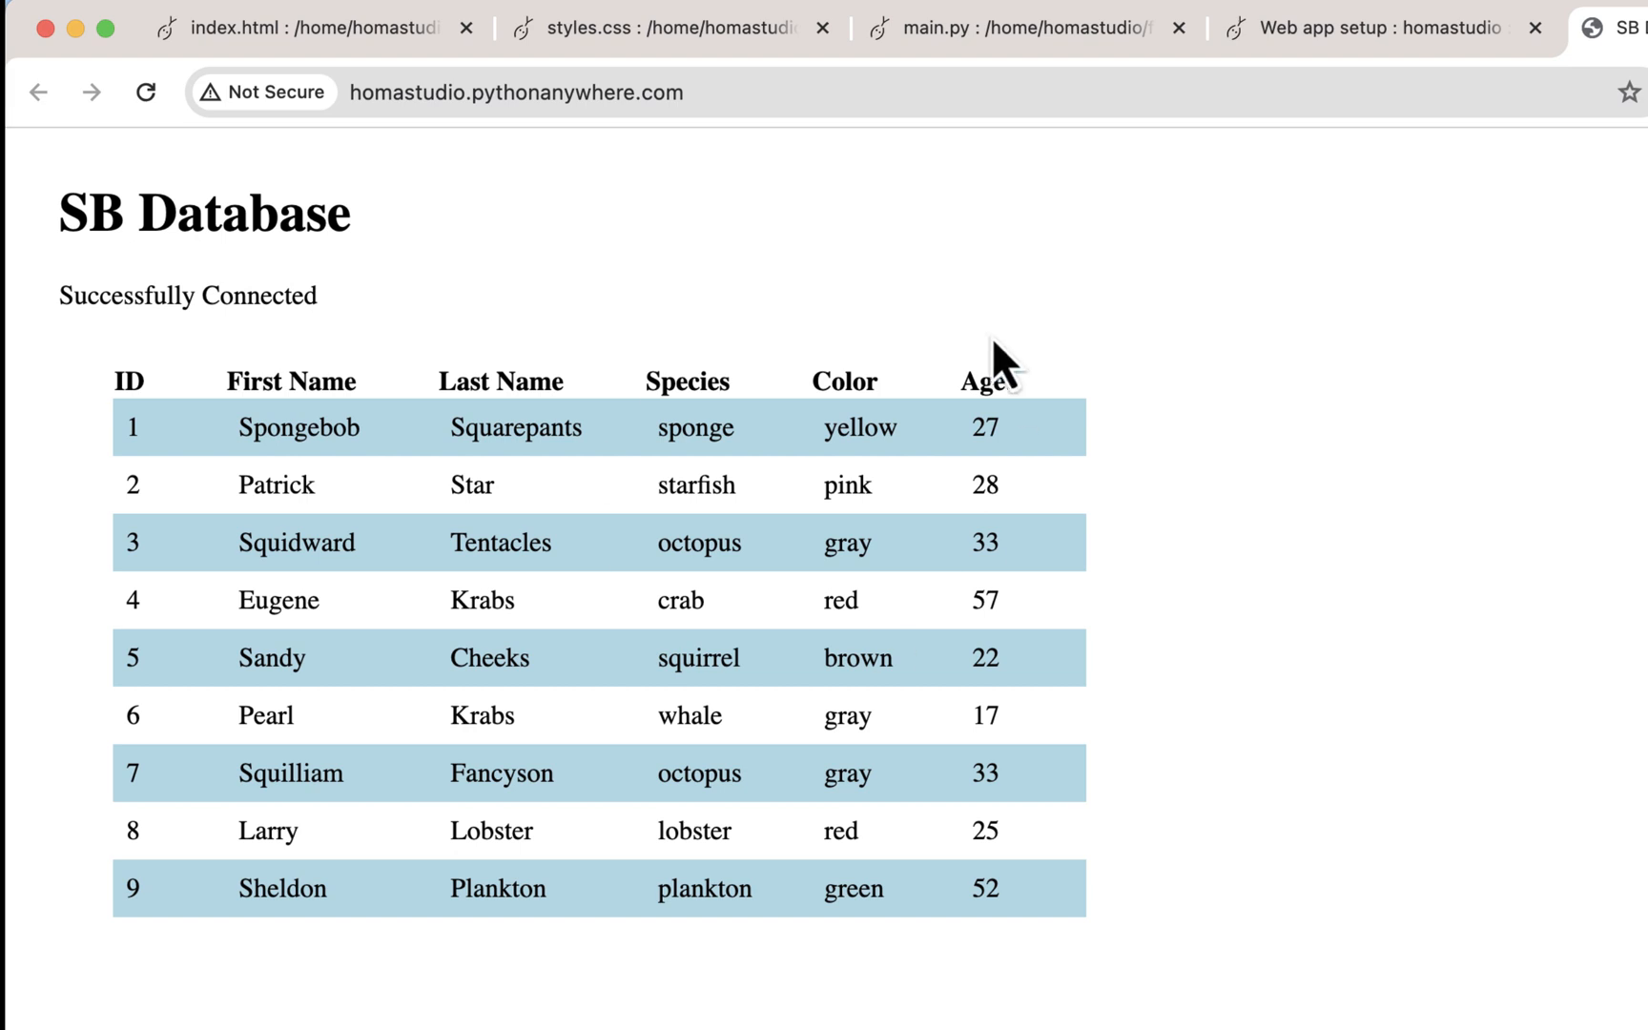
View styles.css, then index.html line 7 with url_for('static', filename='styles.css').
{"action": "left_click", "coordinate": [662, 26]}
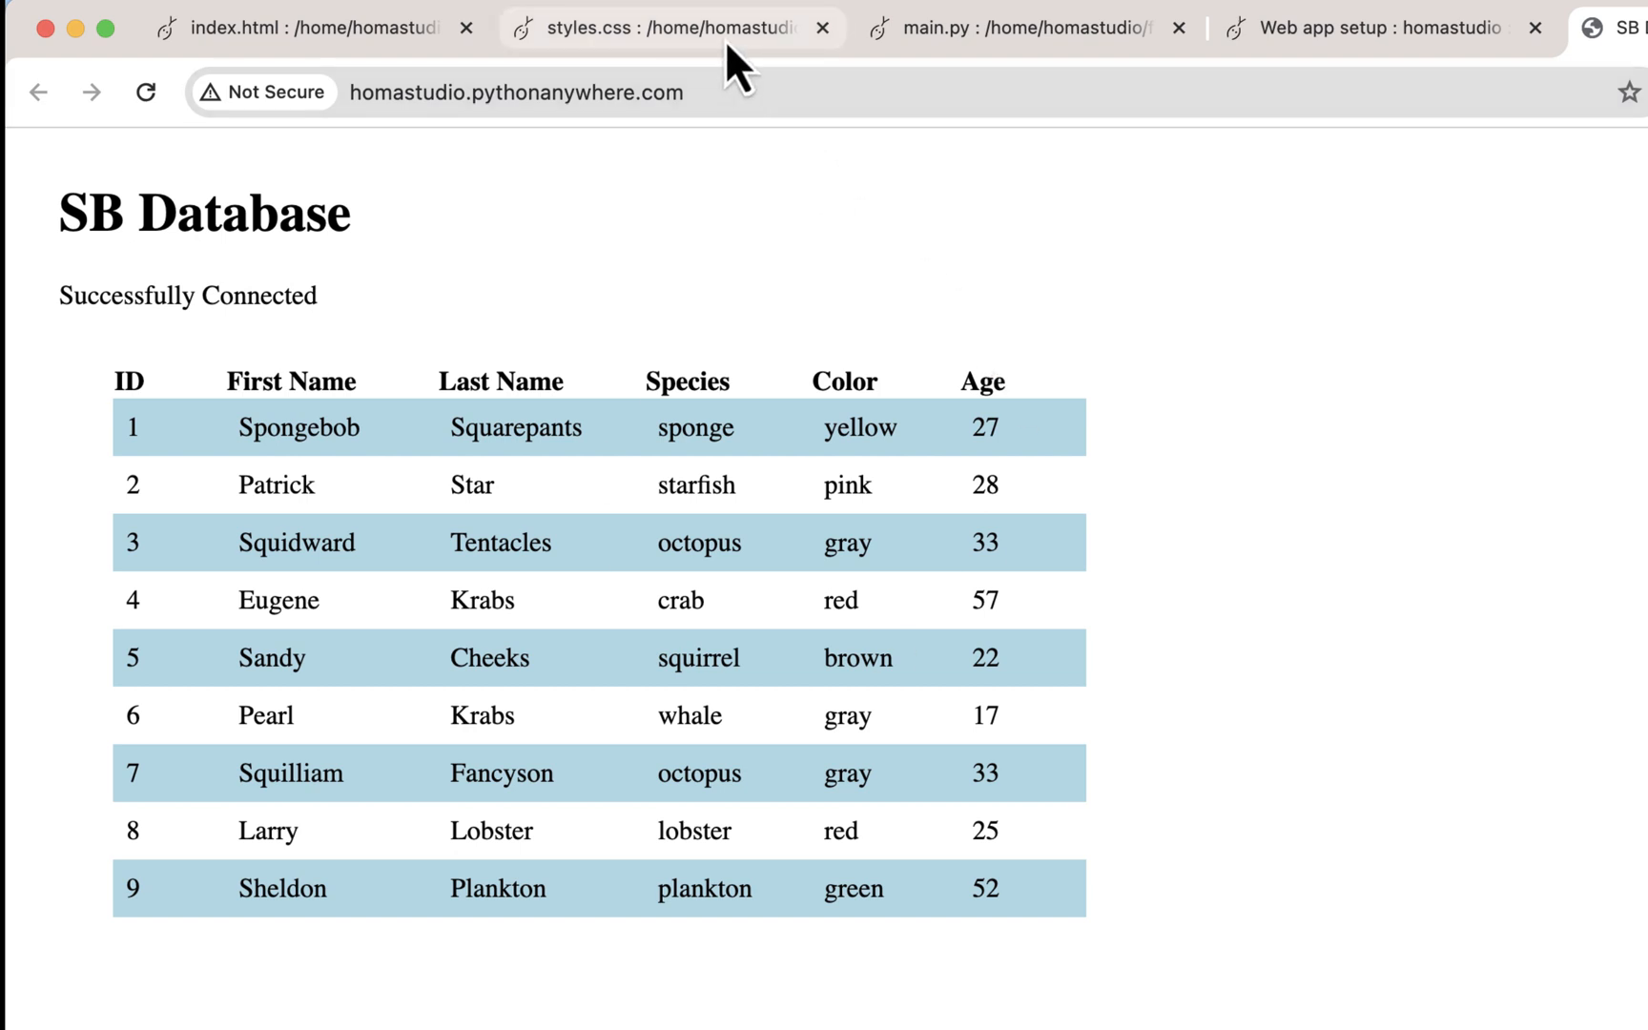
{"action": "left_click", "coordinate": [664, 26]}
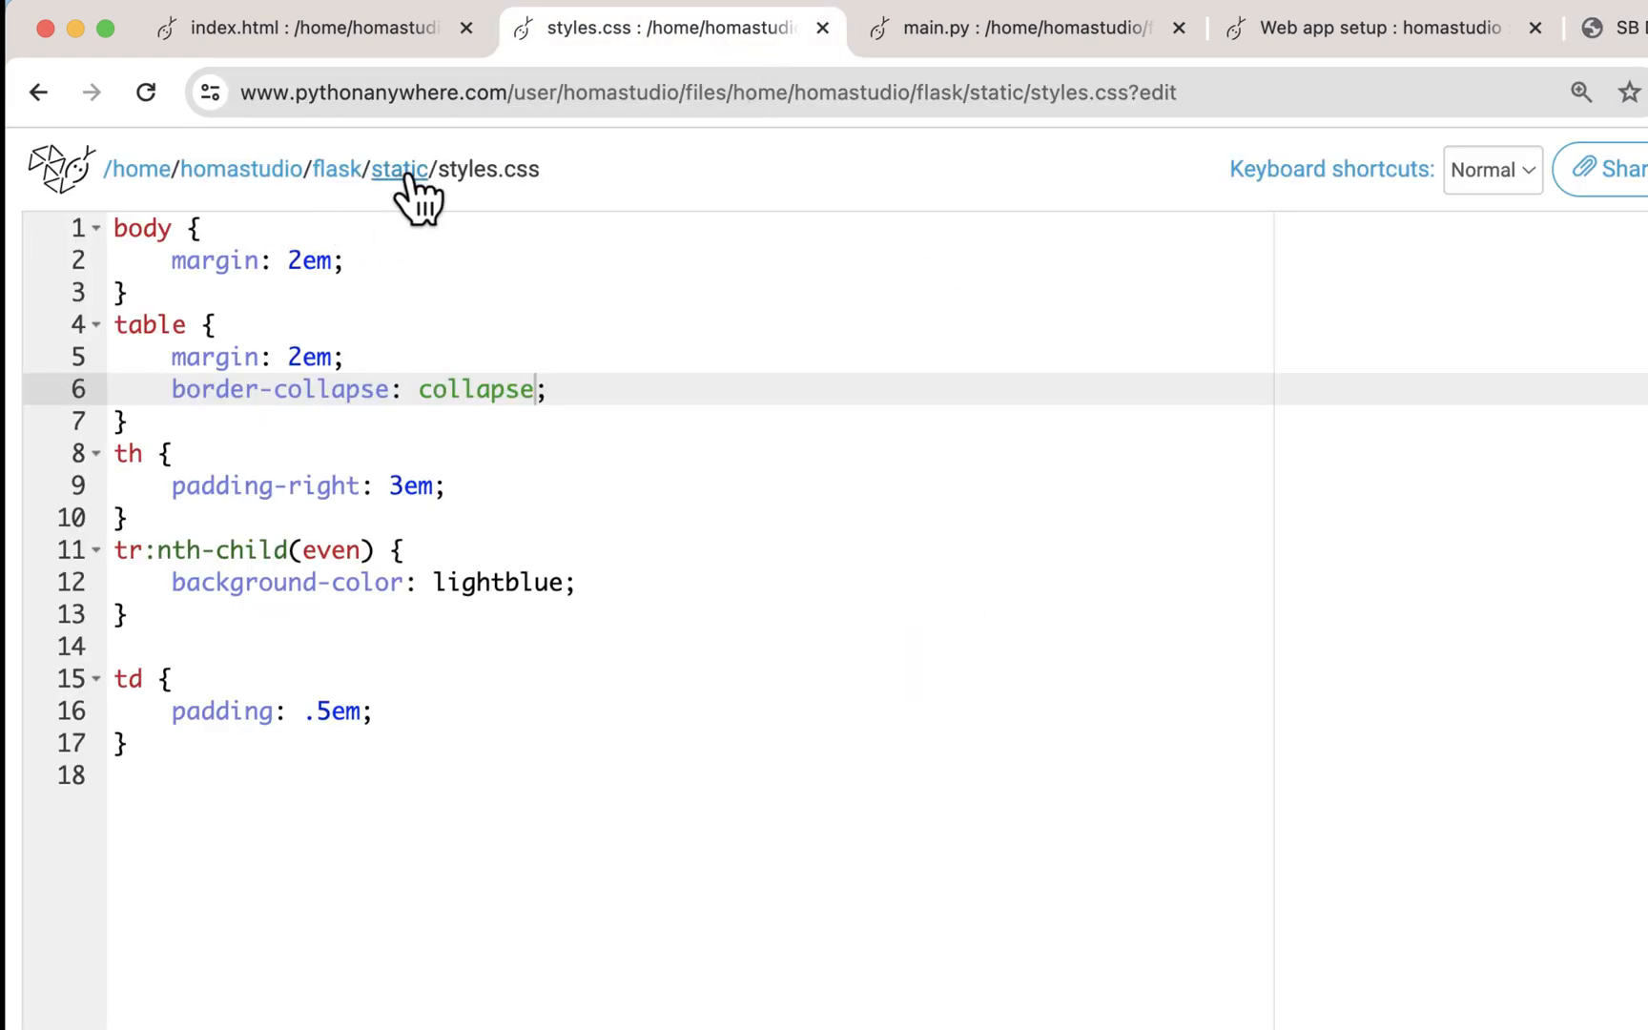
{"action": "left_click", "coordinate": [311, 27]}
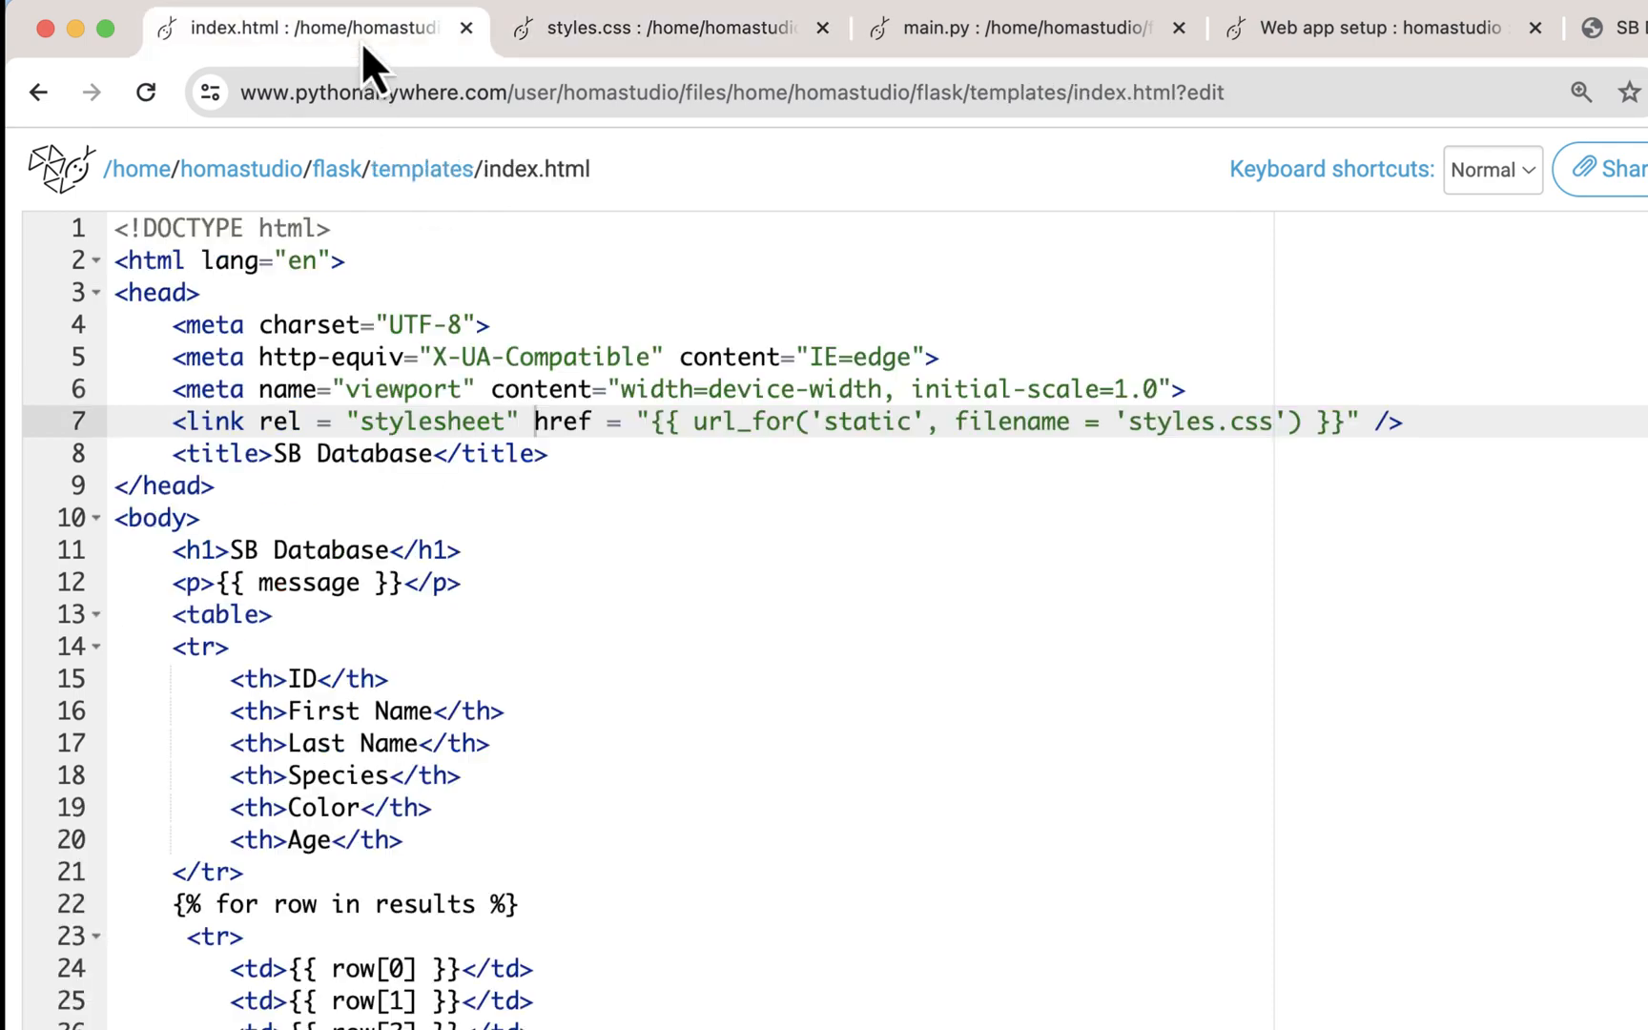
{"action": "mouse_move", "coordinate": [634, 653]}
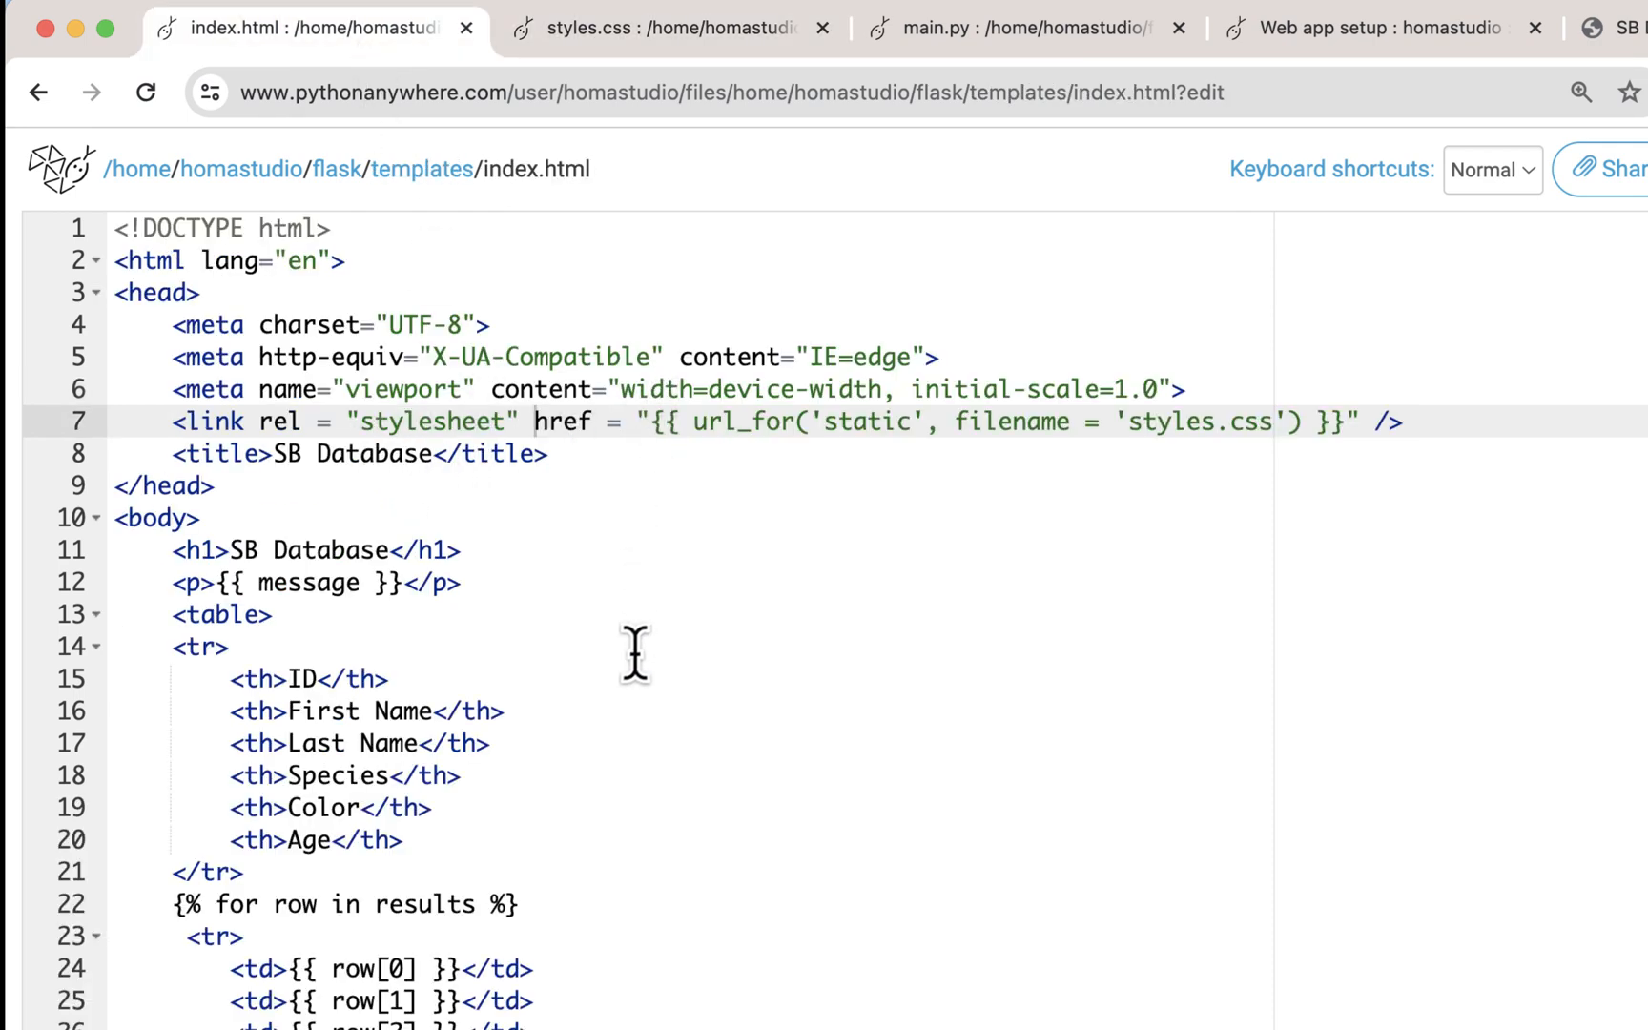
{"action": "mouse_move", "coordinate": [637, 410]}
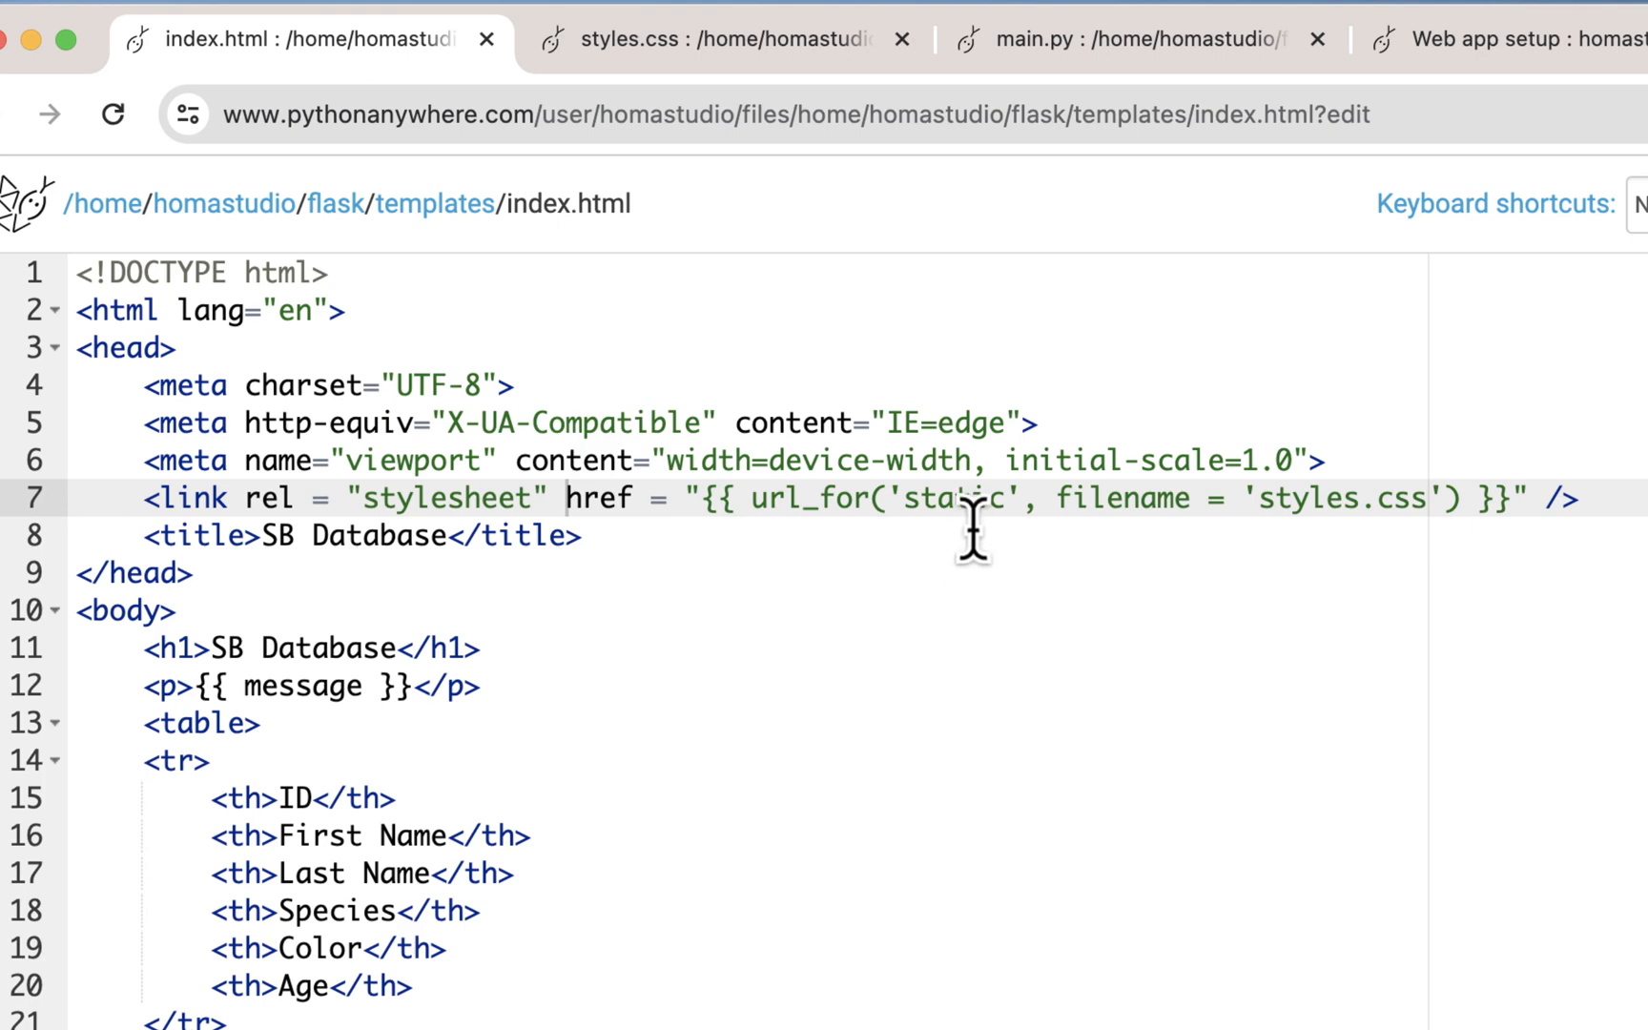
{"action": "mouse_move", "coordinate": [1252, 521]}
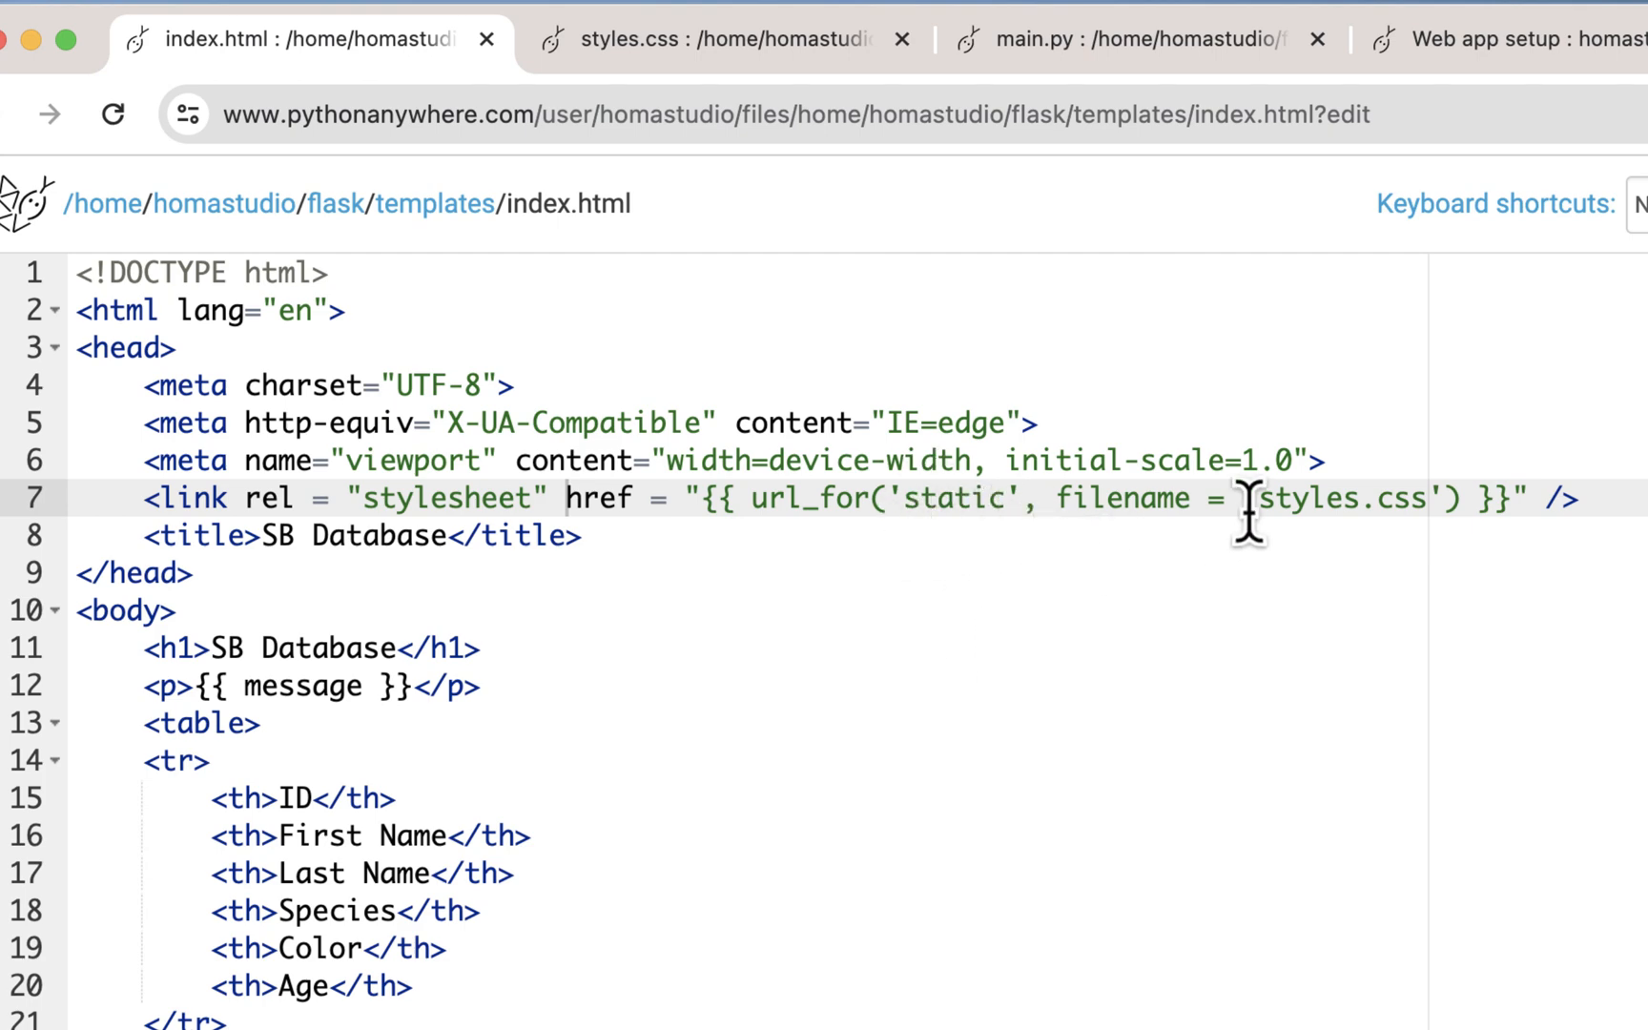